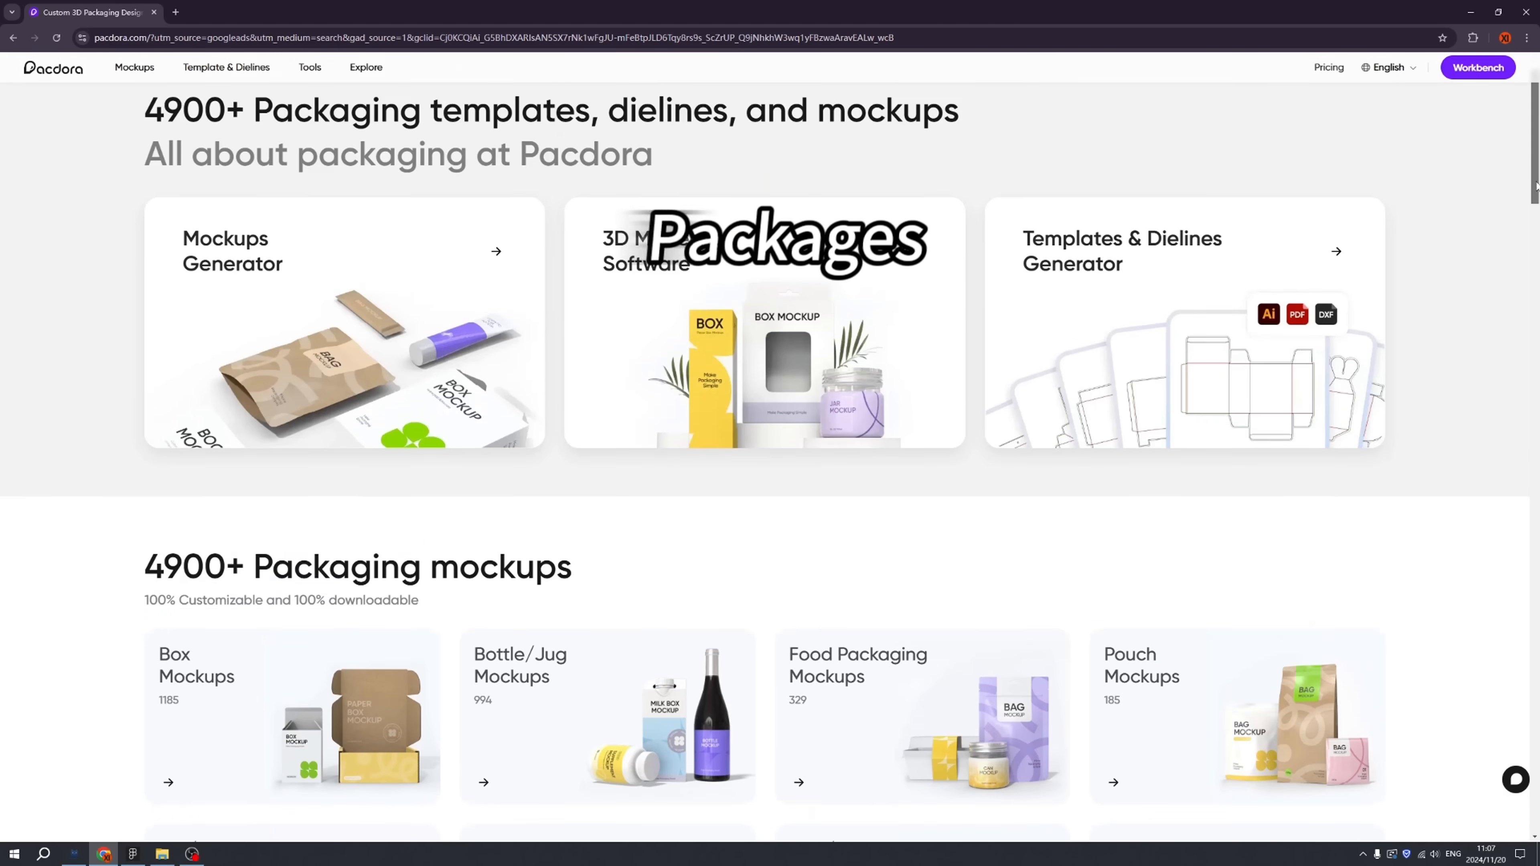
Step: Browse the homepage, then choose the yearly Pro plan from Pricing
scroll(down, 3)
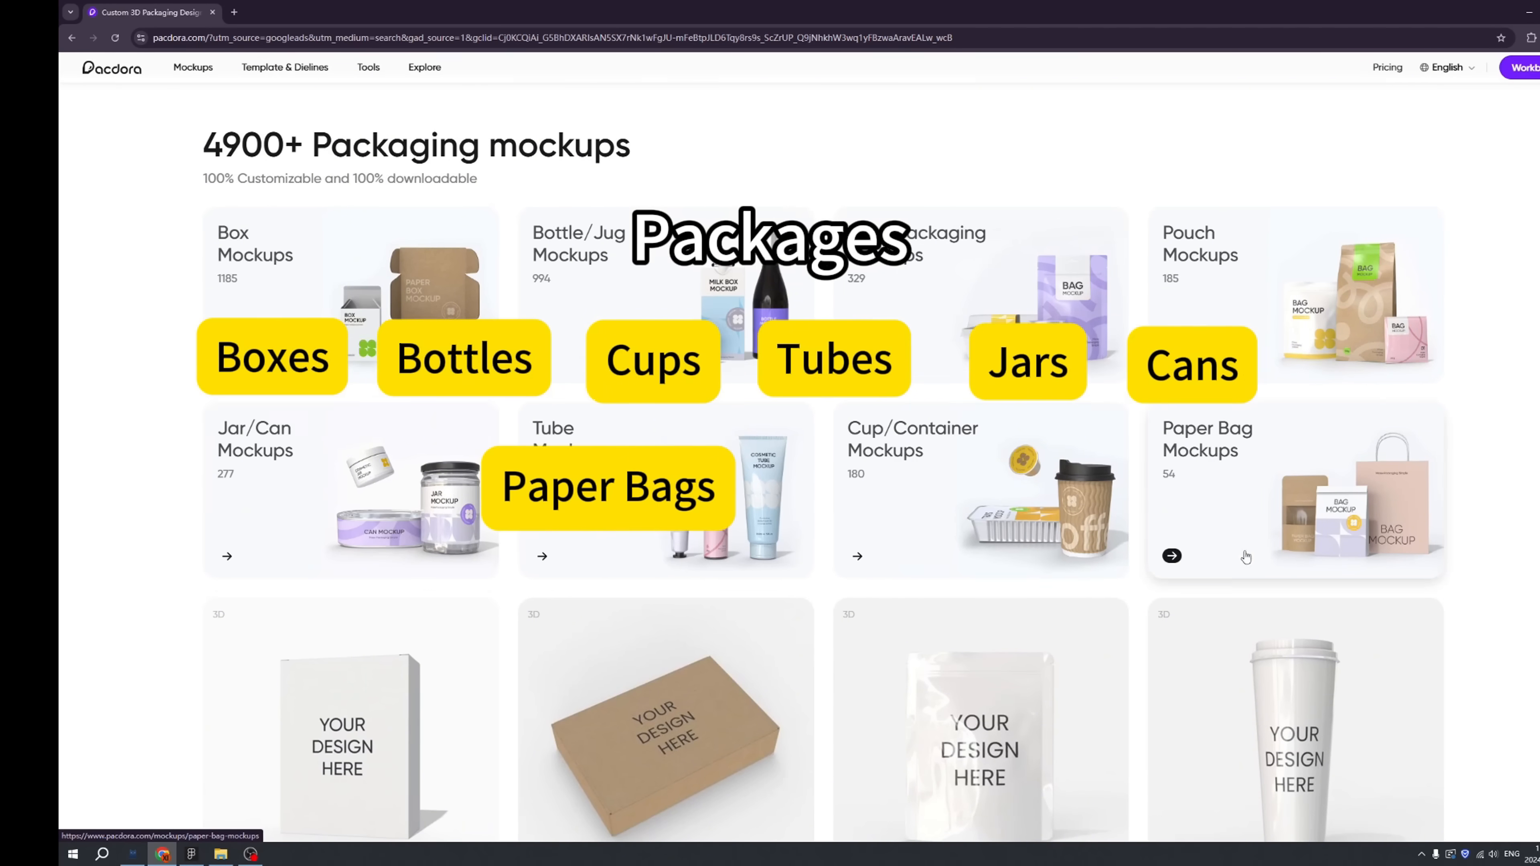
scroll(down, 3)
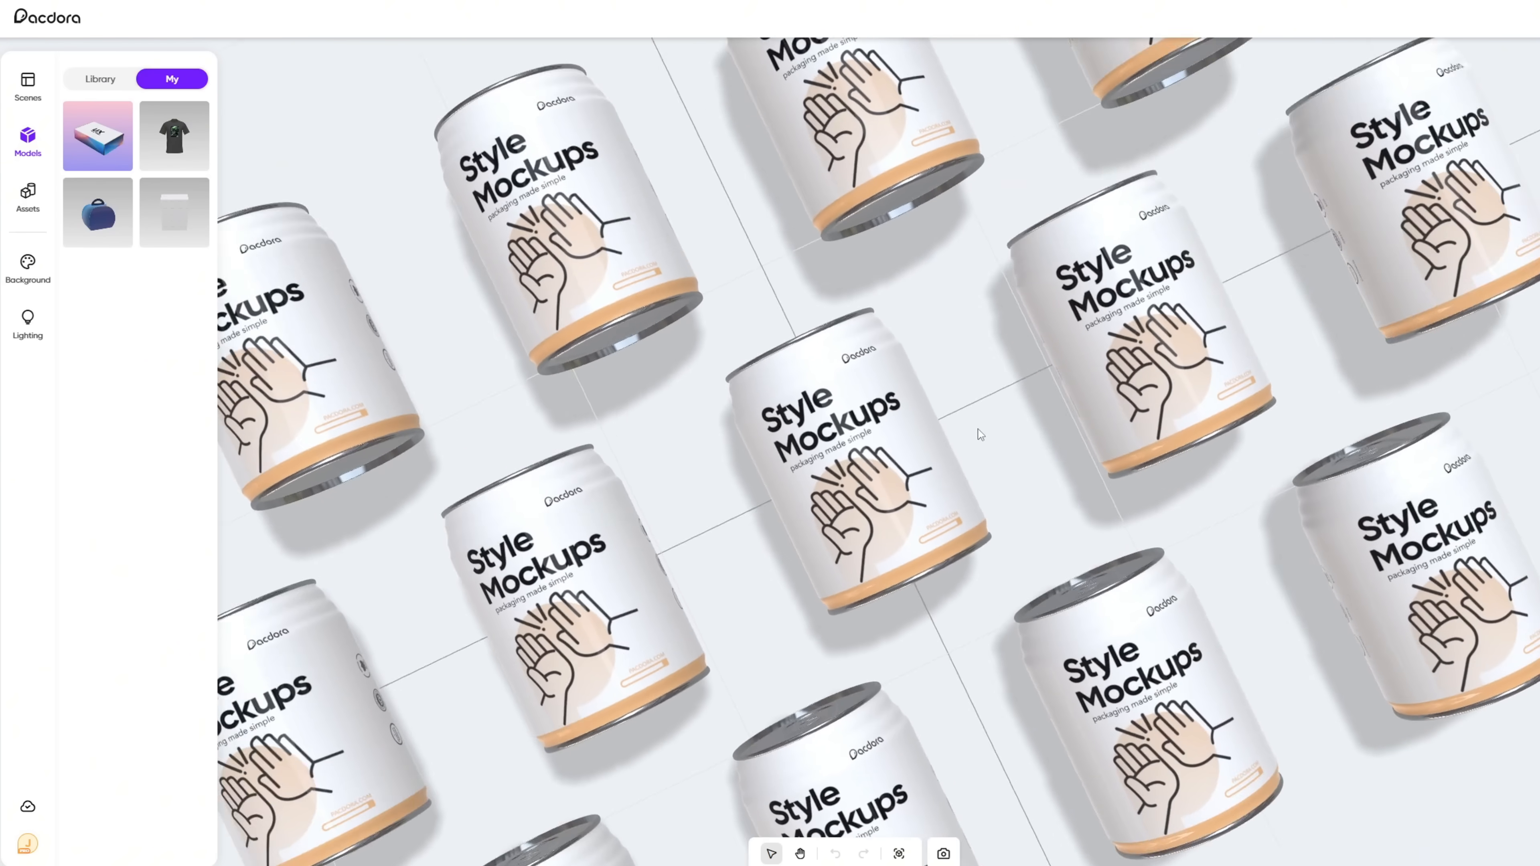
click(99, 78)
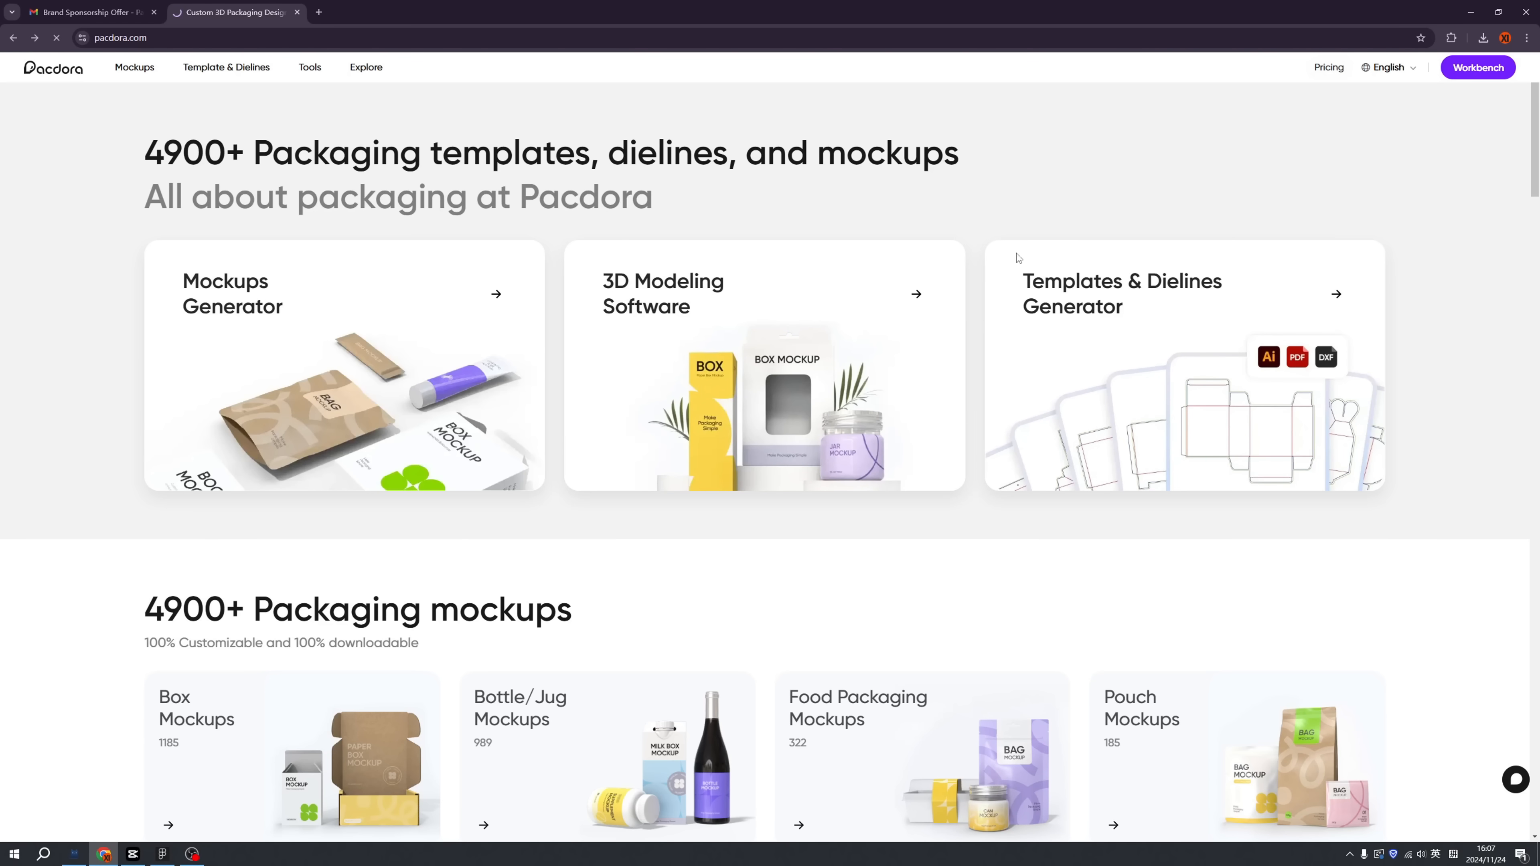
click(1329, 67)
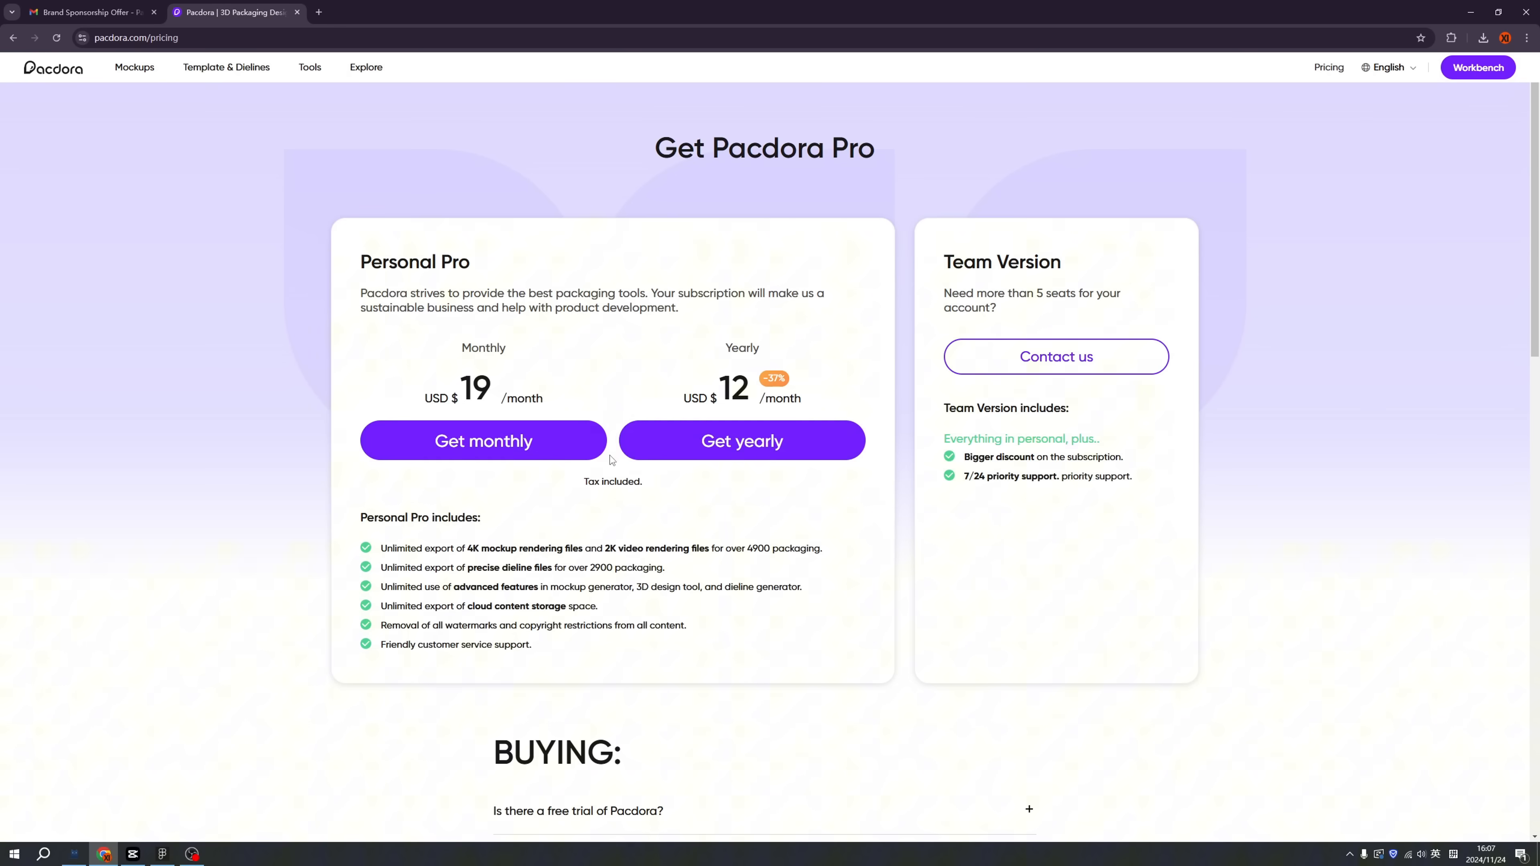
mouse_move(581, 454)
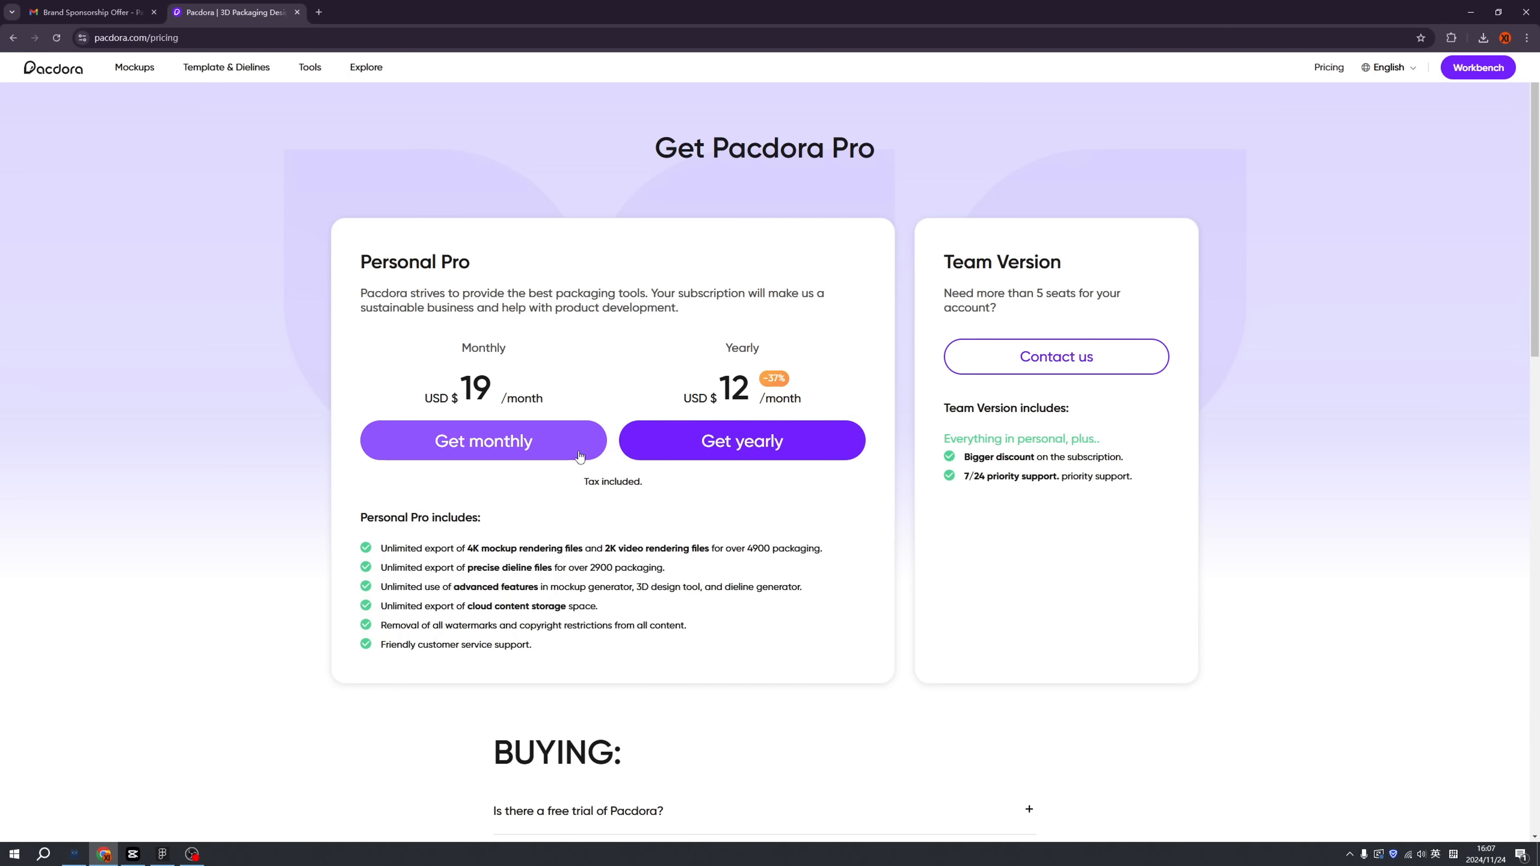
mouse_move(741, 440)
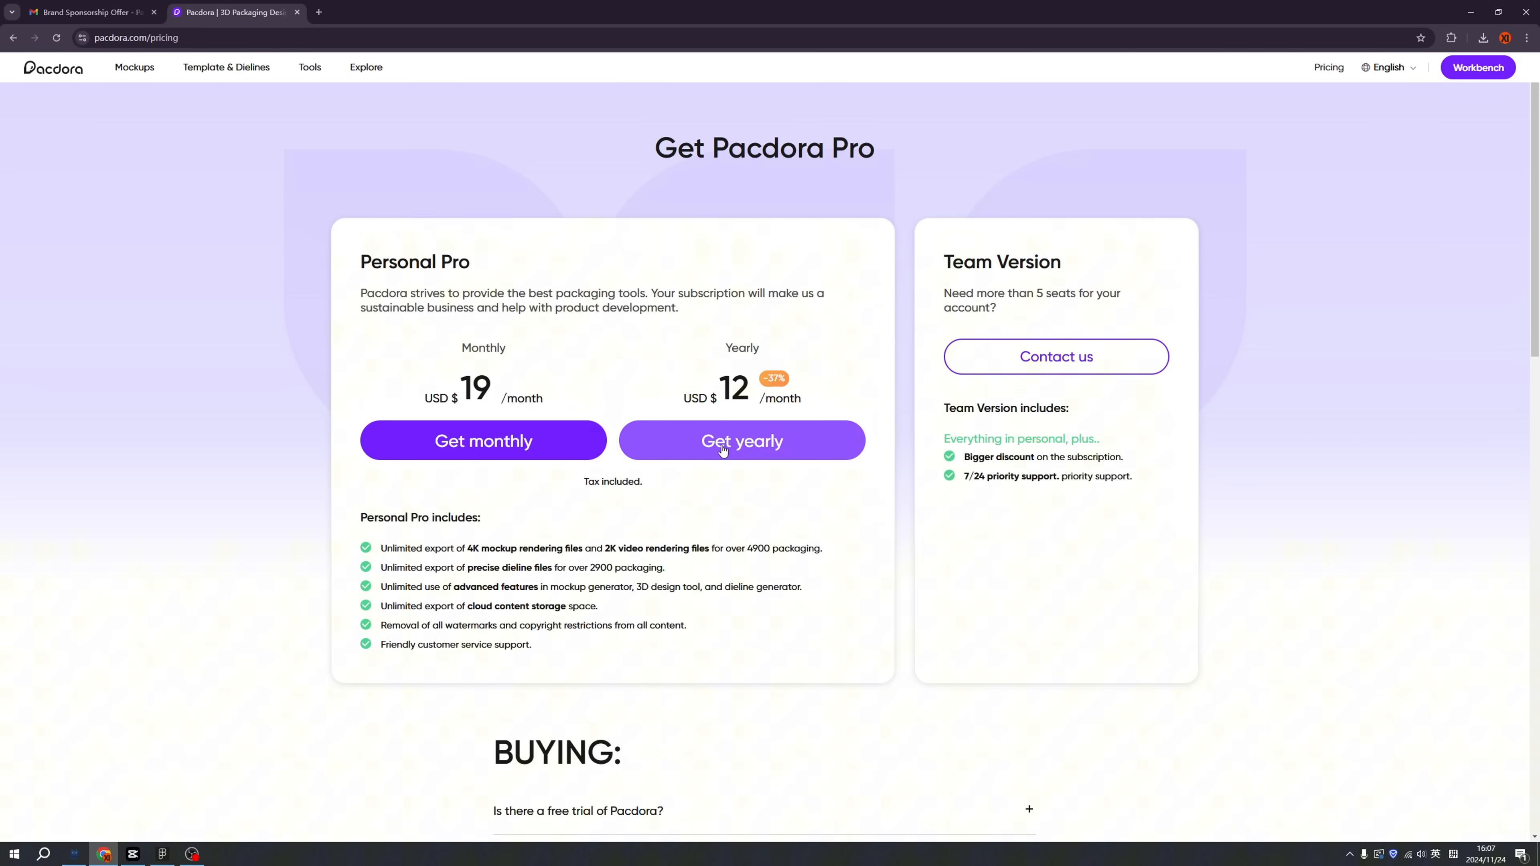
click(741, 440)
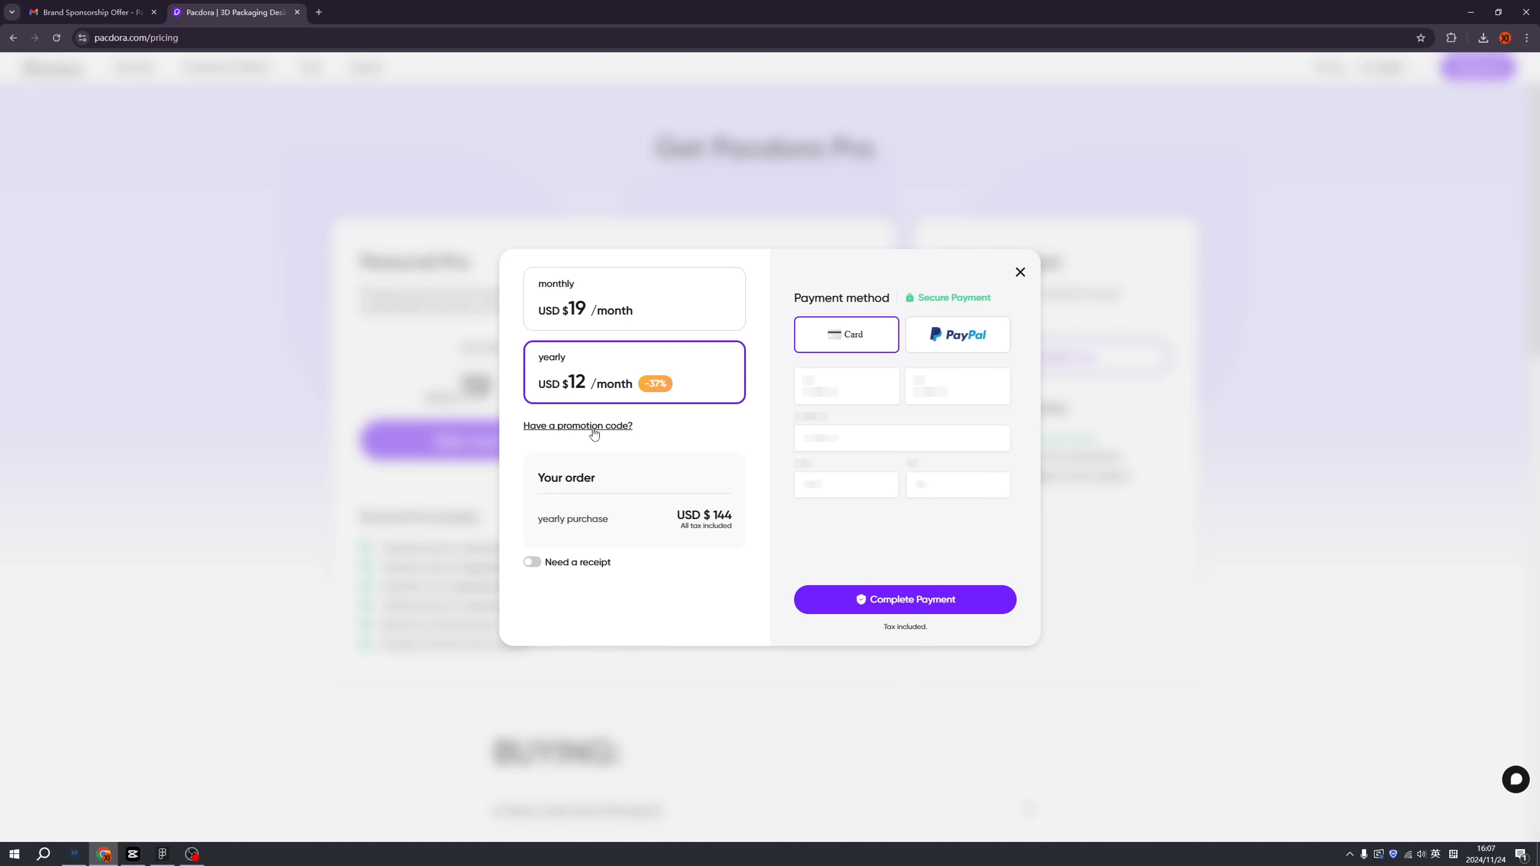
Step: Apply the promotion code 'uxbootcamp', lowering the order total to USD 115.2
click(578, 425)
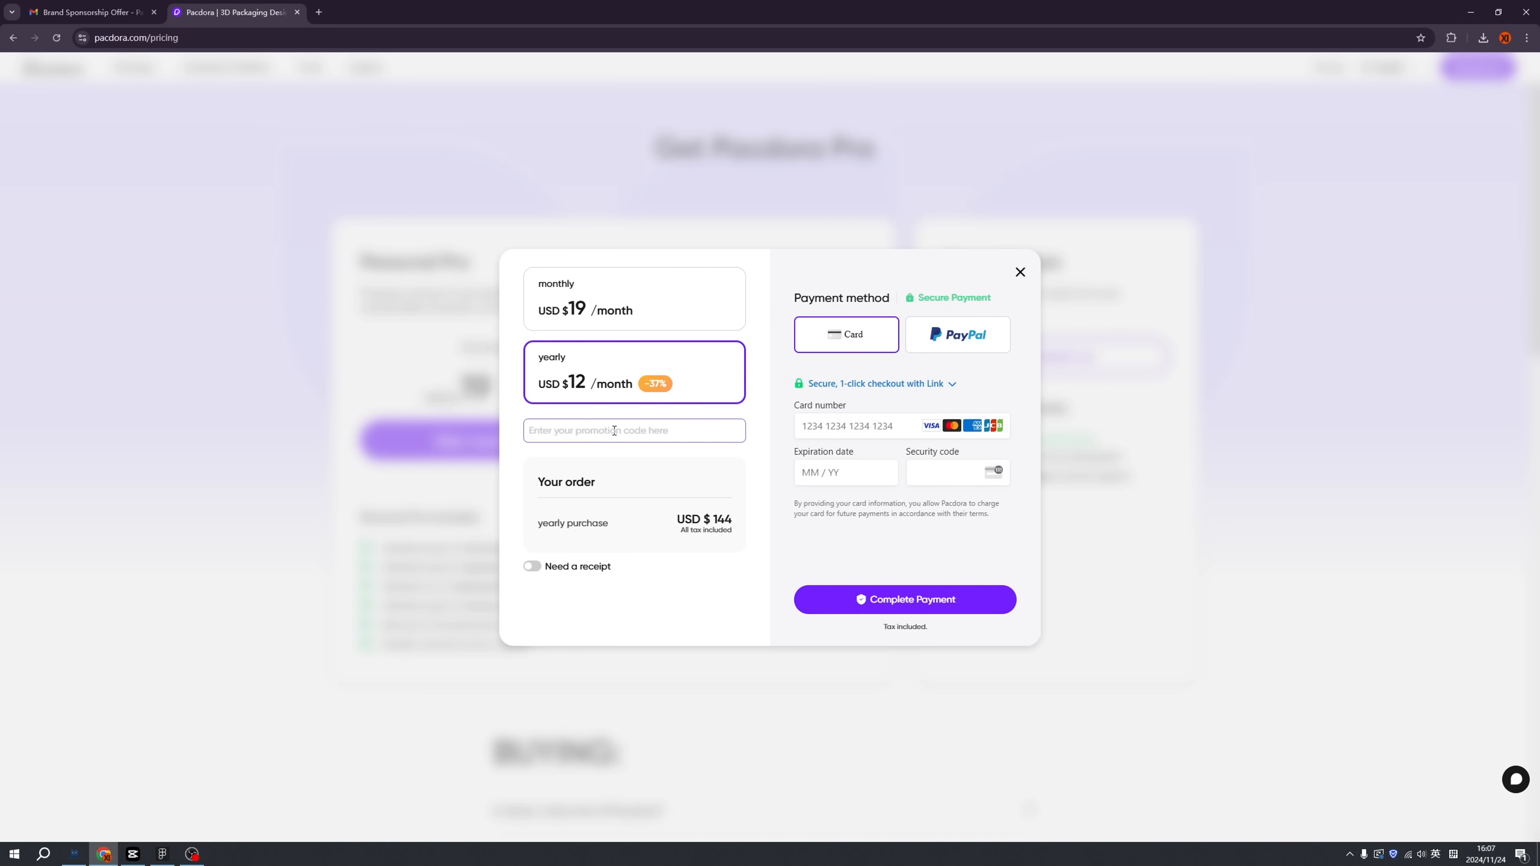
text(uxbootc)
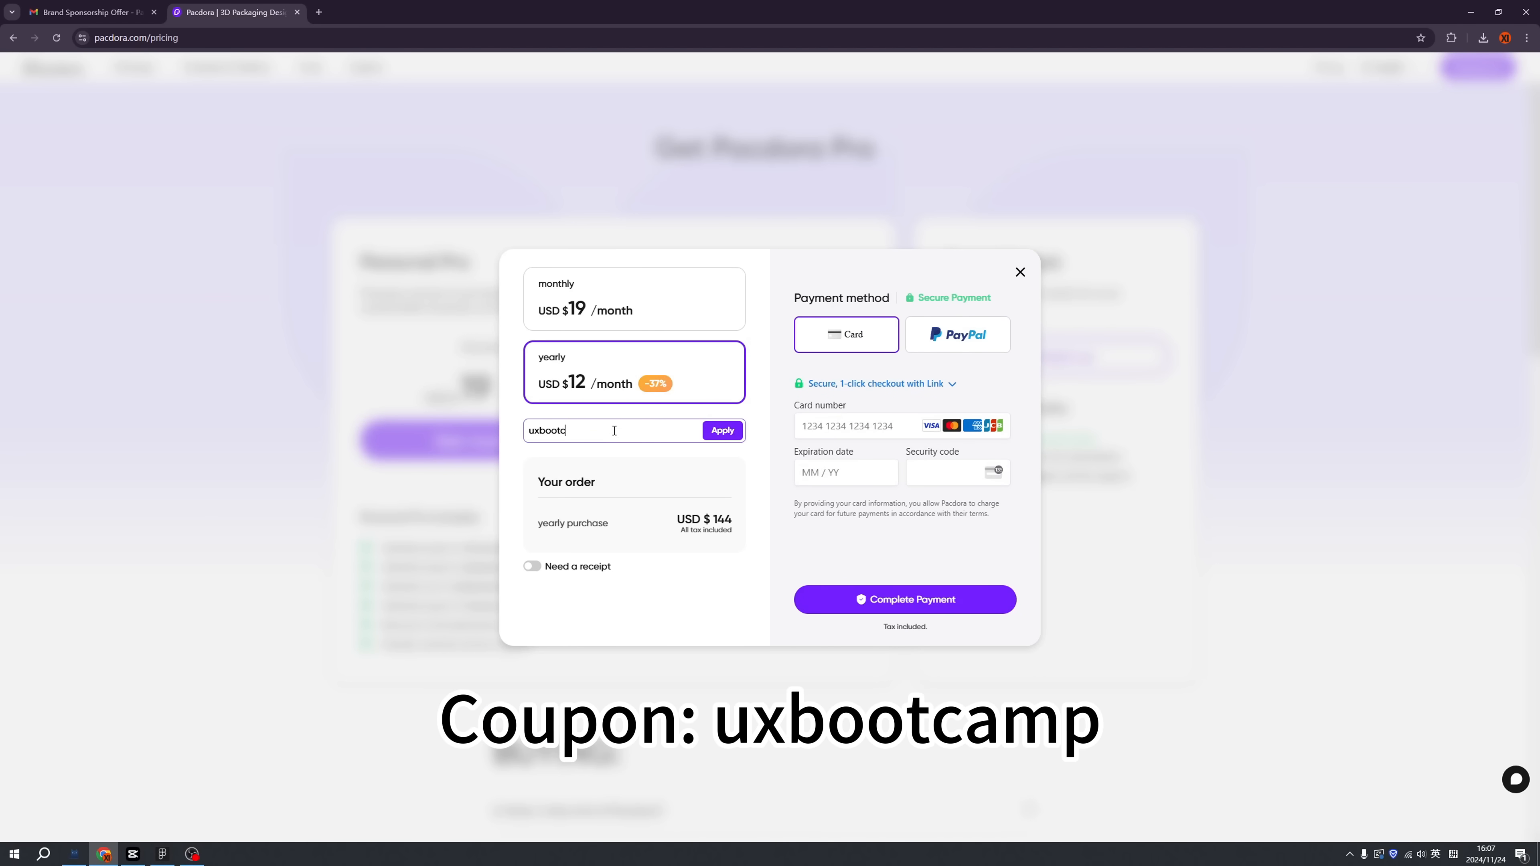
text(amp)
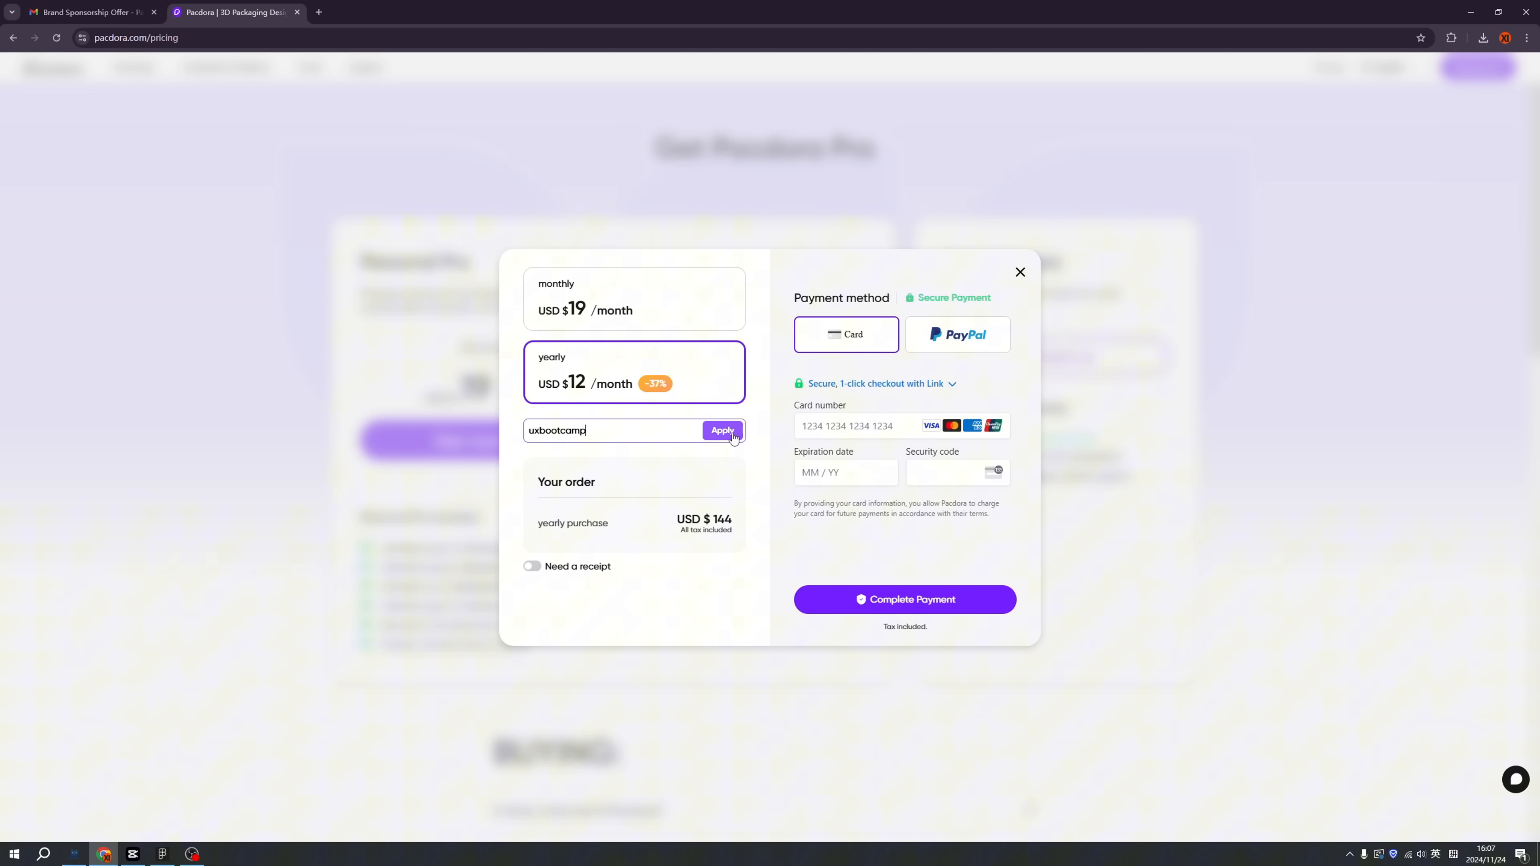
click(722, 430)
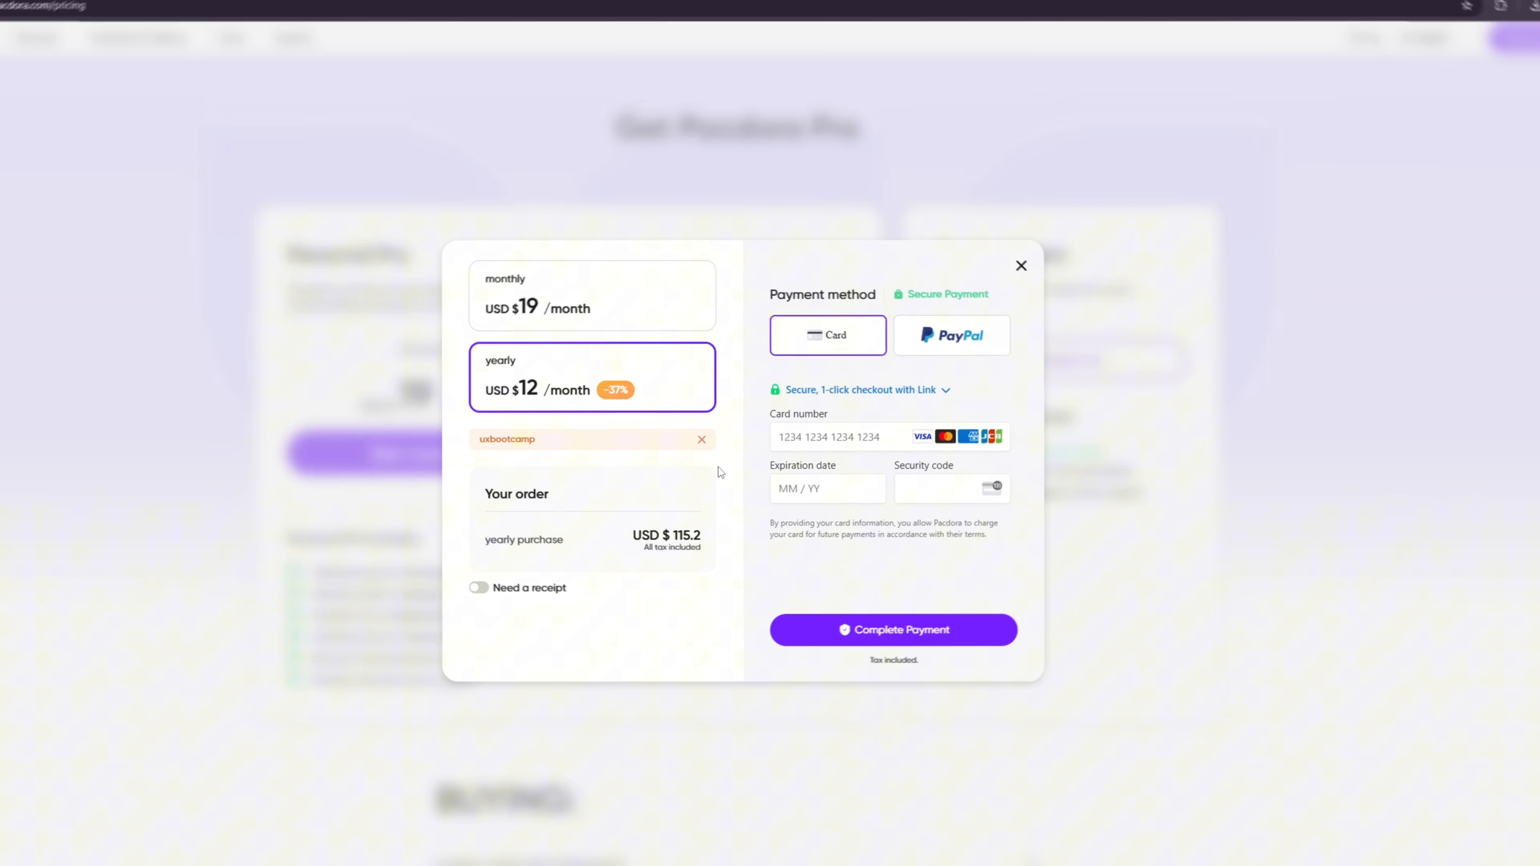
click(1021, 266)
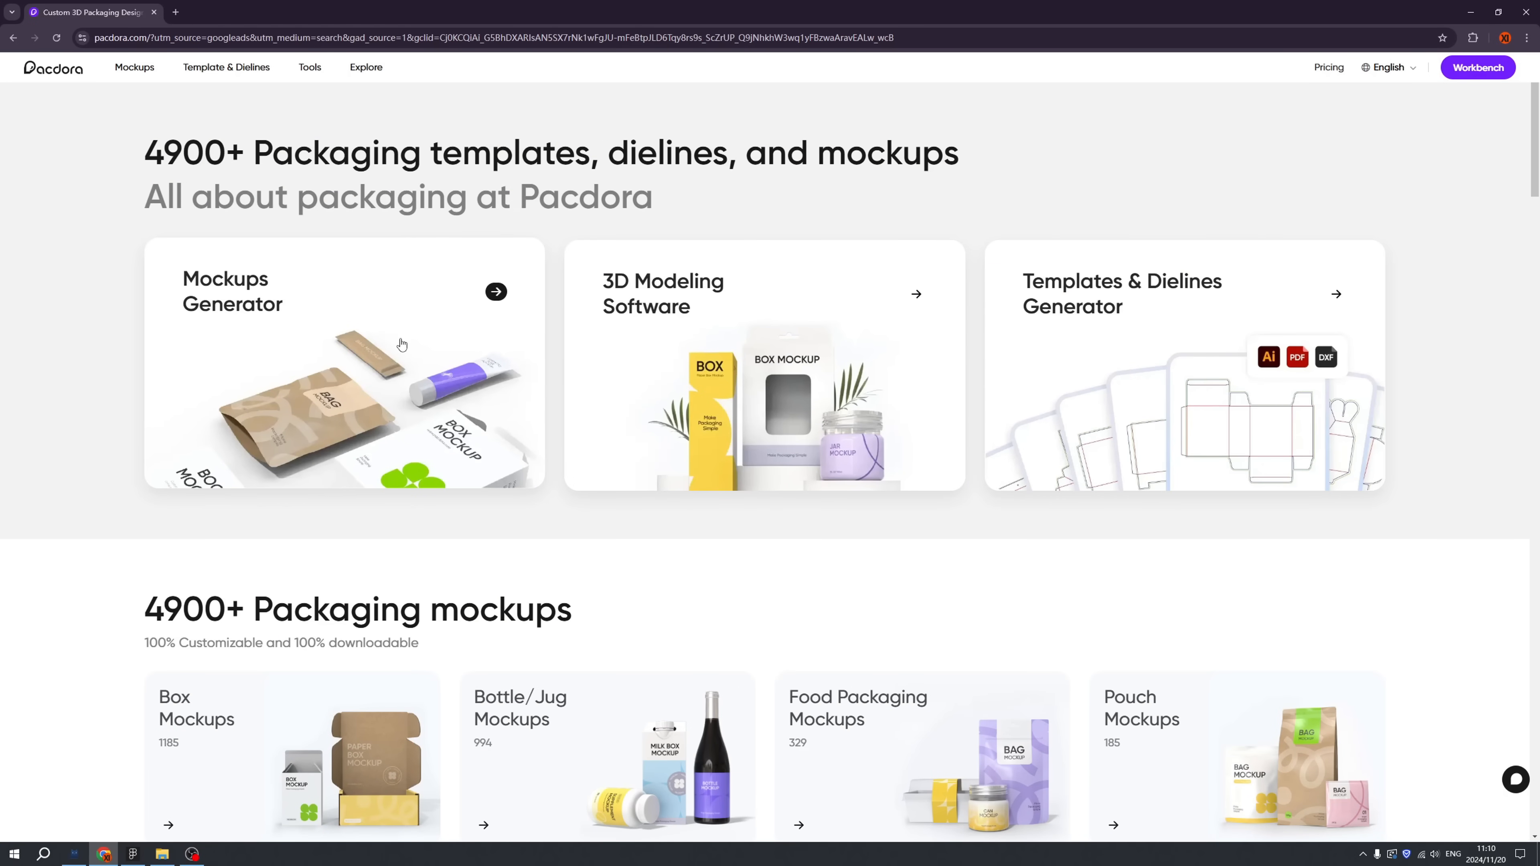
Step: Browse the Mockups Generator catalog and open the Round neck T-shirt mockup for editing
click(135, 66)
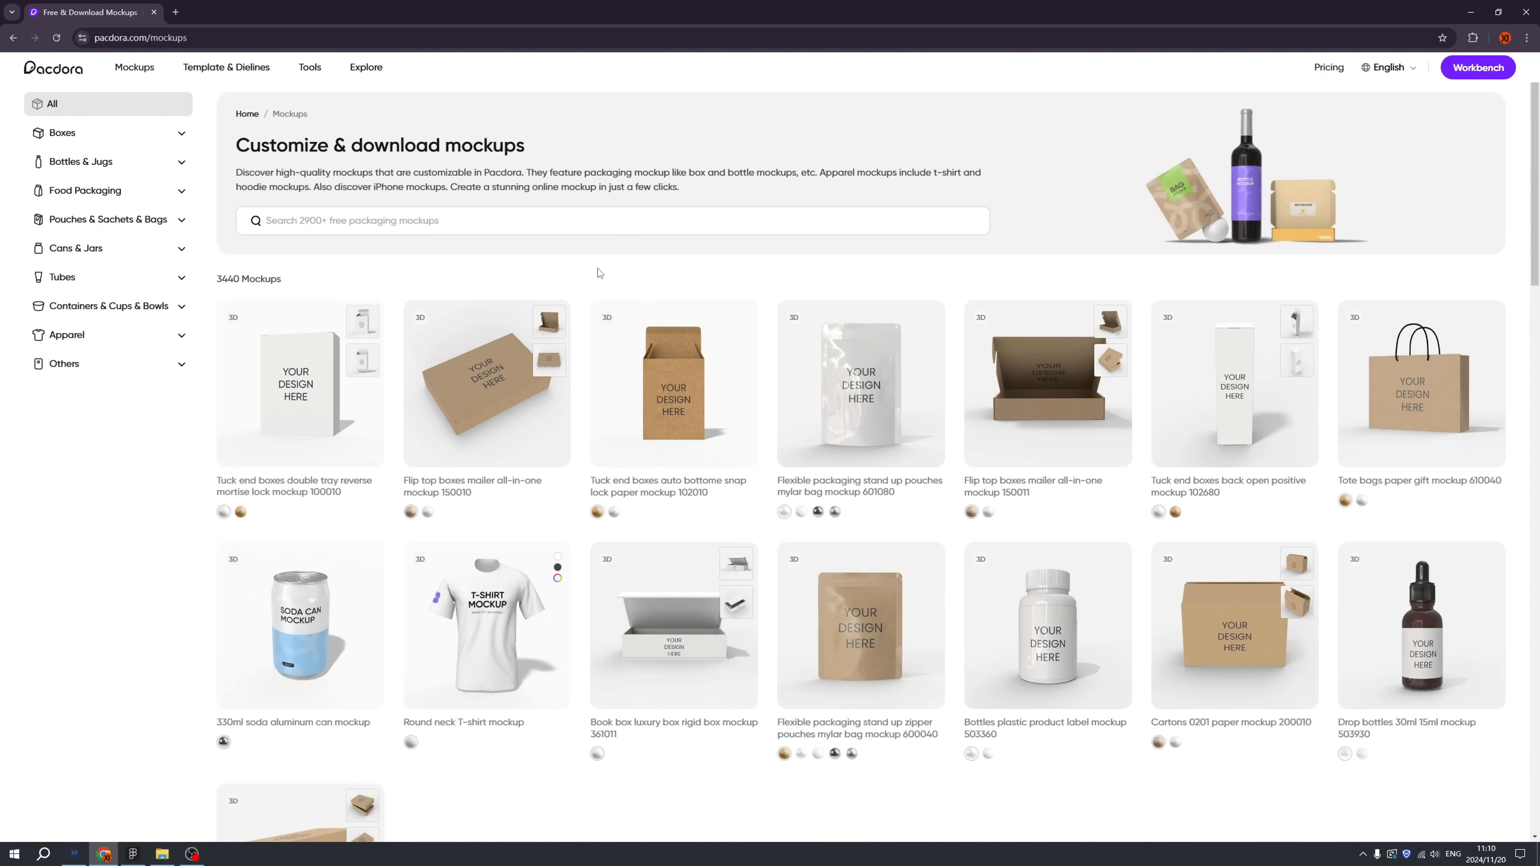
scroll(down, 3)
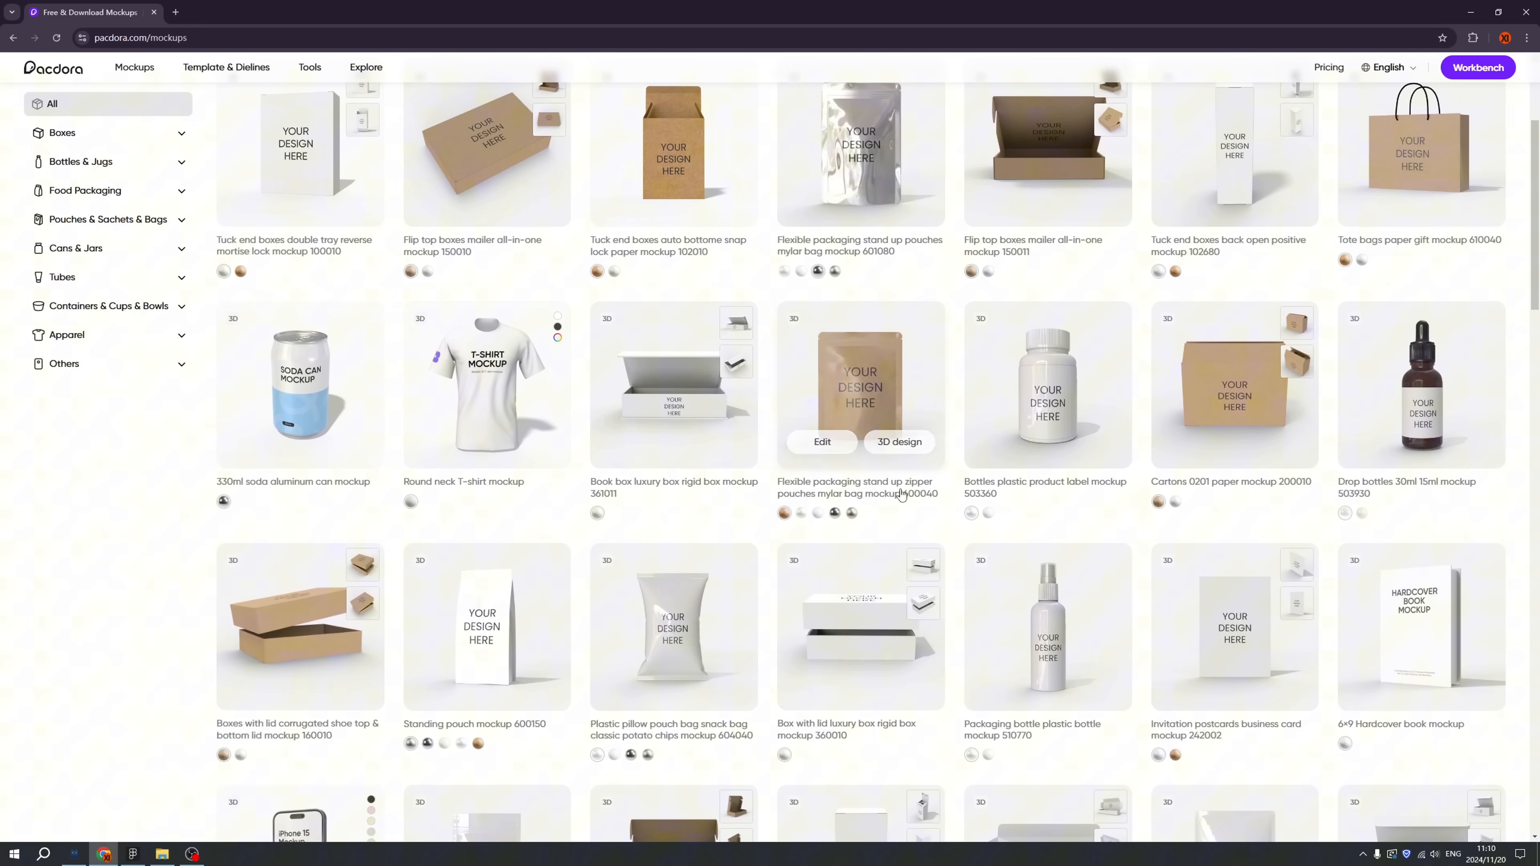
scroll(up, 3)
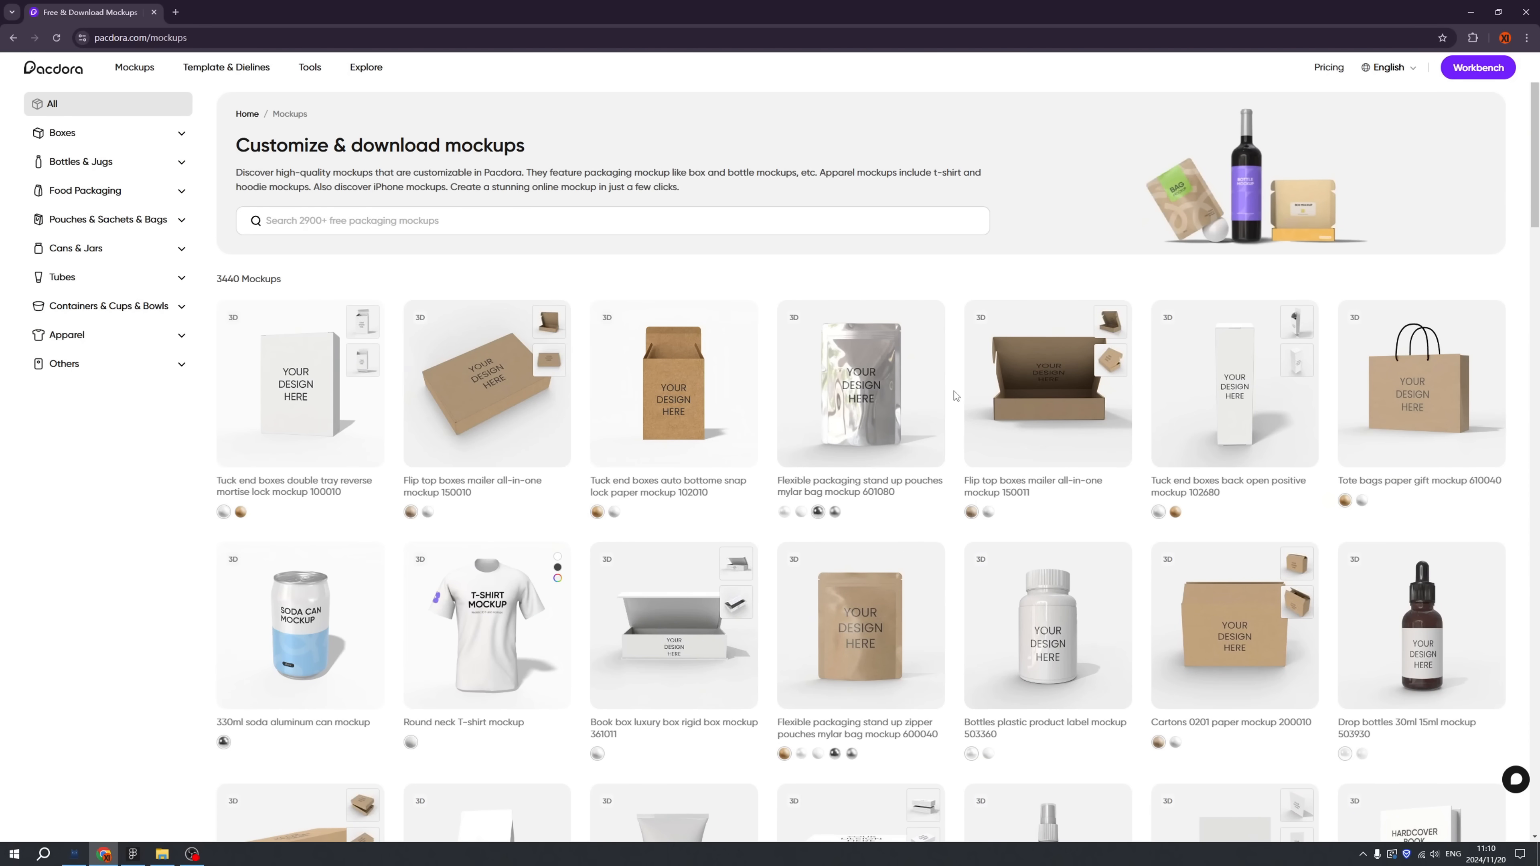
scroll(down, 3)
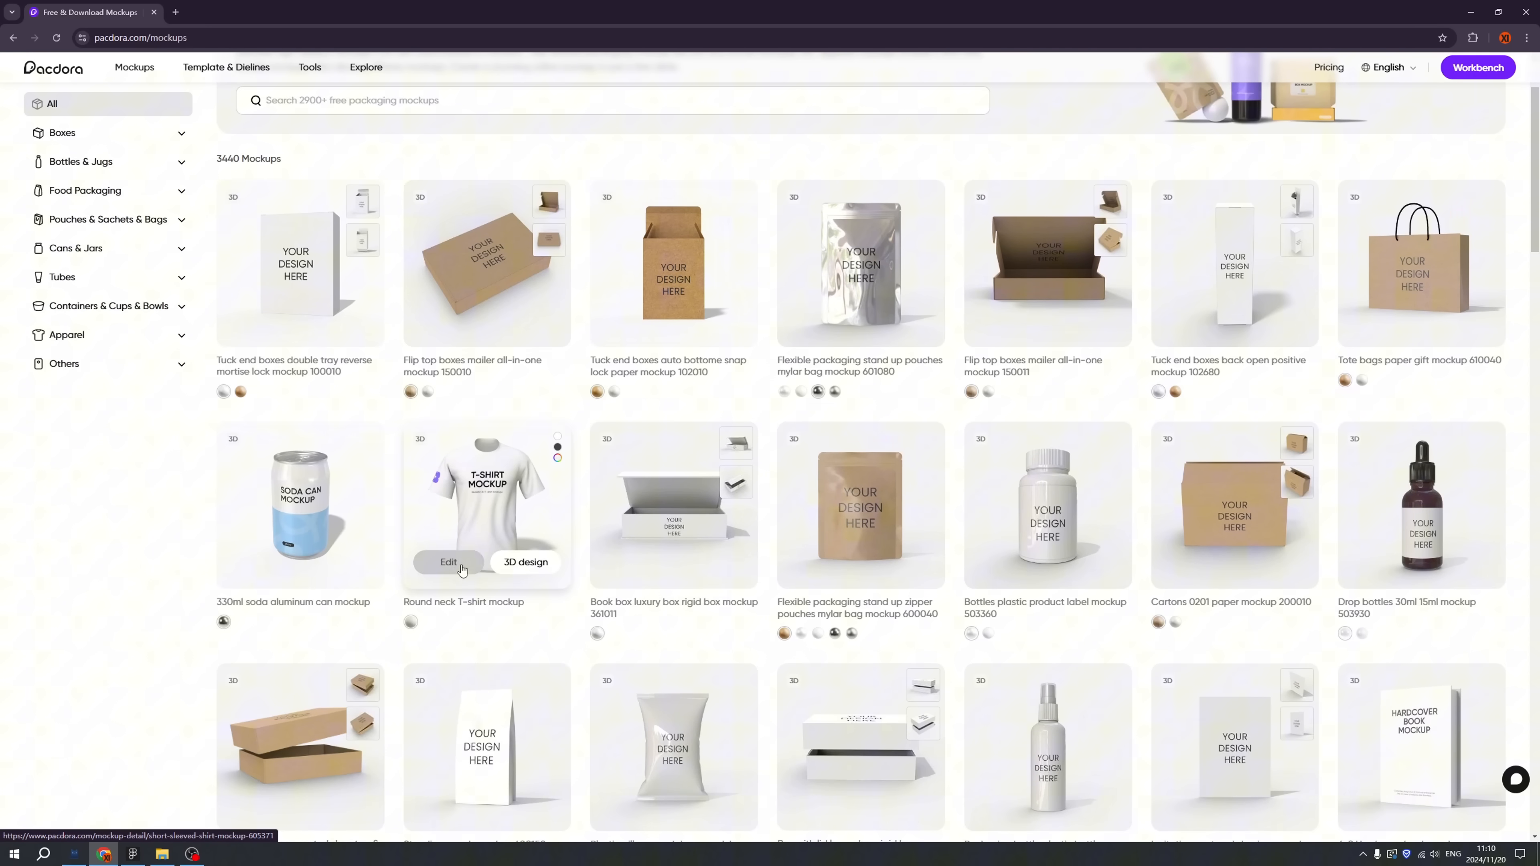
mouse_move(449, 562)
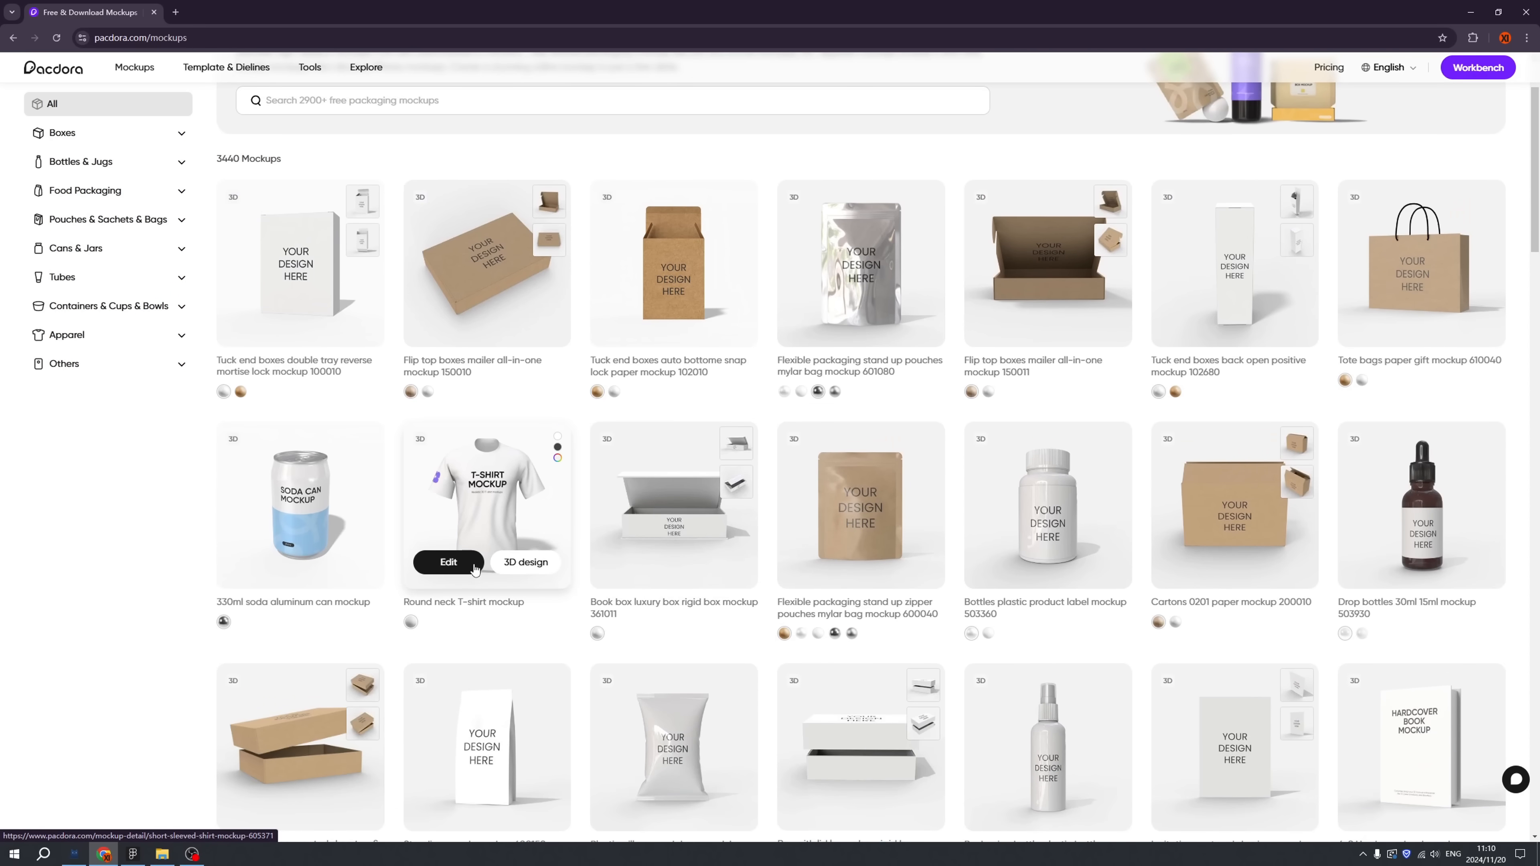
click(448, 561)
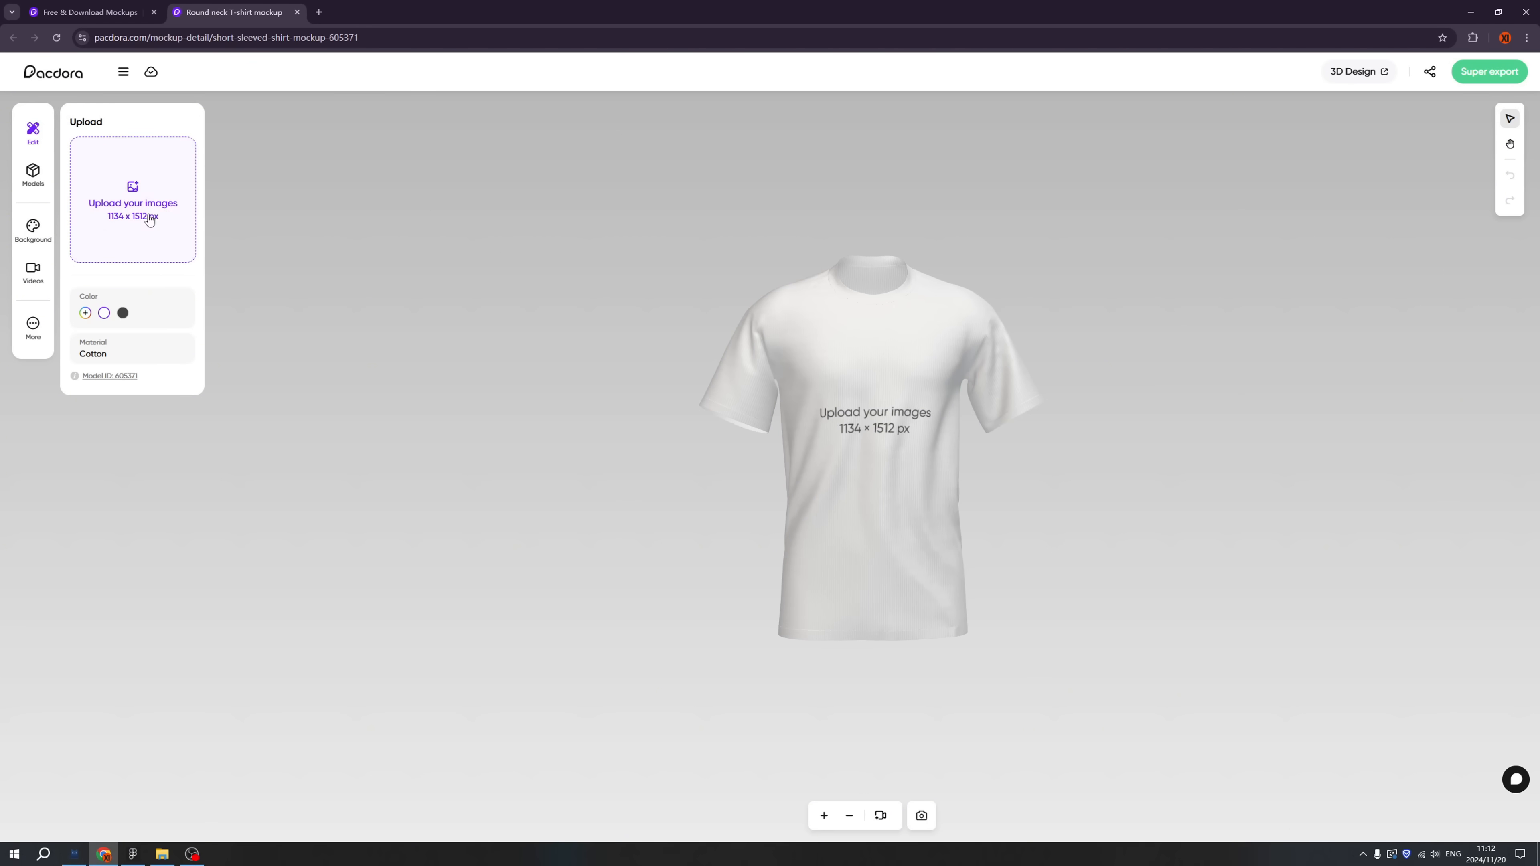
Step: Upload the green helmet artwork to the shirt's front panel and fill the panel black
click(132, 203)
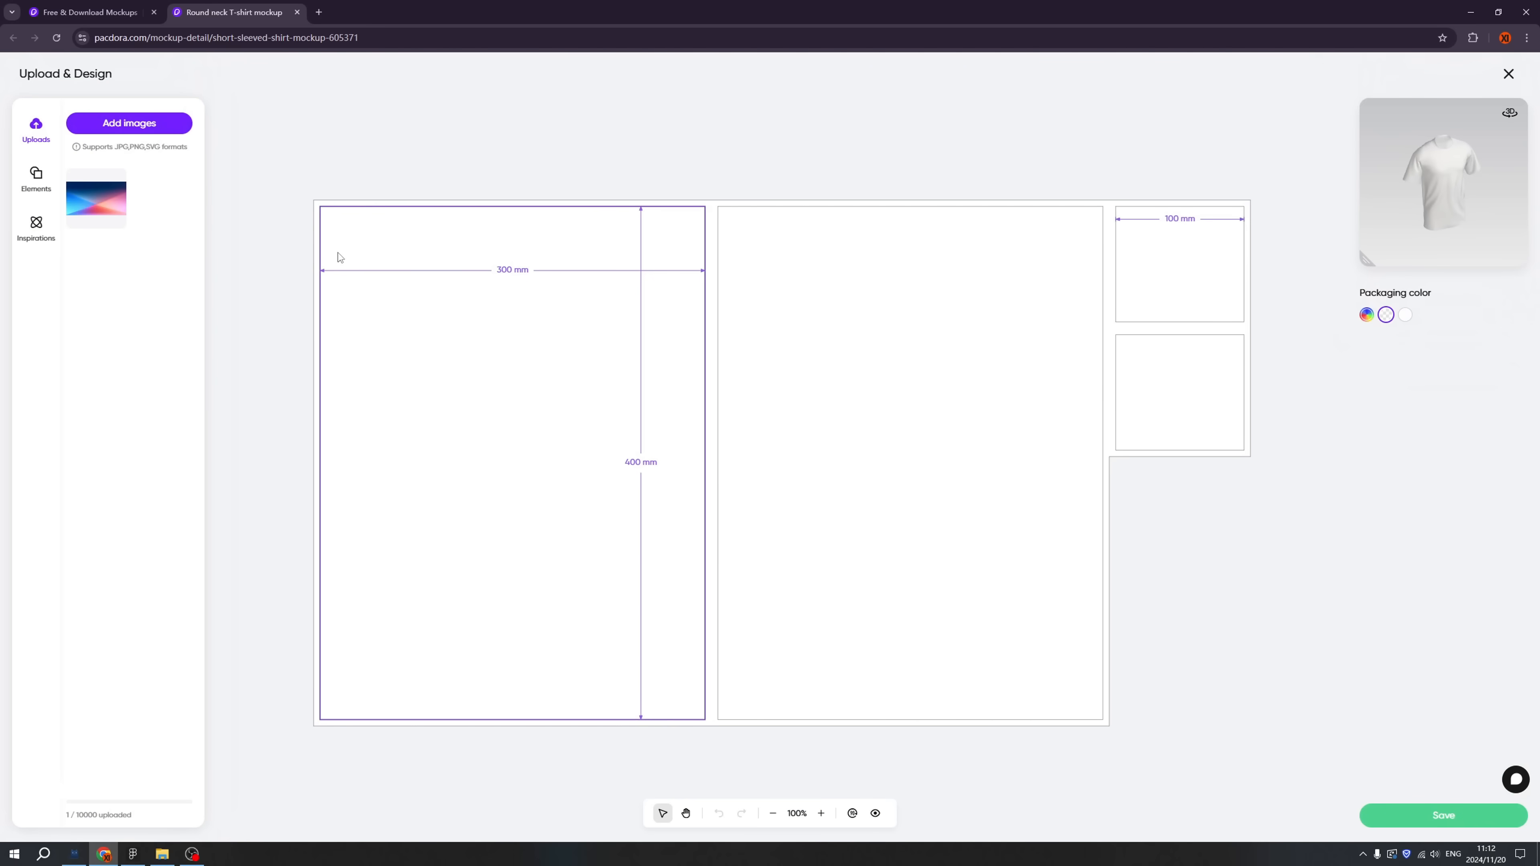
click(128, 122)
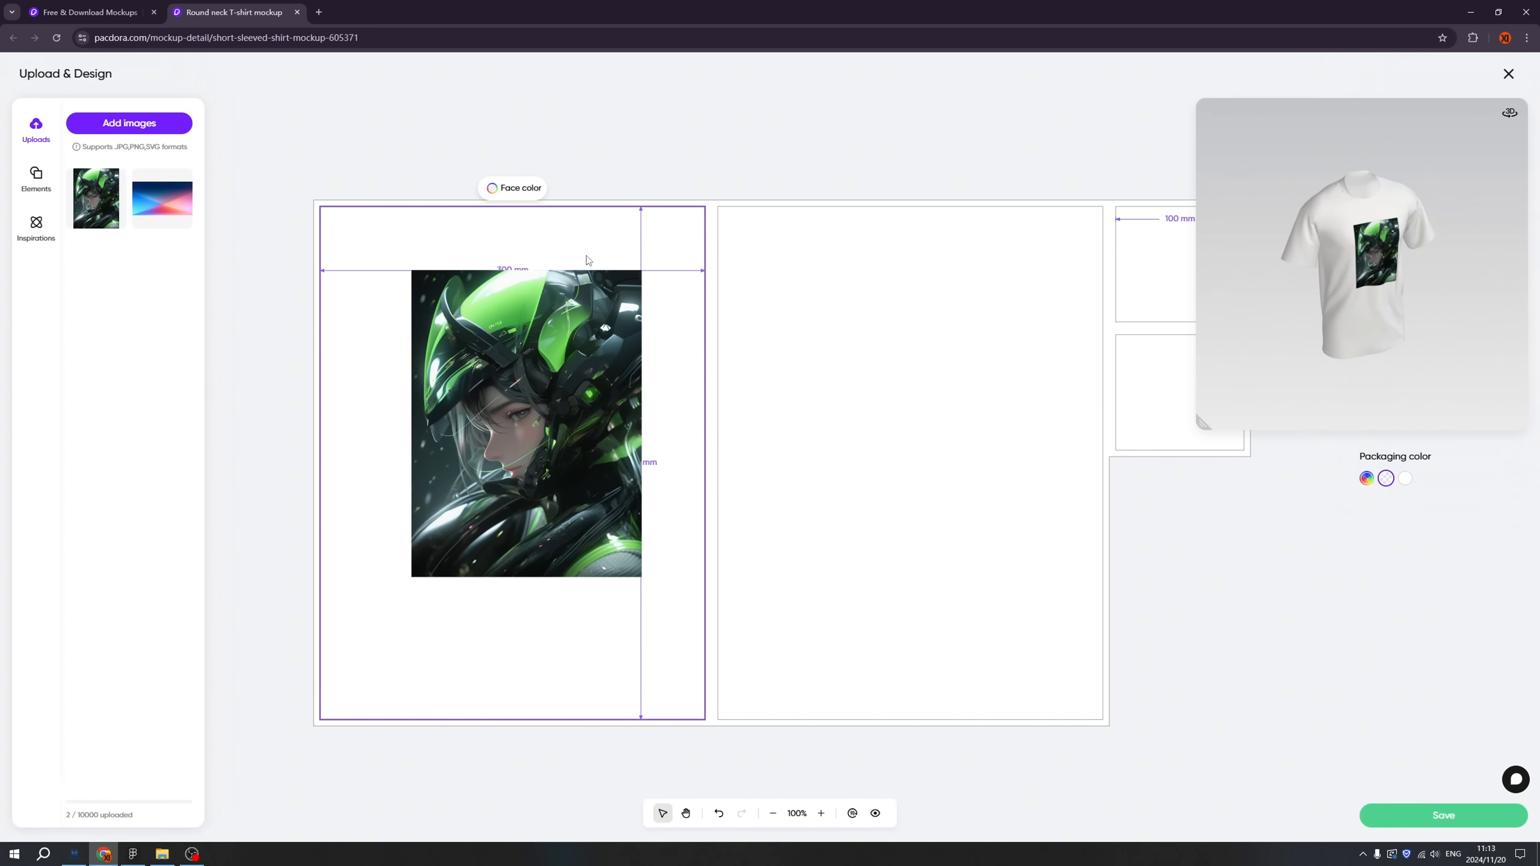
mouse_move(552, 228)
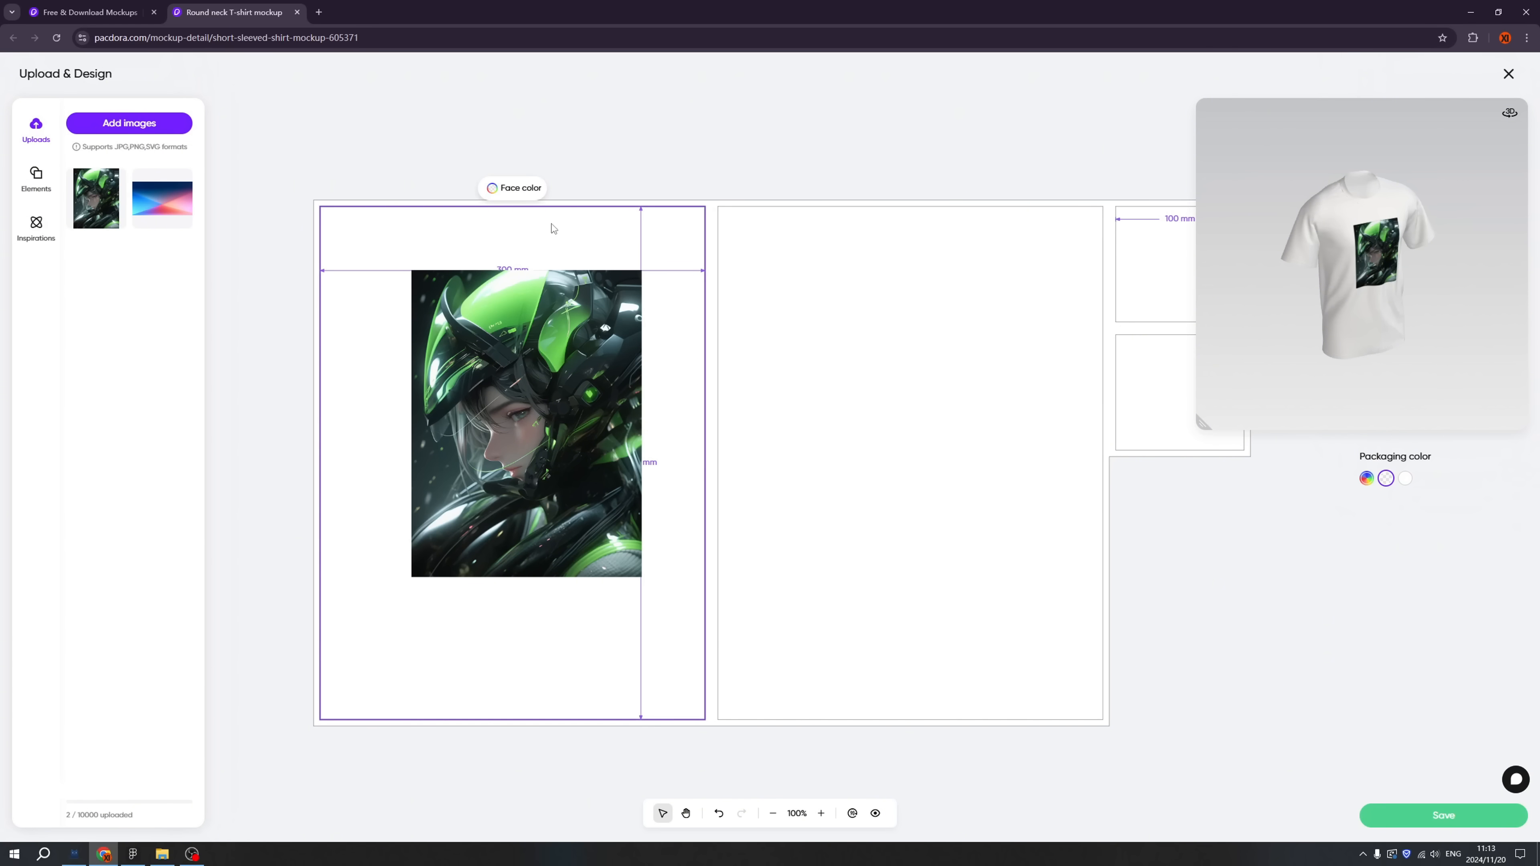
click(512, 187)
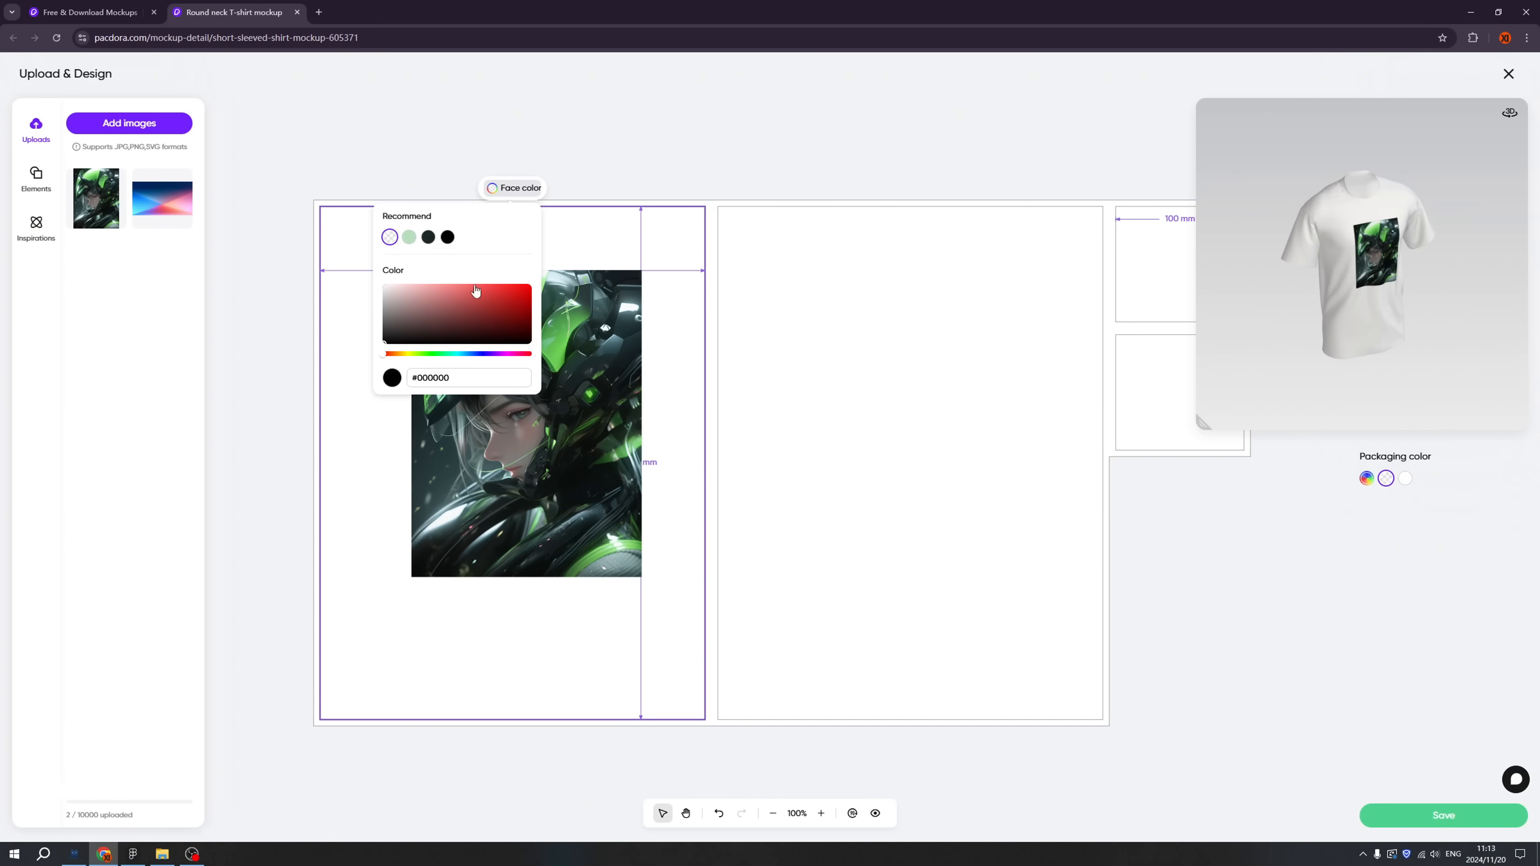
click(447, 237)
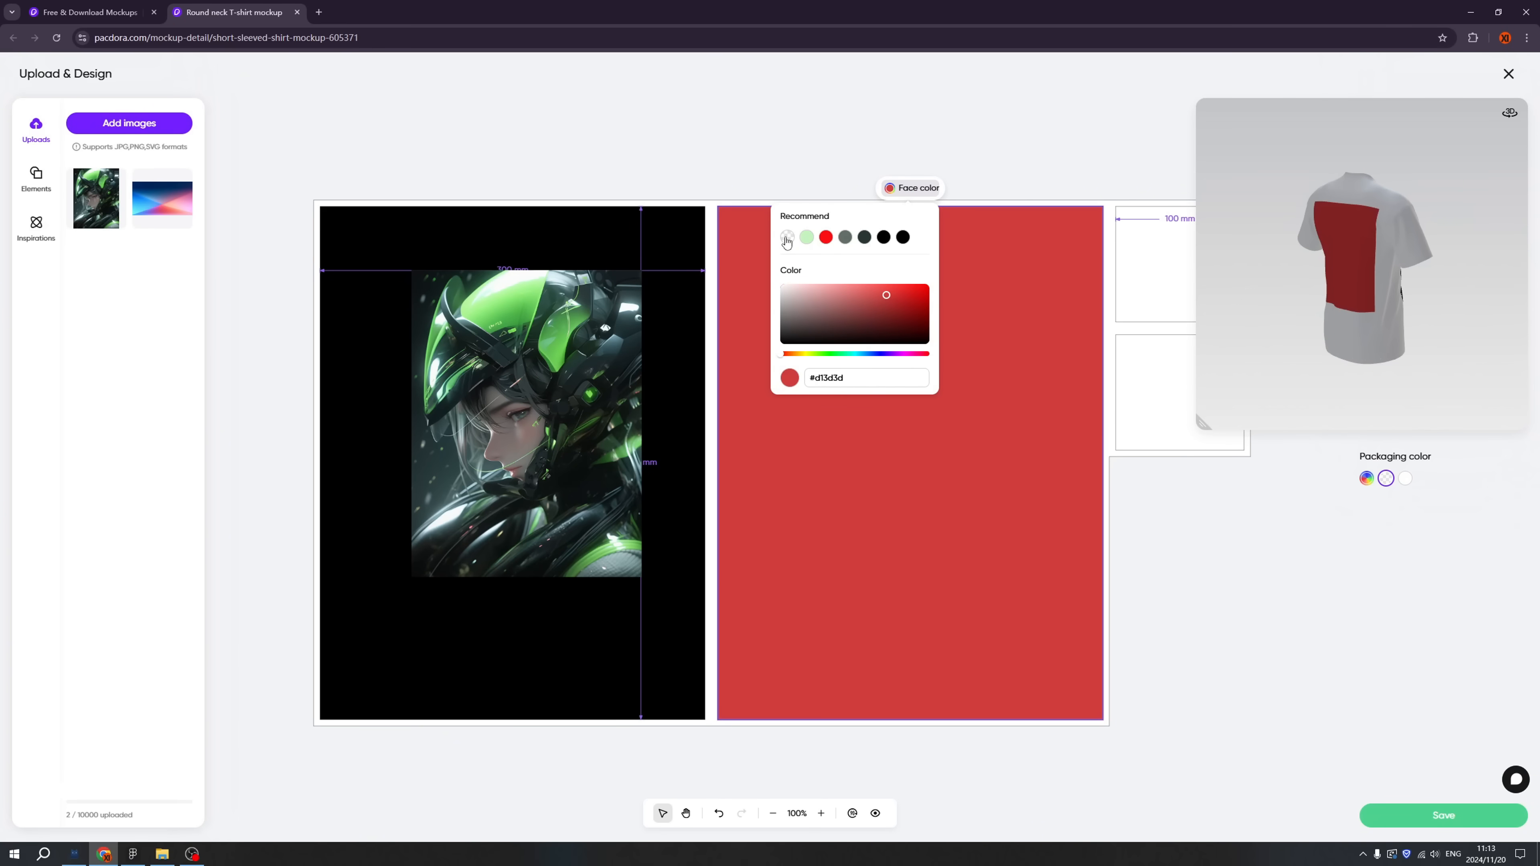
Step: Reset the back panel to white, try the gradient on a sleeve, adjust the front artwork and save
click(786, 236)
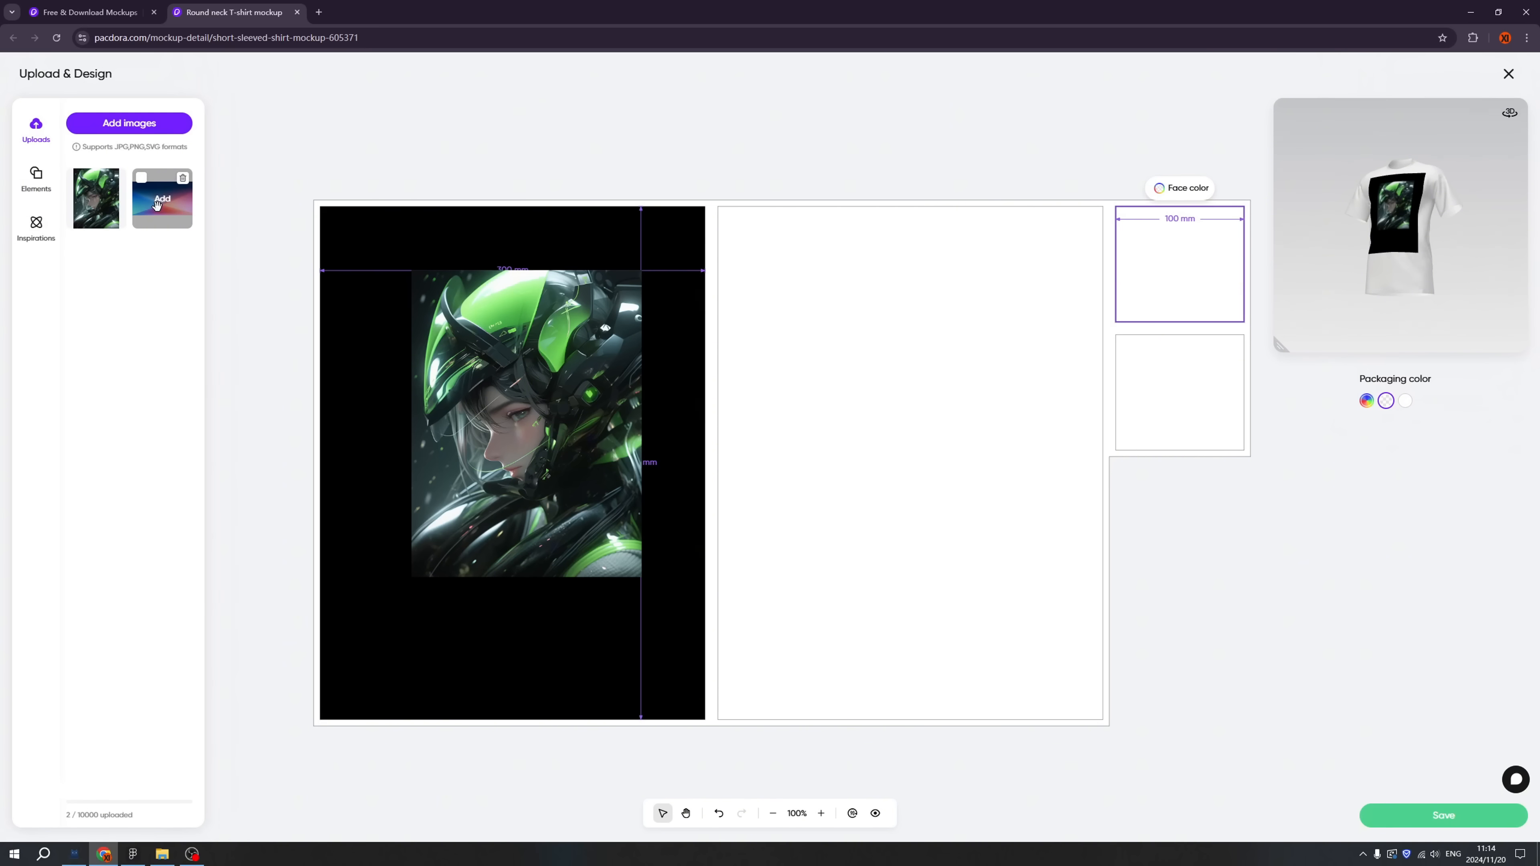
click(161, 198)
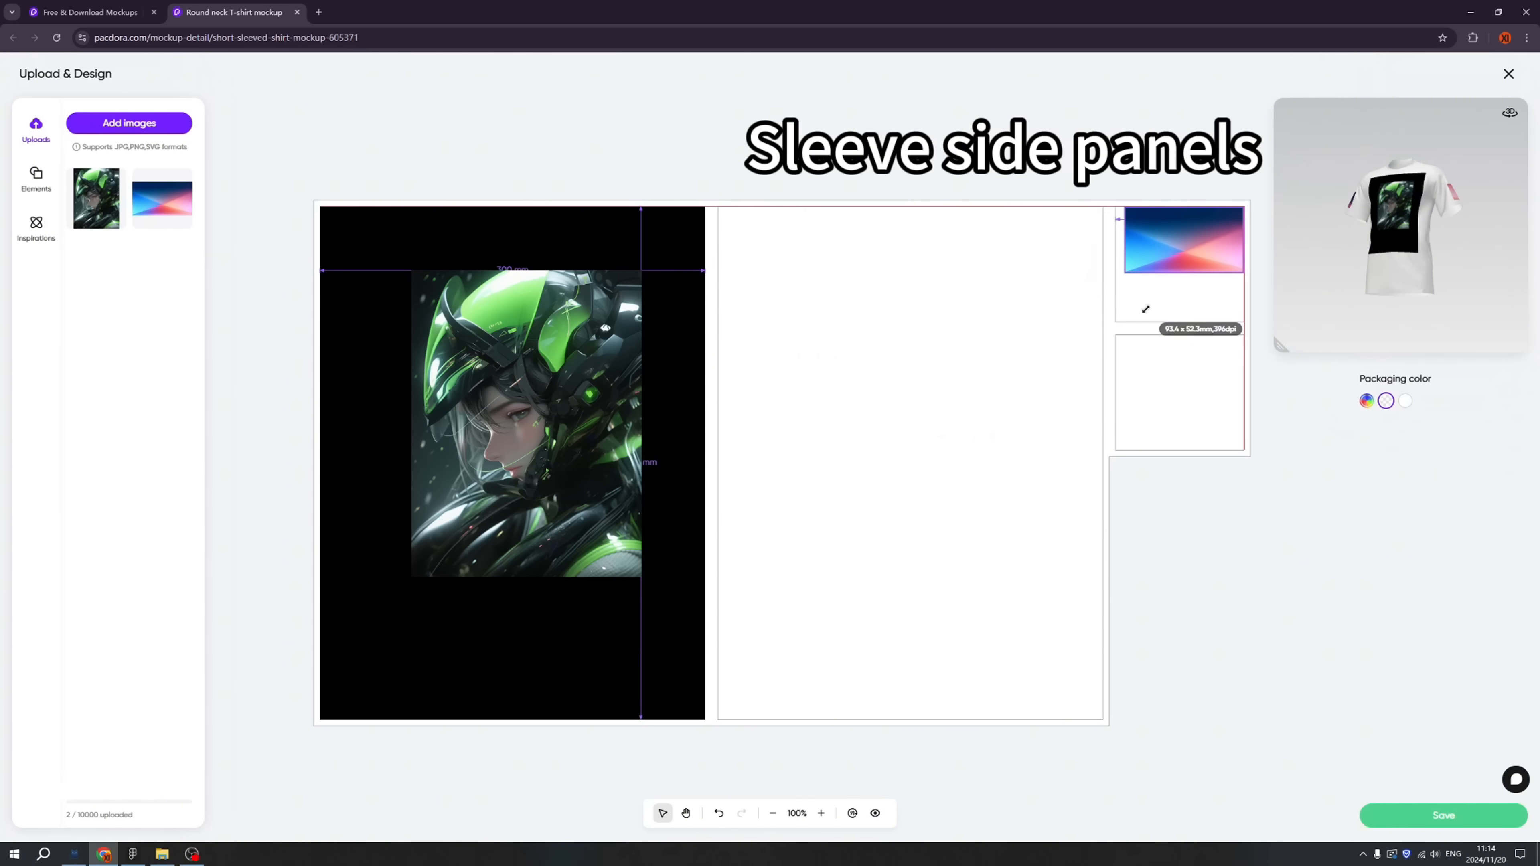
click(1177, 239)
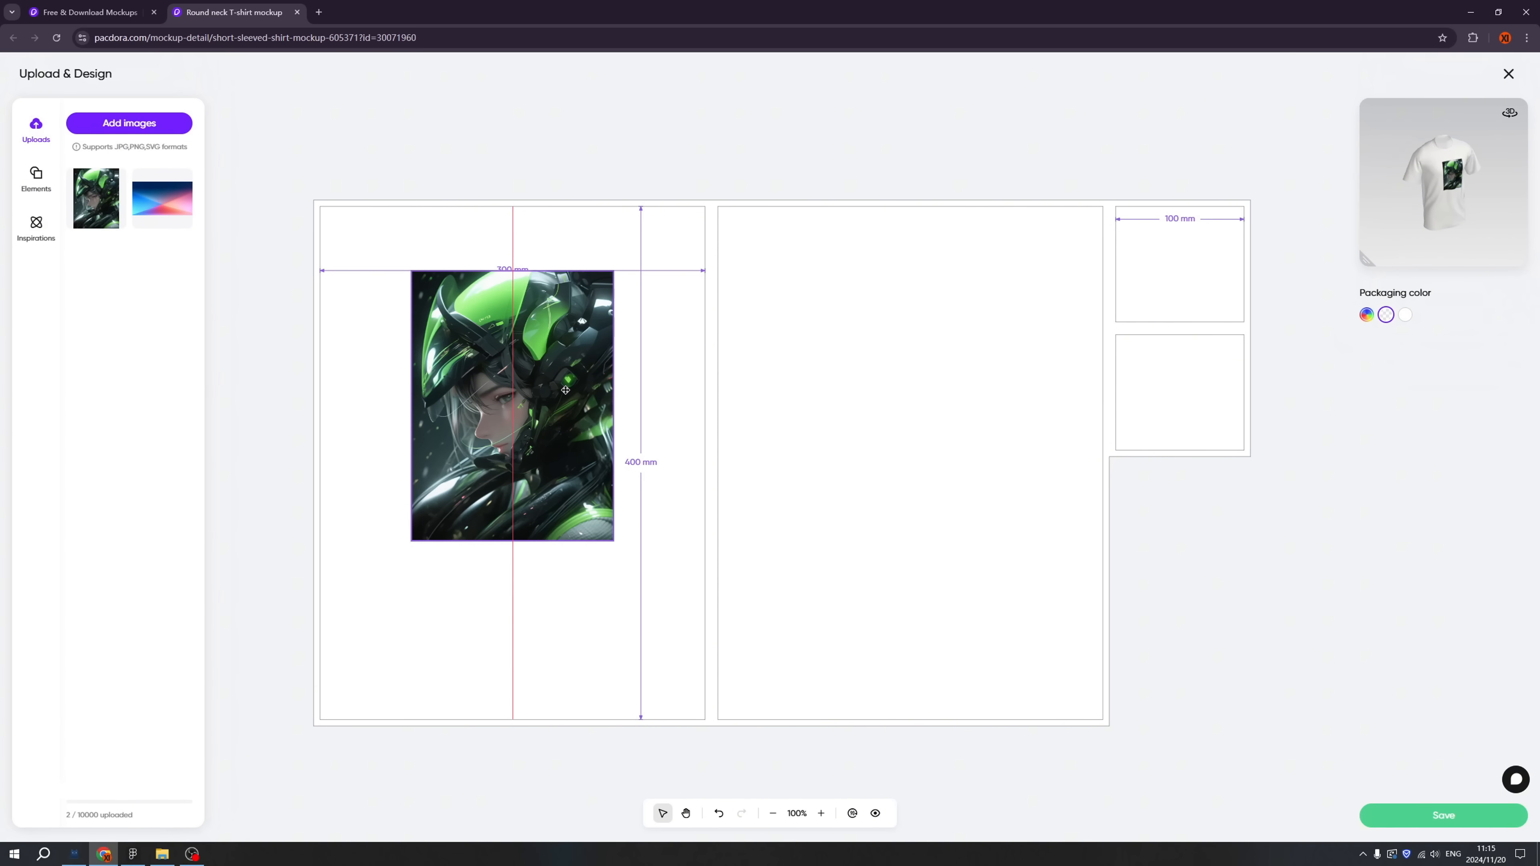
click(511, 406)
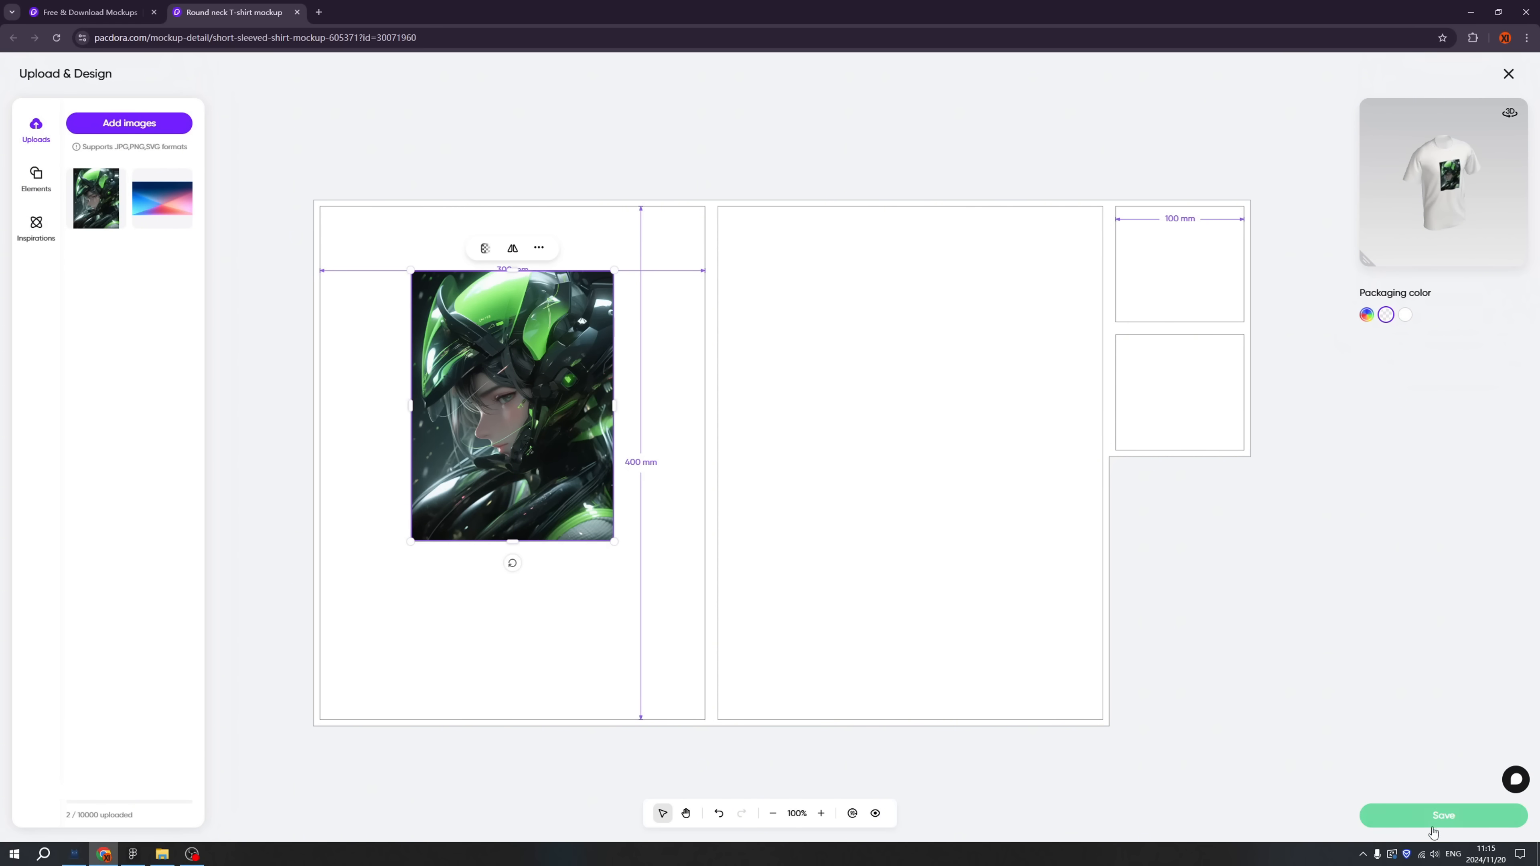
click(1443, 815)
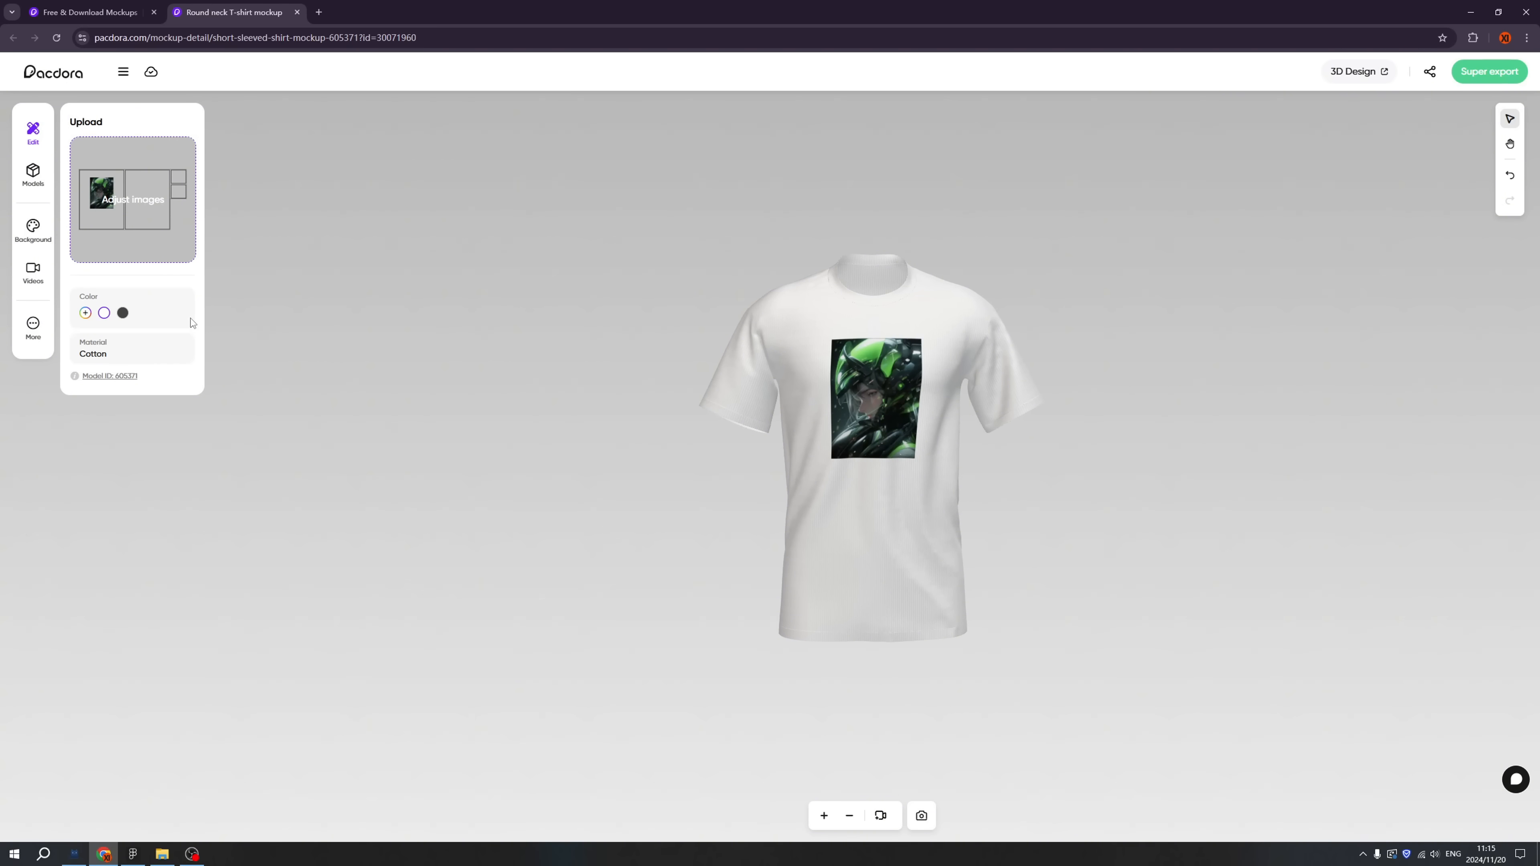
click(86, 312)
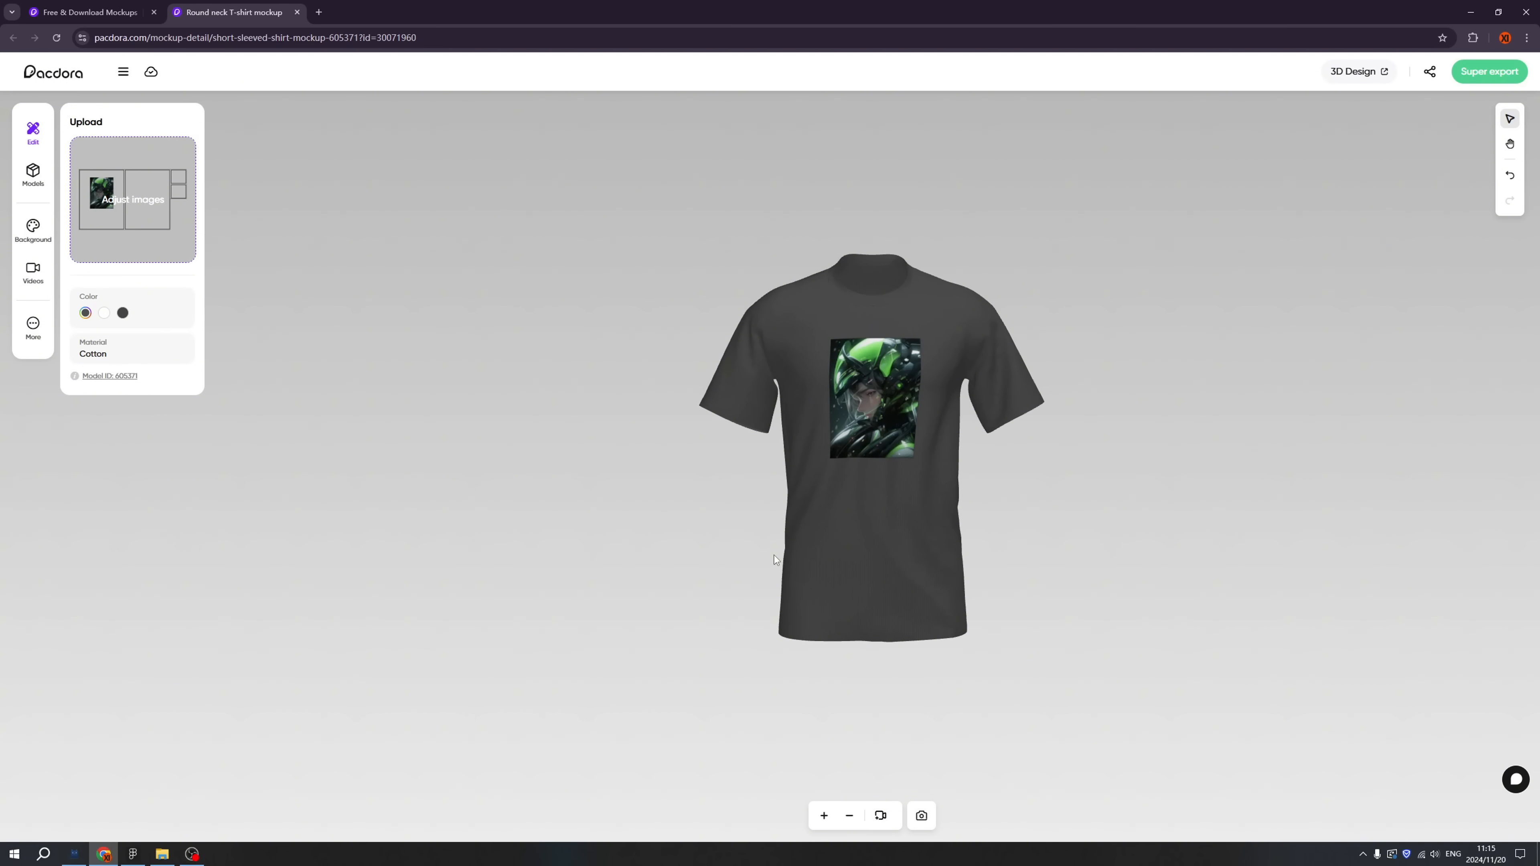
mouse_move(920, 817)
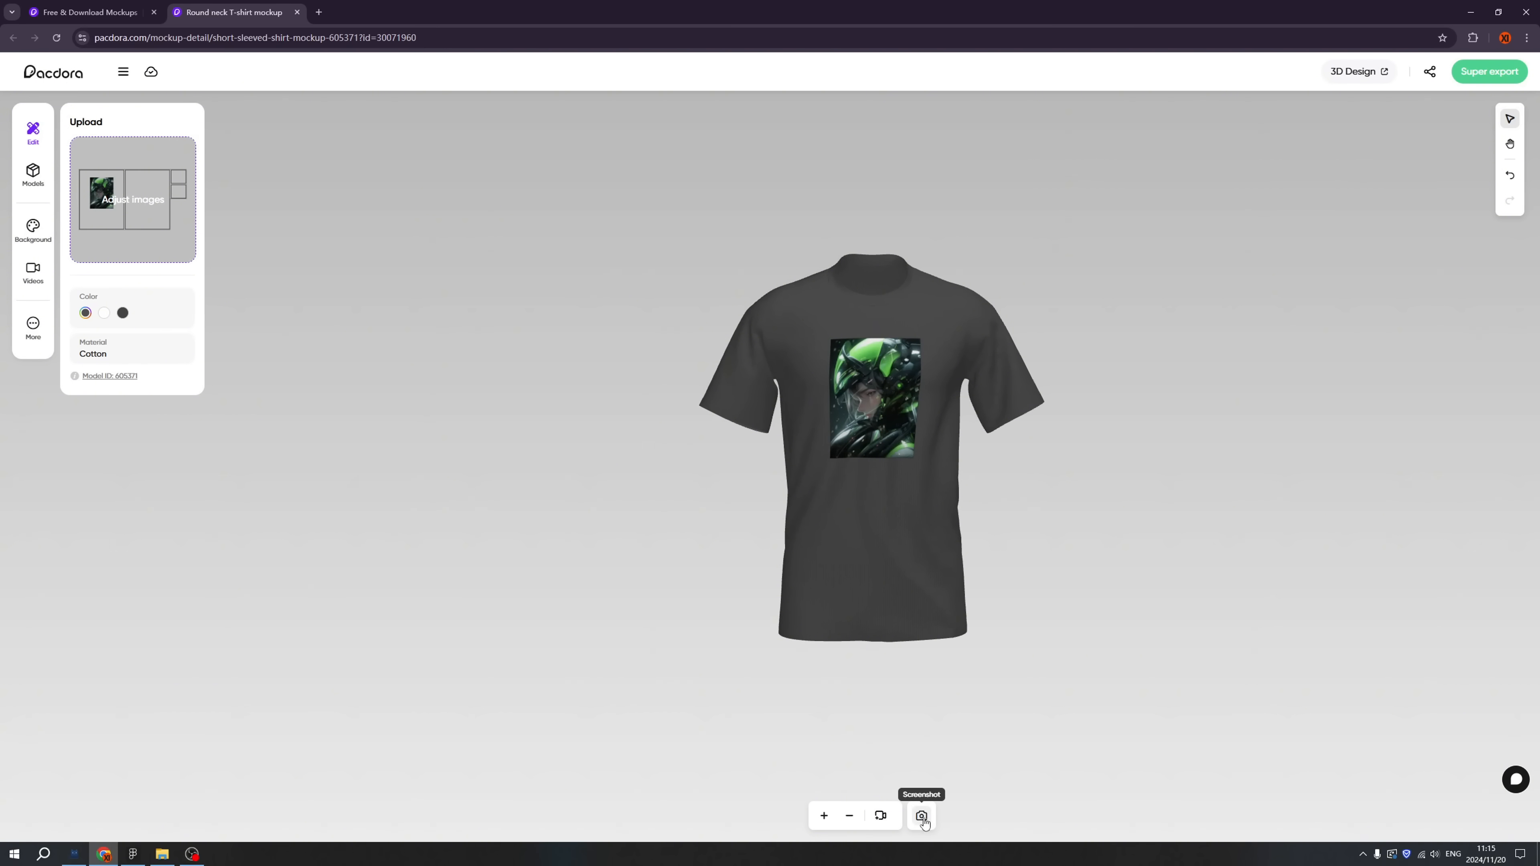
click(920, 815)
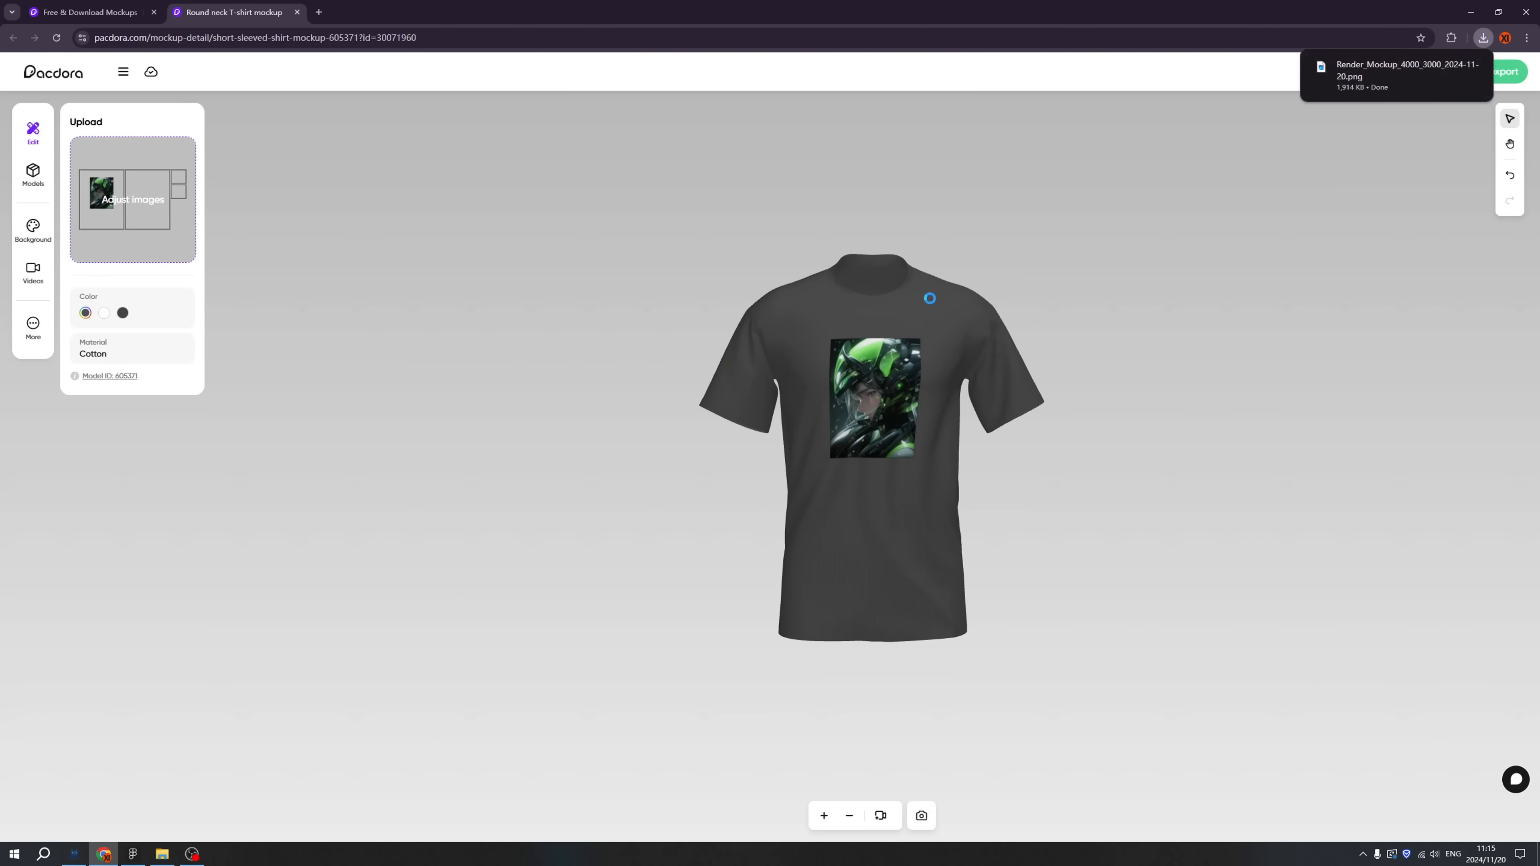
click(879, 817)
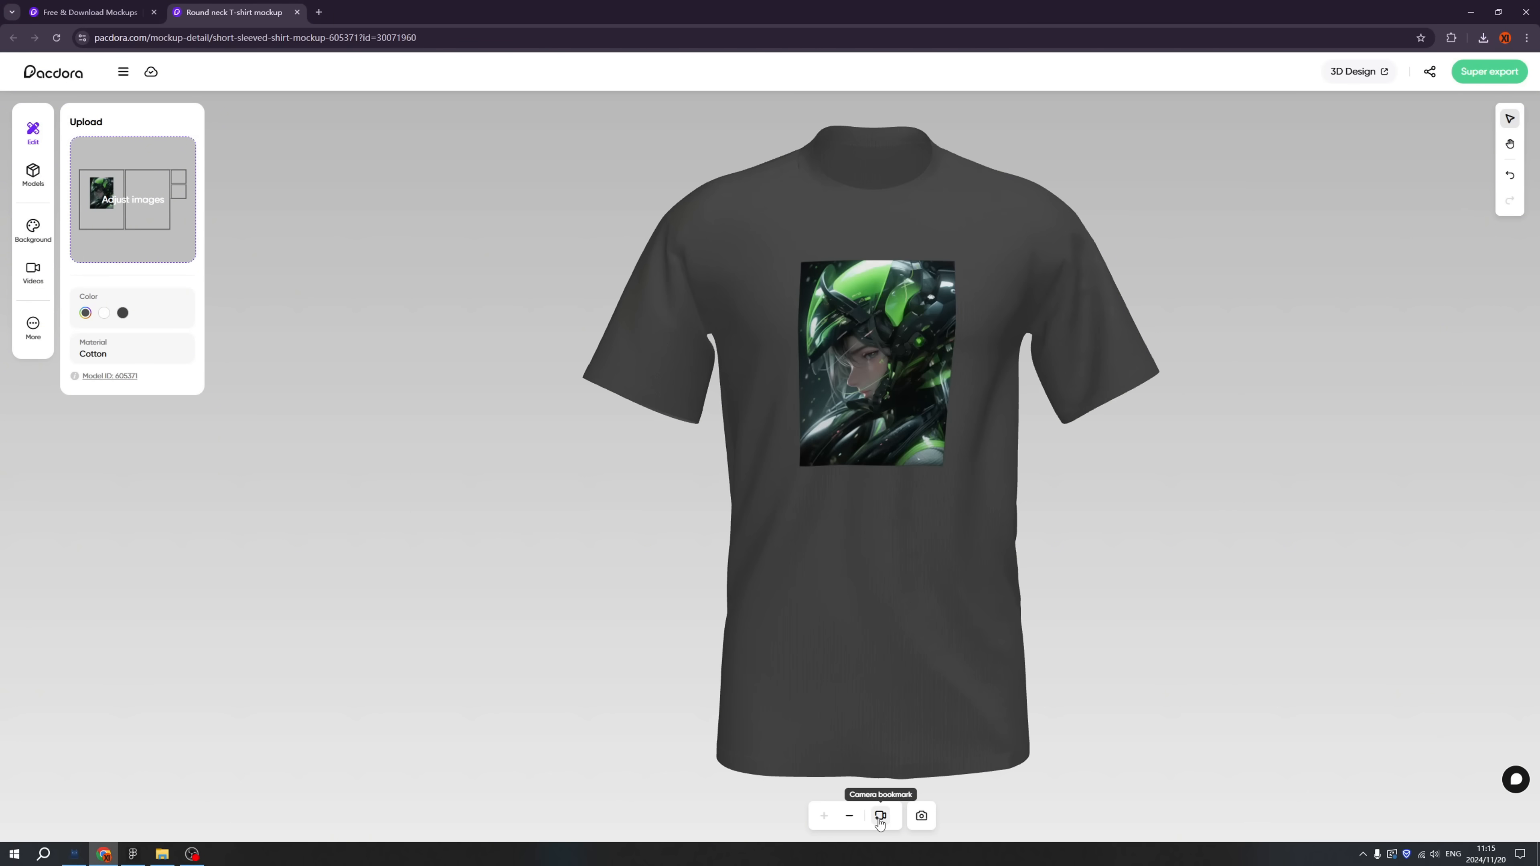
click(880, 815)
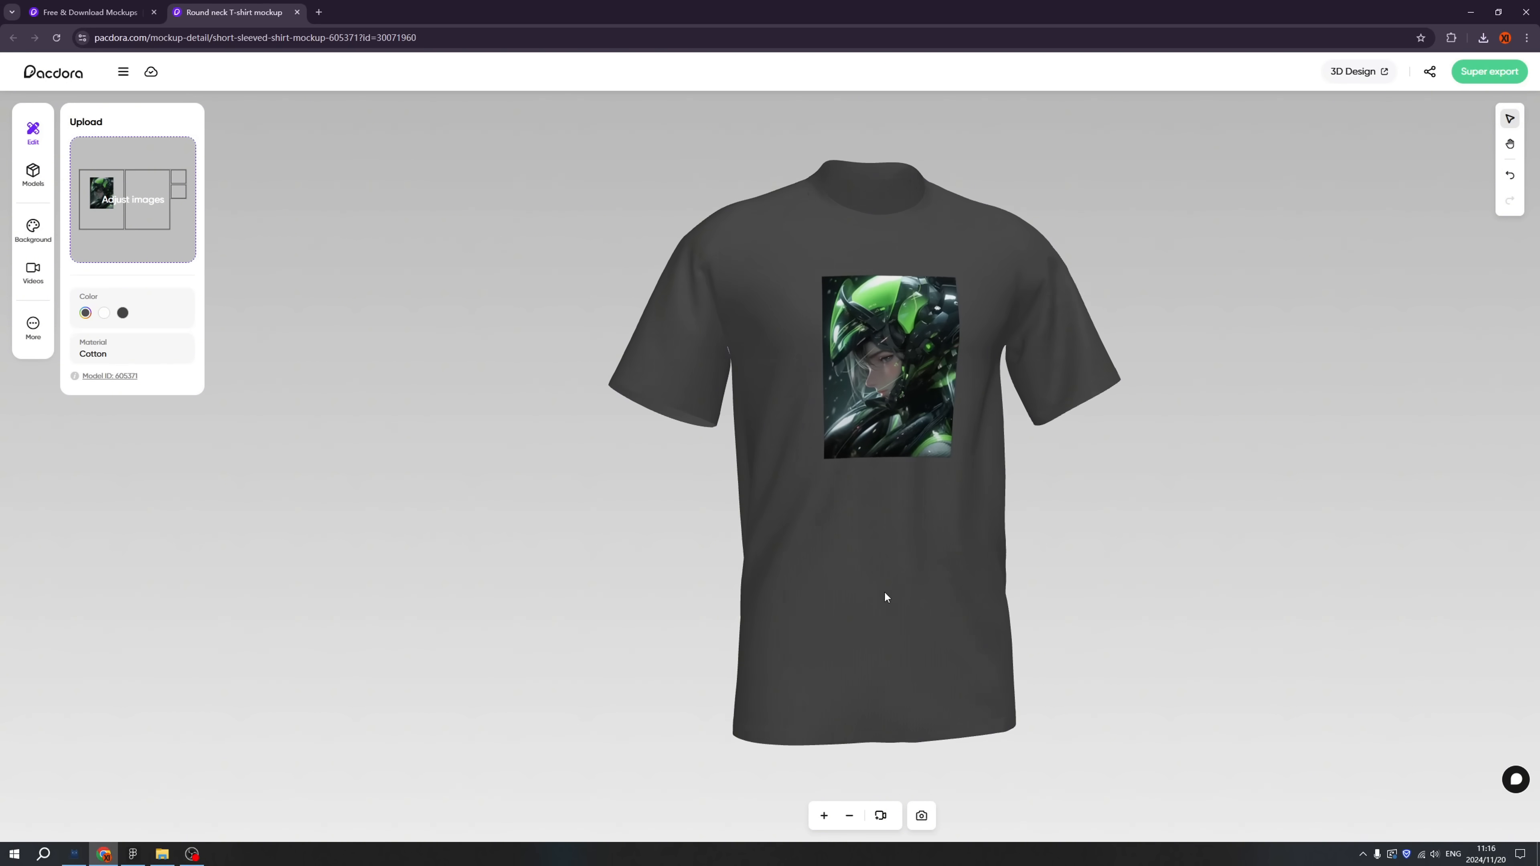
click(880, 815)
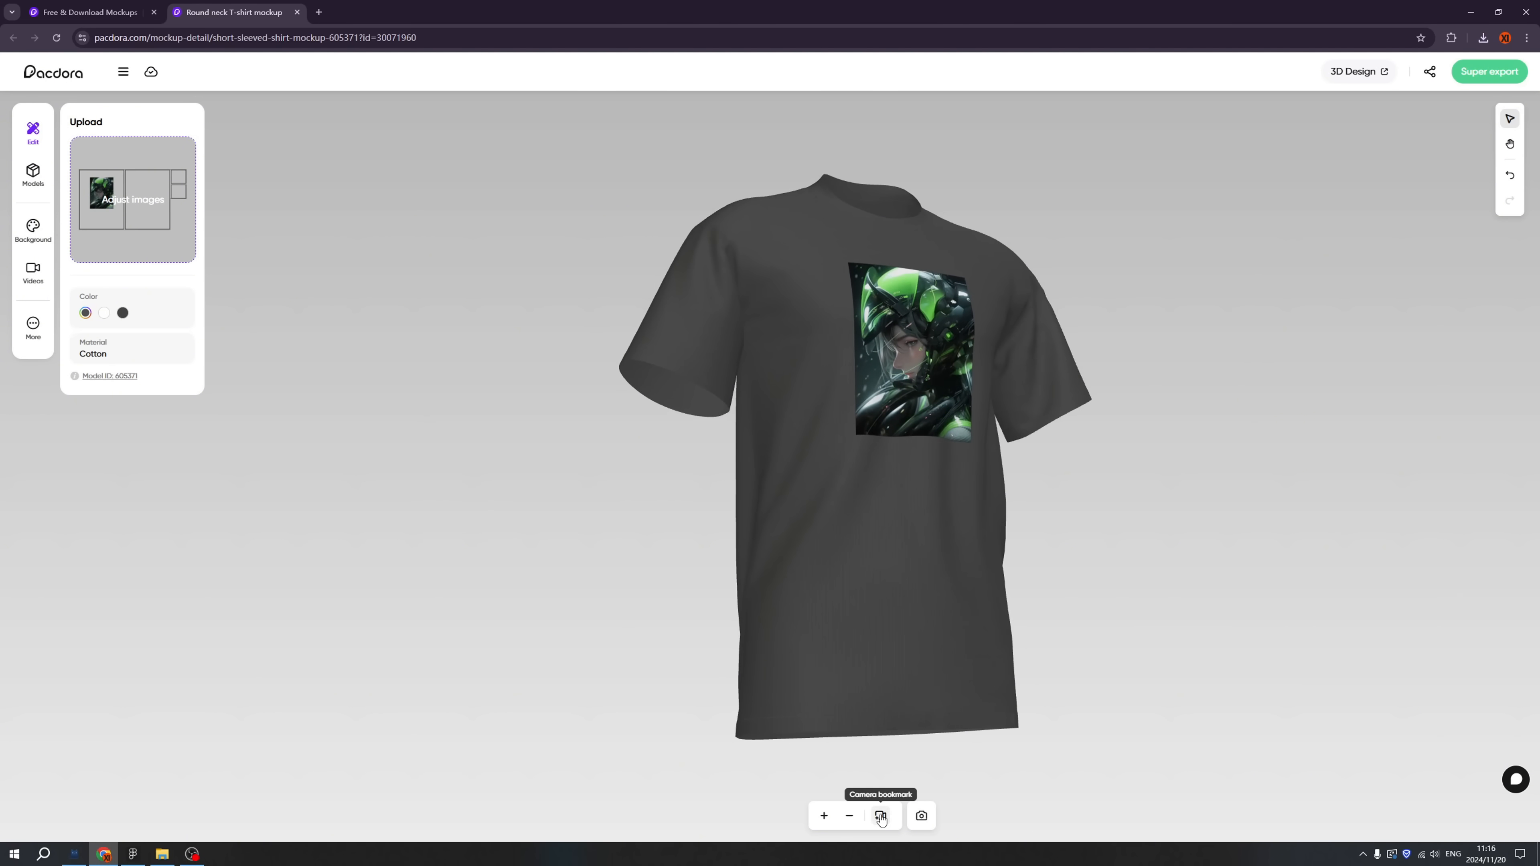
click(880, 817)
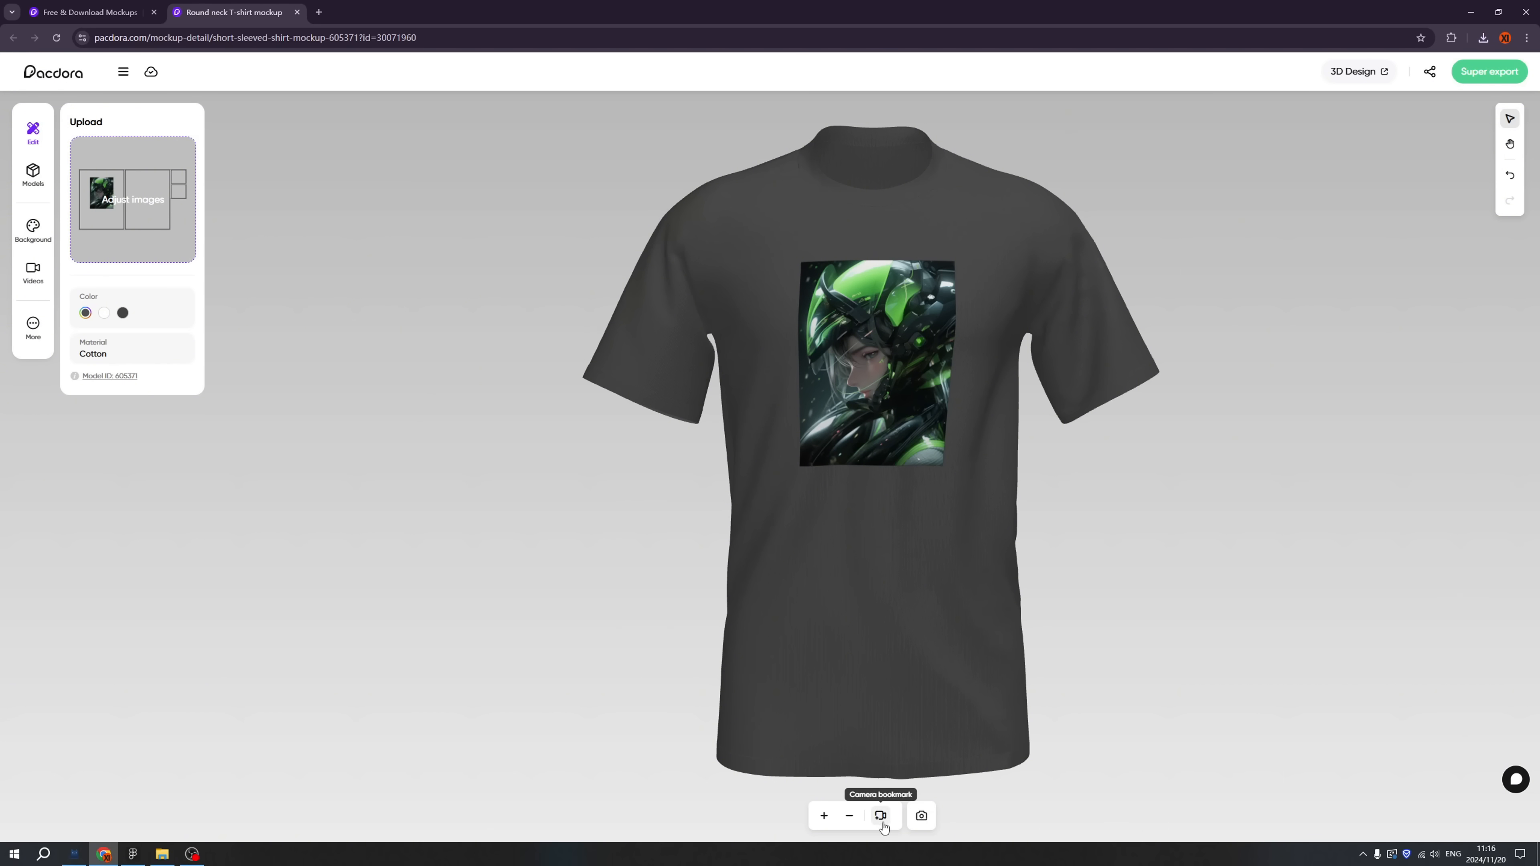
click(880, 815)
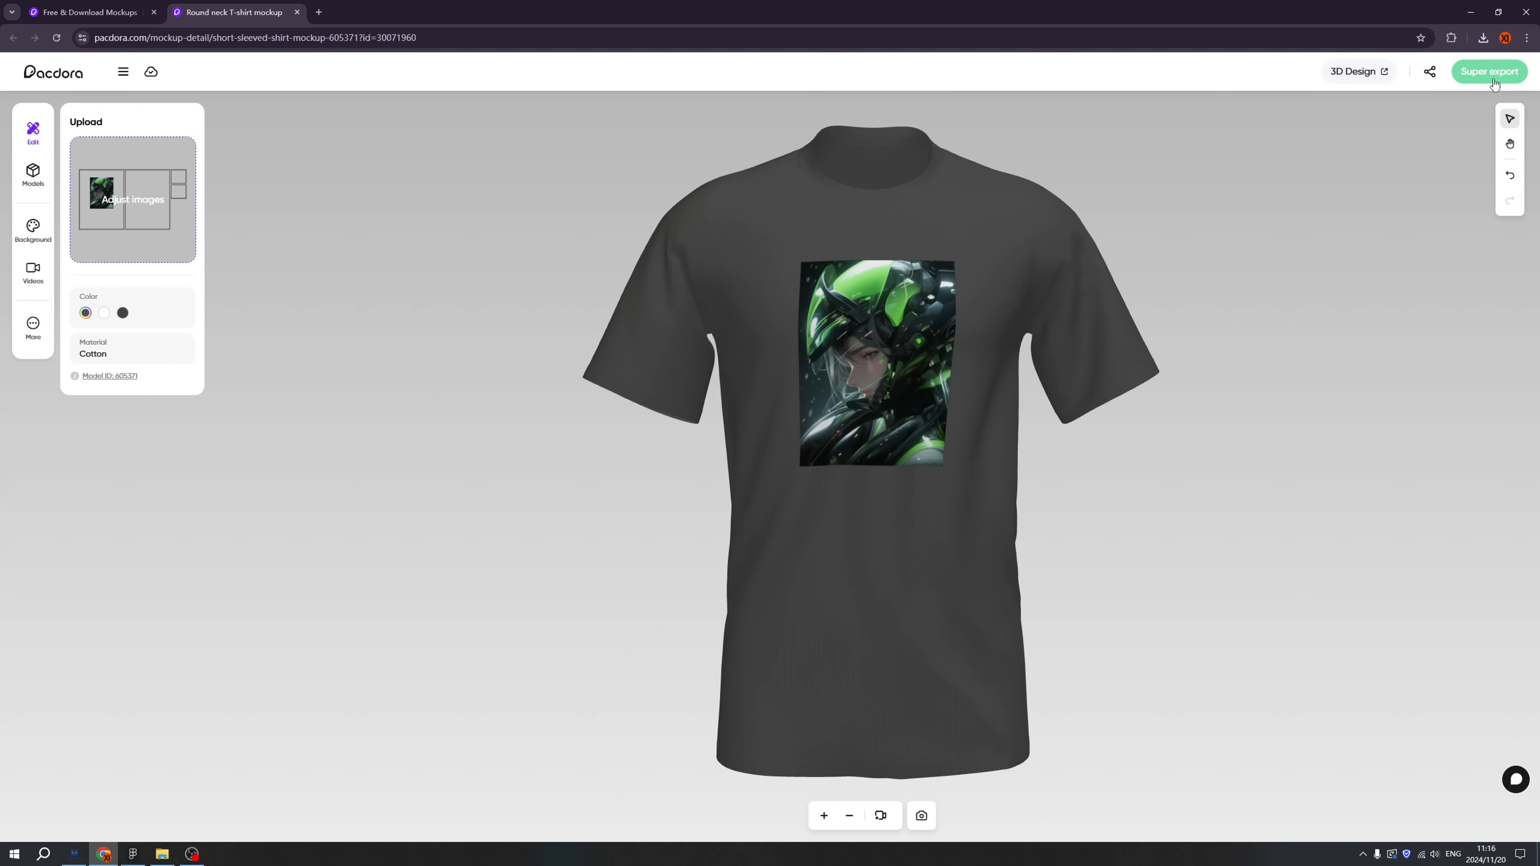
click(1488, 70)
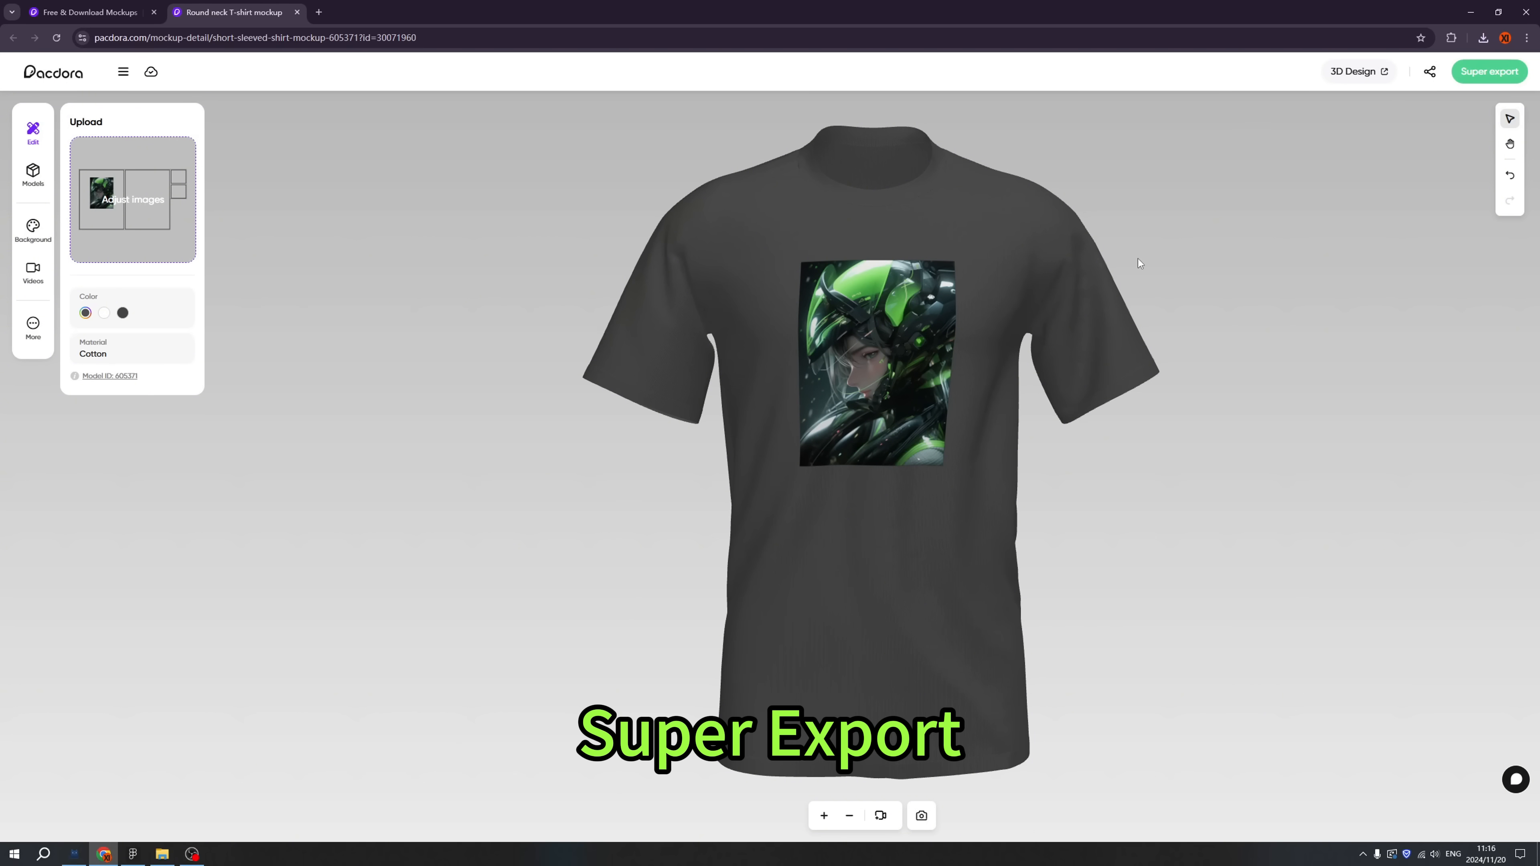
Step: Review Super export's Mockup JPG quality options, 2K then 4K
click(1488, 71)
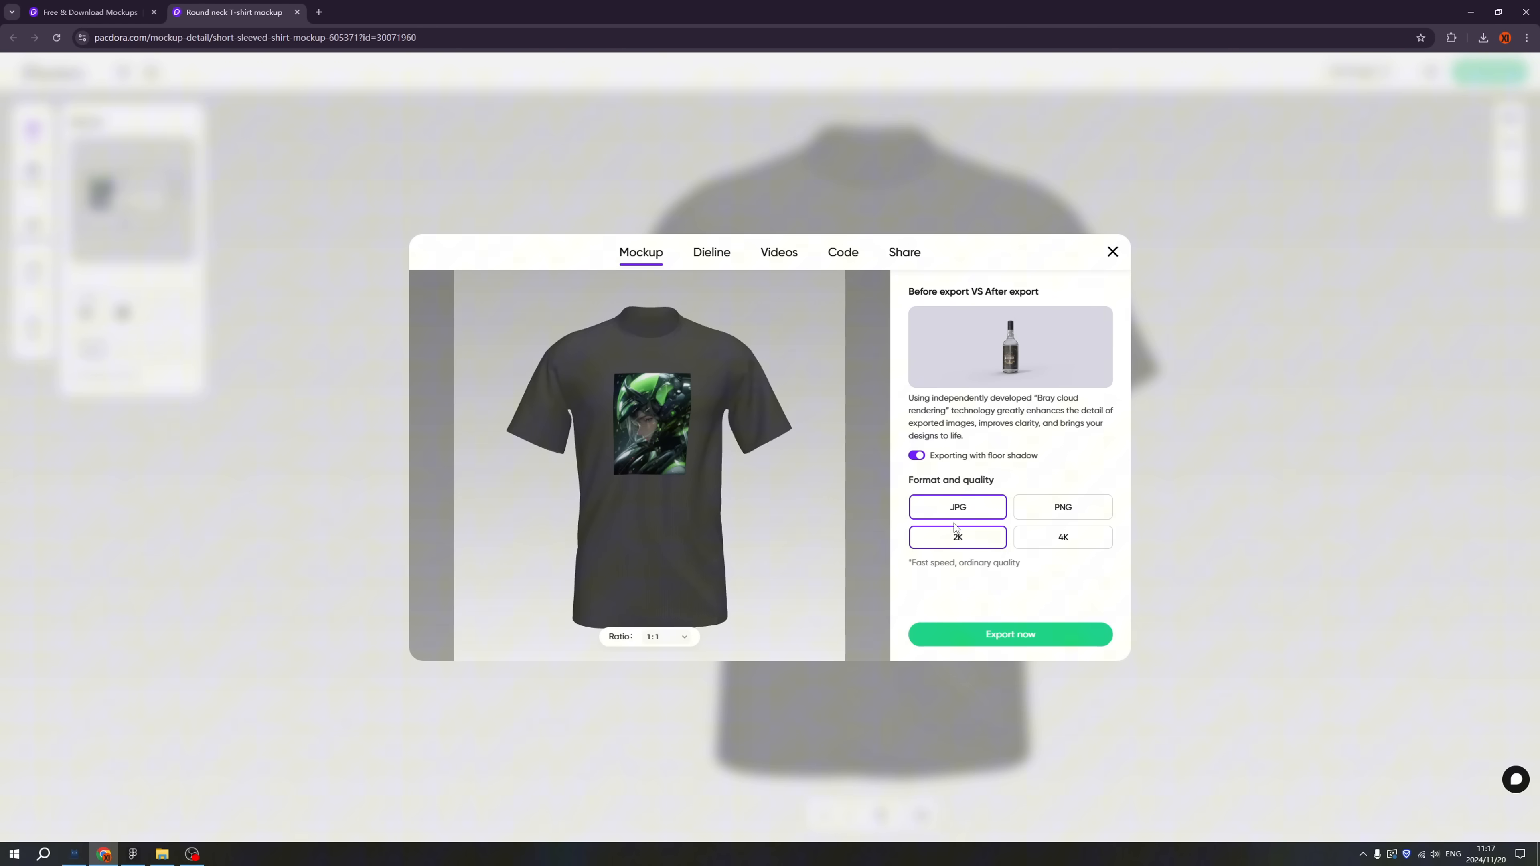
click(1063, 507)
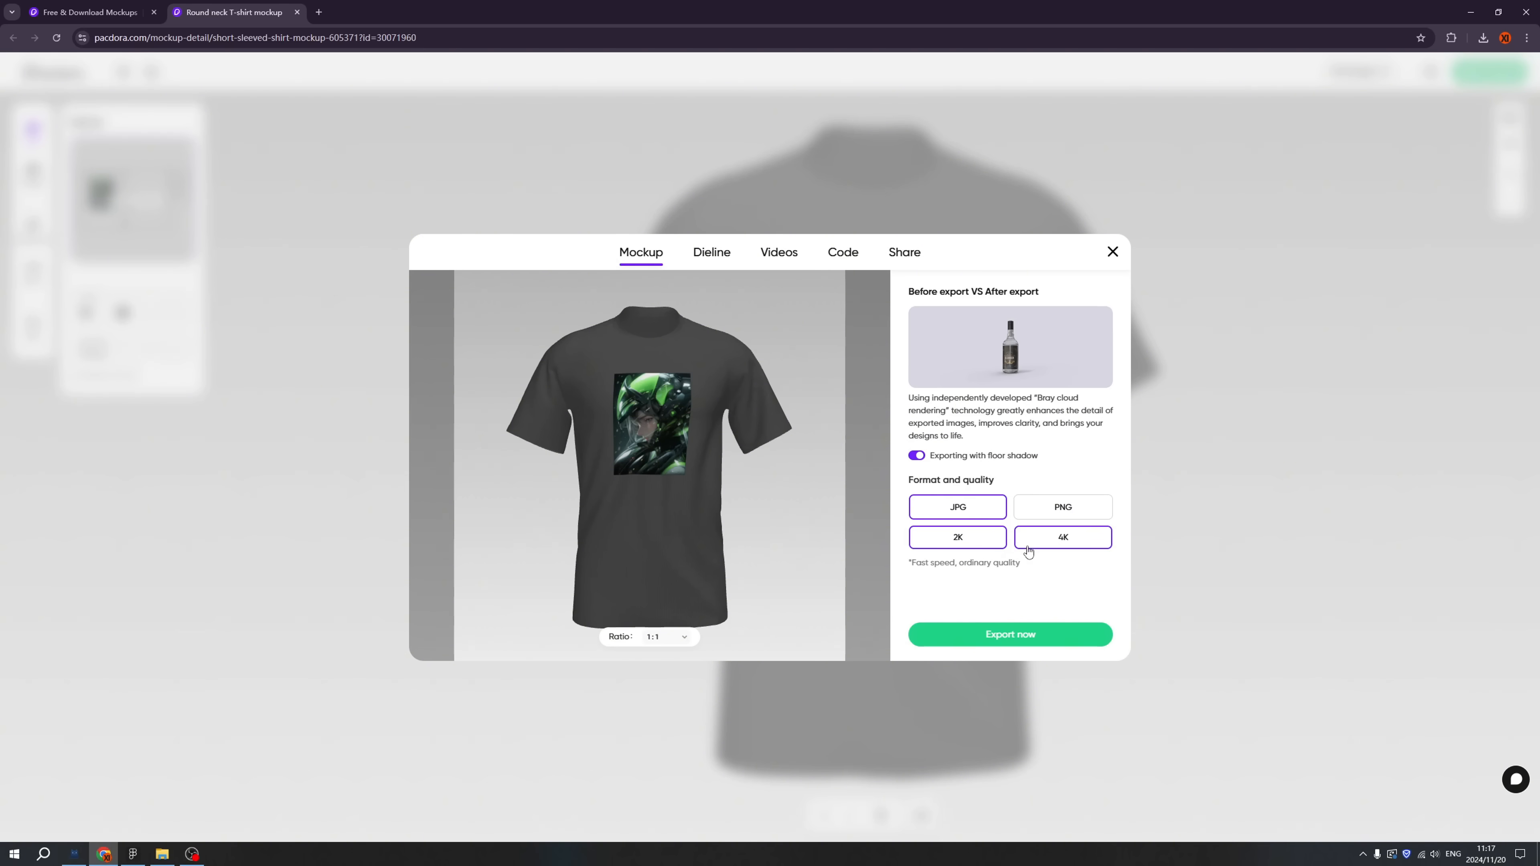
click(712, 253)
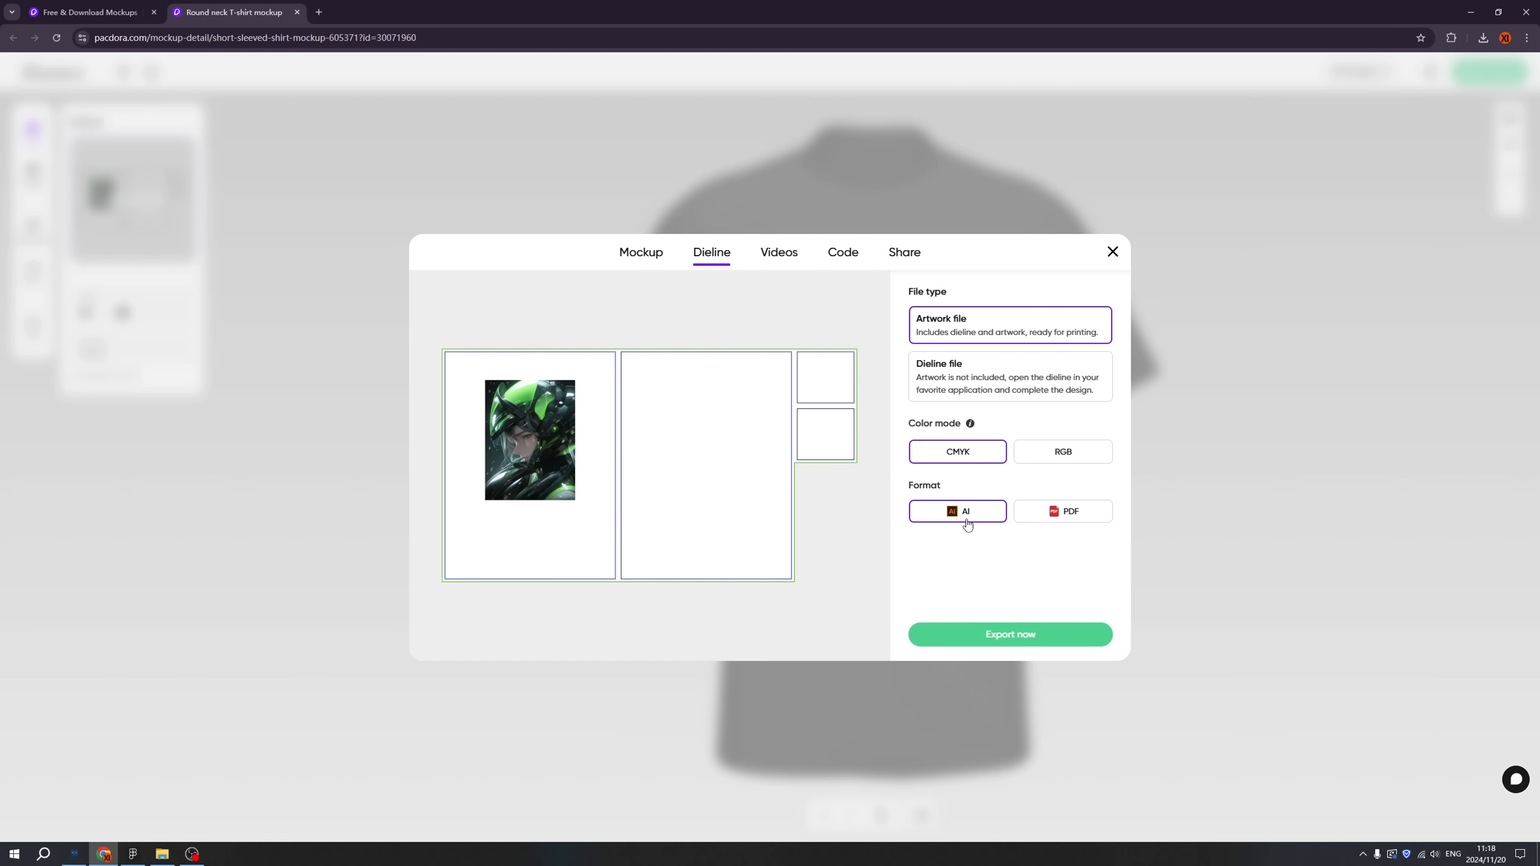
Step: Export the dieline as an Artwork file in CMYK colour mode and AI format
click(1062, 511)
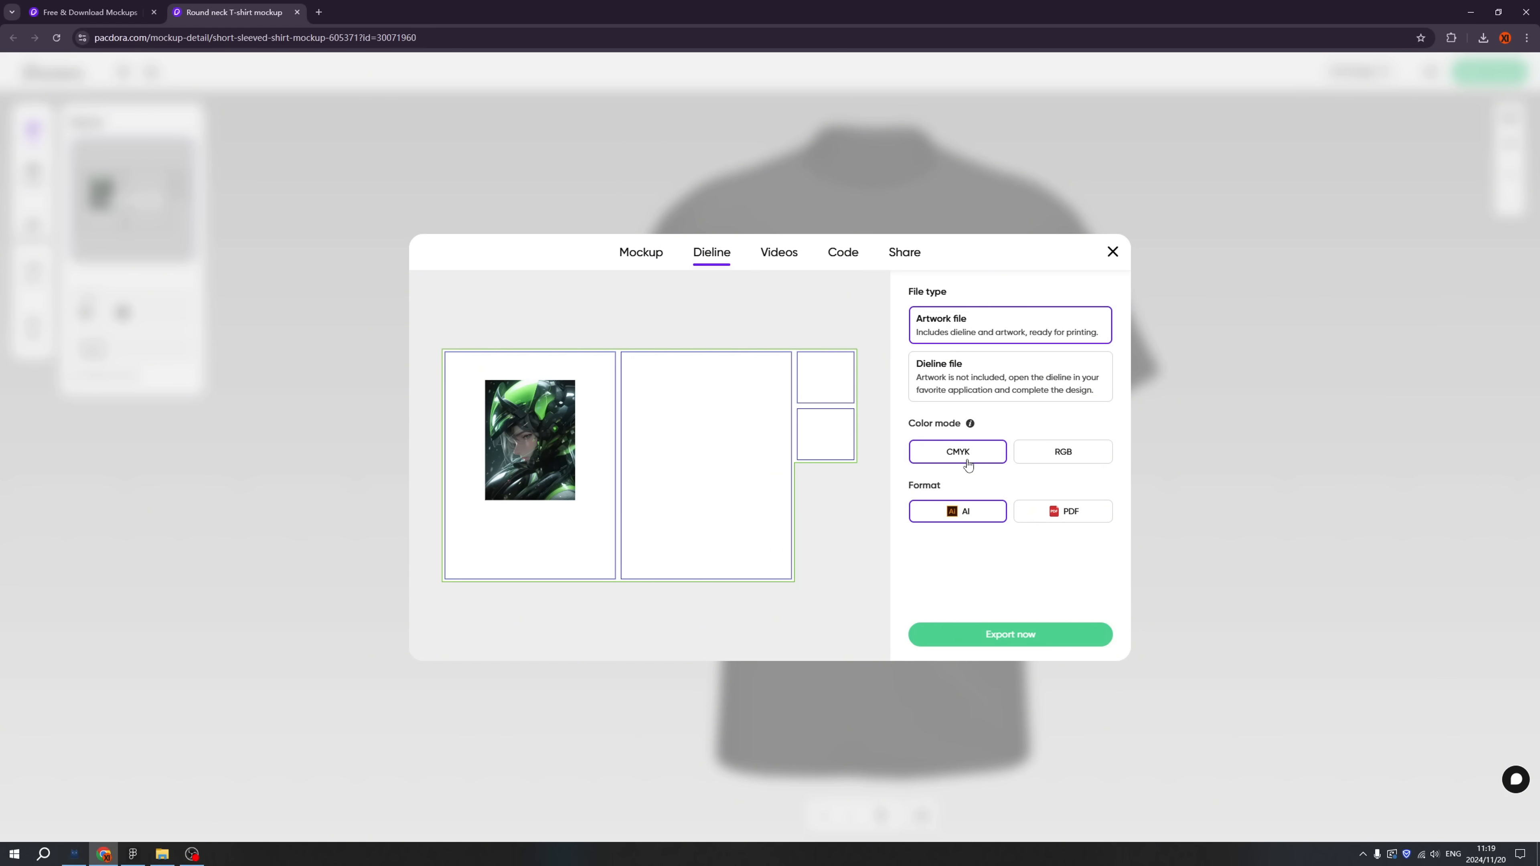
click(1062, 450)
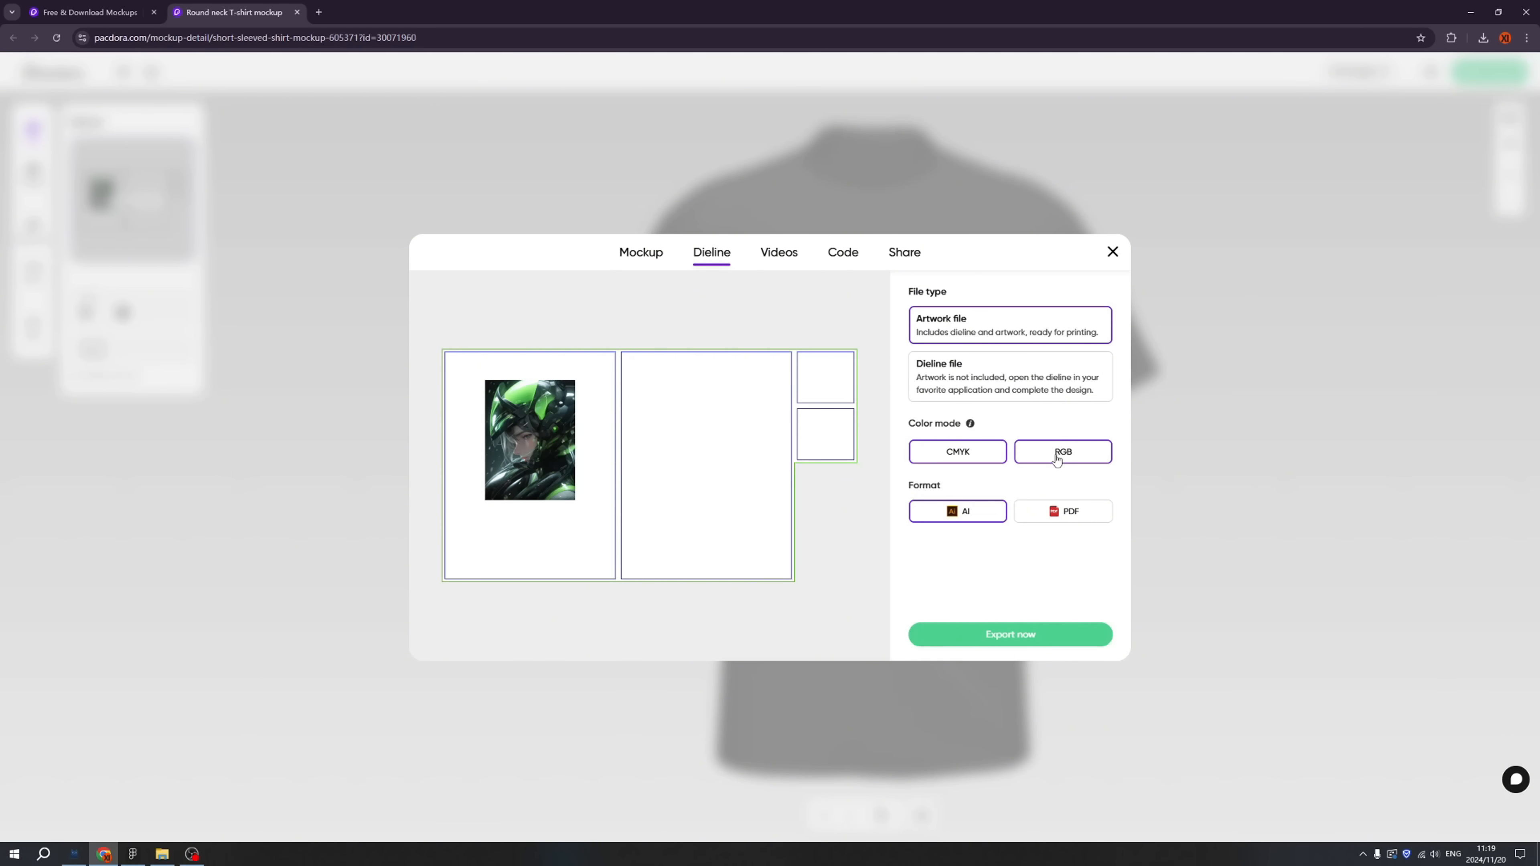
click(1062, 451)
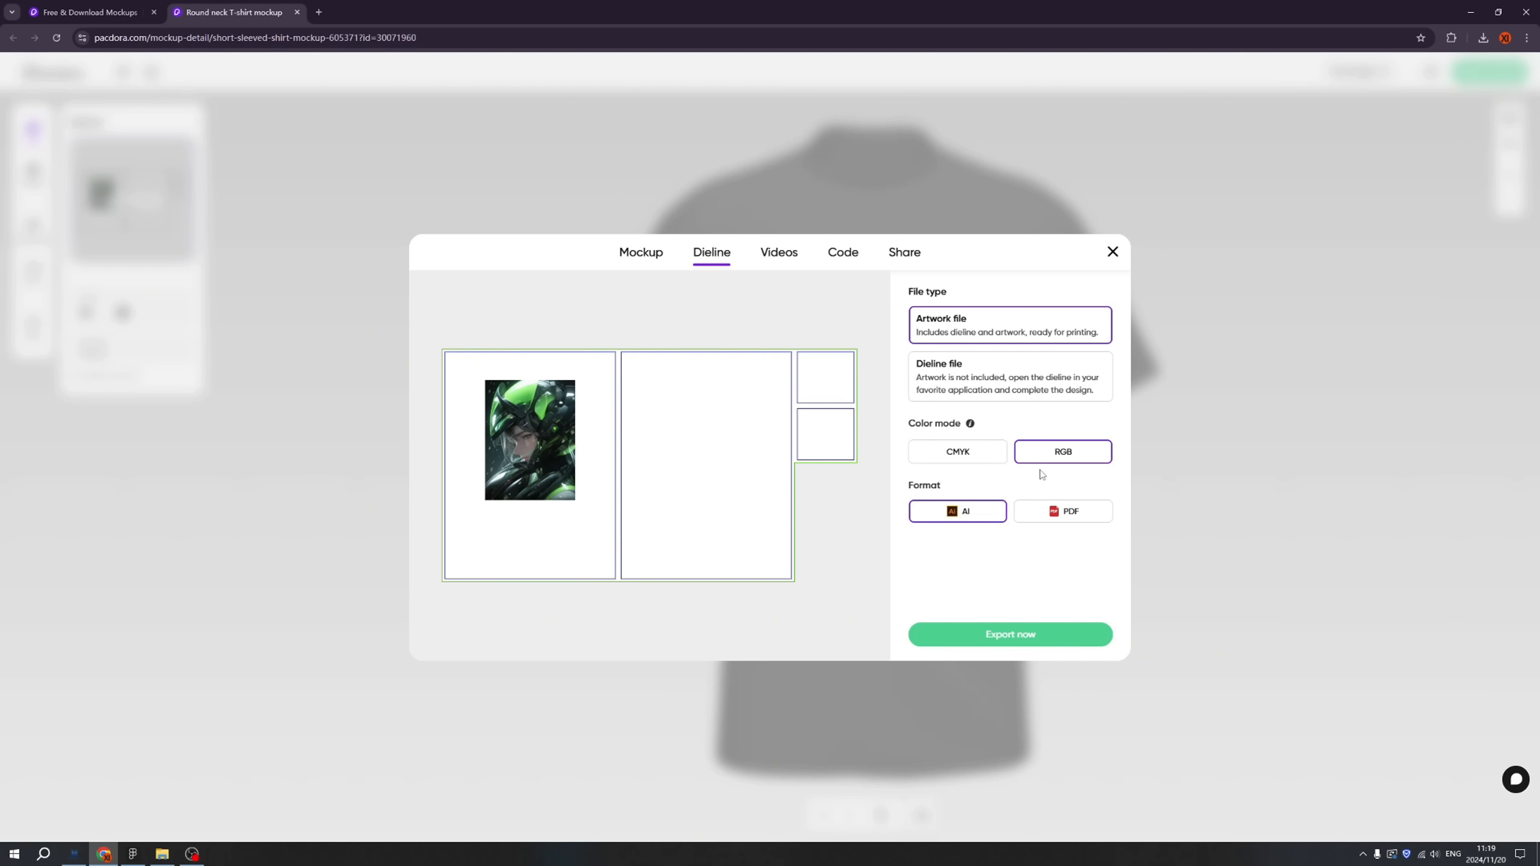
click(957, 451)
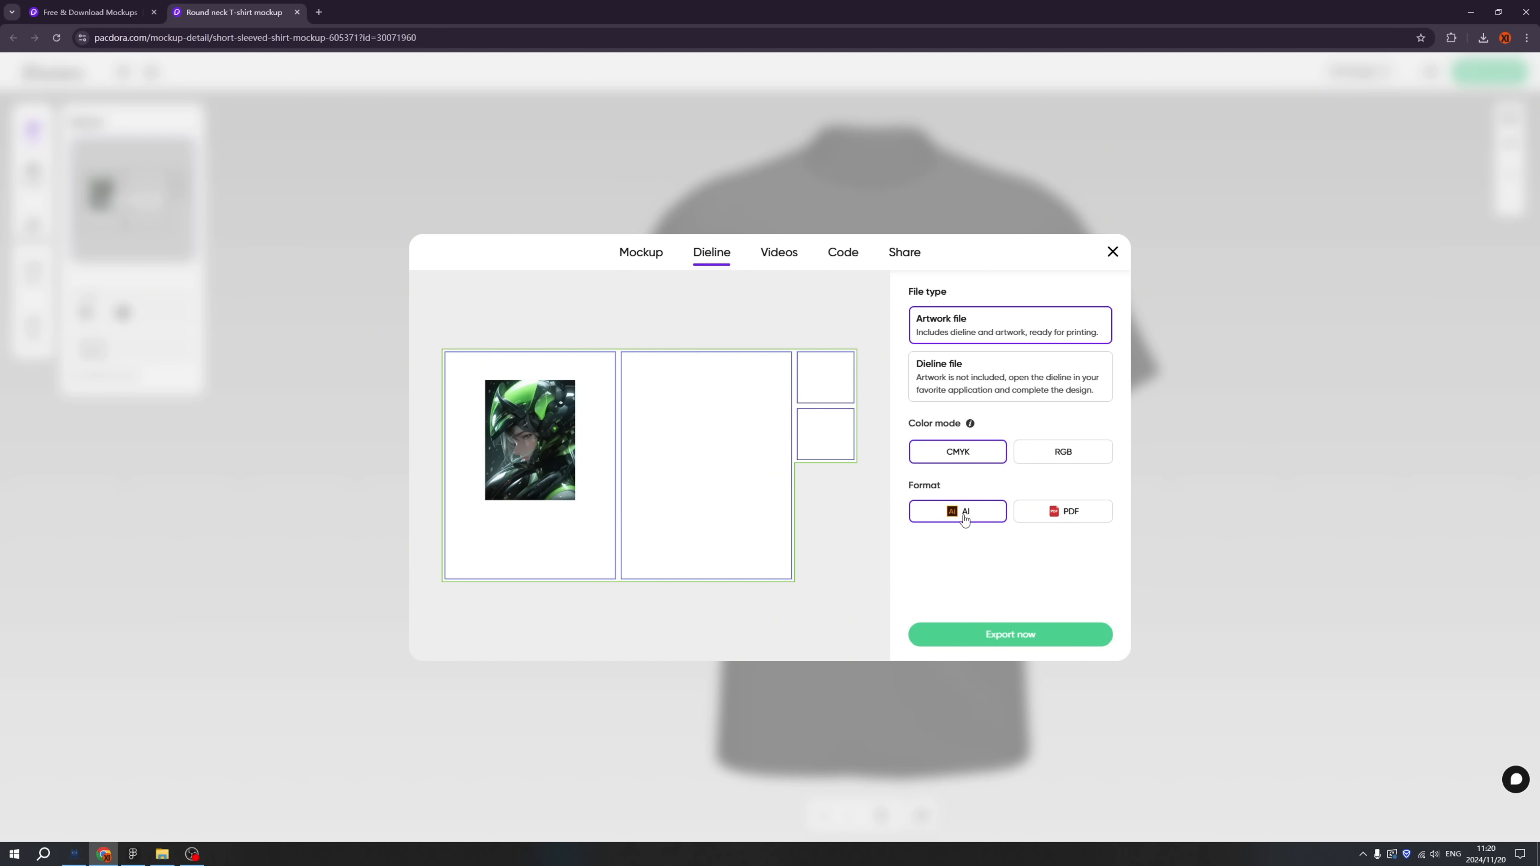
mouse_move(961, 353)
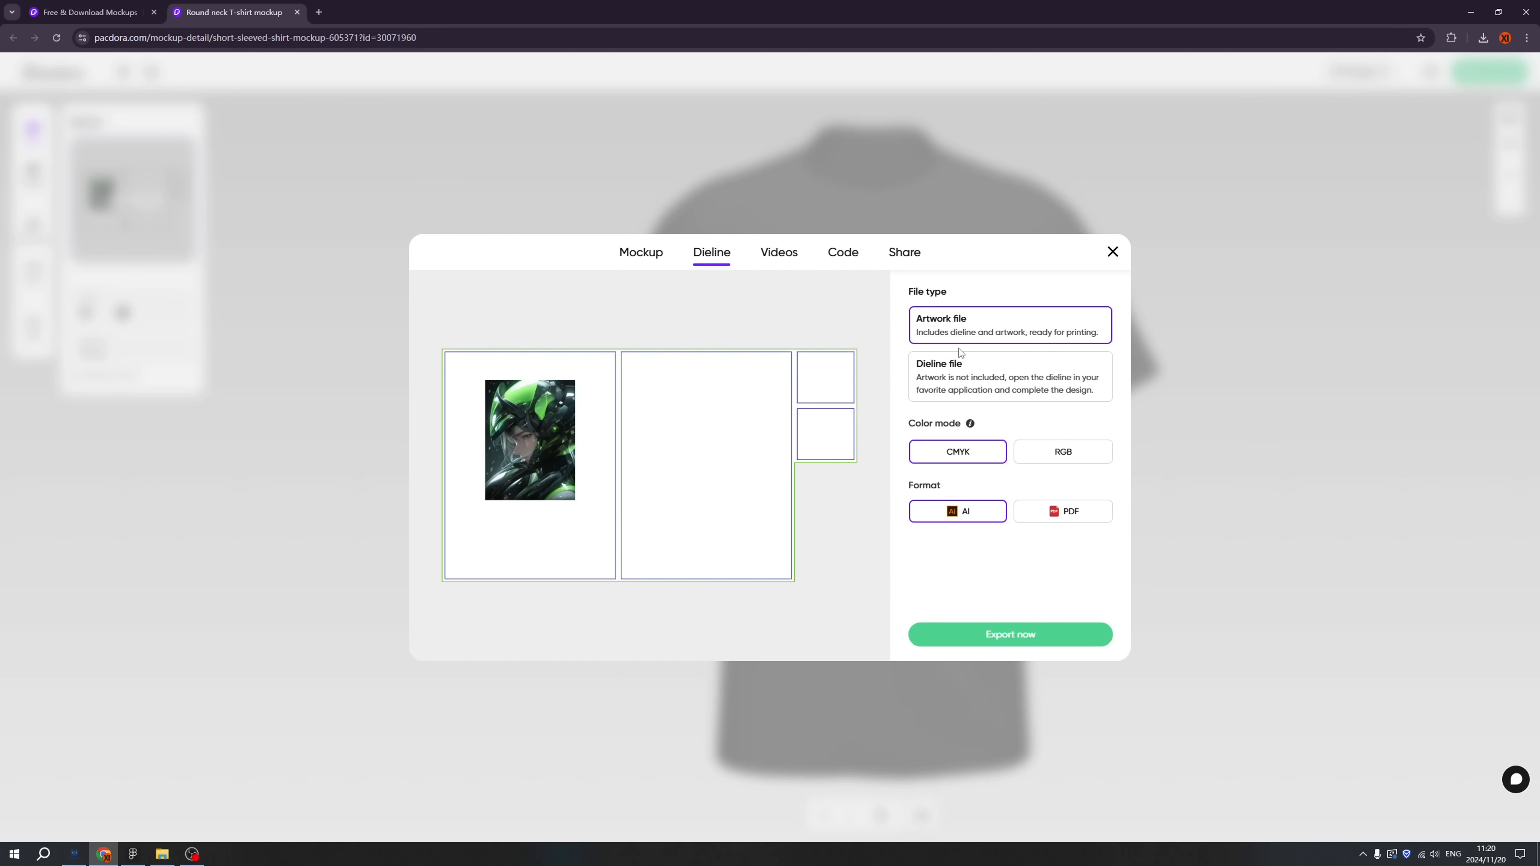
mouse_move(955, 340)
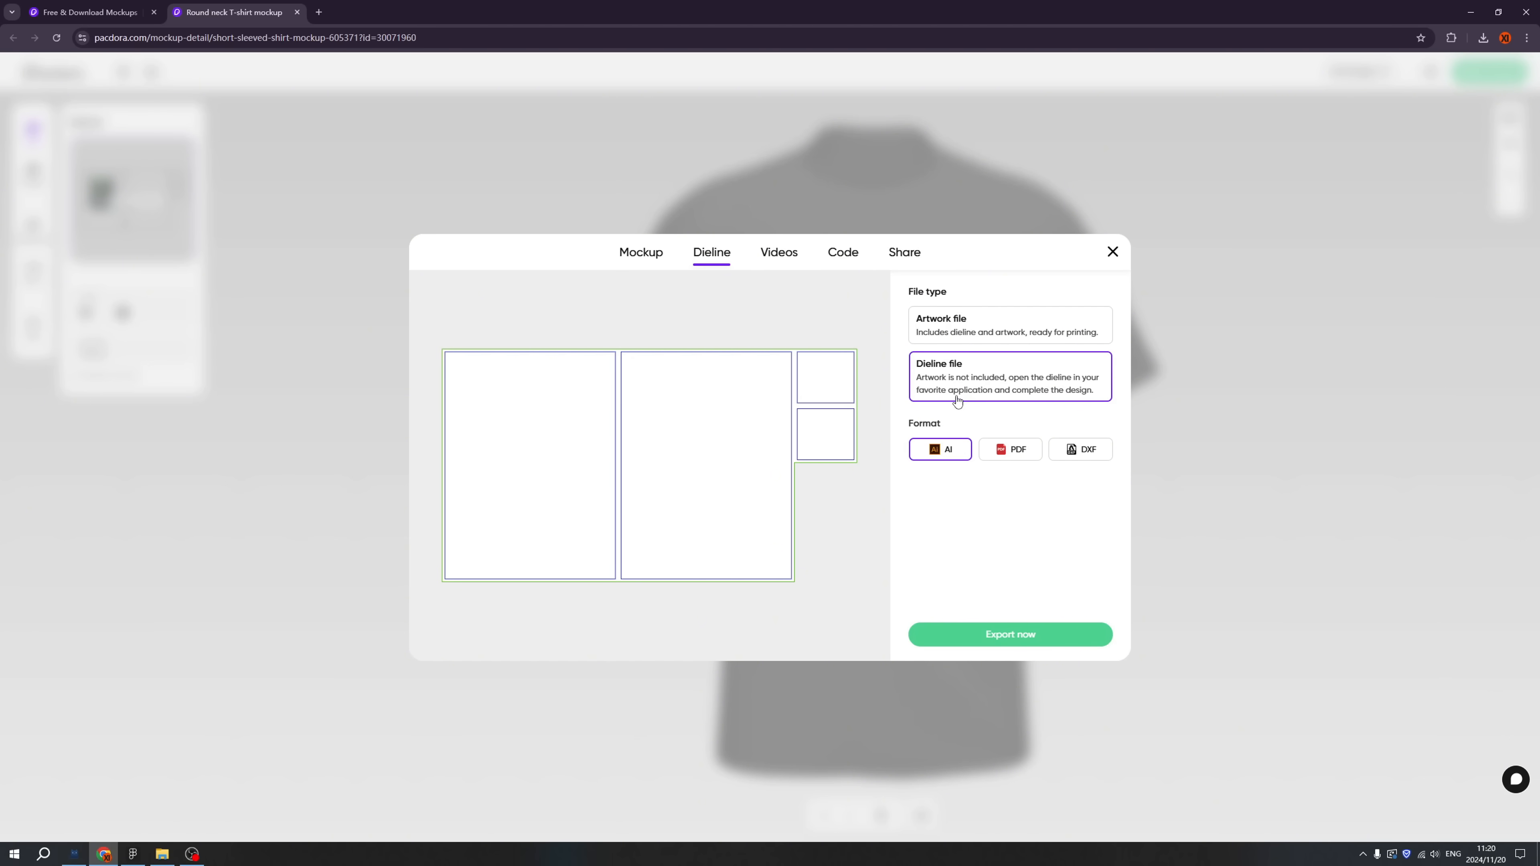
click(1009, 325)
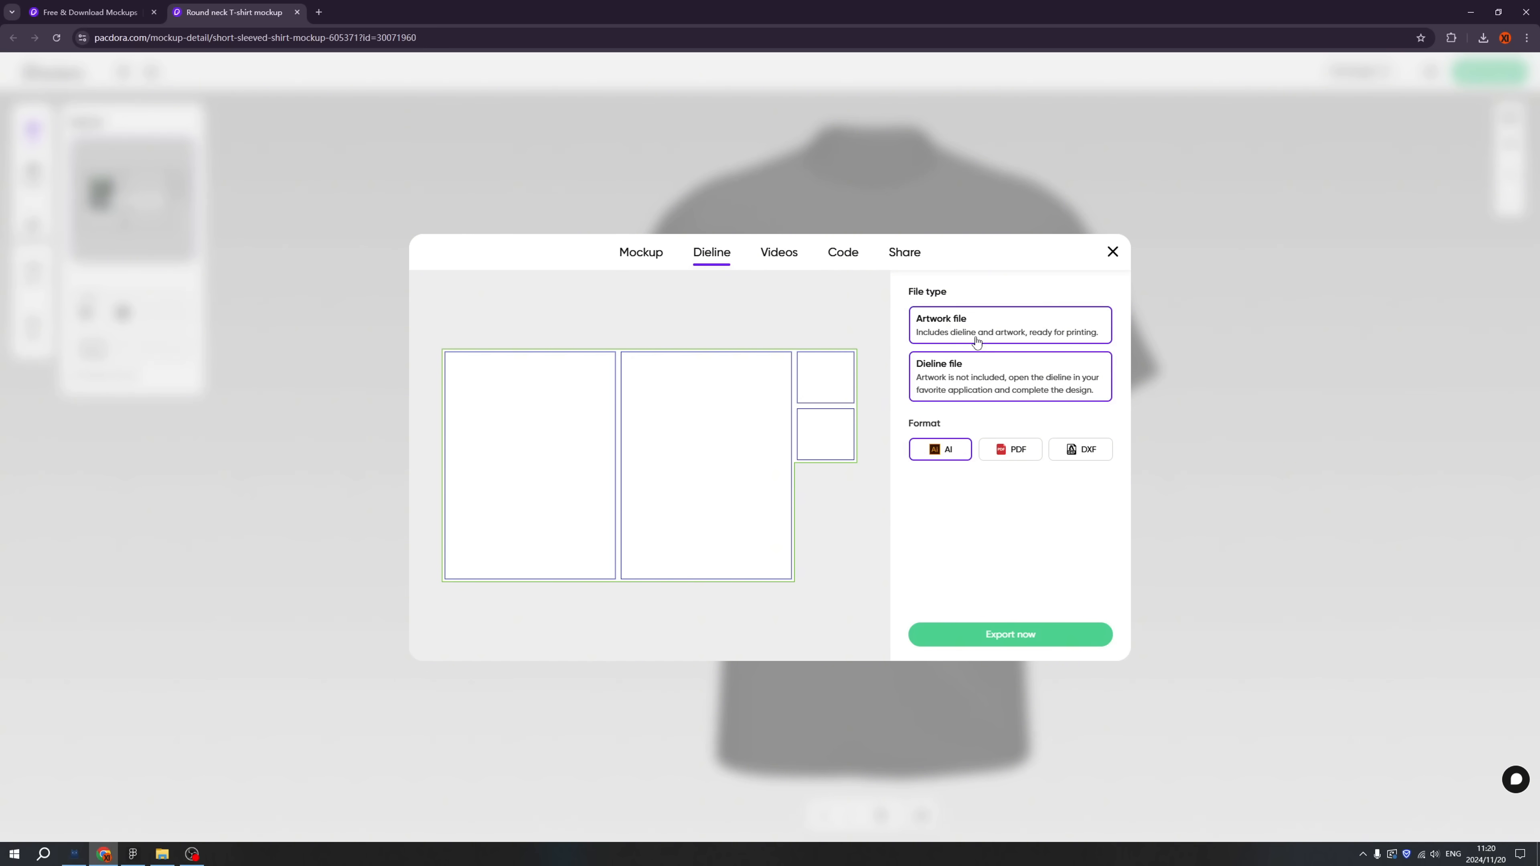
click(1008, 324)
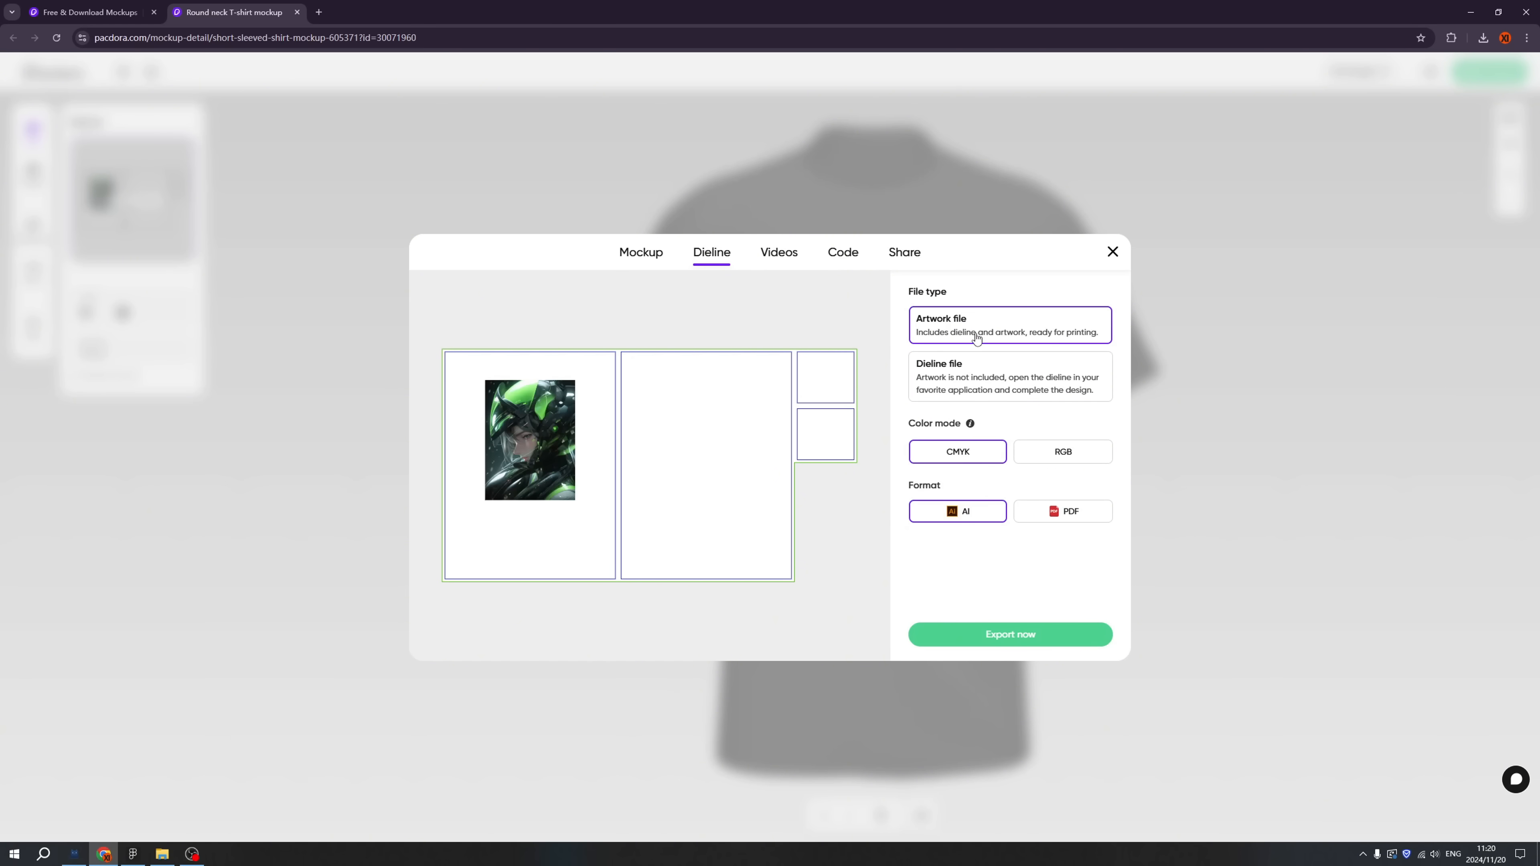
mouse_move(960, 496)
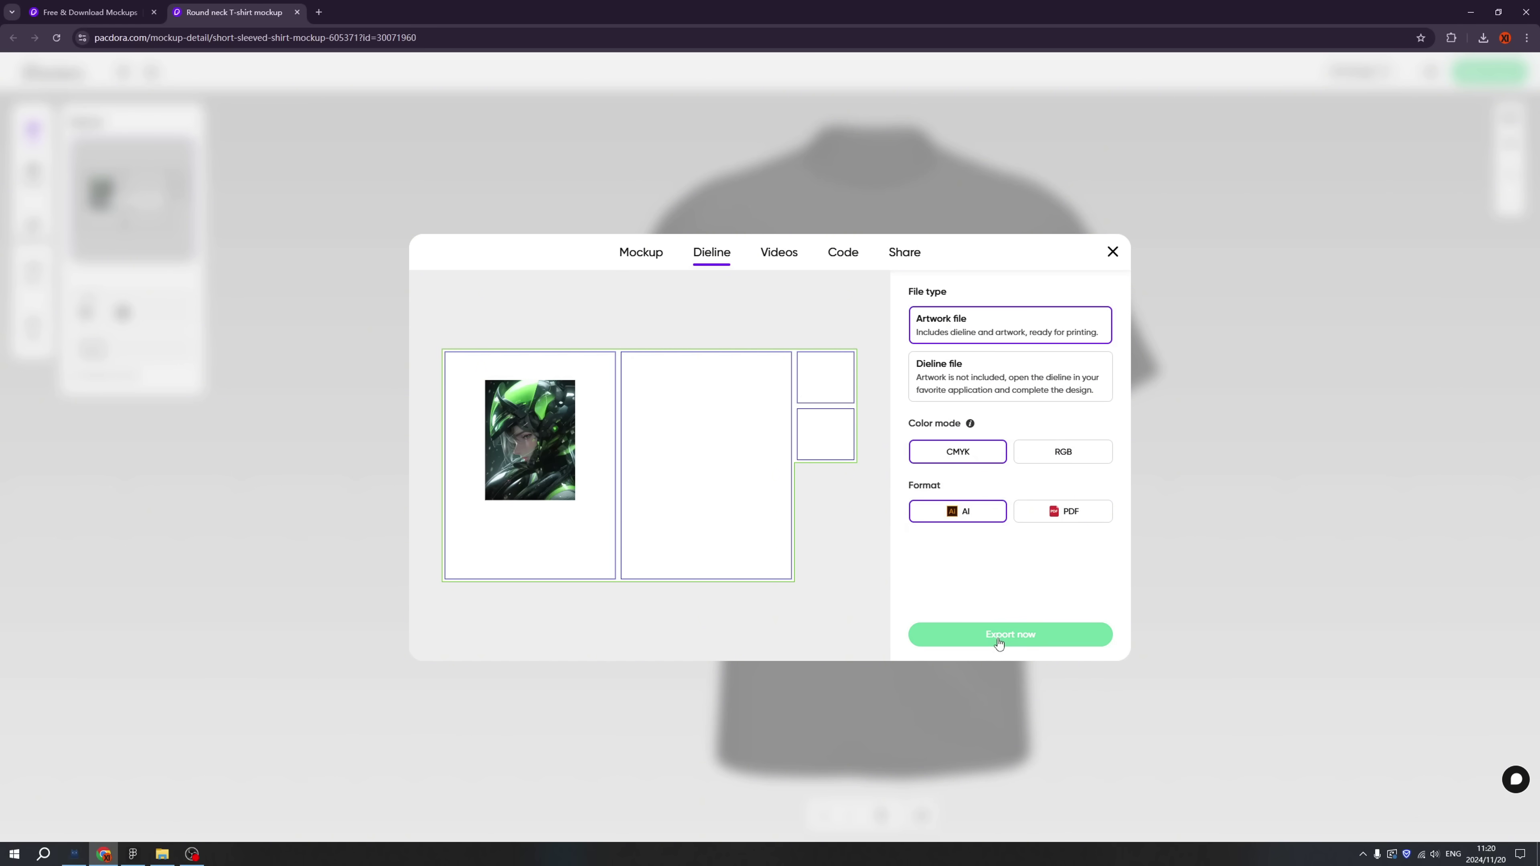
click(1010, 634)
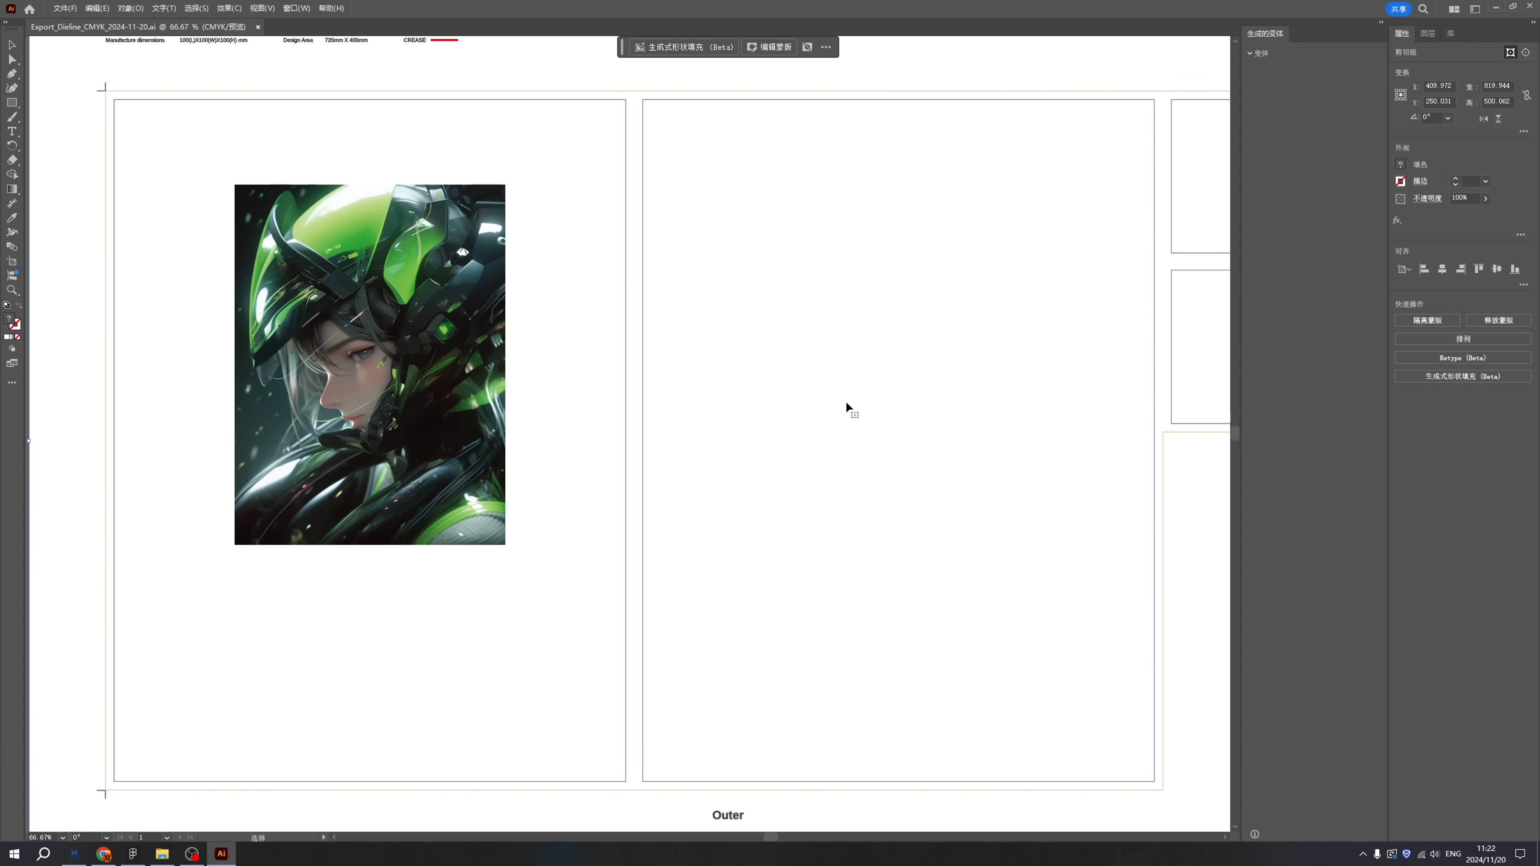
mouse_move(843, 462)
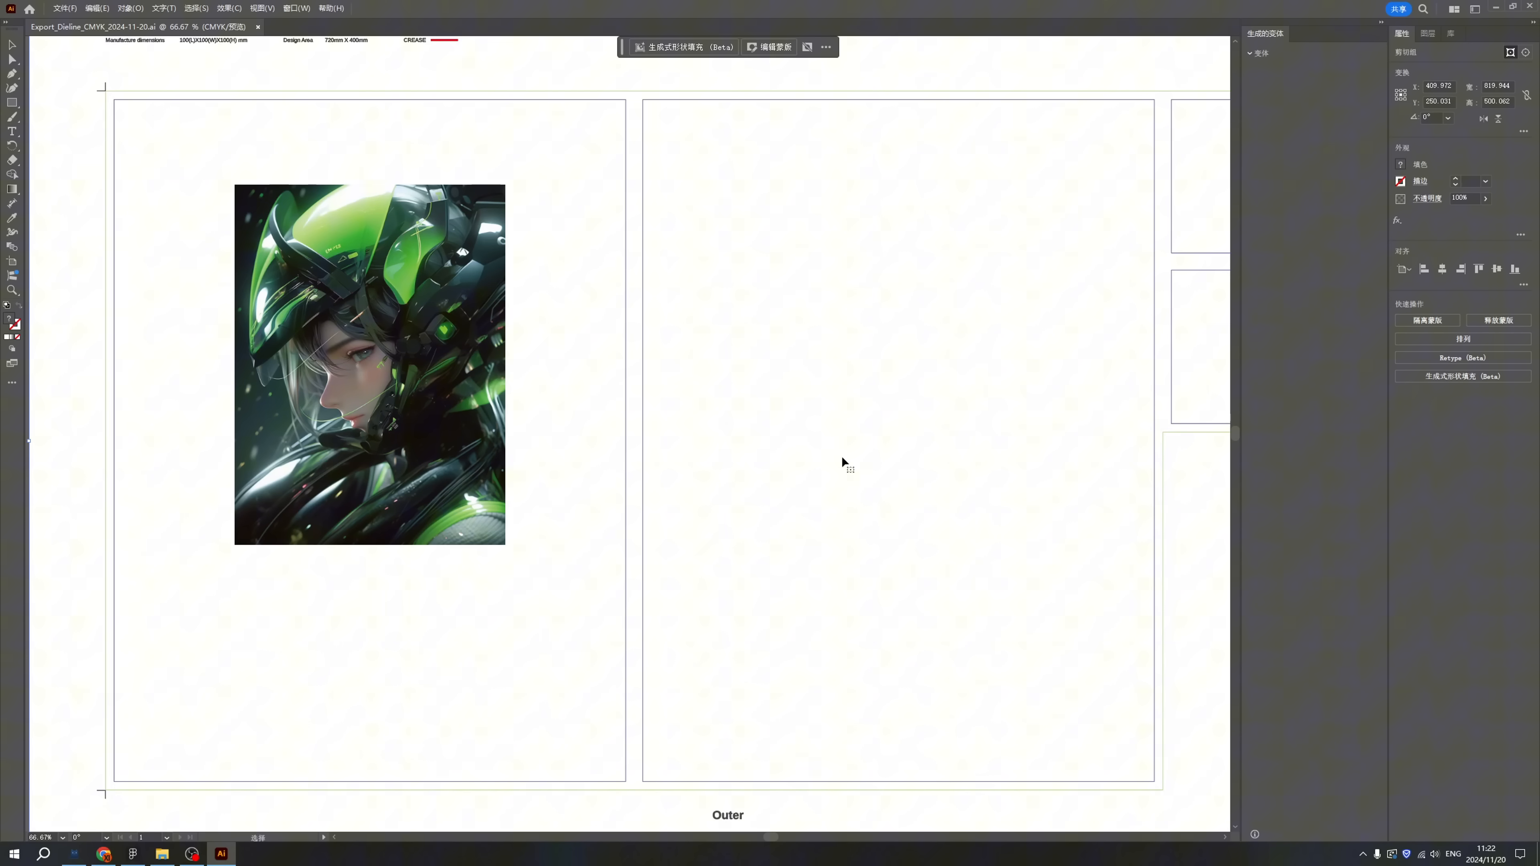
Step: View the exported Export_Dieline_CMYK .ai file with the helmet artwork in Illustrator
click(233, 12)
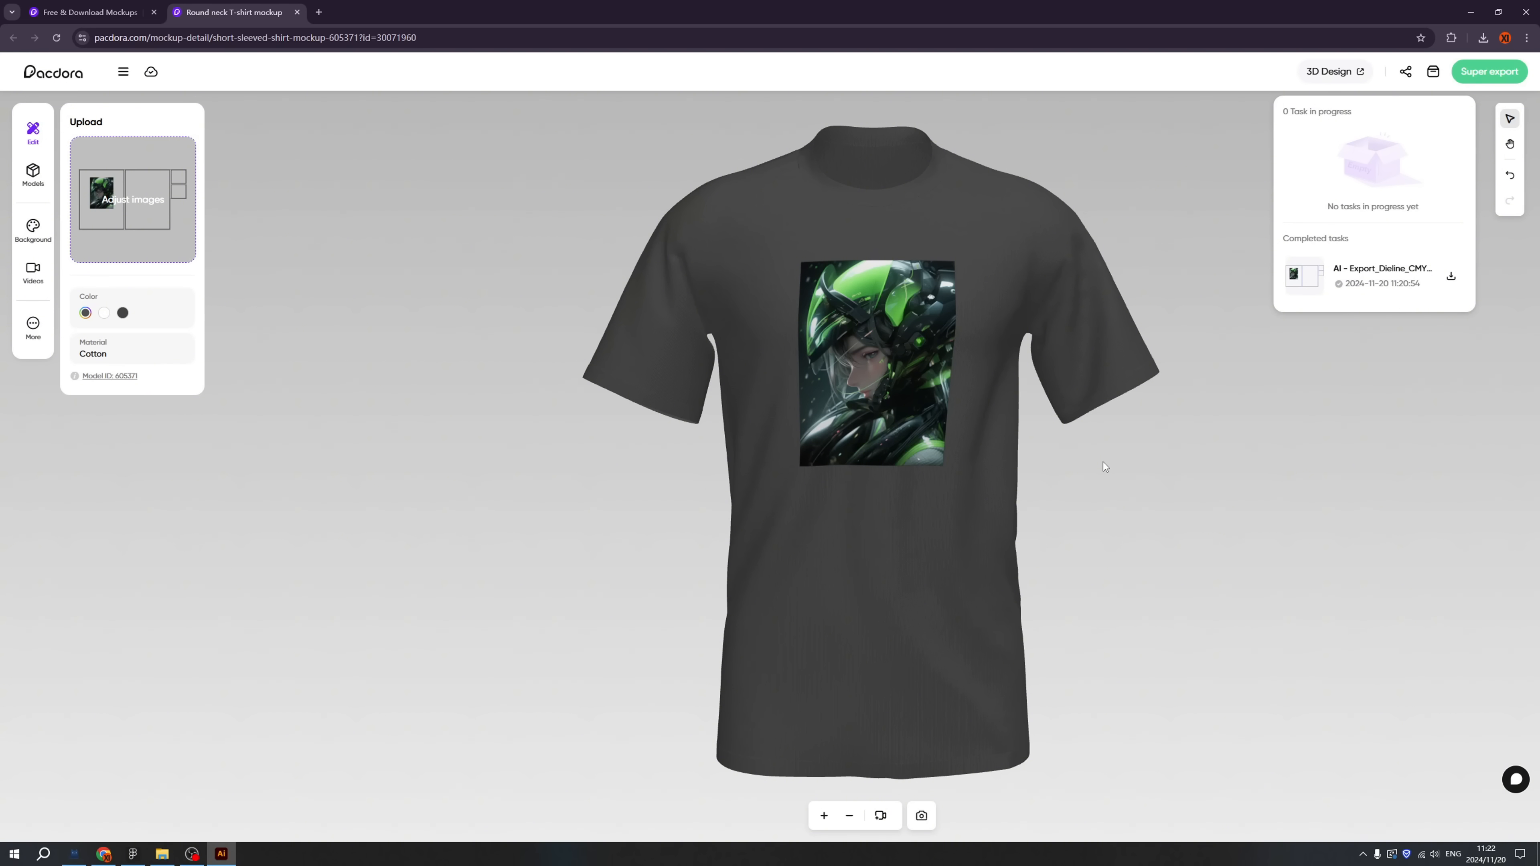
mouse_move(1081, 492)
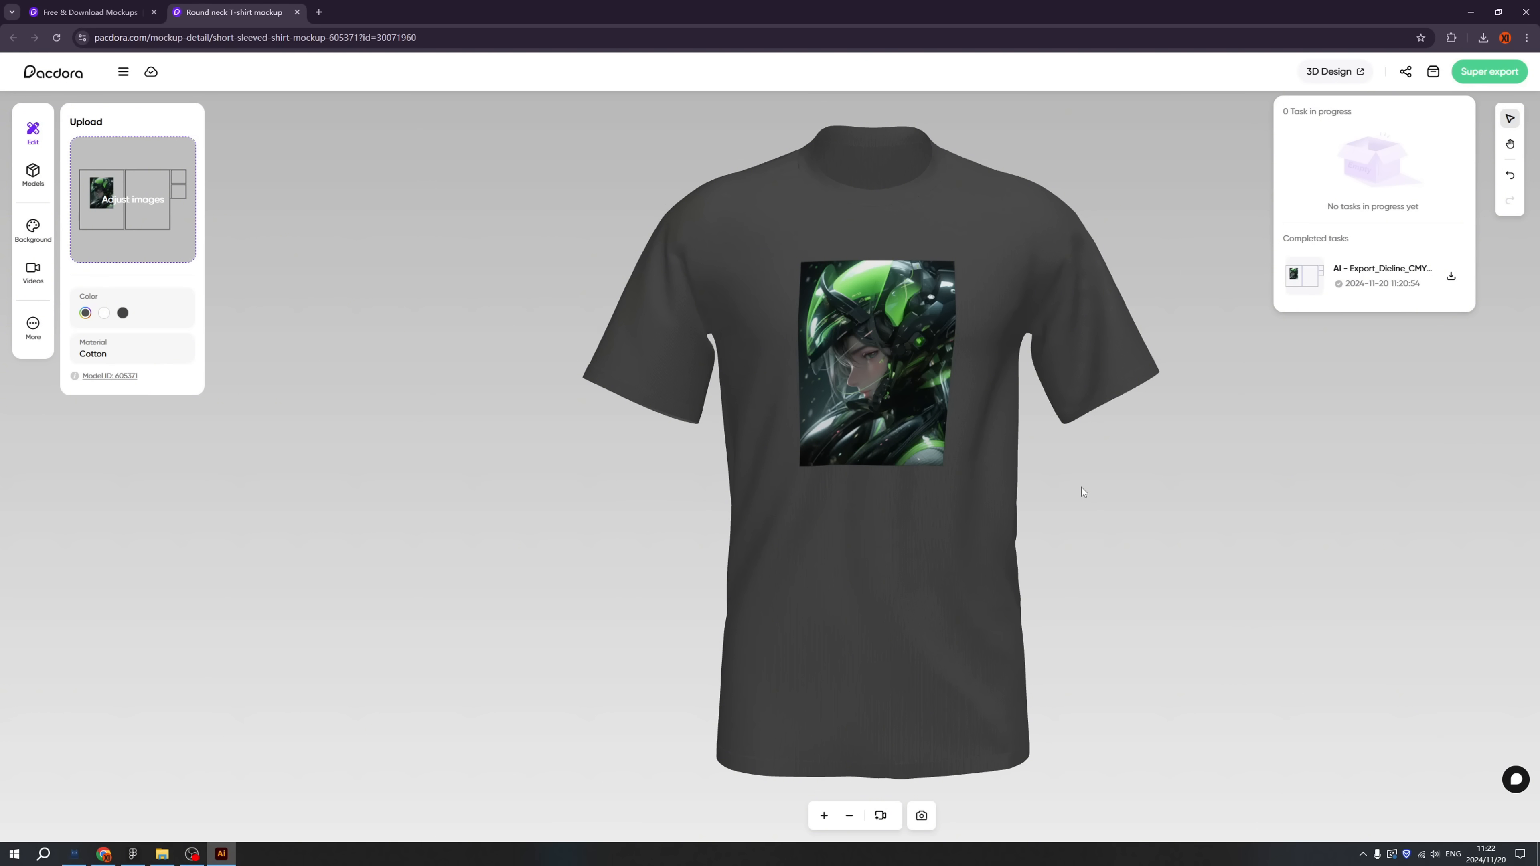
mouse_move(74, 81)
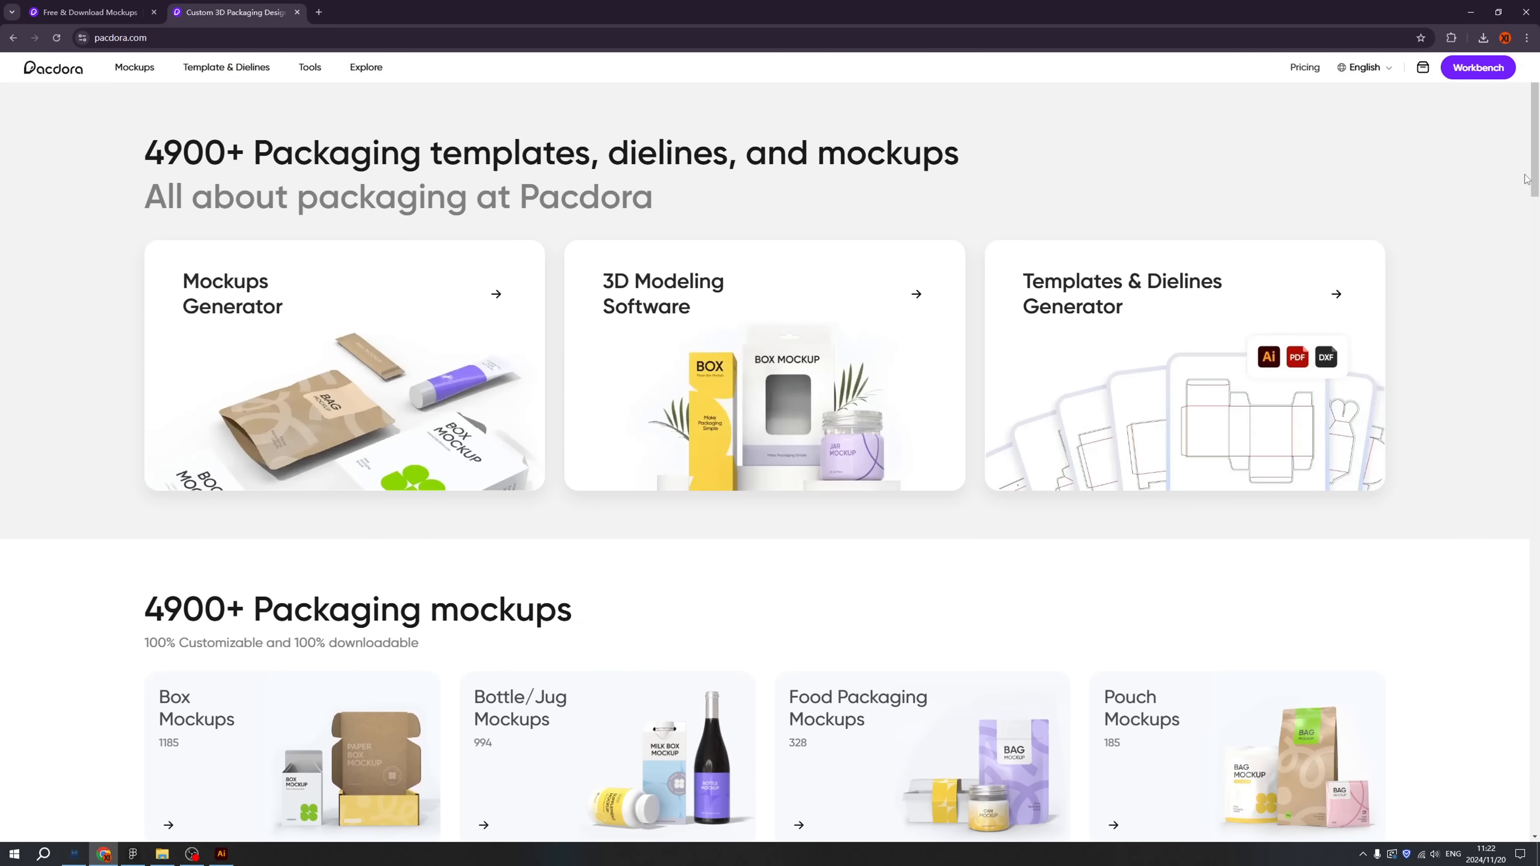
Step: Scroll the homepage's 3D mockup cards and open the flip top mailer box dieline 150010
scroll(down, 3)
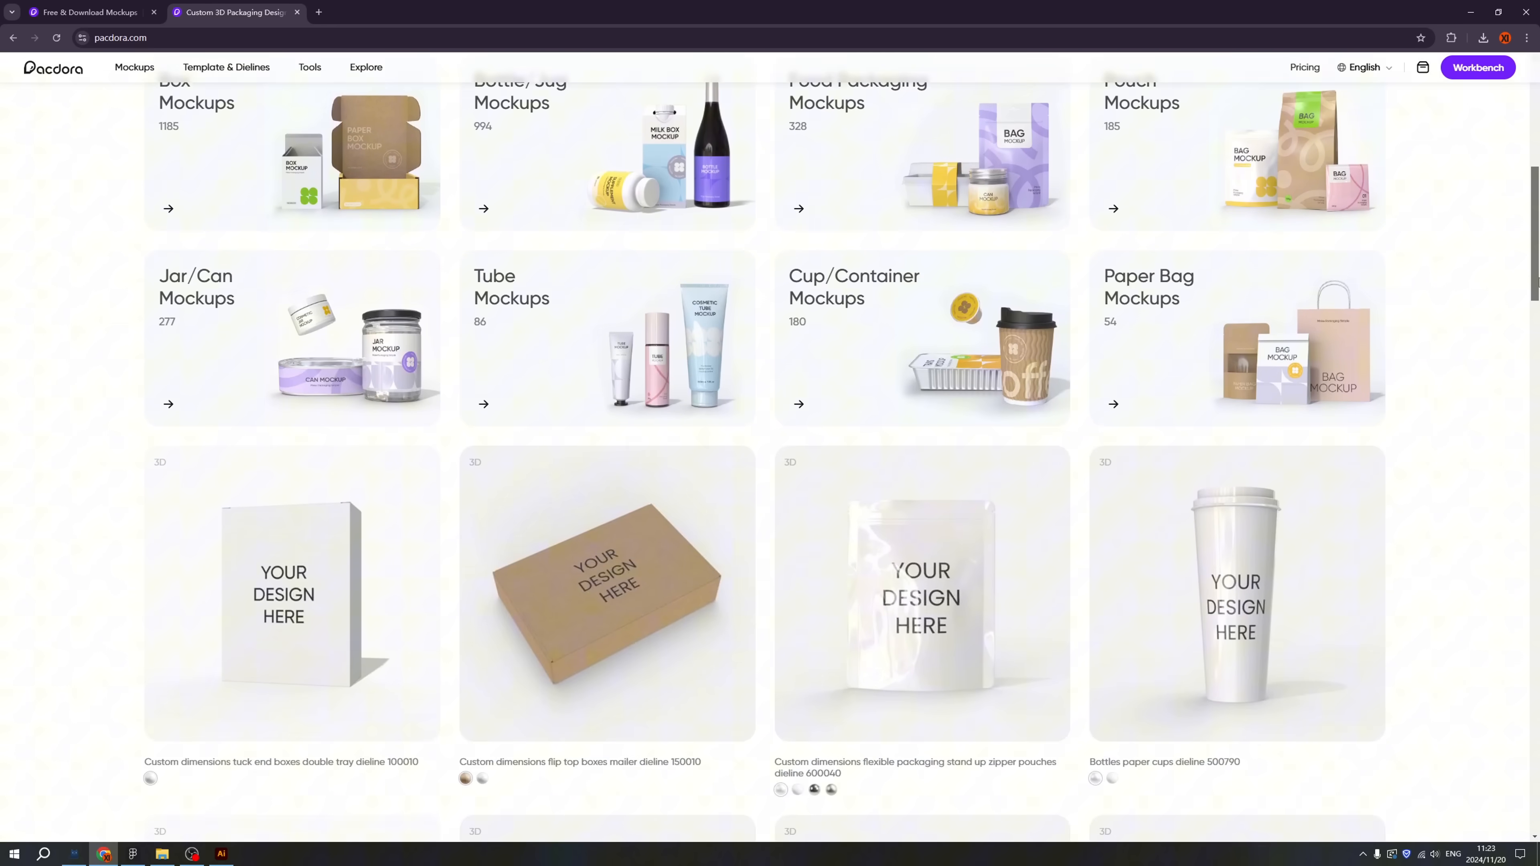
scroll(down, 3)
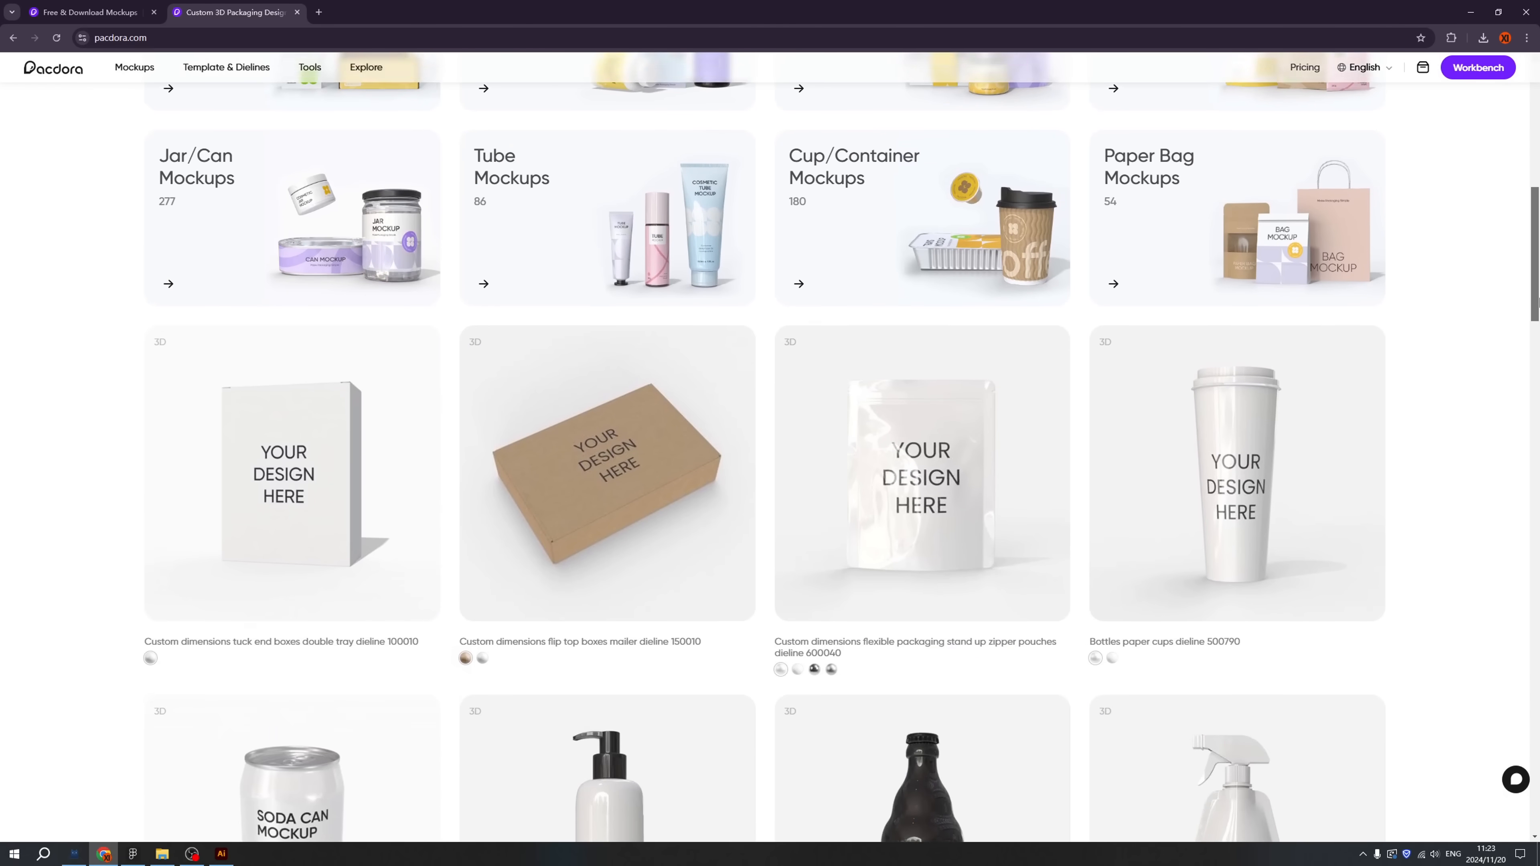
scroll(down, 3)
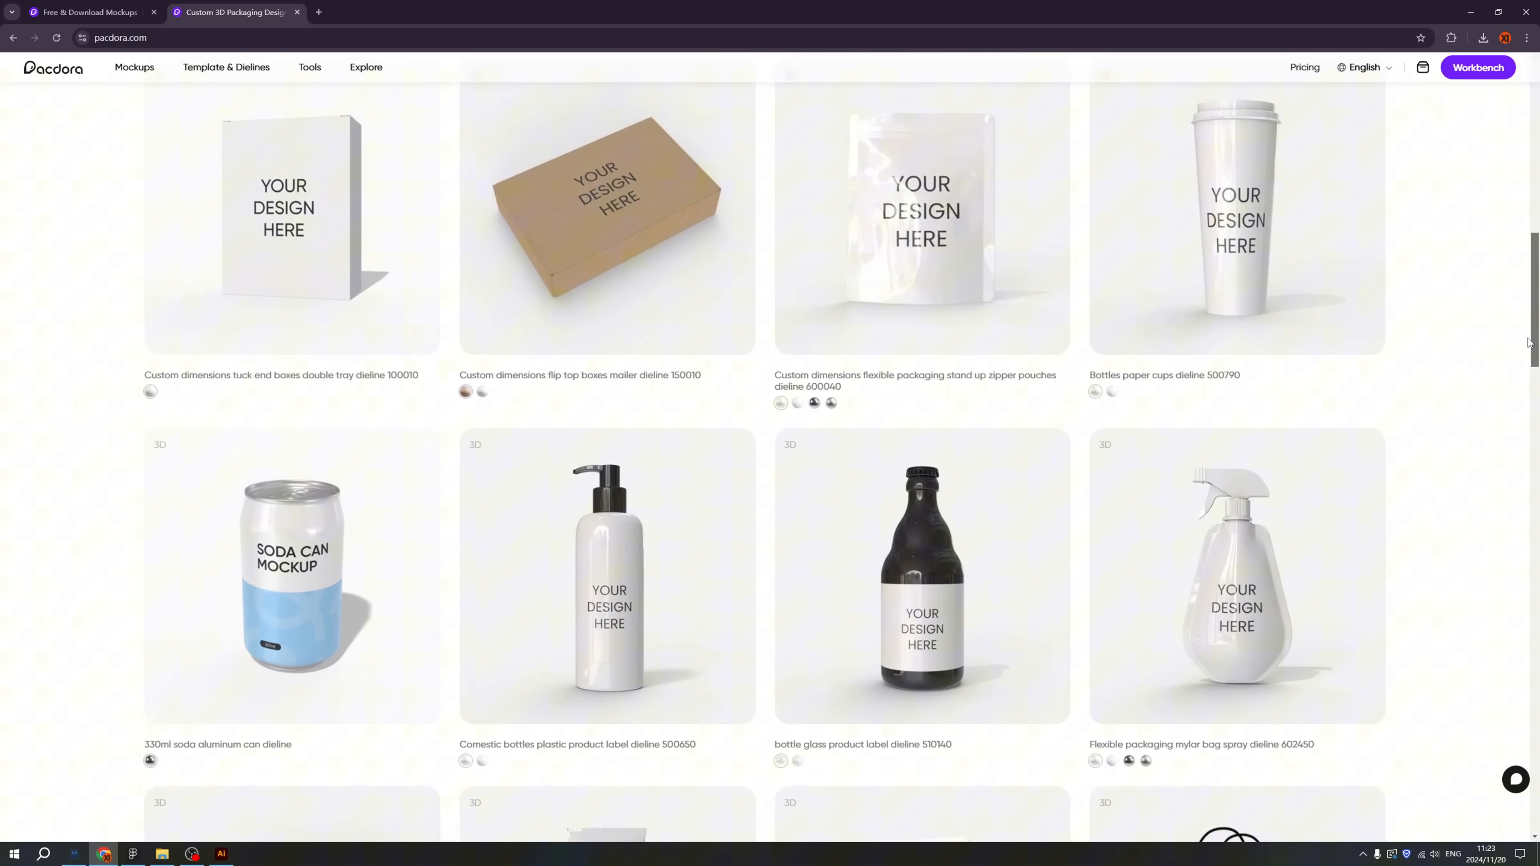
scroll(up, 3)
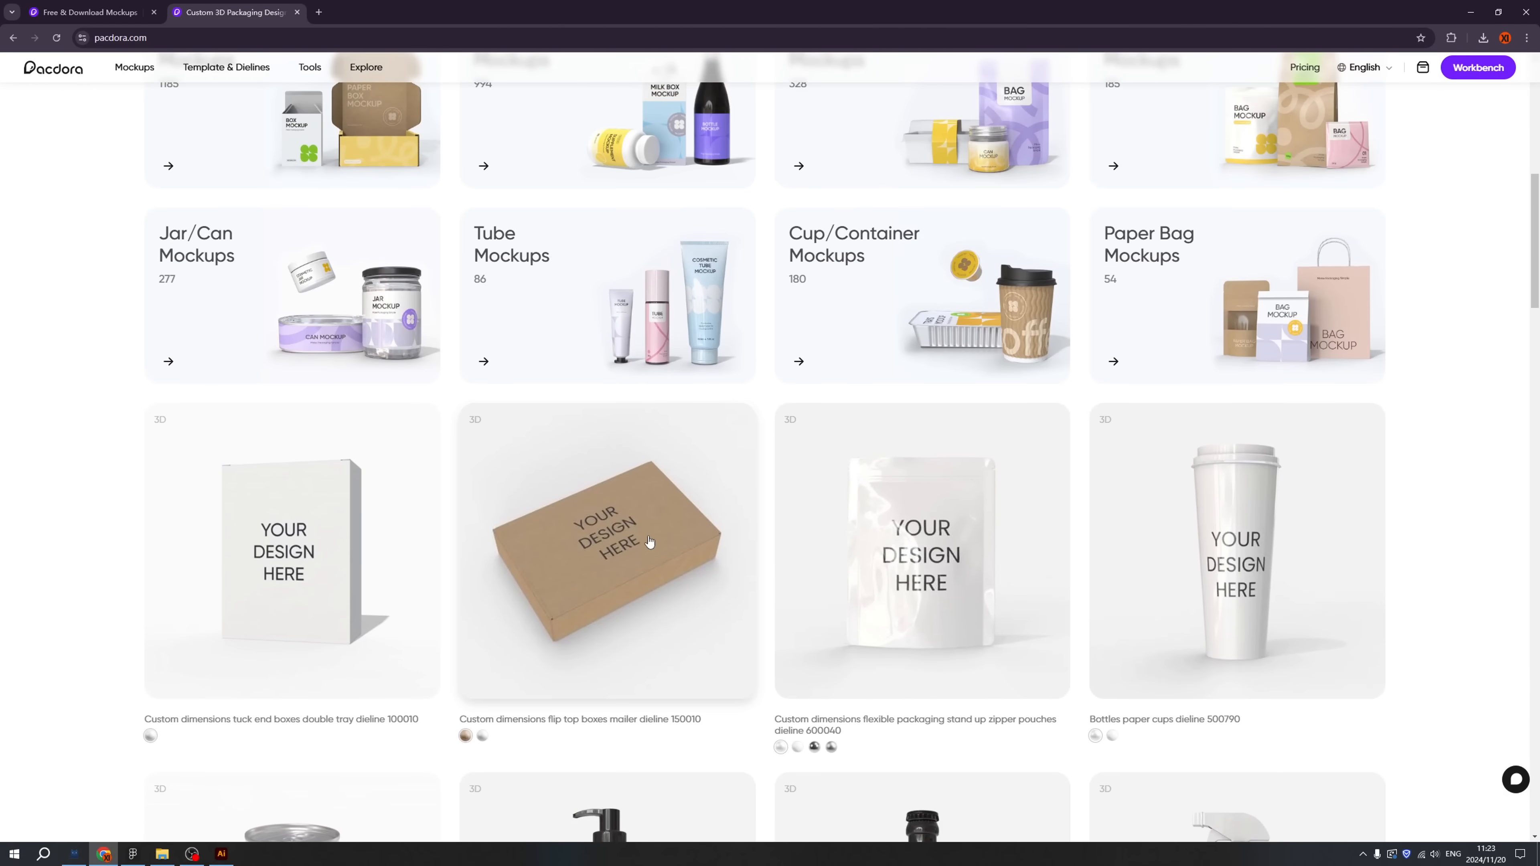
click(607, 550)
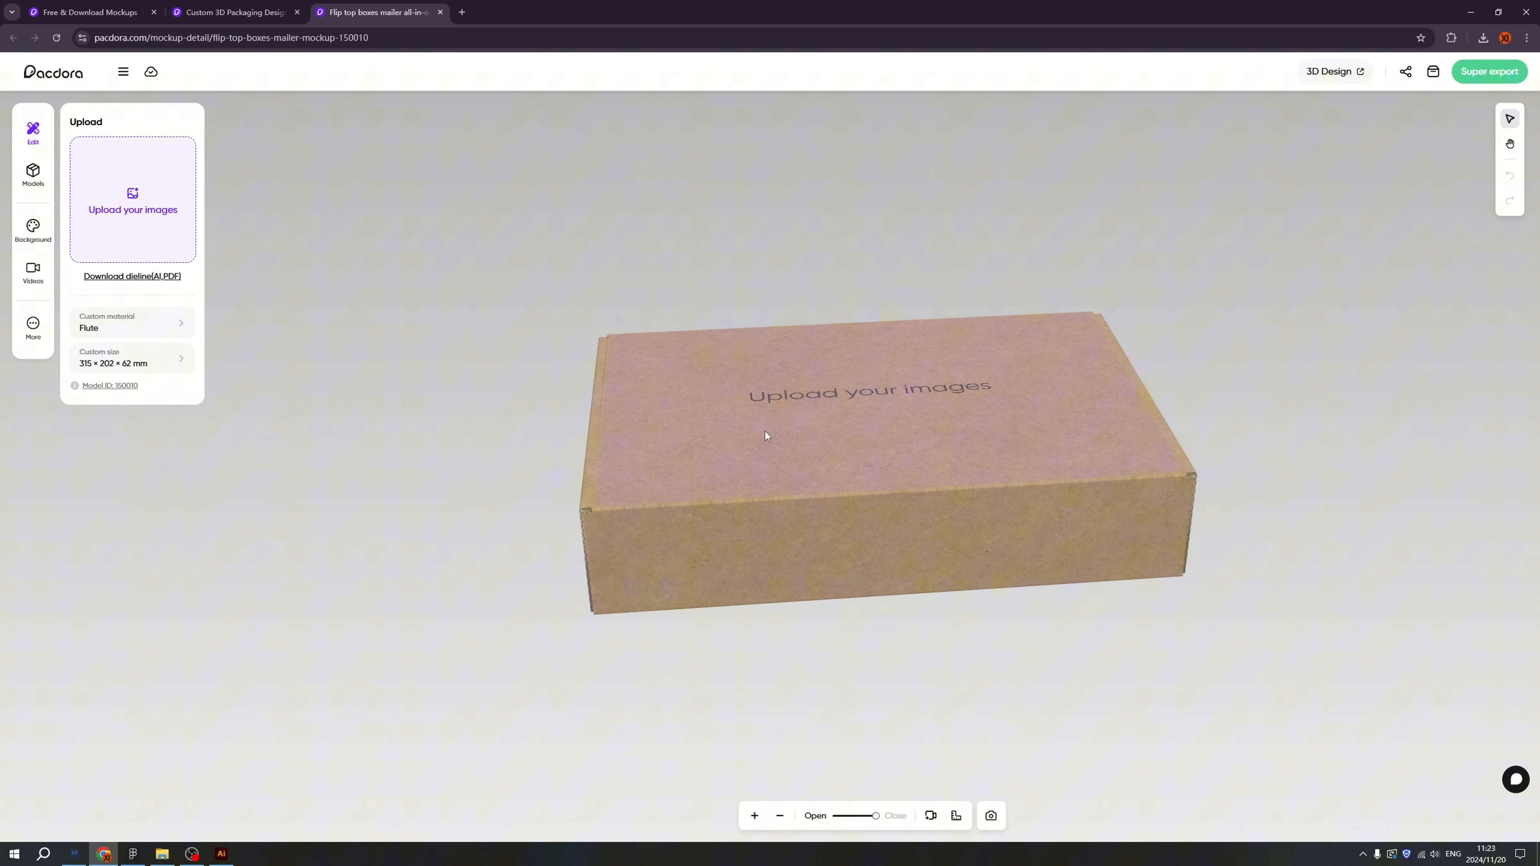
Step: Give the scene a dark grey background
click(32, 231)
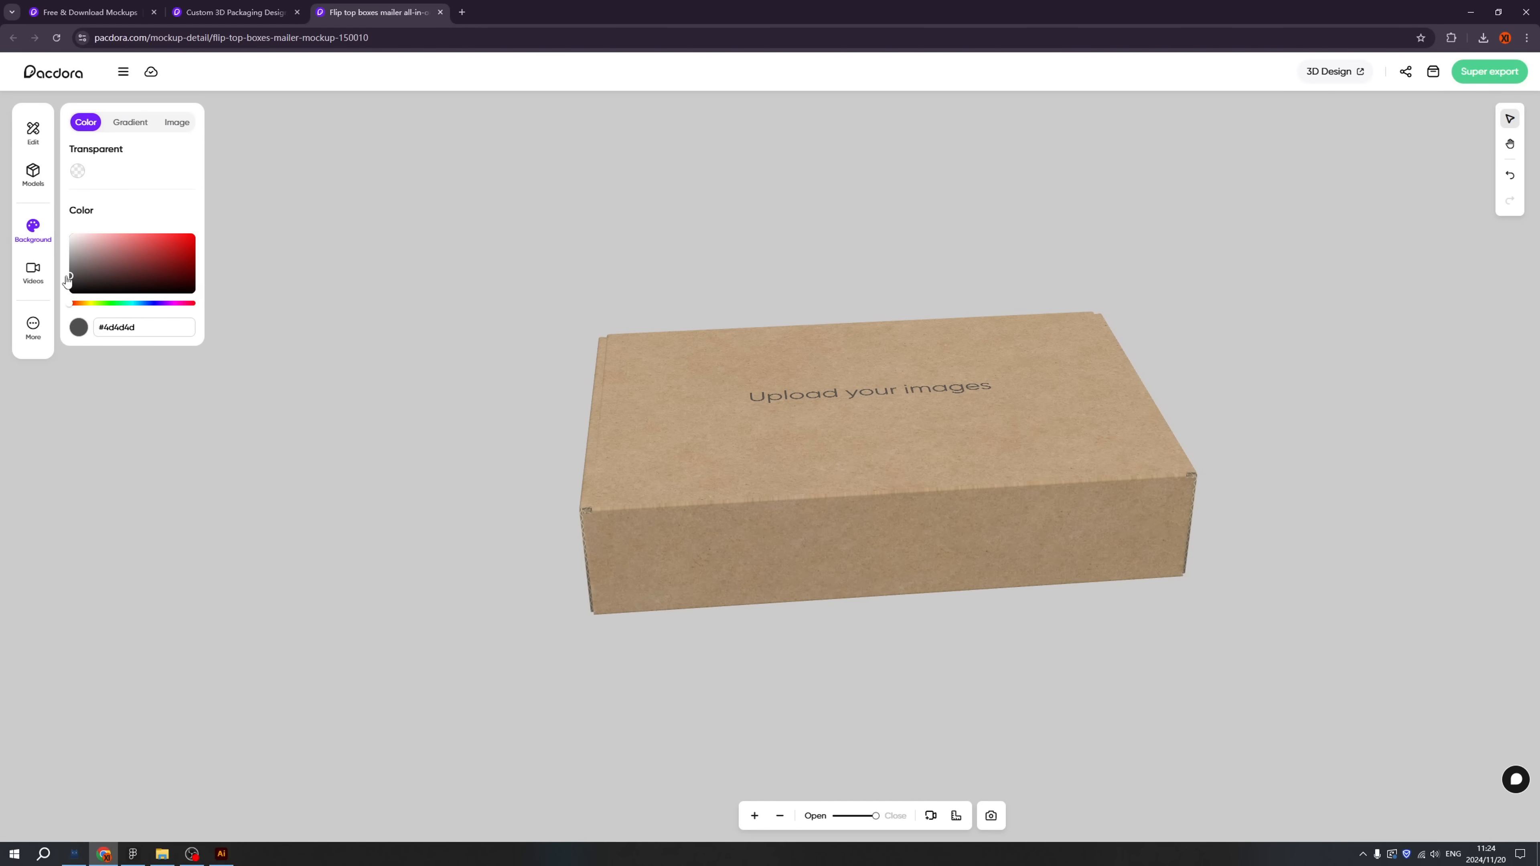
click(32, 132)
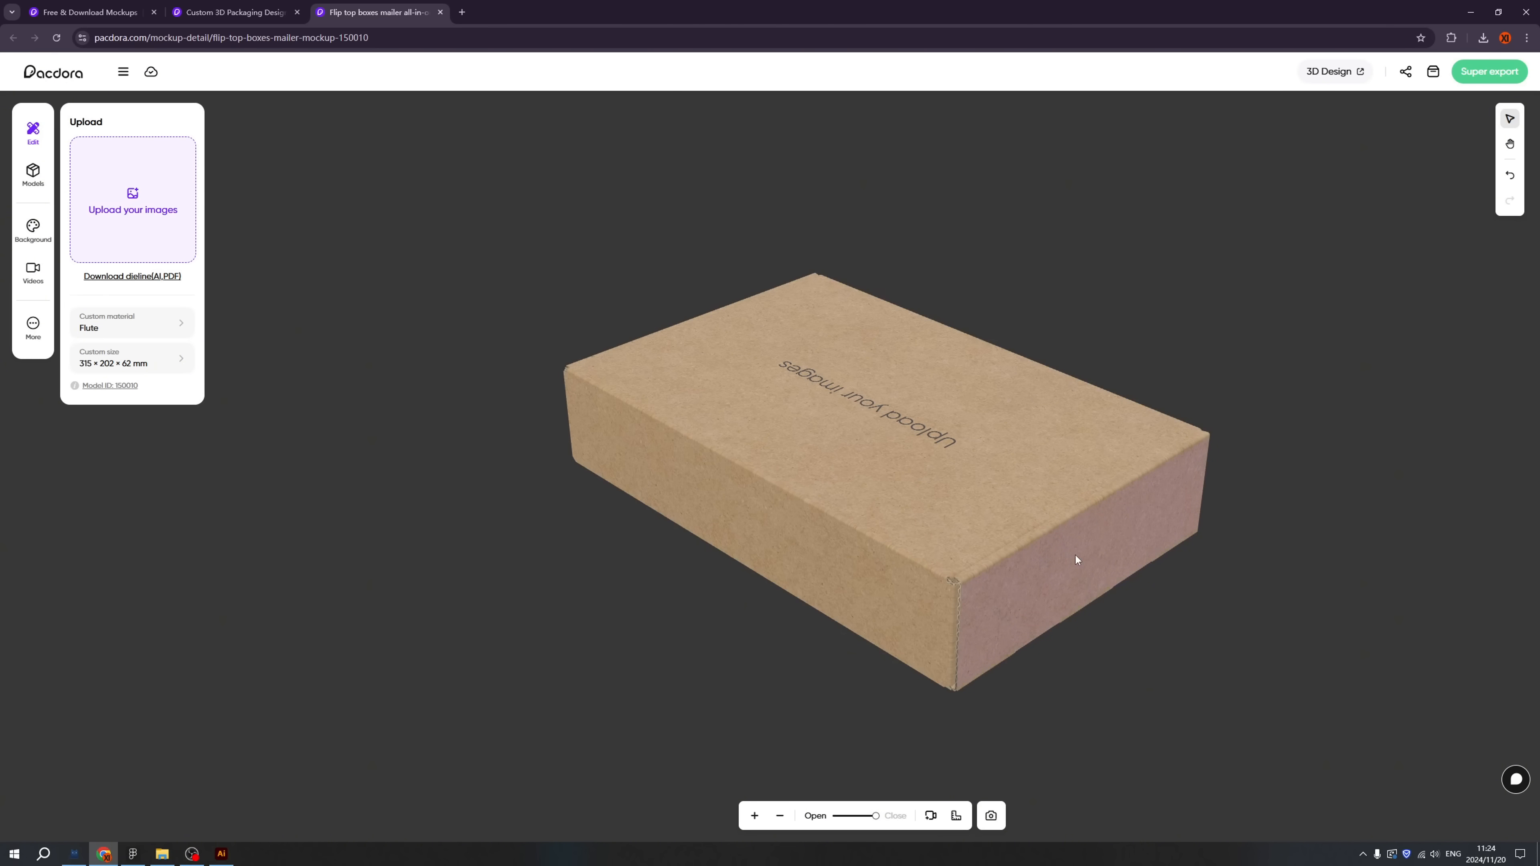
Step: Set the box's custom size height to 80 mm, making it 315 × 202 × 80 mm
right_click(1076, 560)
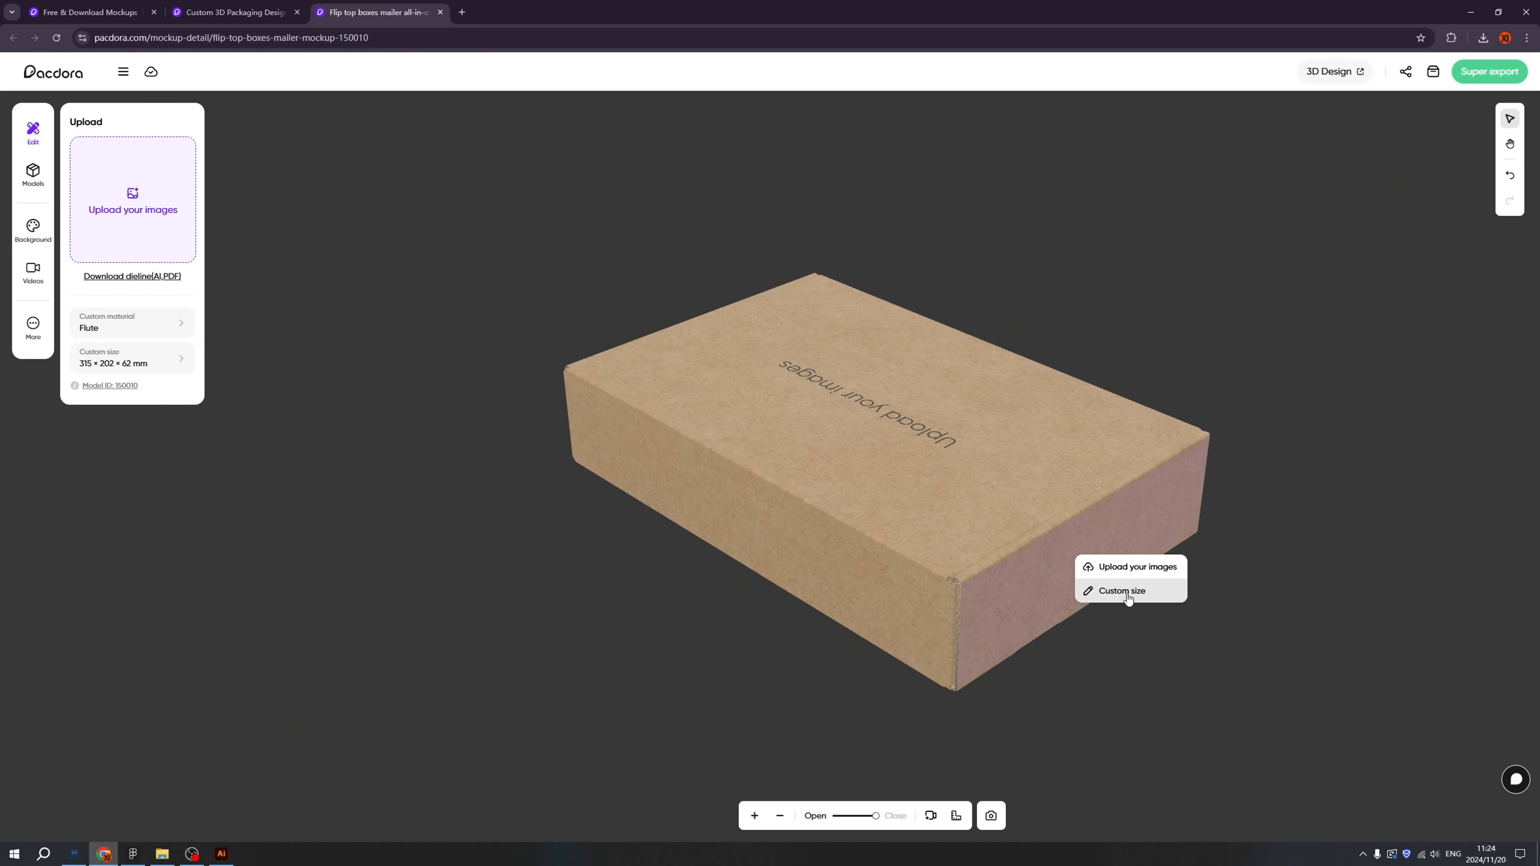
click(1121, 590)
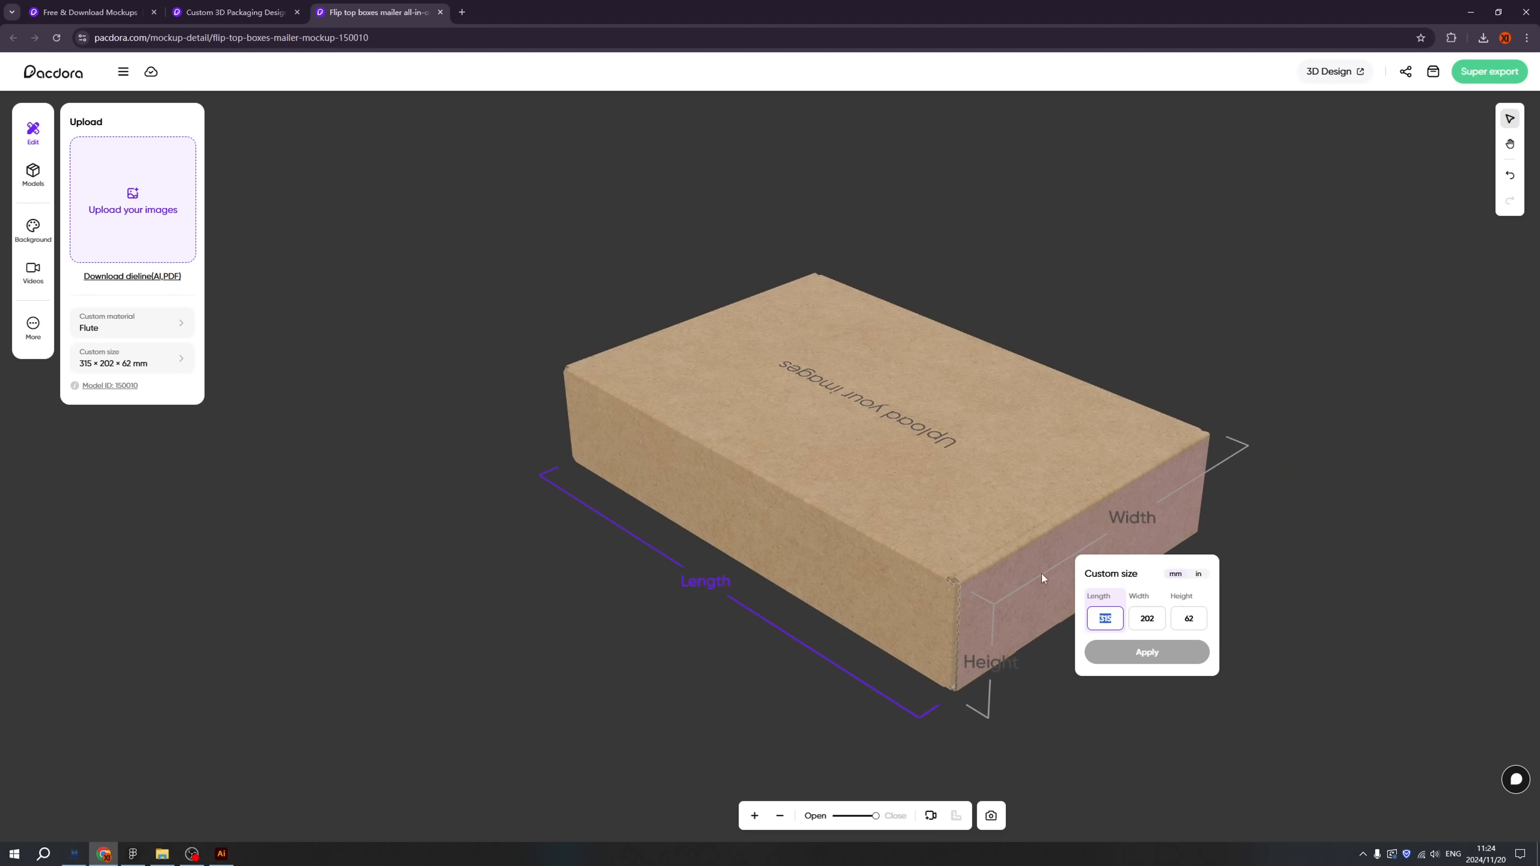
click(1188, 617)
text(80)
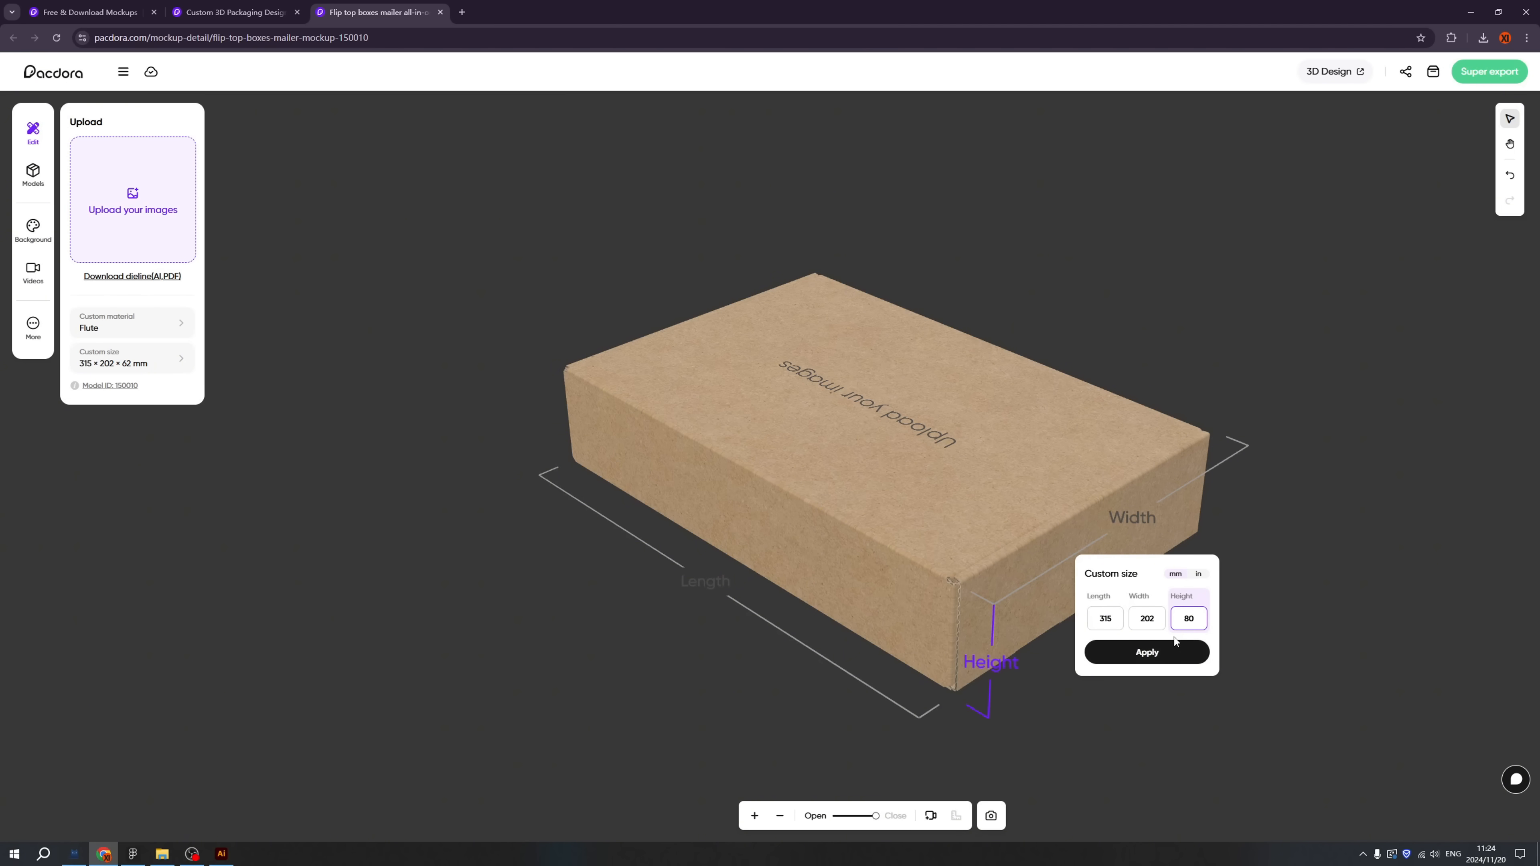
click(1145, 652)
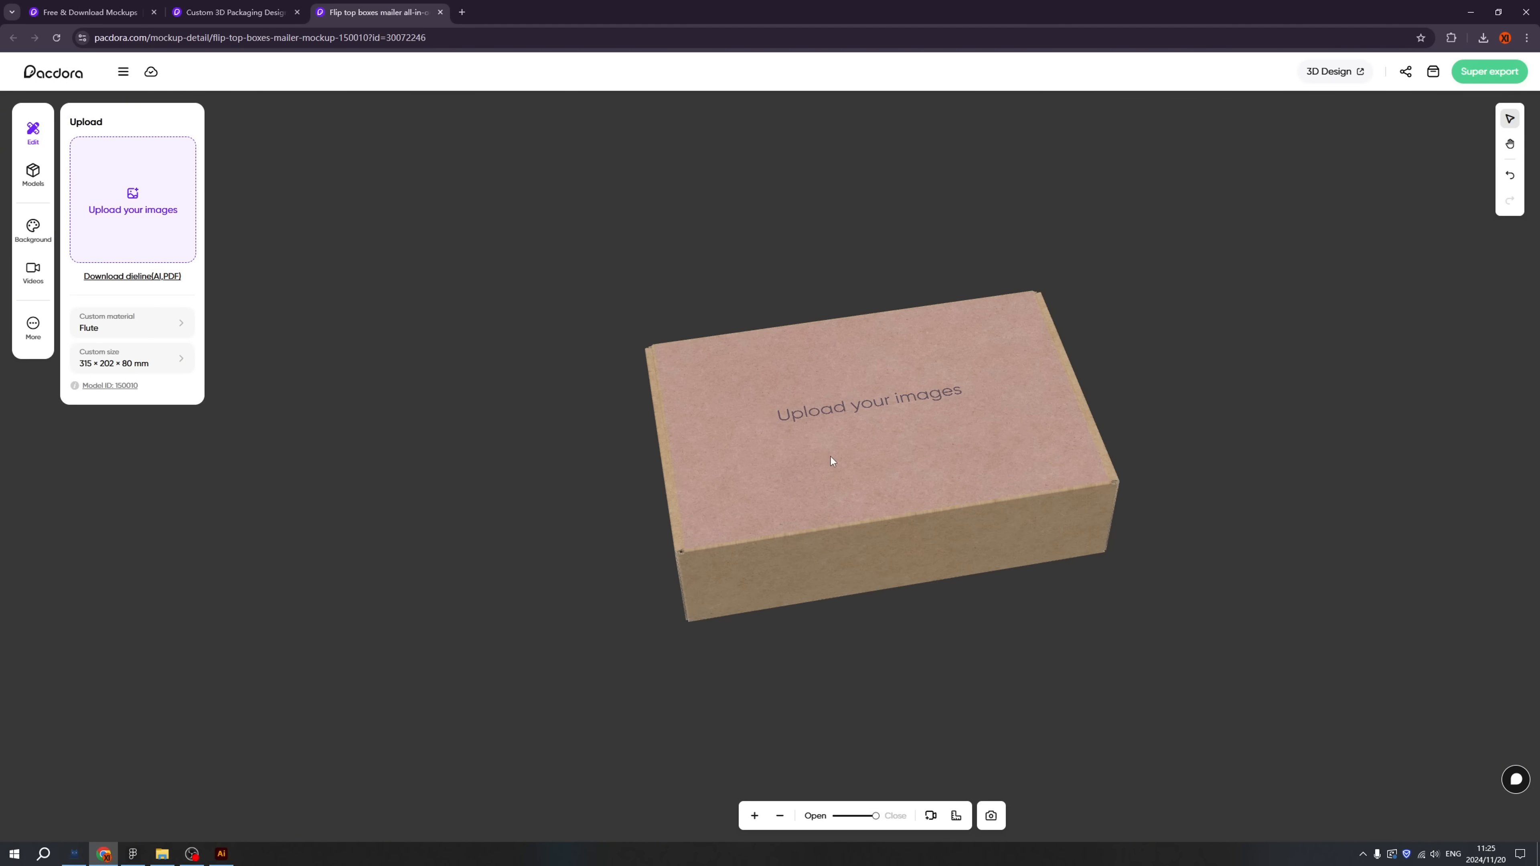
mouse_move(822, 439)
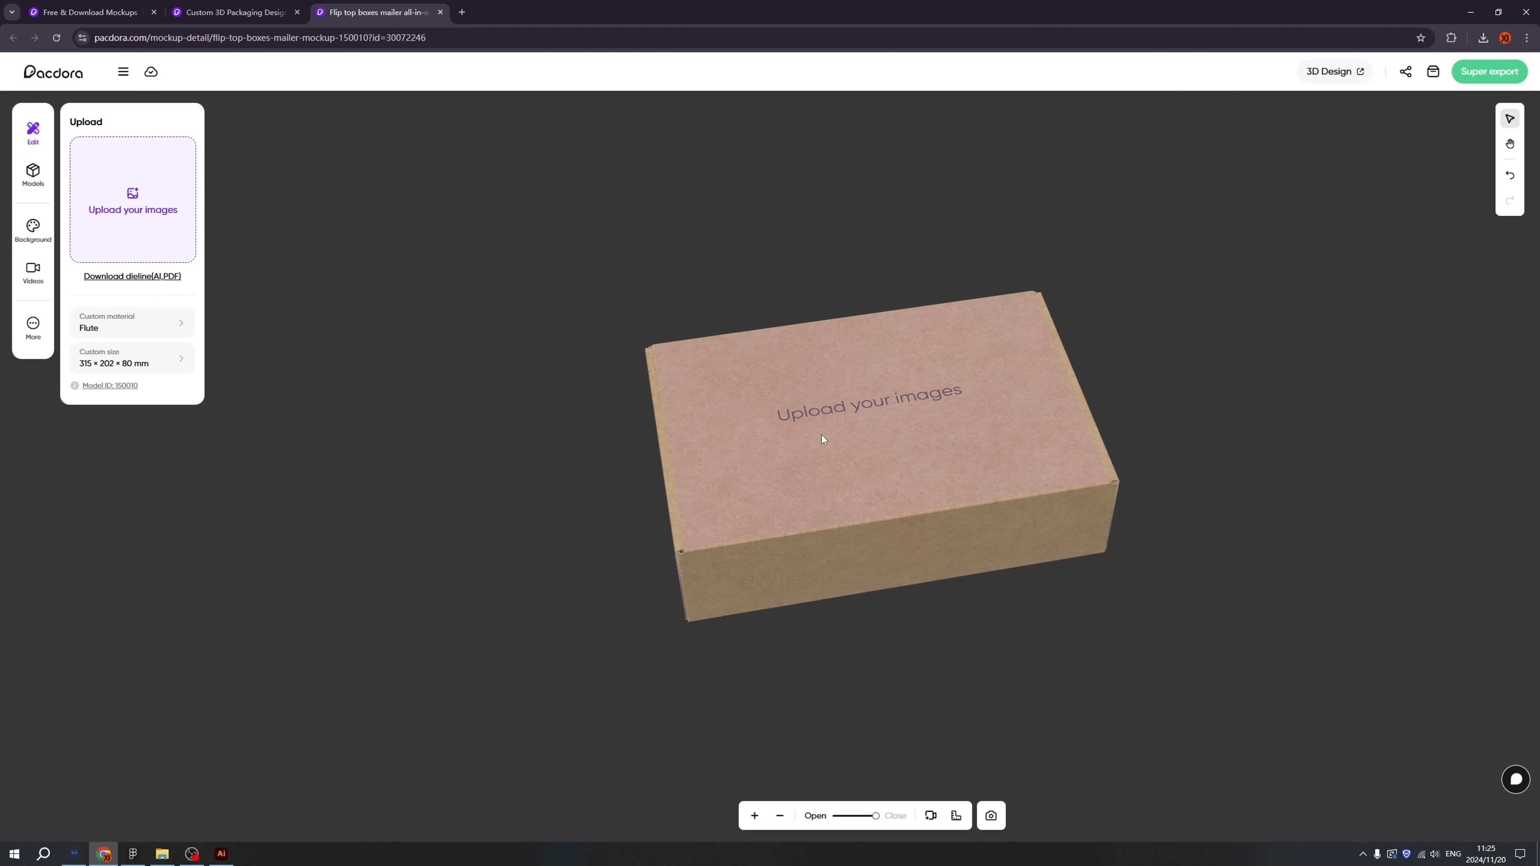
click(823, 438)
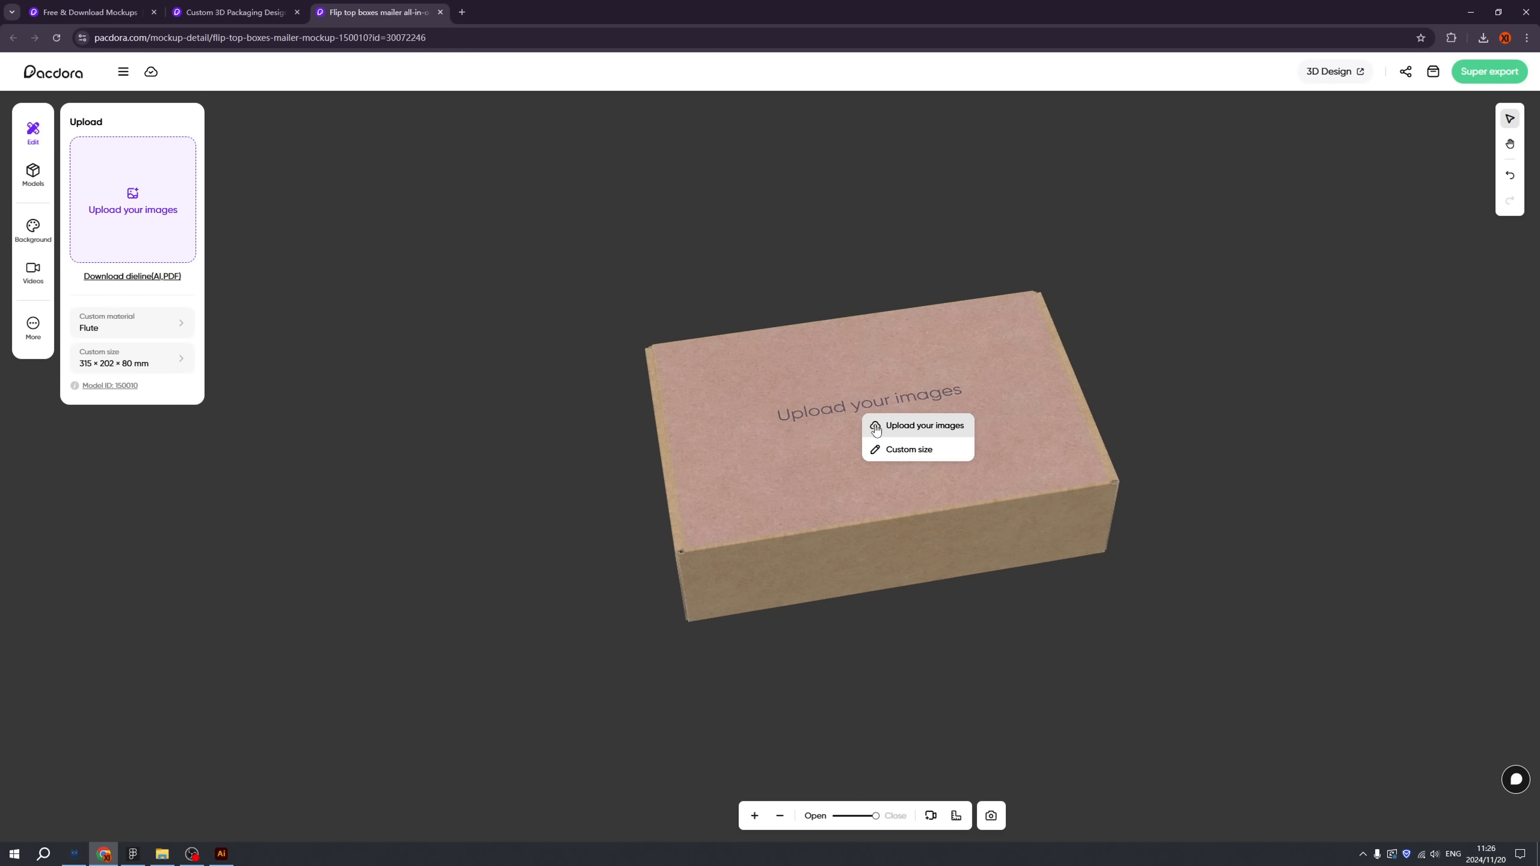
Step: Fill the dieline's base panel black and upload the UX Bootcamp logo
click(923, 425)
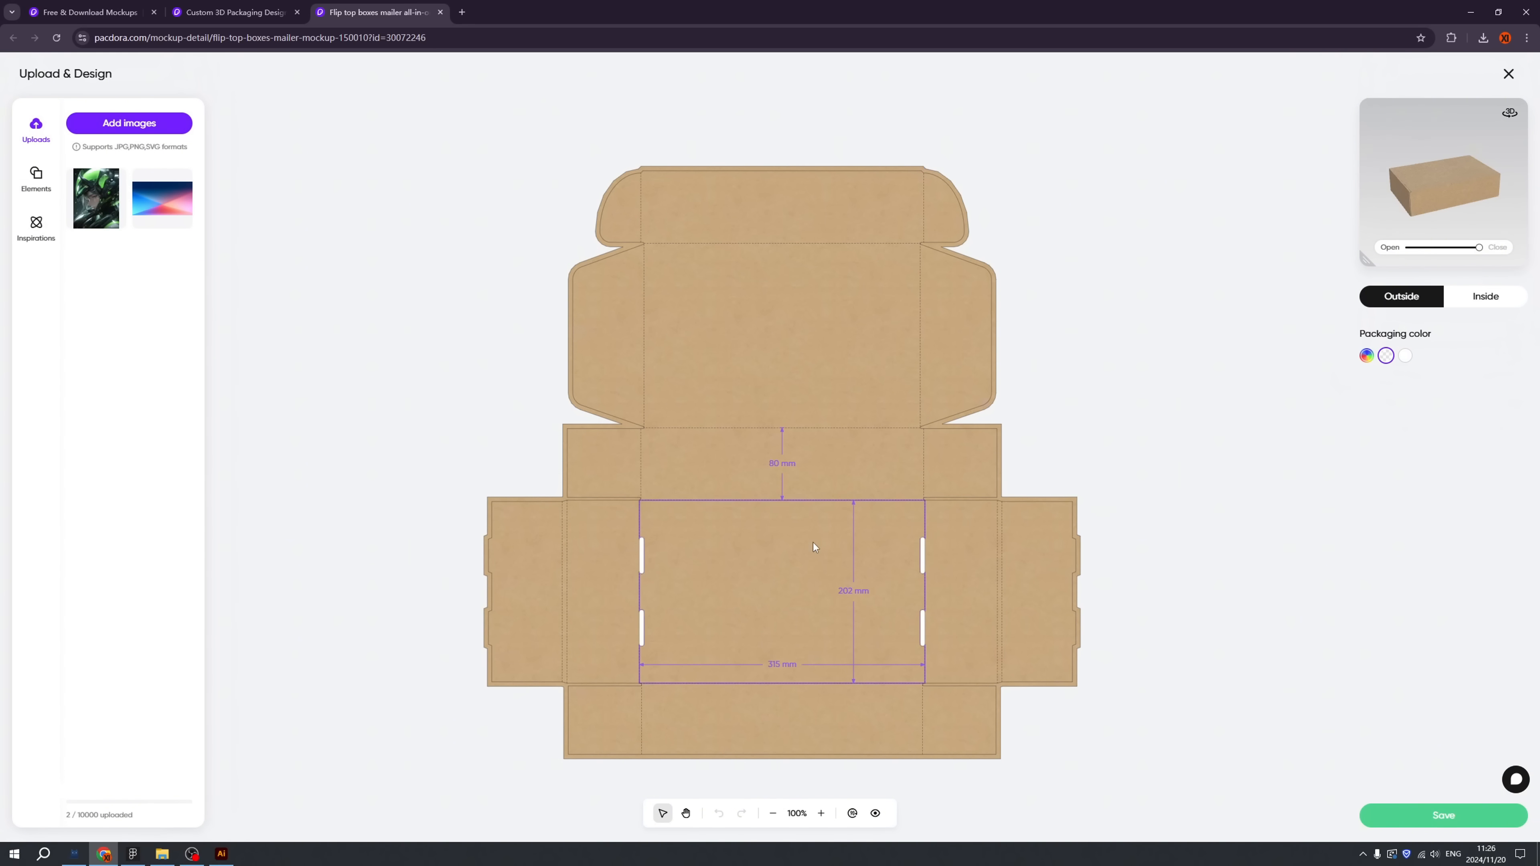
click(1118, 549)
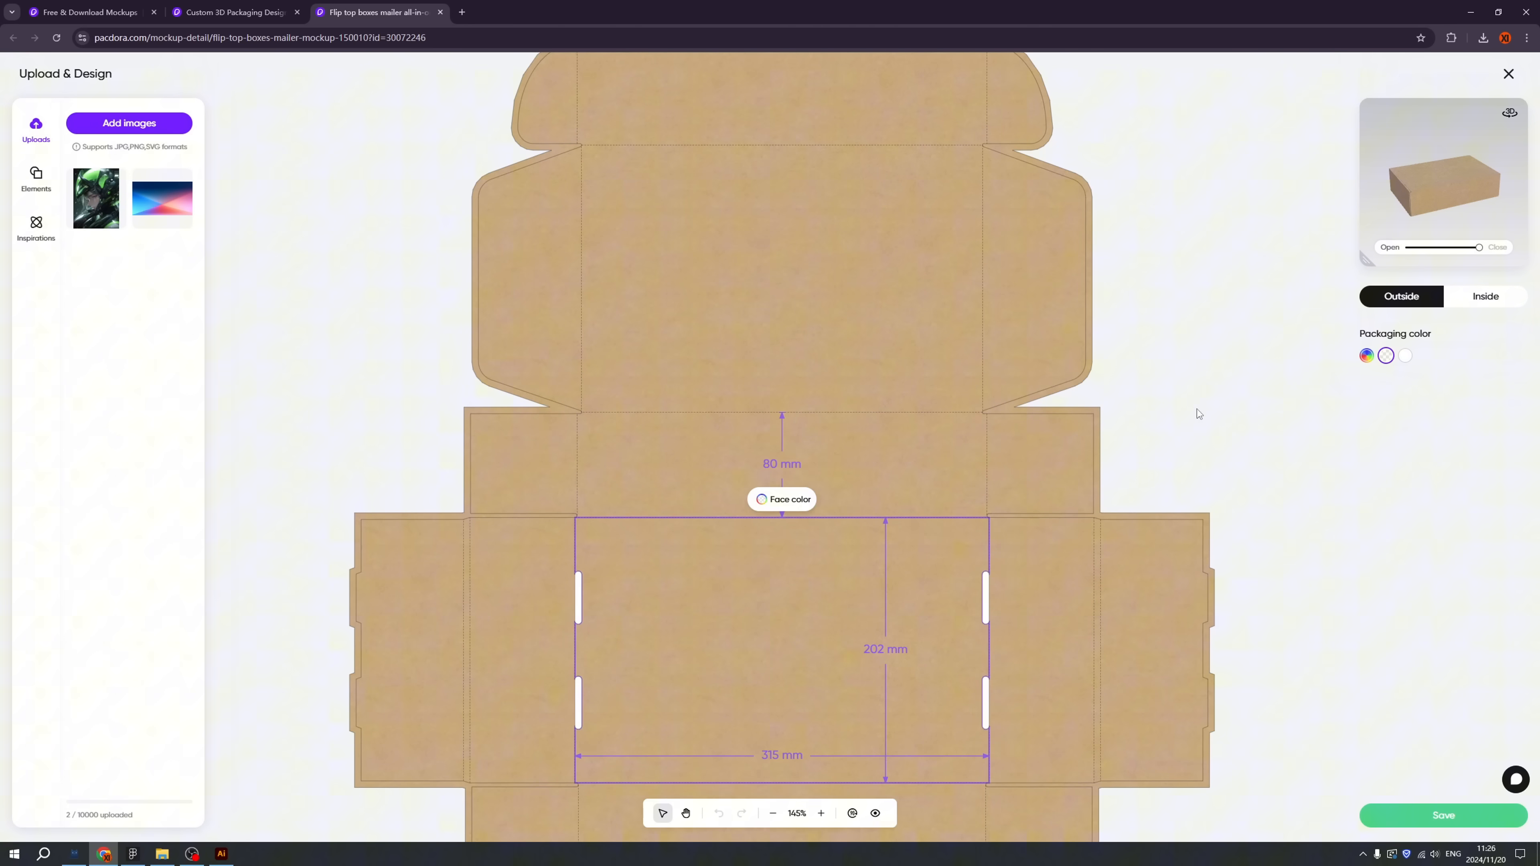
mouse_move(783, 570)
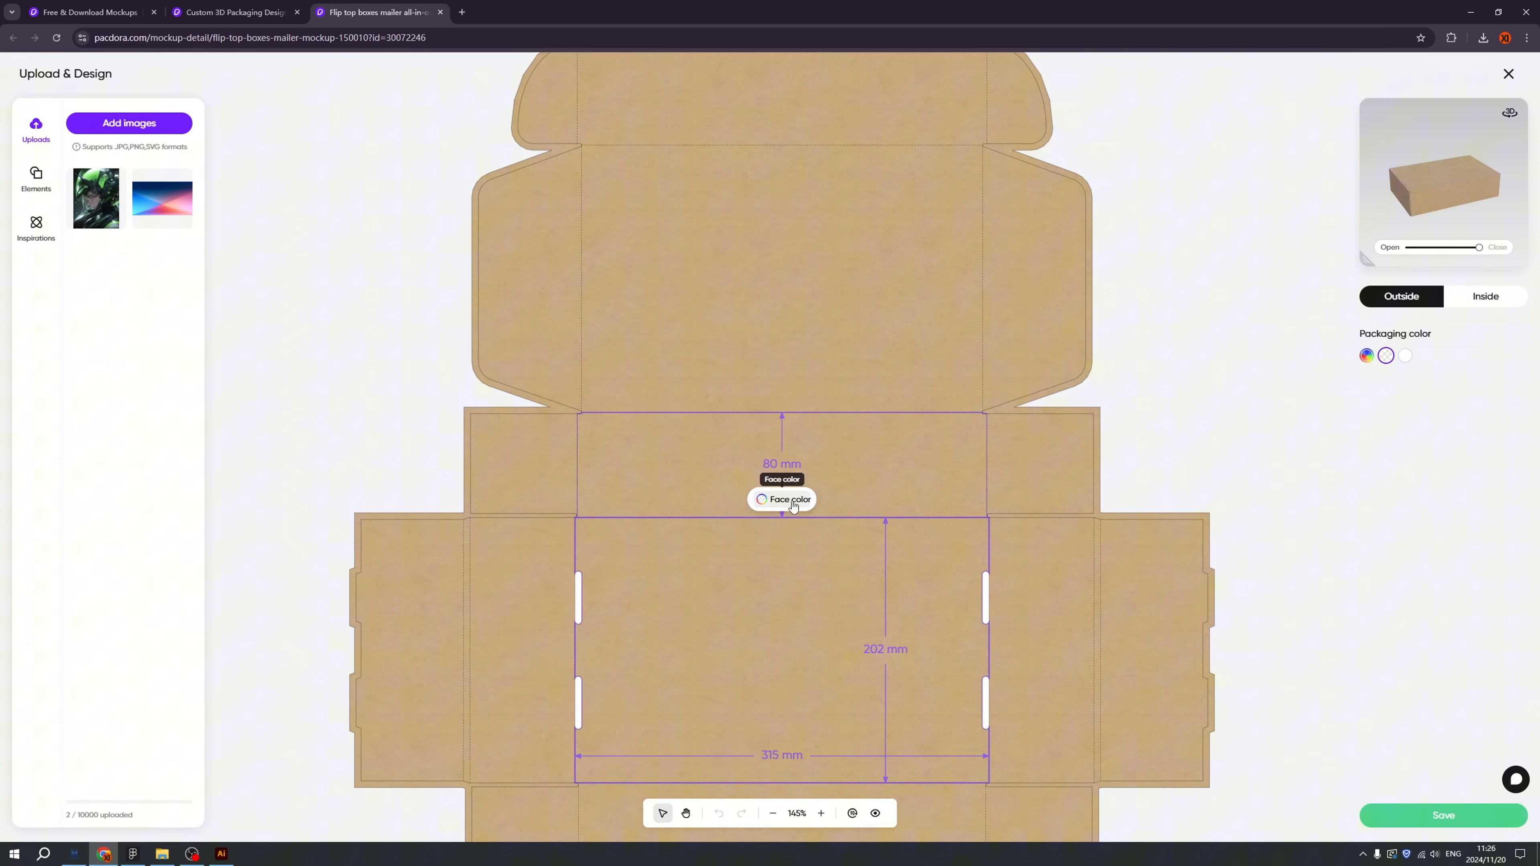
click(782, 499)
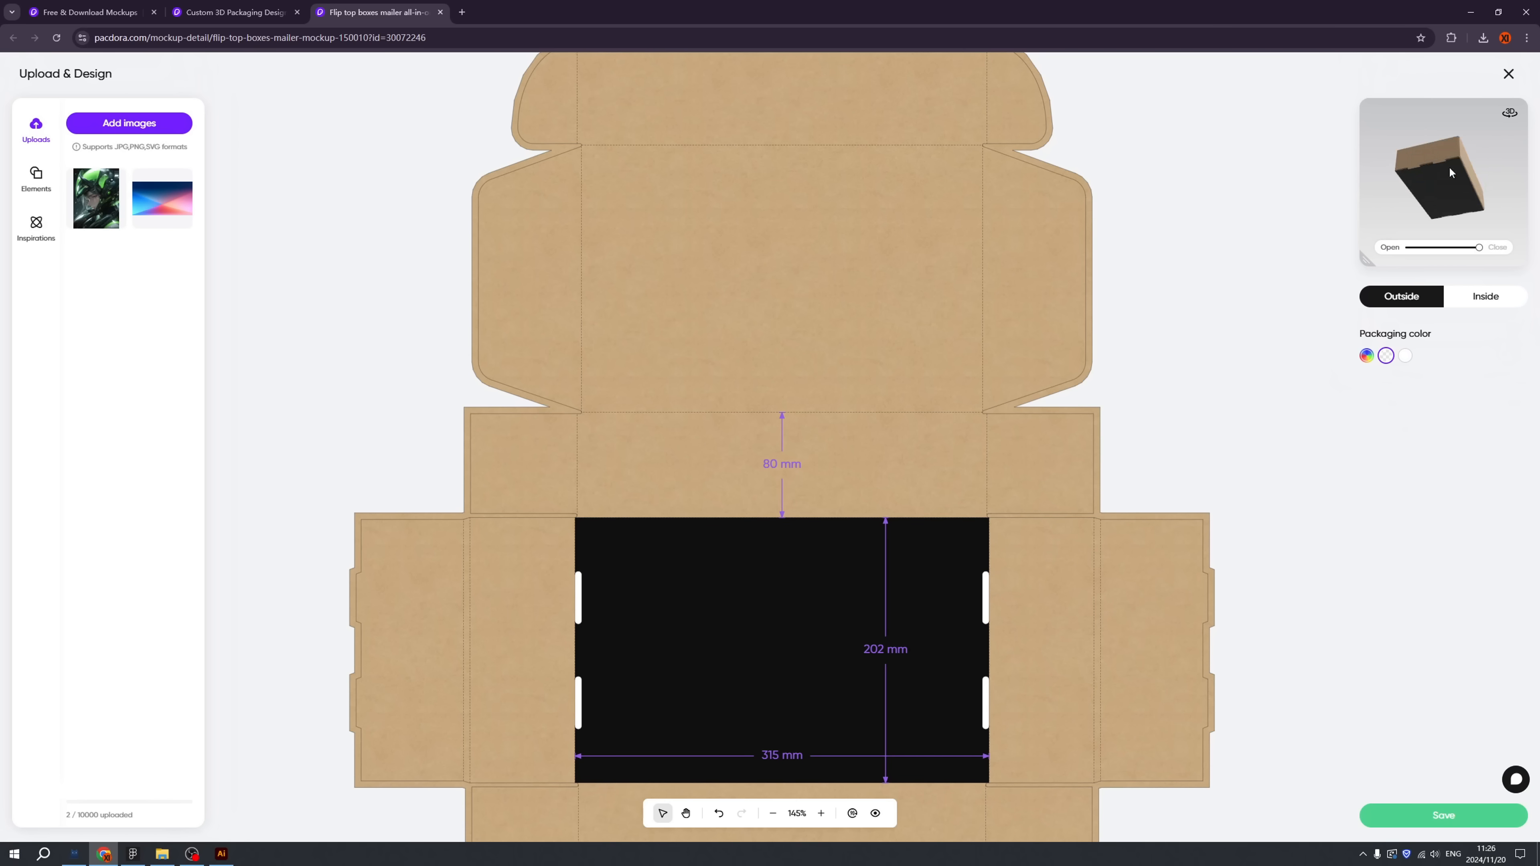
click(128, 122)
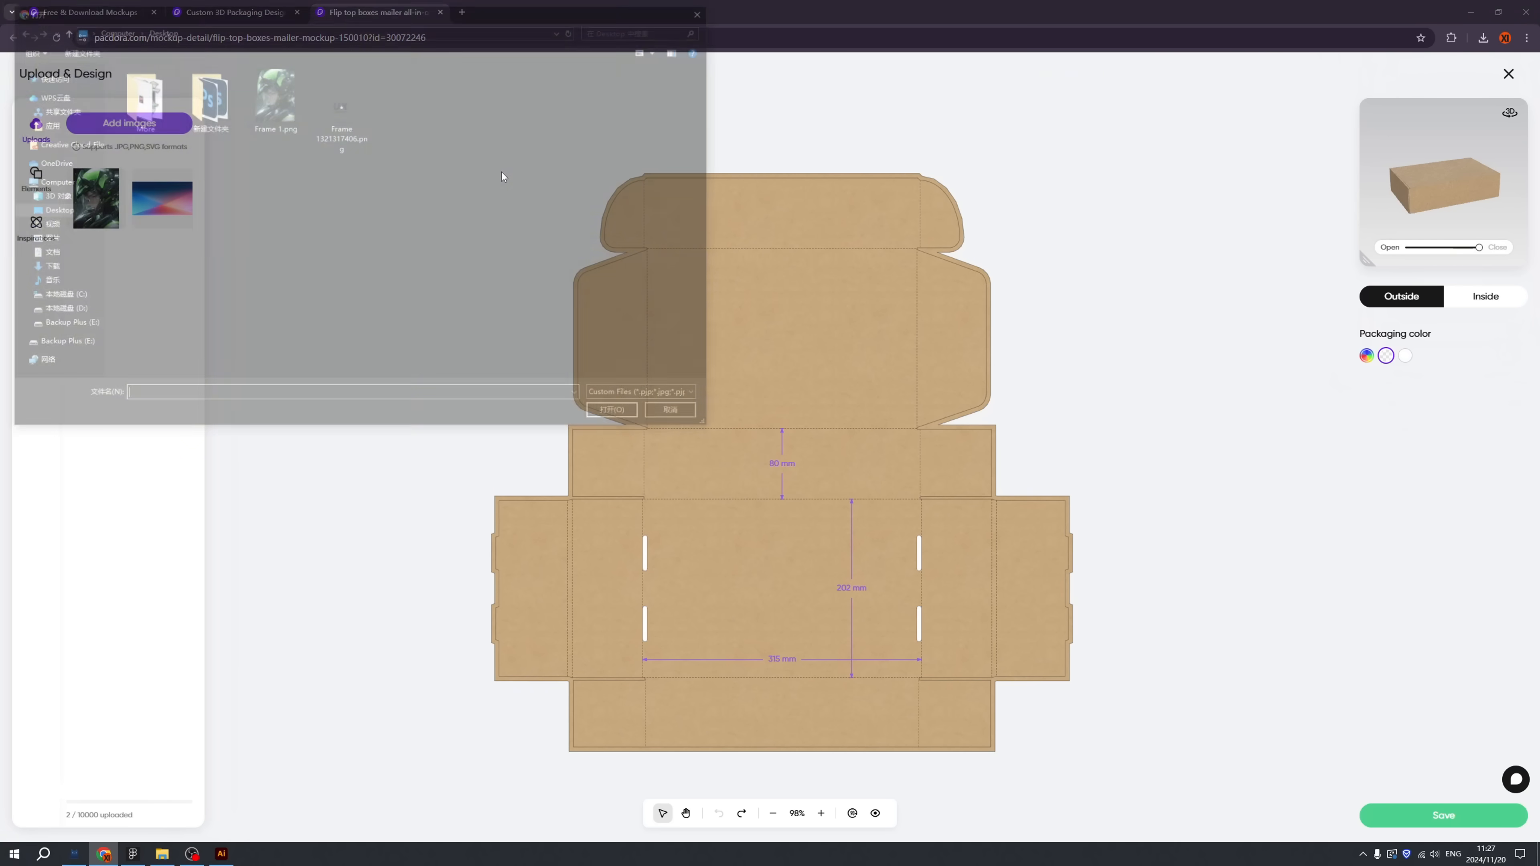
click(609, 409)
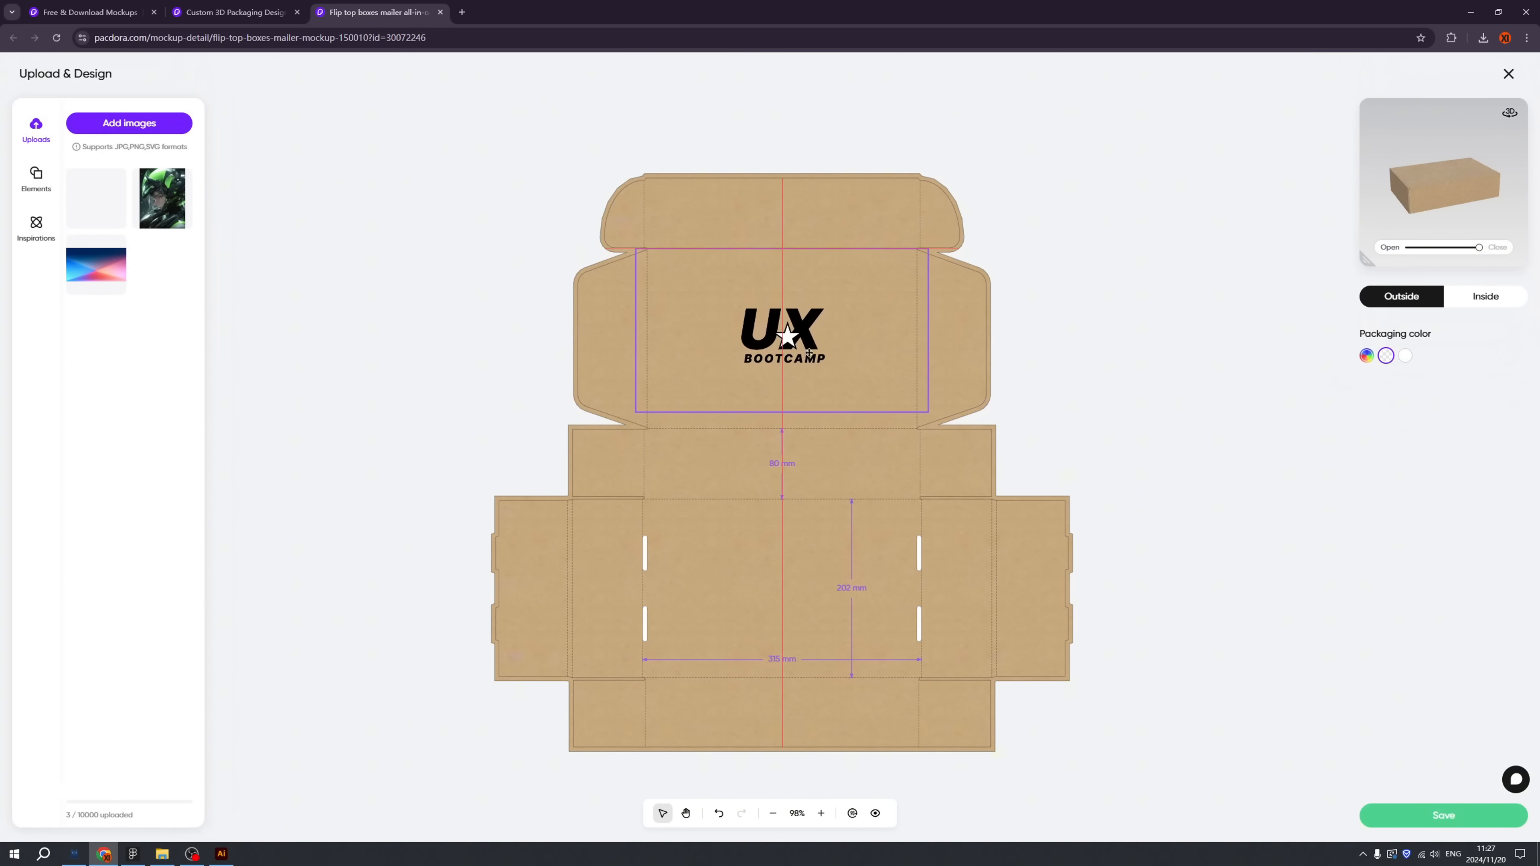
Step: Flip the logo on a white lid and place the gradient image on the flaps and side panels
click(782, 333)
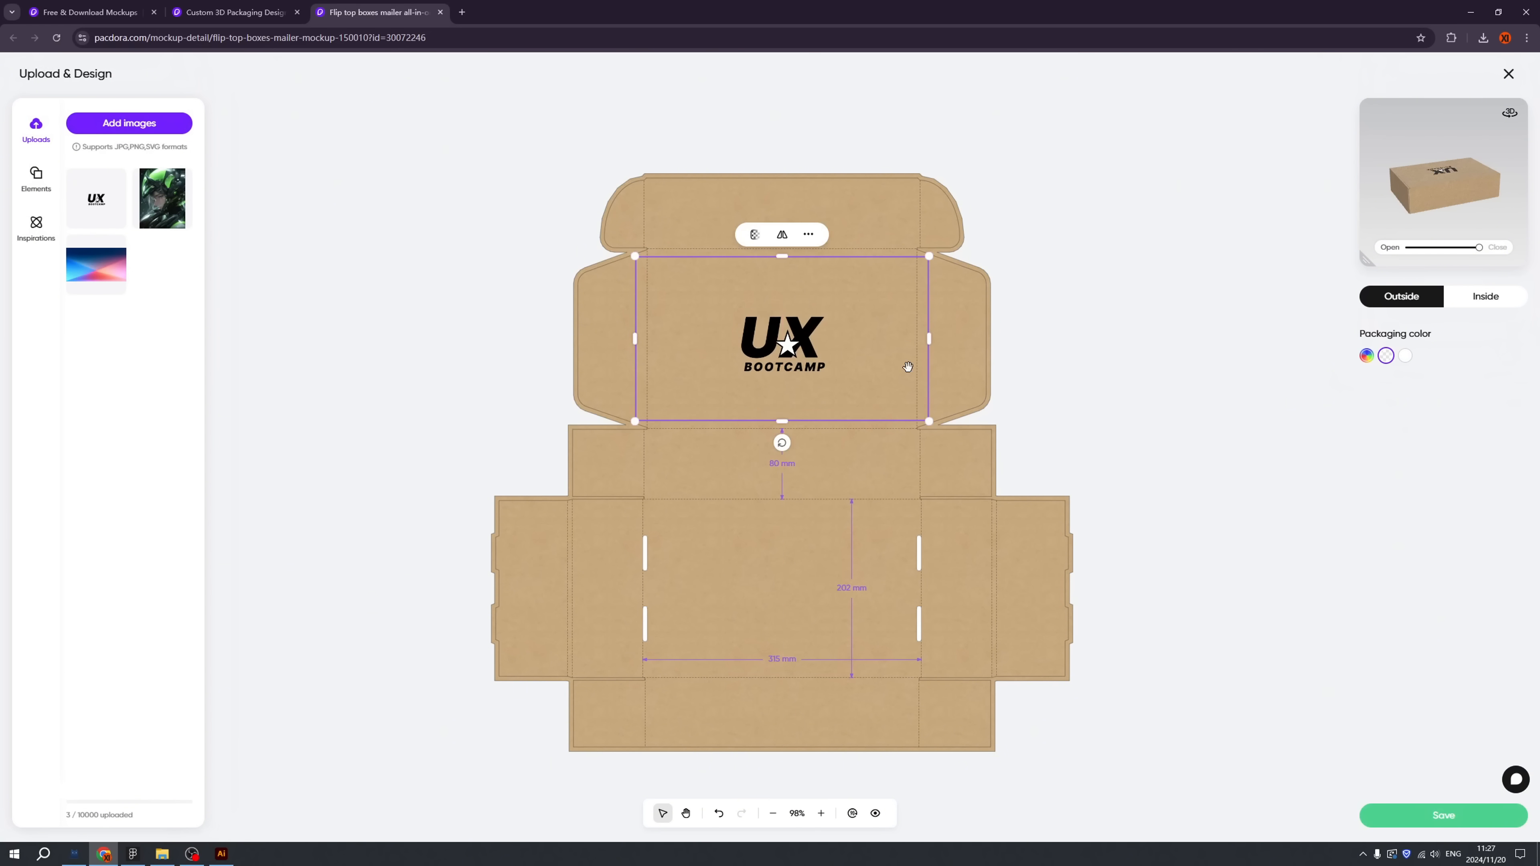
click(393, 589)
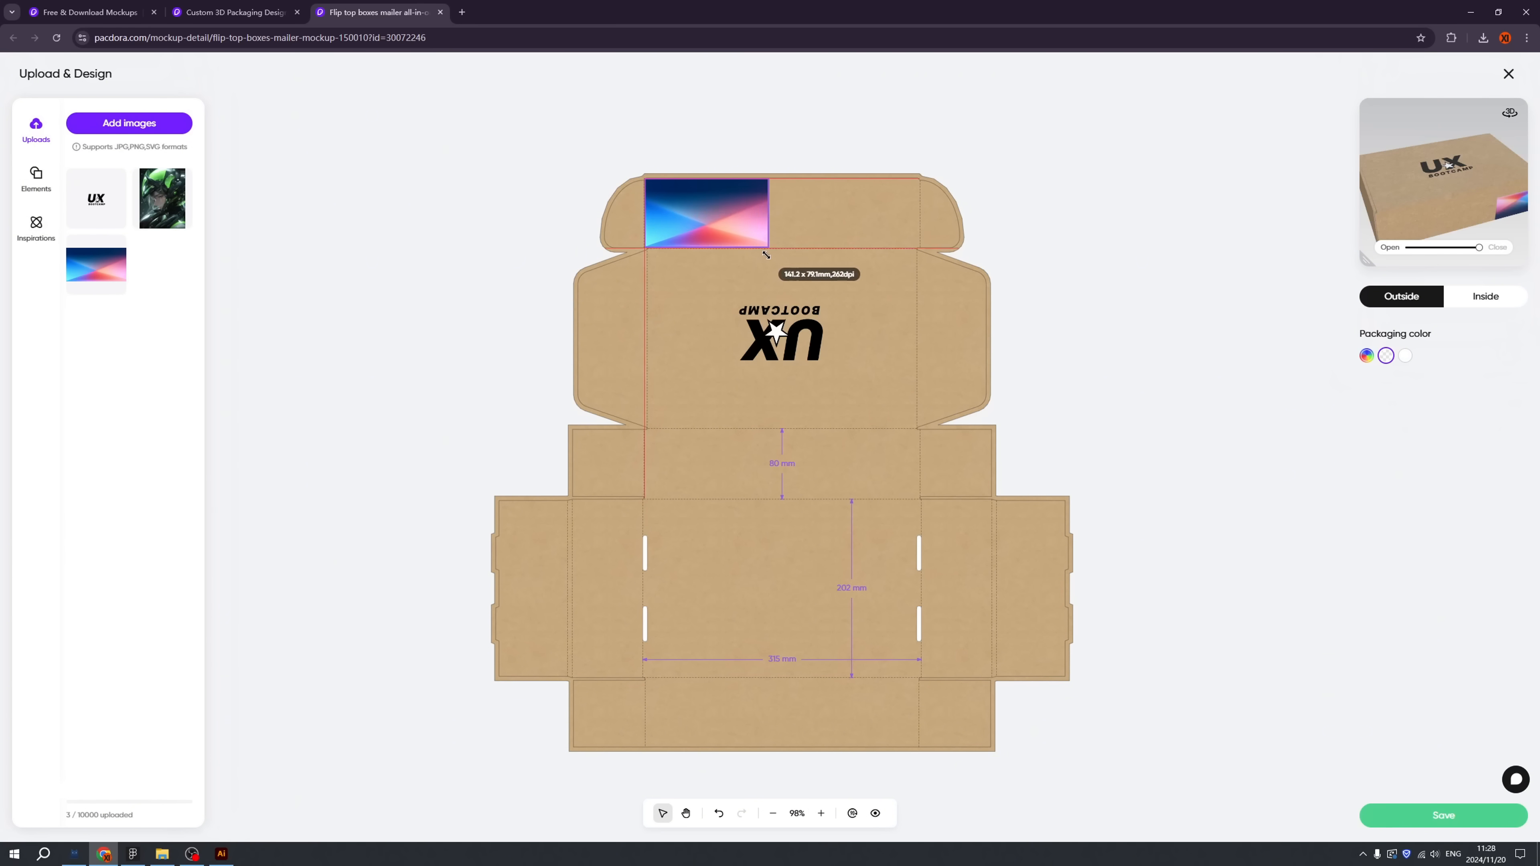
click(706, 214)
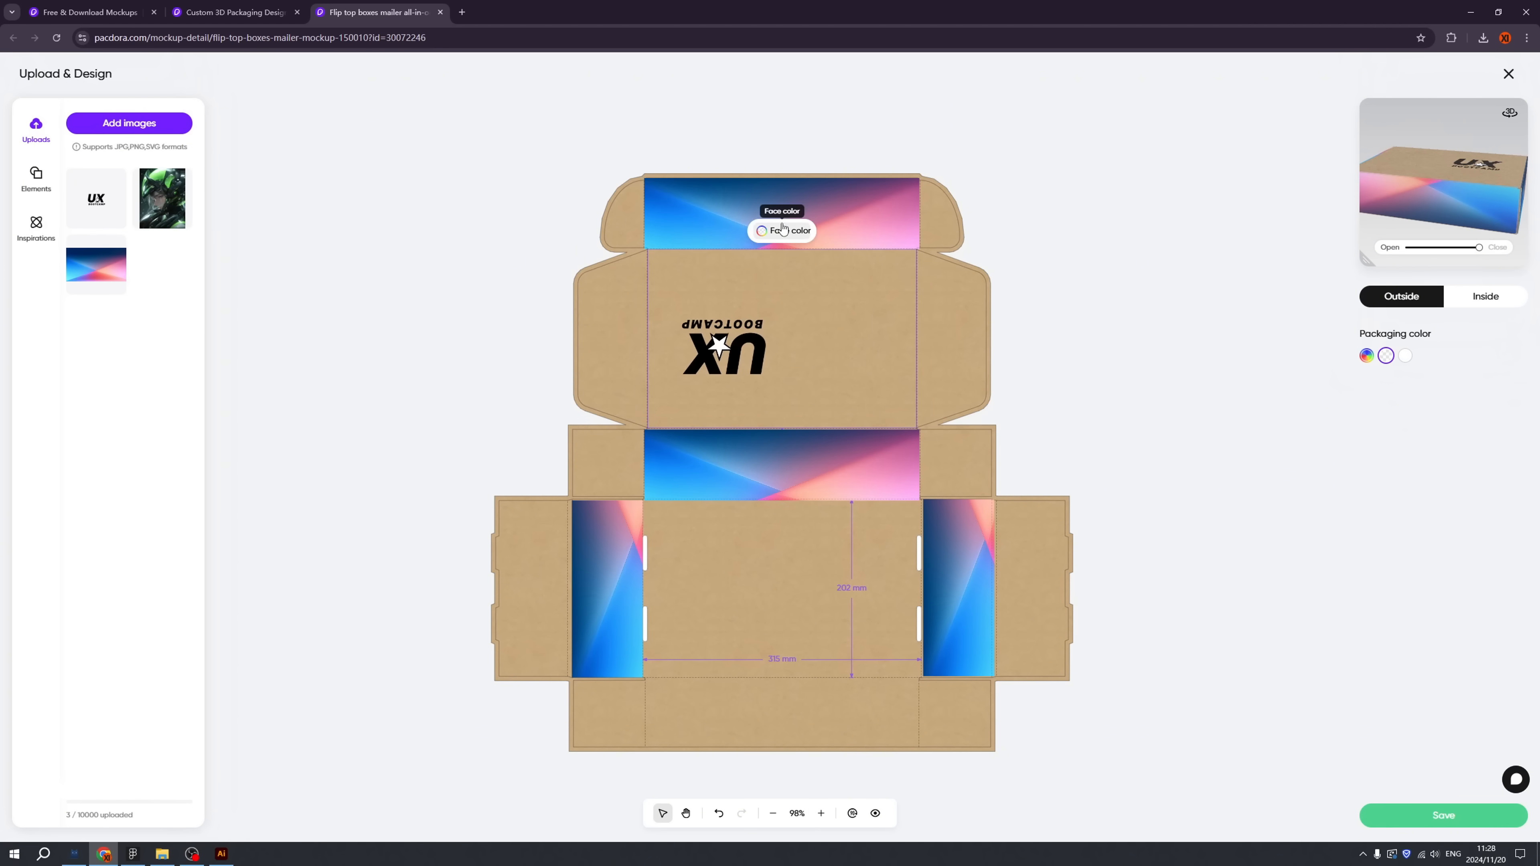
click(781, 230)
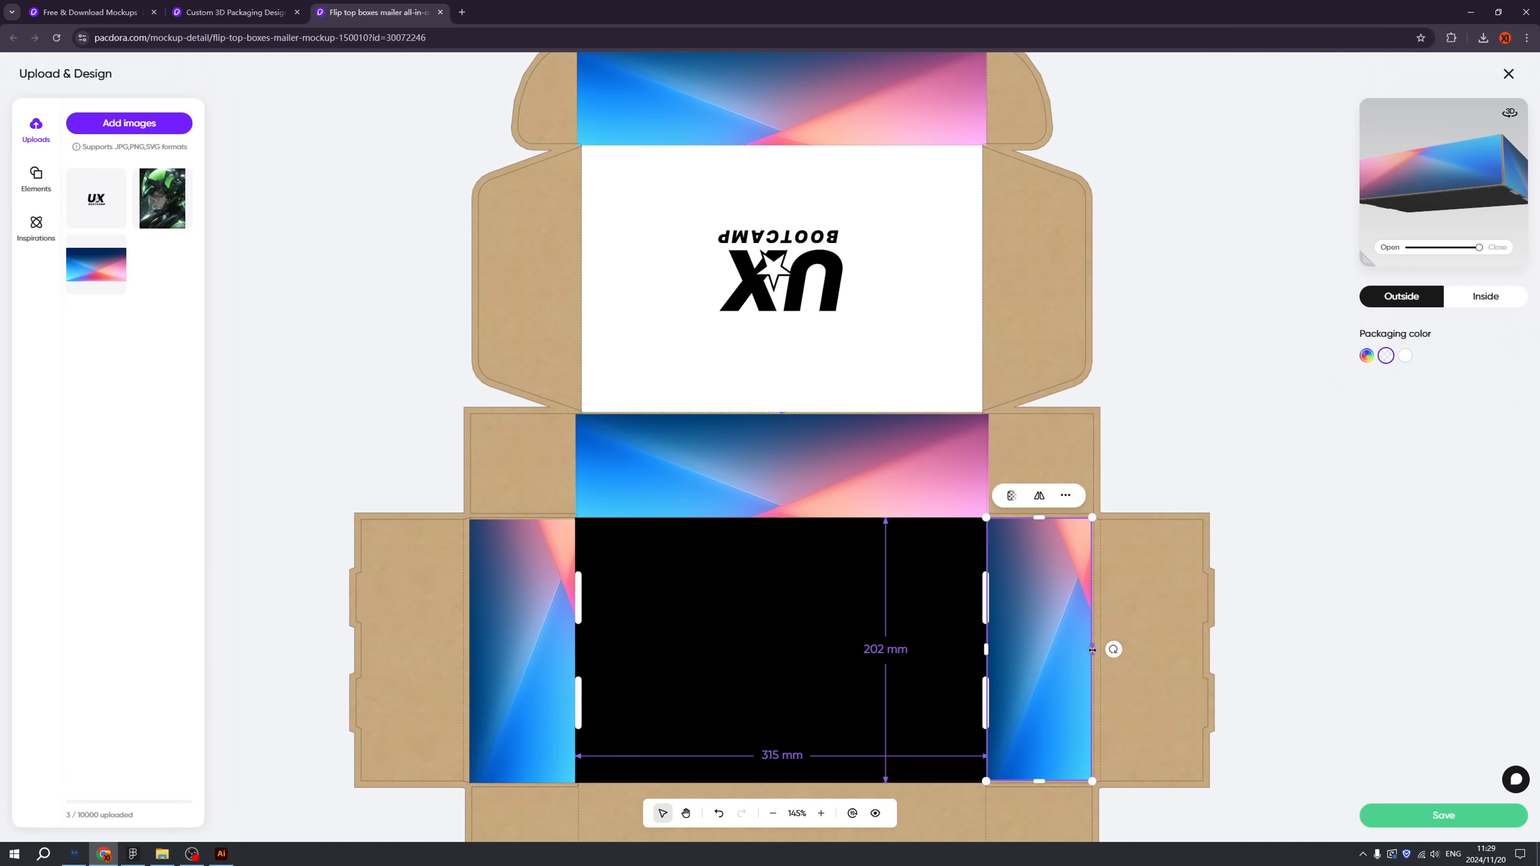
click(1330, 70)
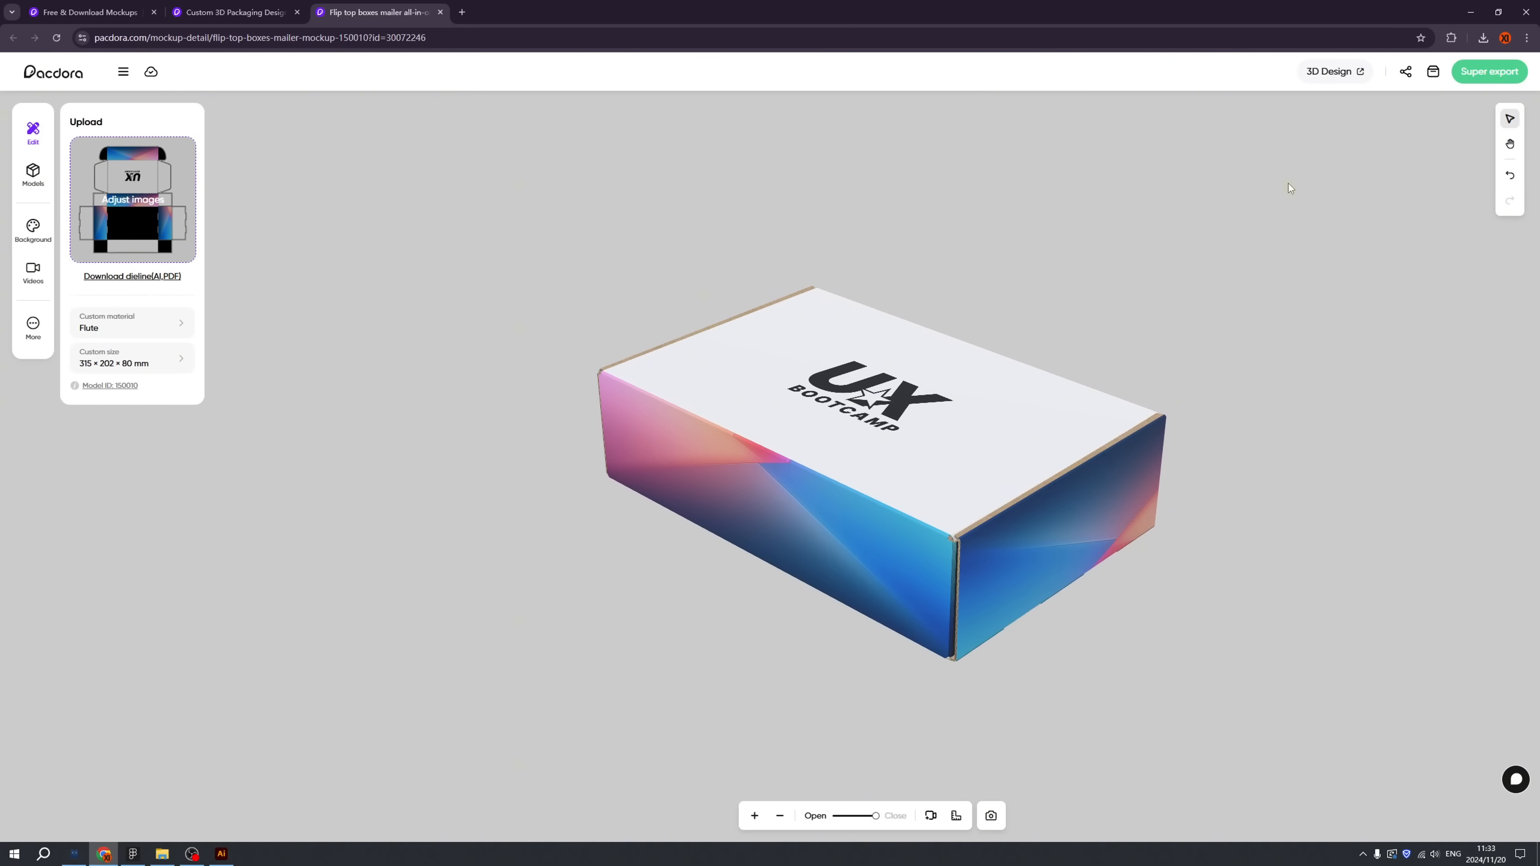
Step: Open the decorated mailer box in the 3D Design studio in a new tab
click(1330, 71)
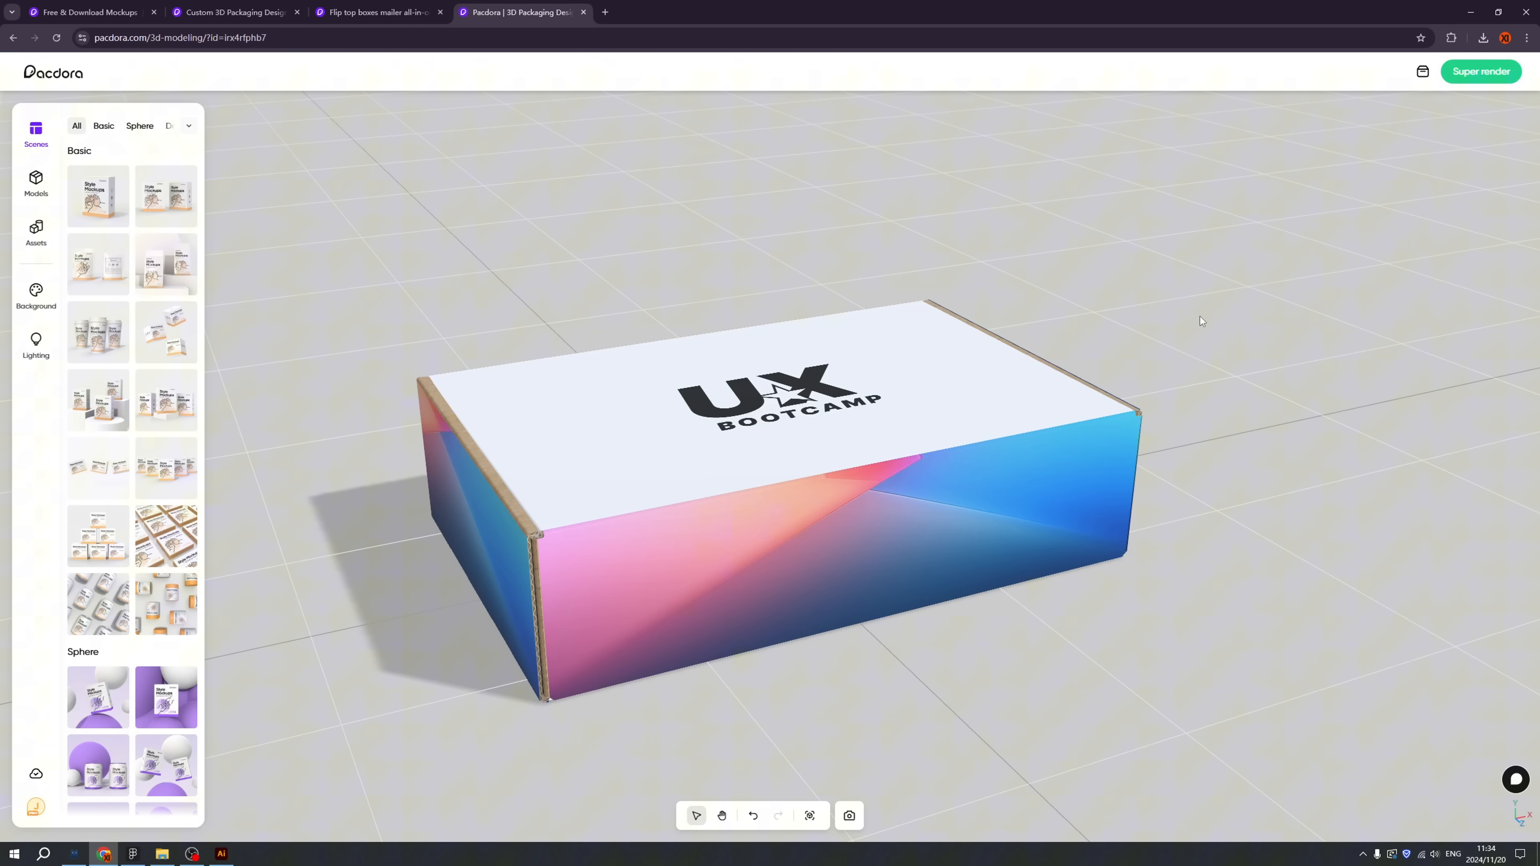
mouse_move(1466, 82)
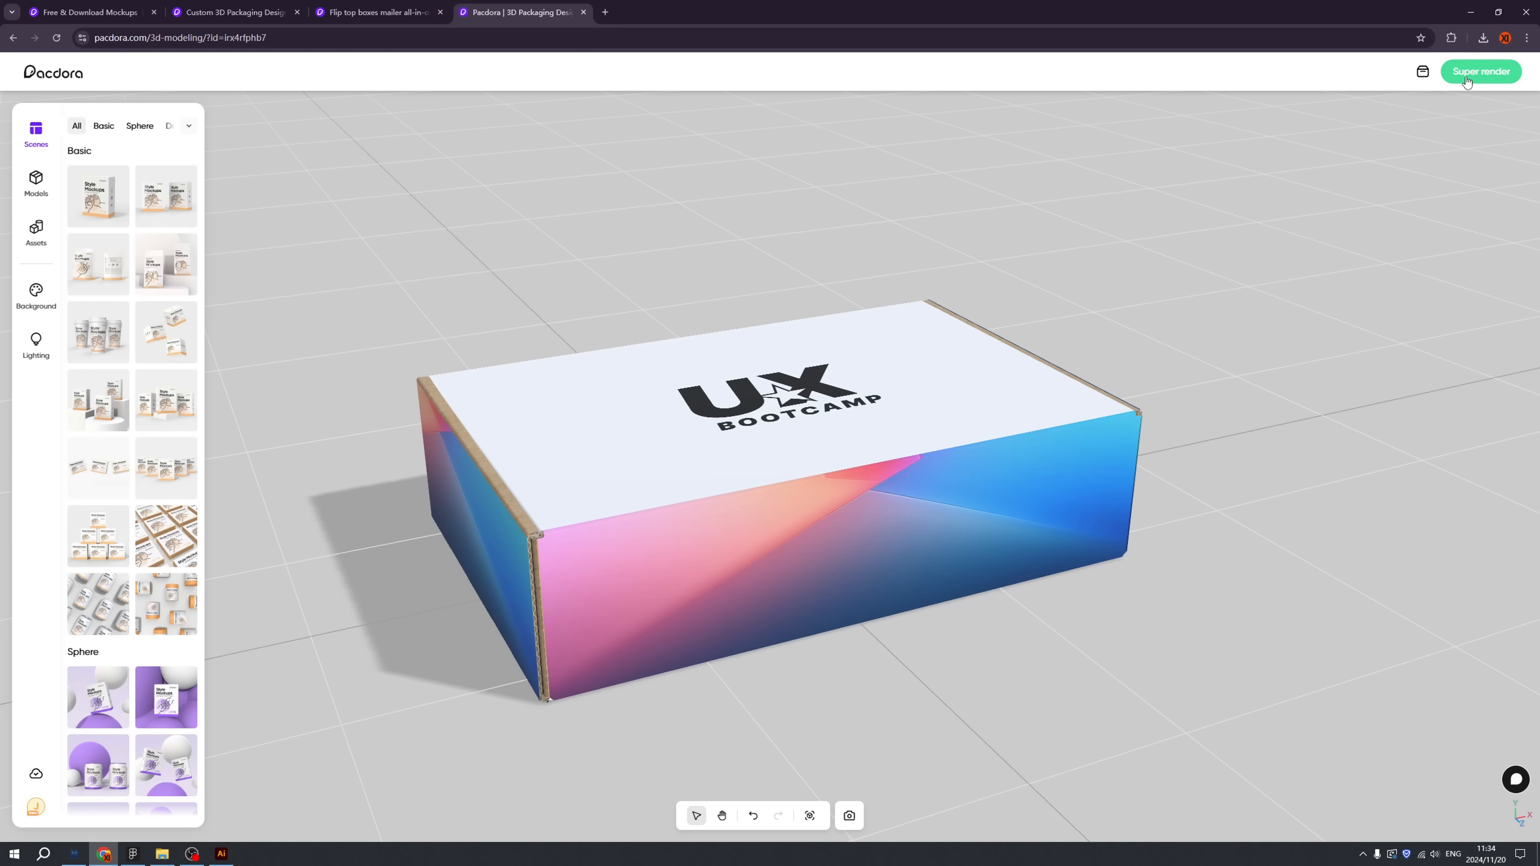
Step: Export a 2K JPG render of the UX Bootcamp mailer box with floor shadow
click(1479, 71)
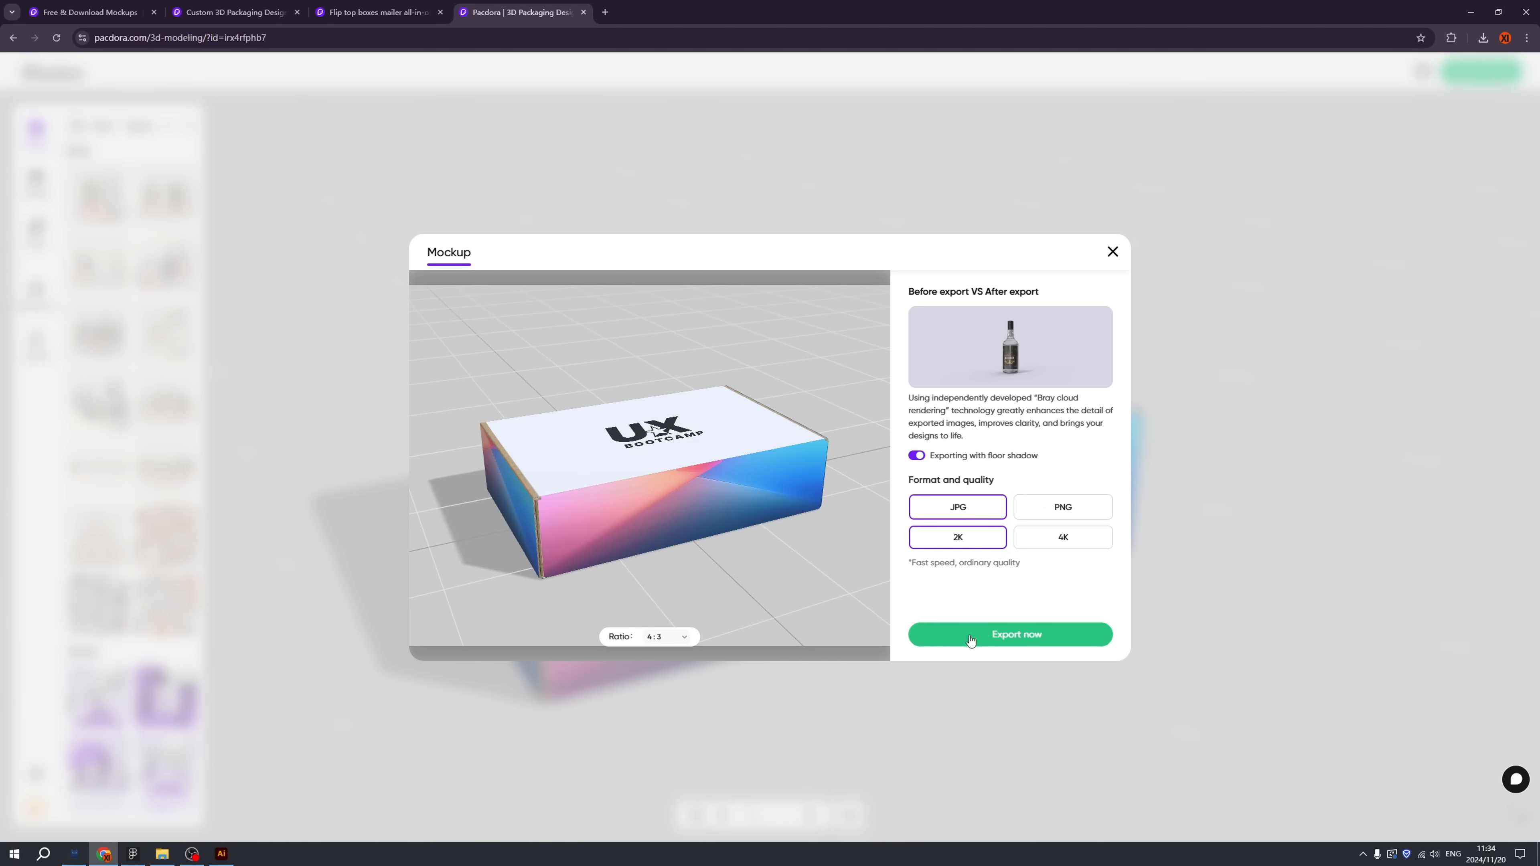
click(1009, 634)
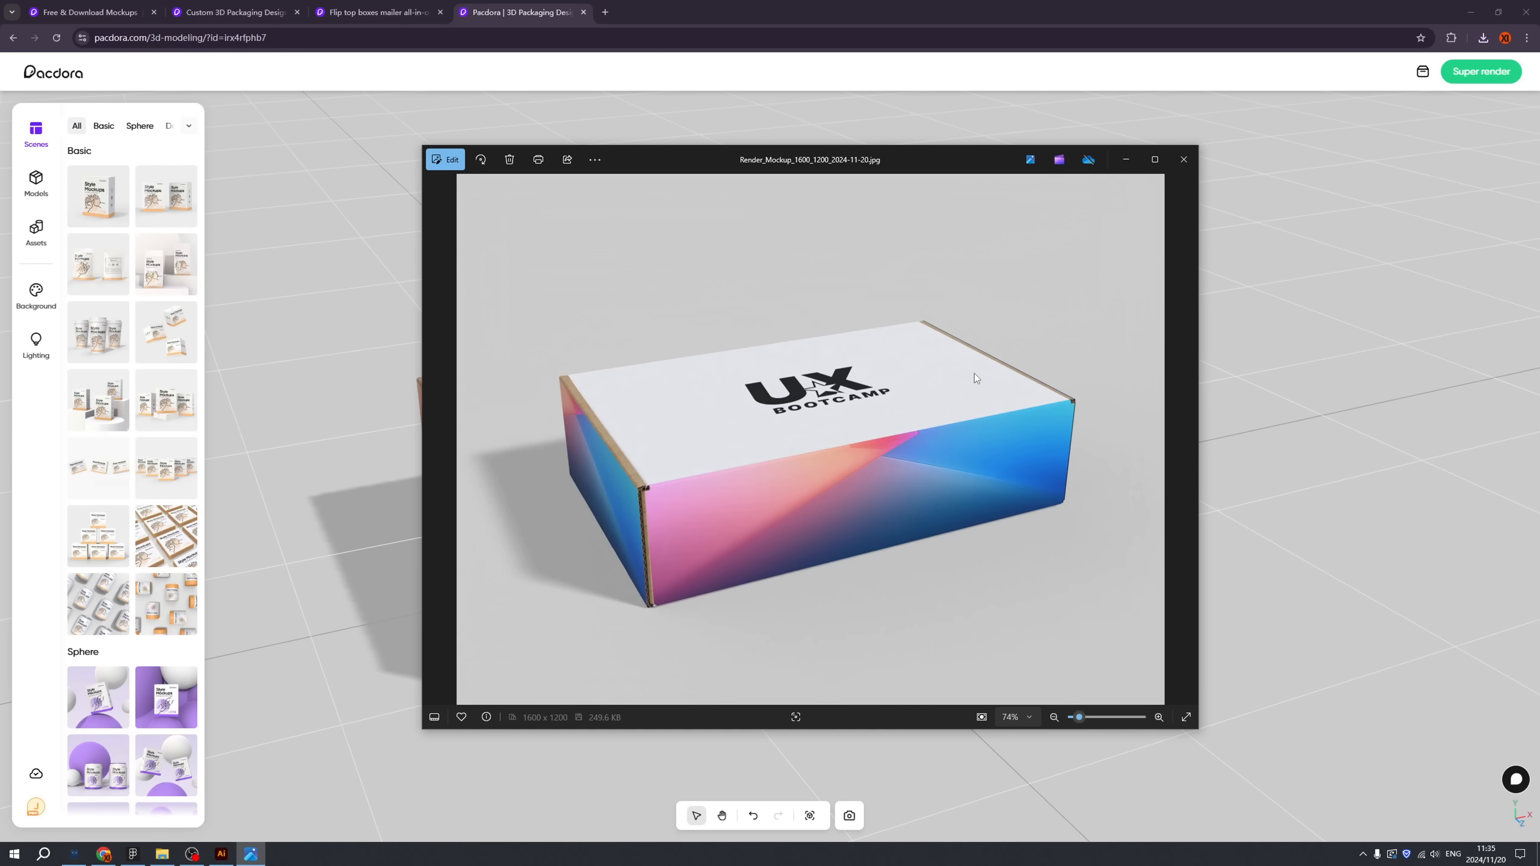
mouse_move(1168, 522)
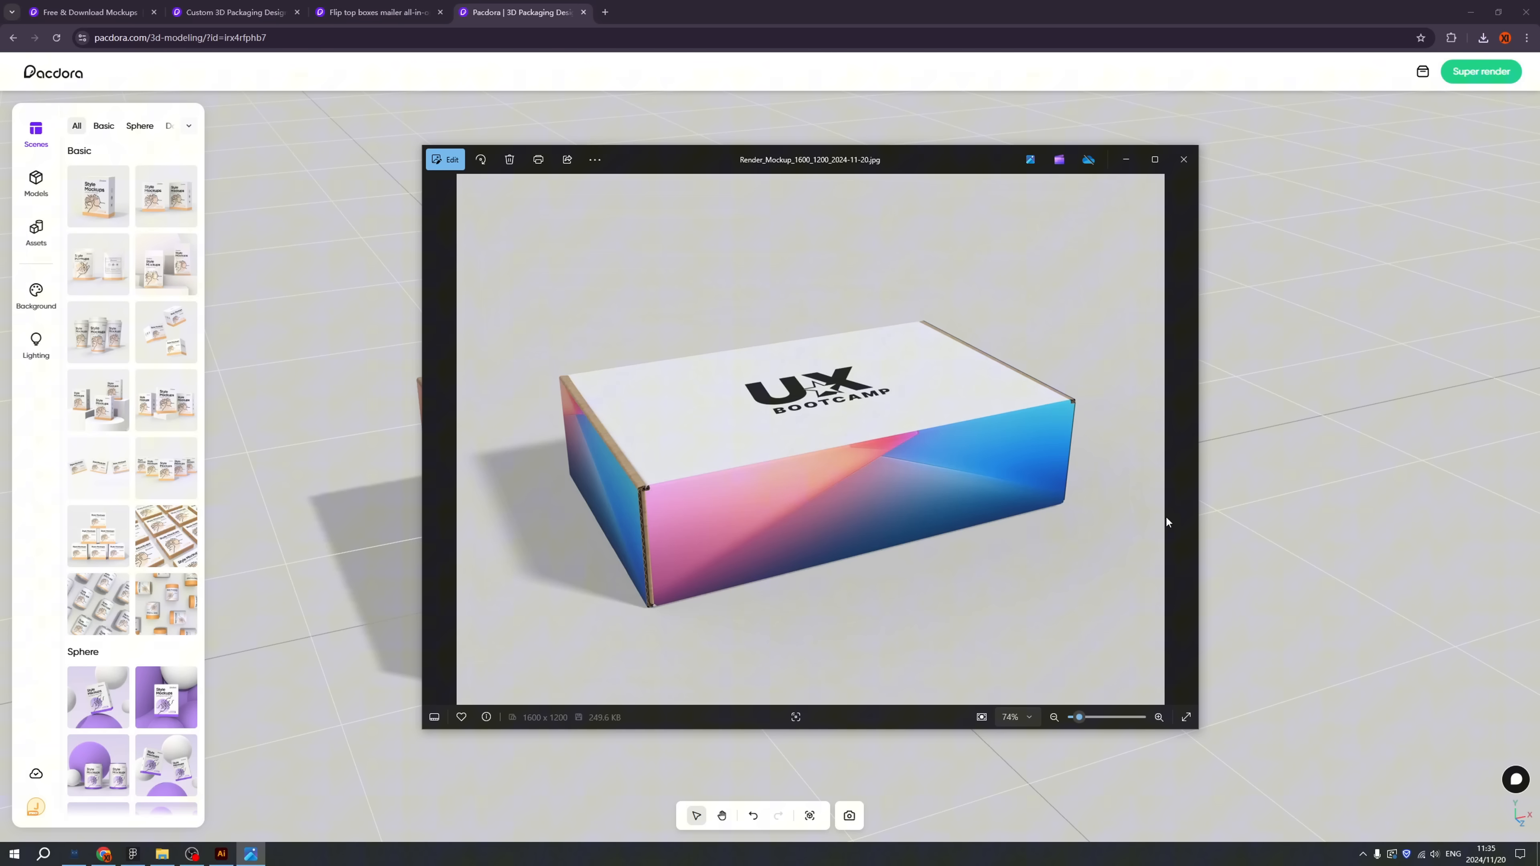
mouse_move(1272, 537)
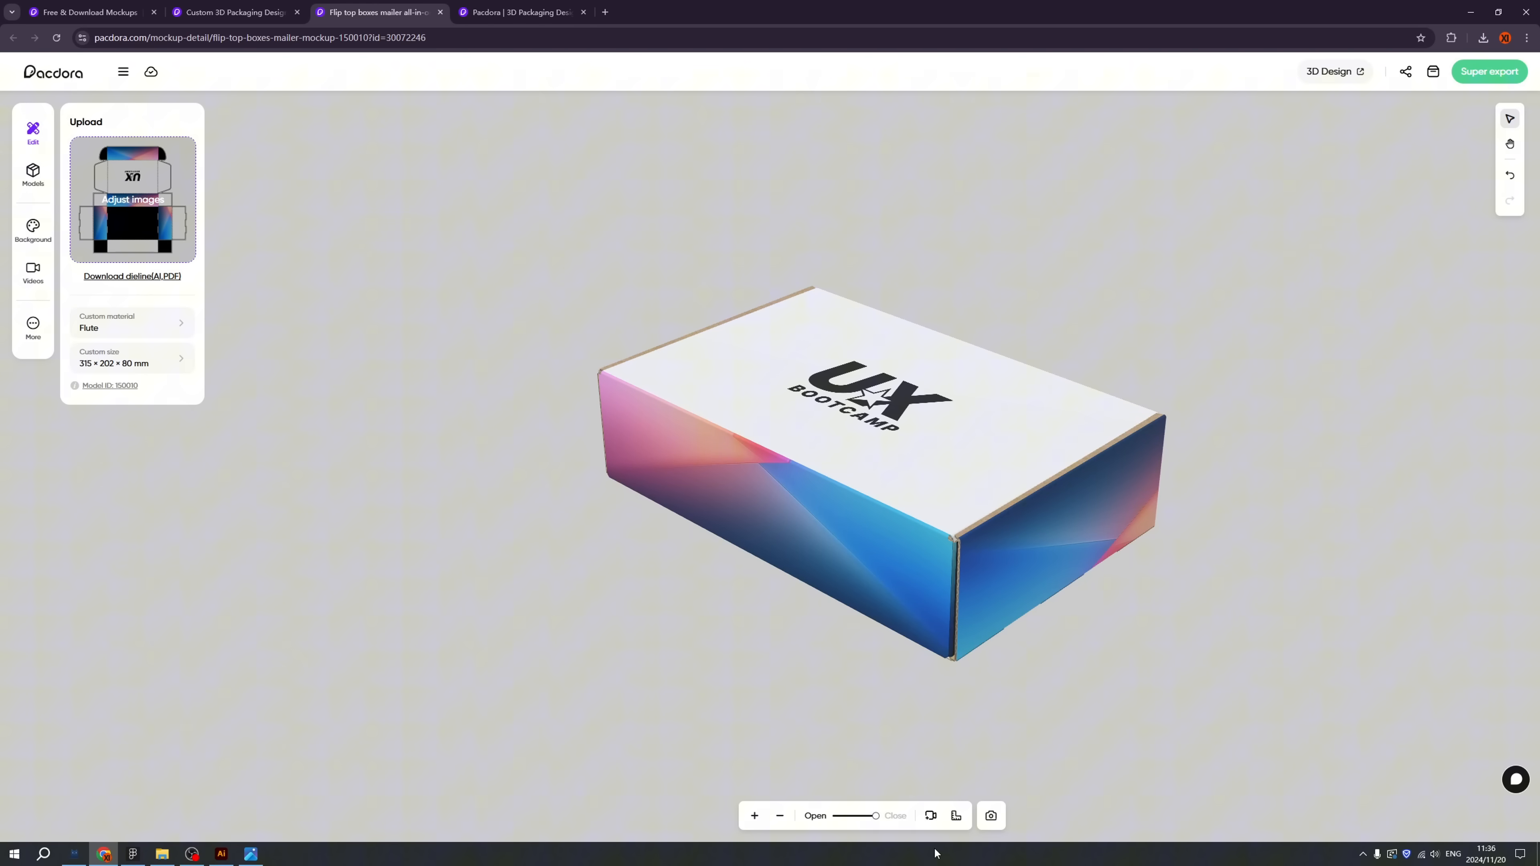
Step: Show the box's 315 × 202 × 80 mm dimension labels and set a pink-to-purple gradient background
click(954, 815)
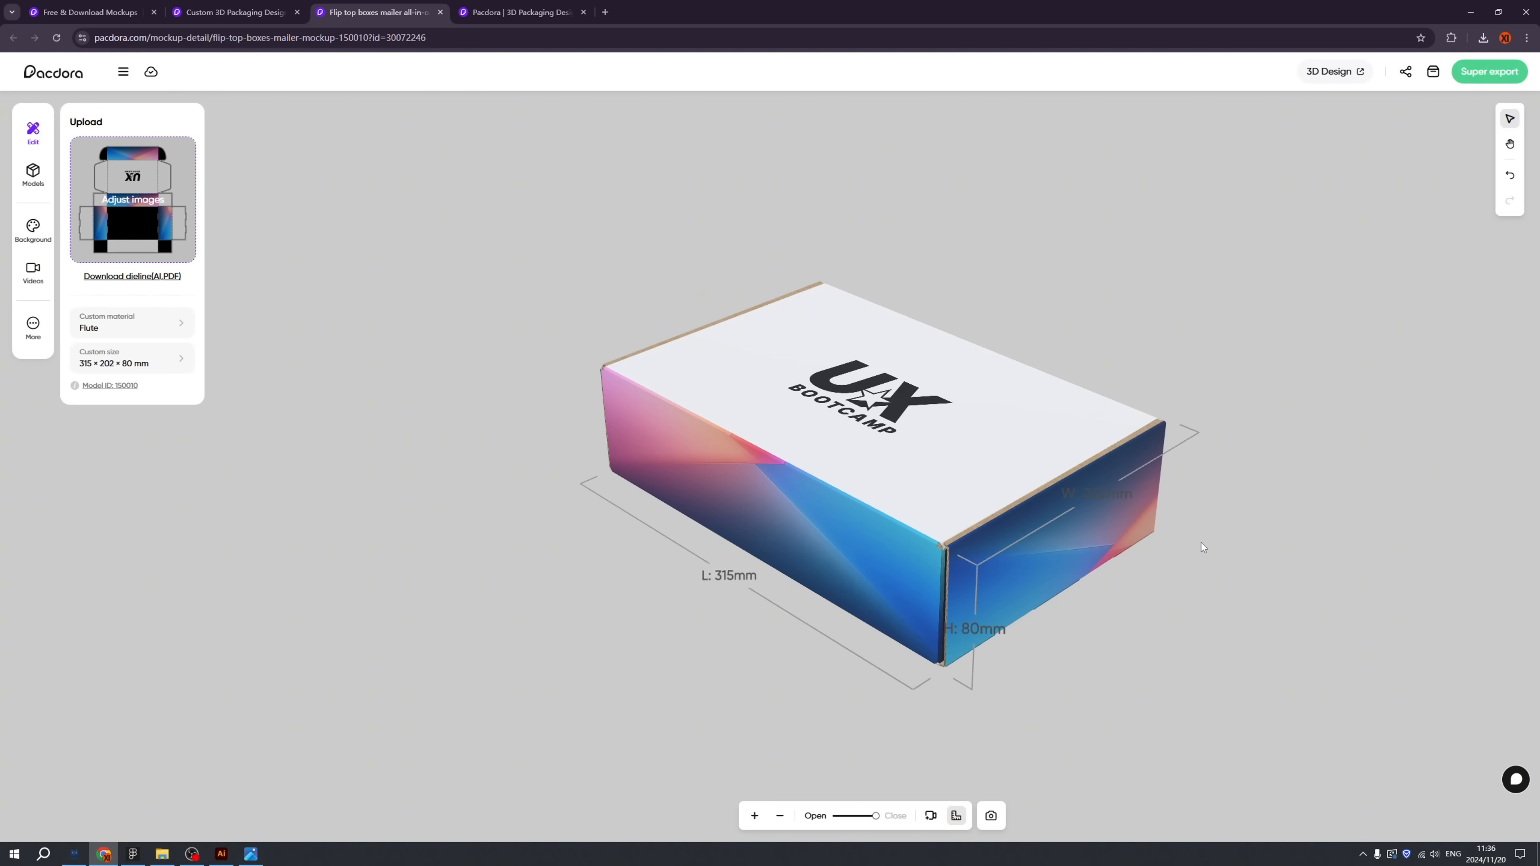
click(32, 231)
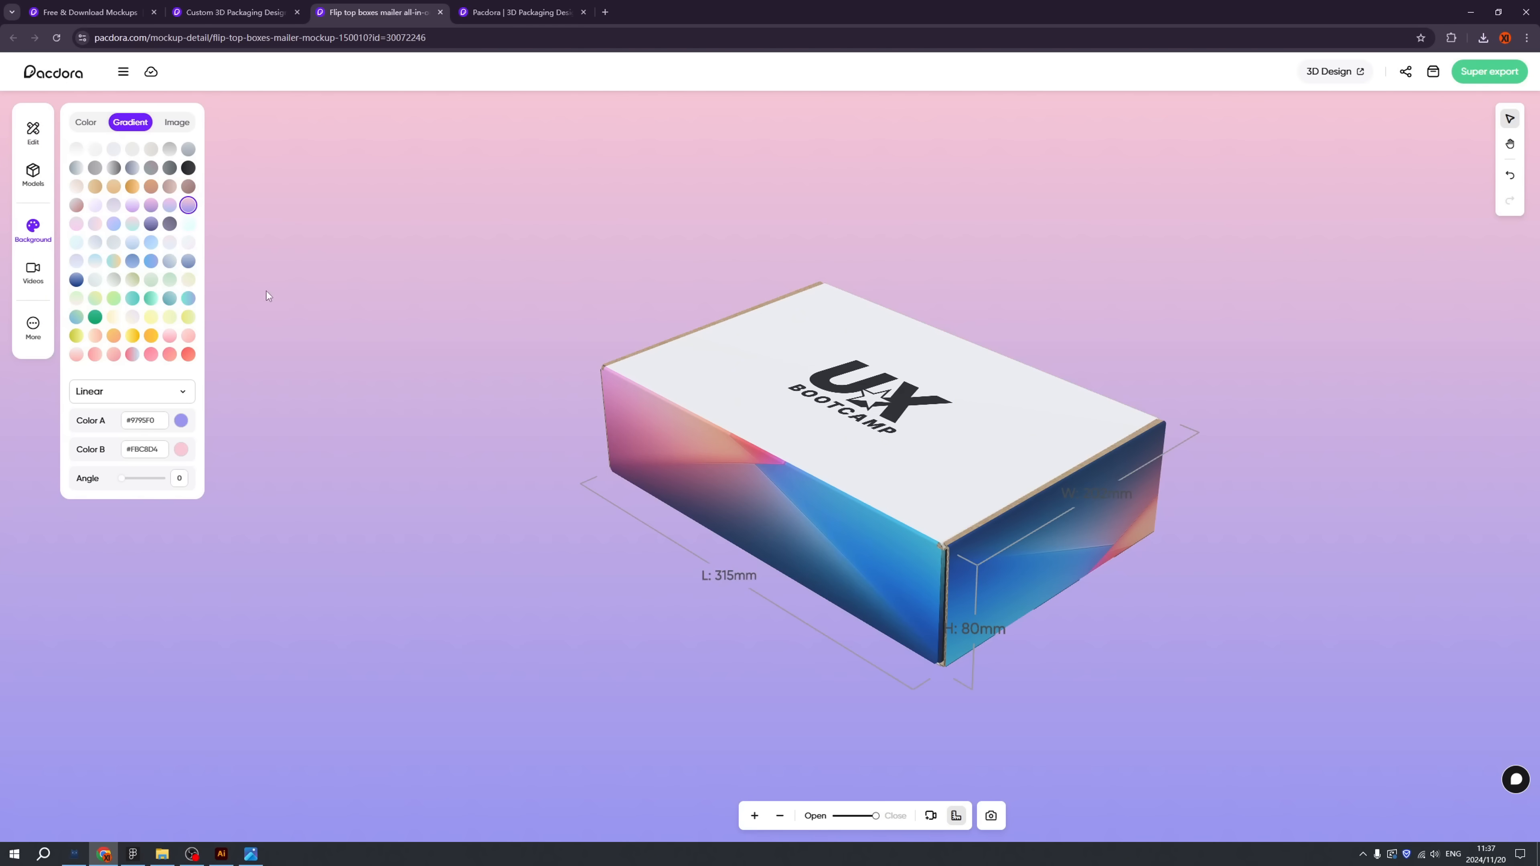
mouse_move(955, 815)
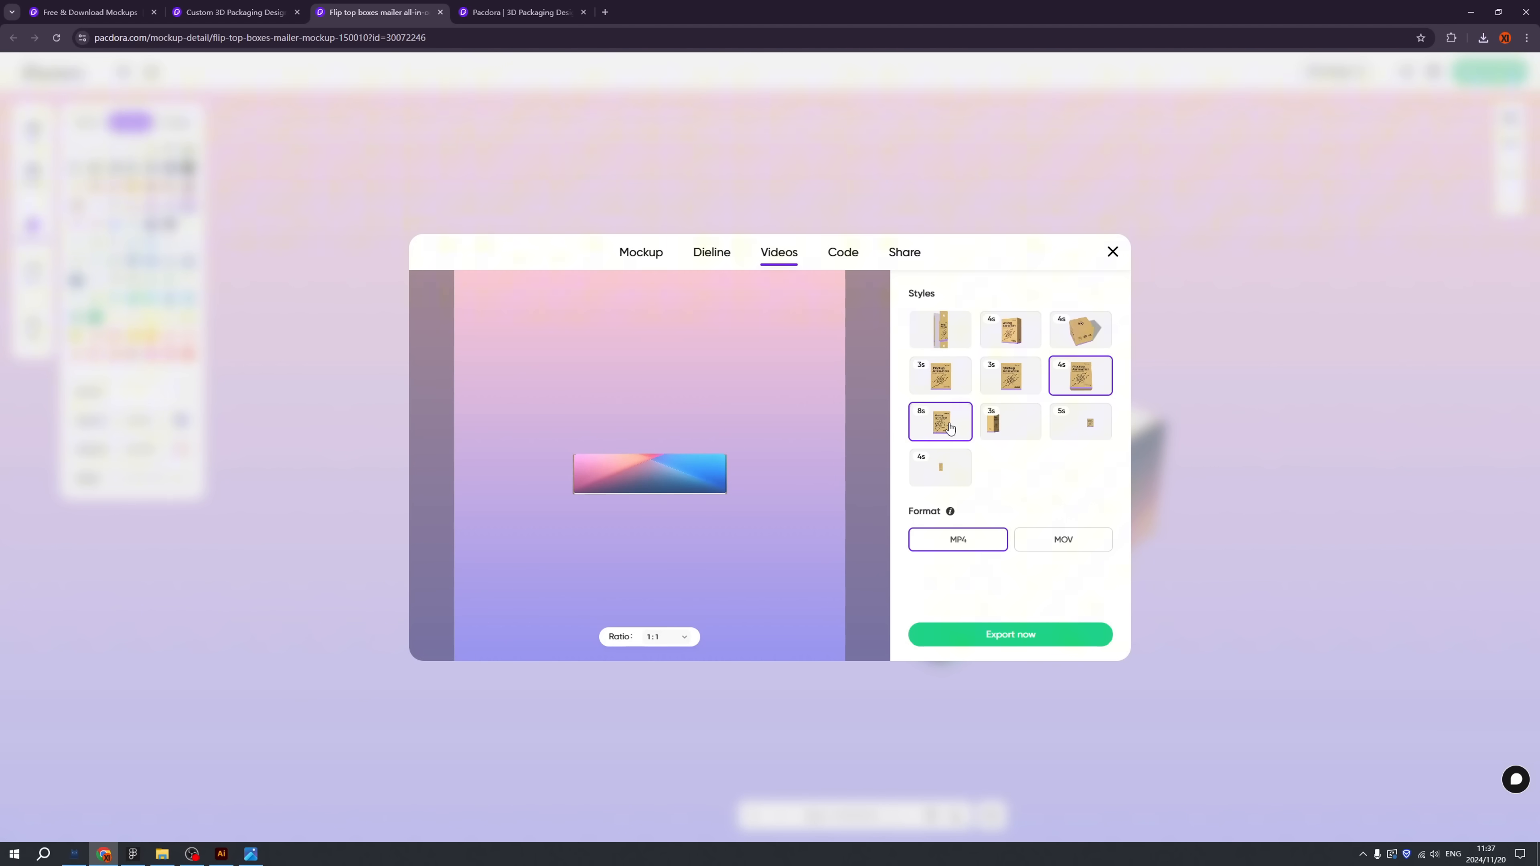
Step: Export an animated MP4 video of the box with a chosen style at 16:9 ratio
click(1010, 375)
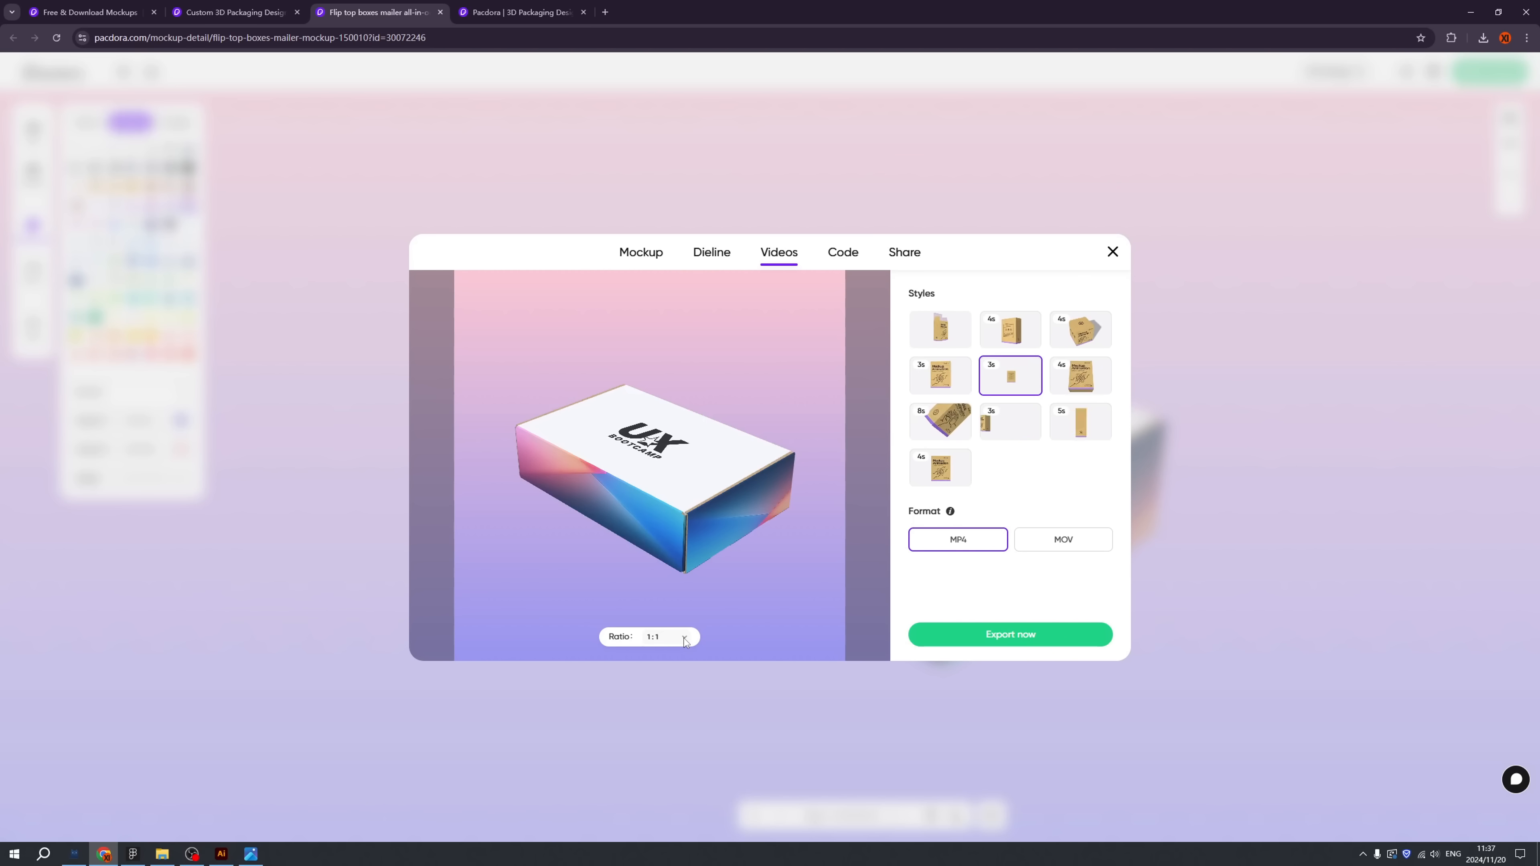
click(648, 636)
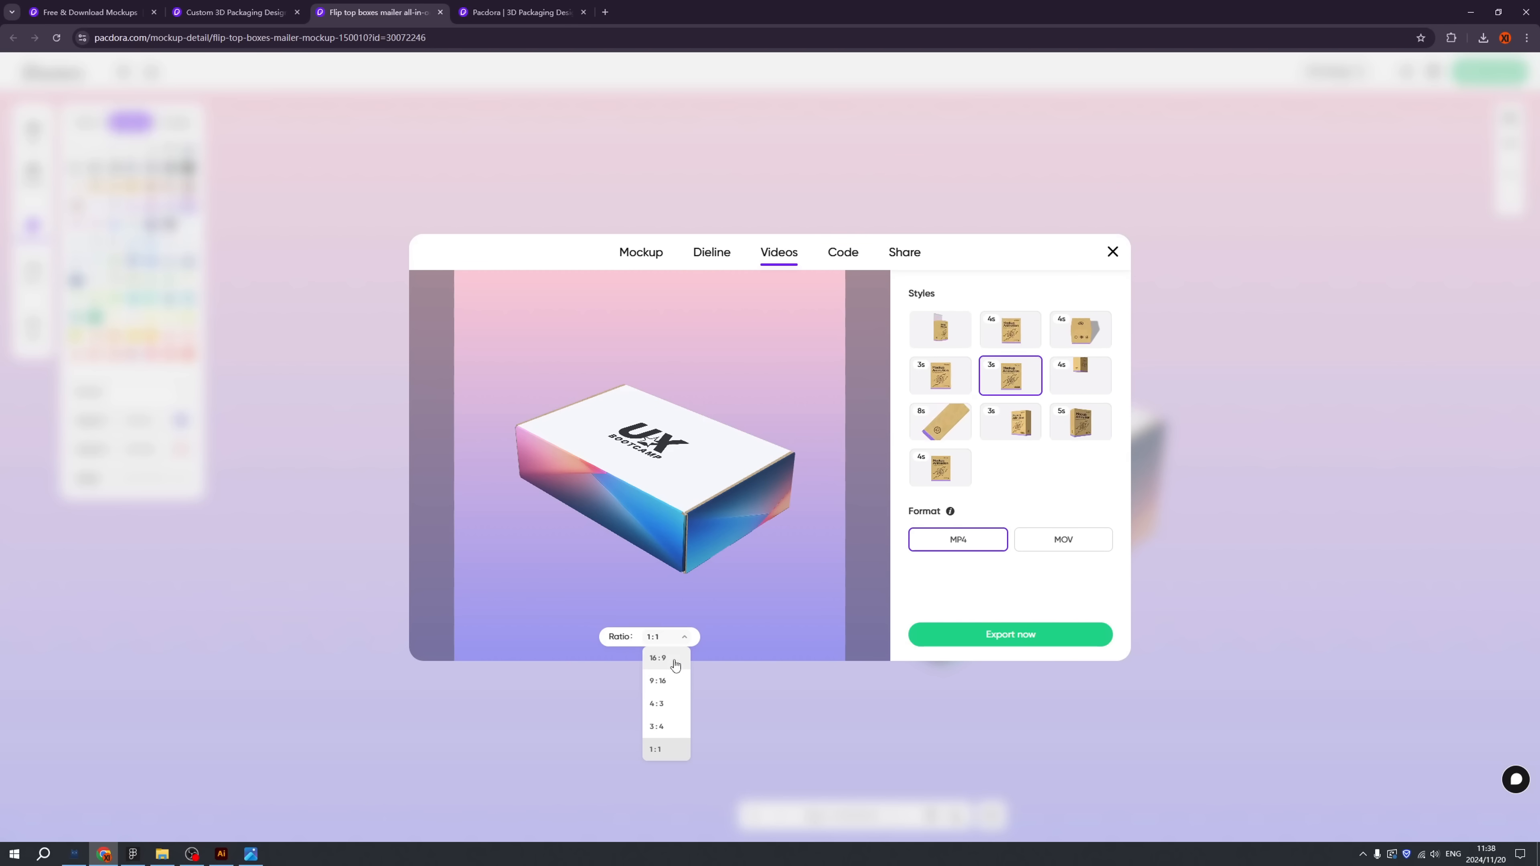
click(657, 658)
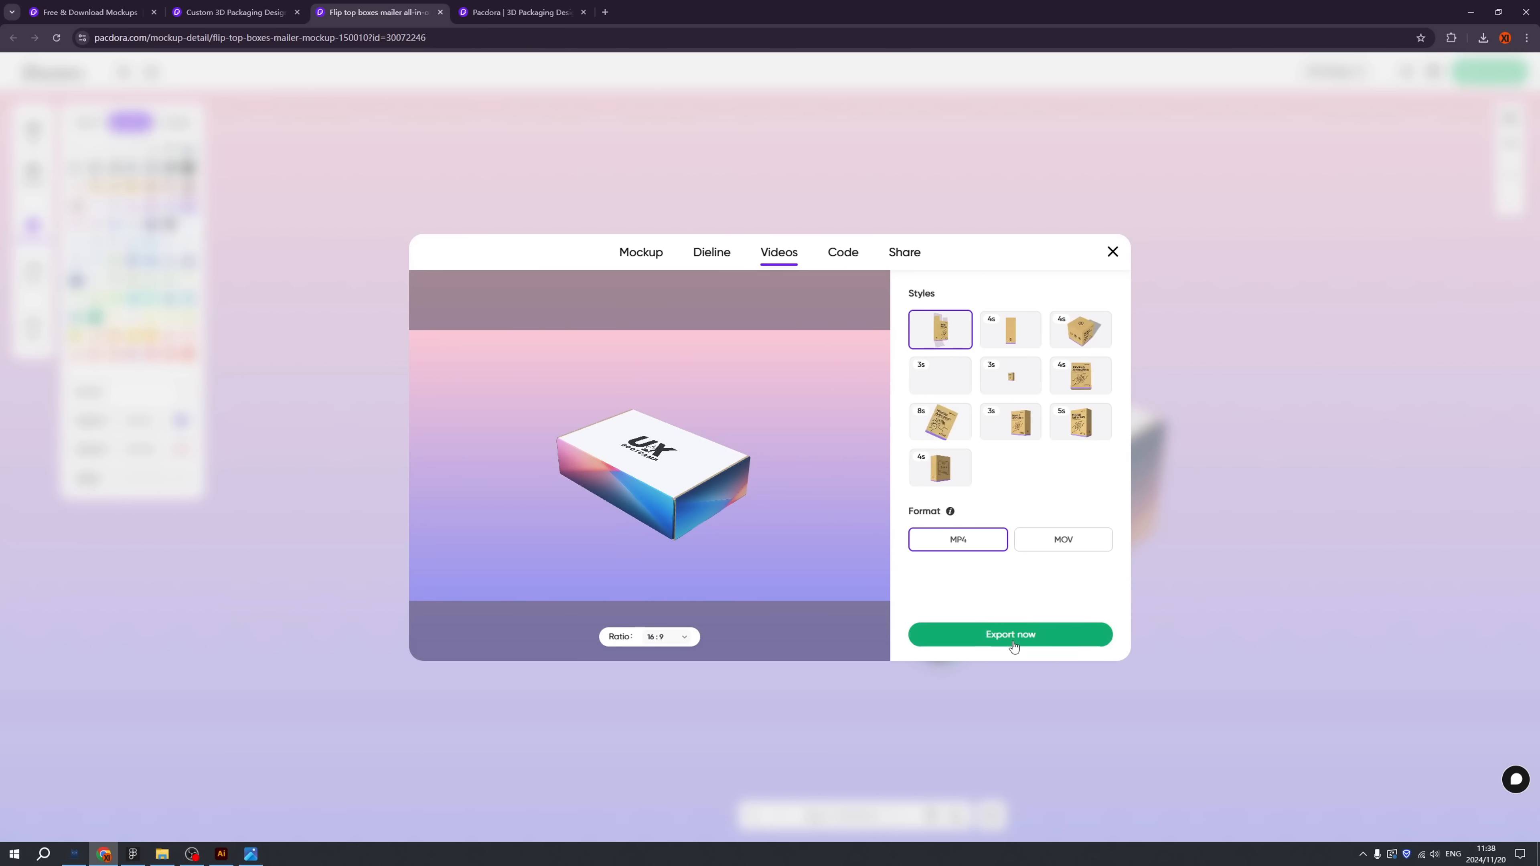
click(1010, 634)
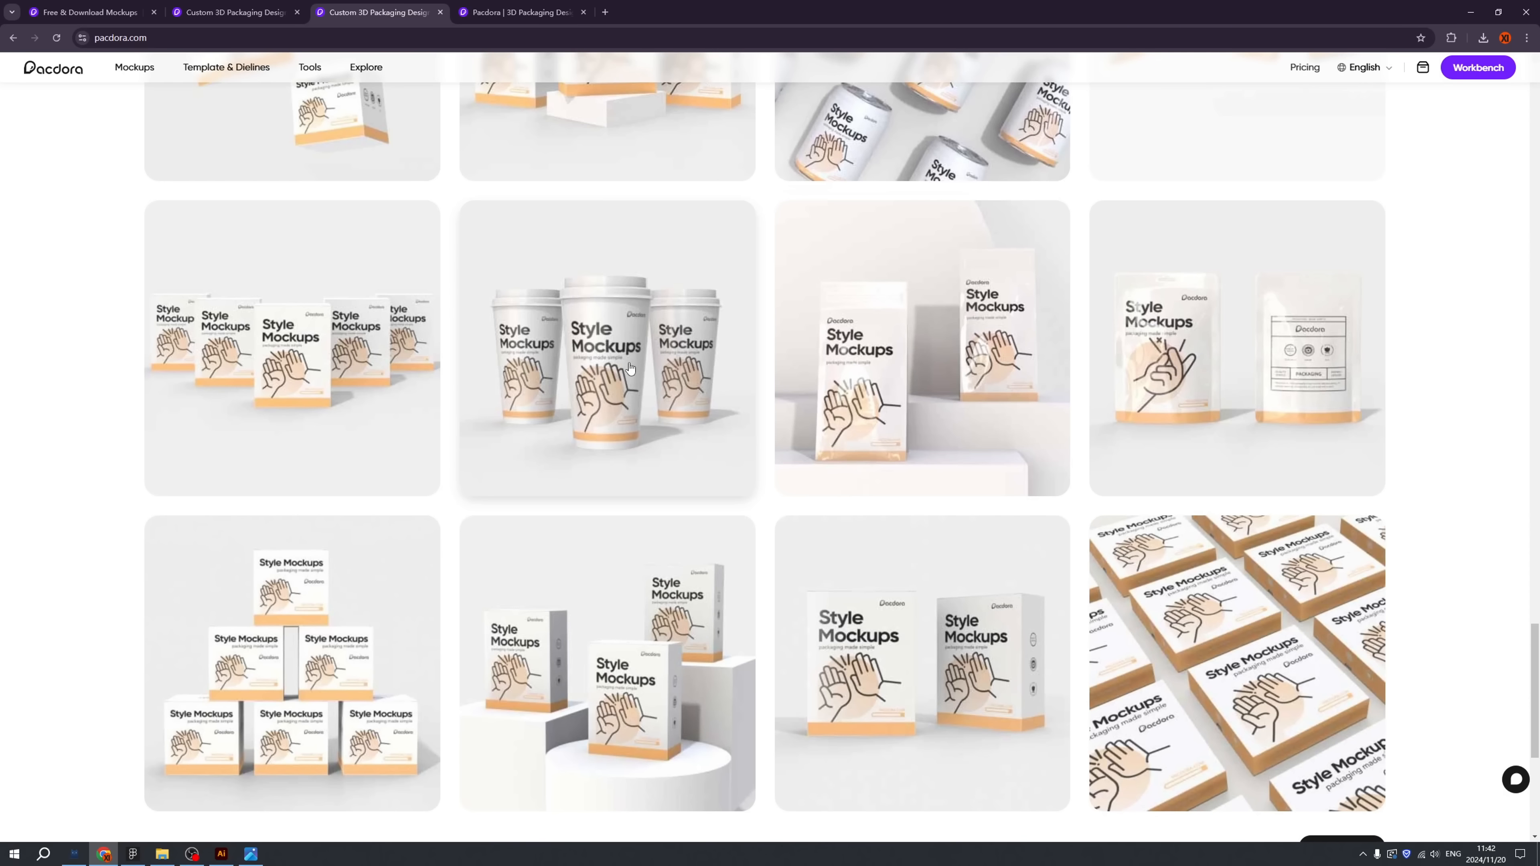
Step: Open the Style Mockups coffee cup scene and select its high-five hands artwork for replacement with the UX logo
click(606, 347)
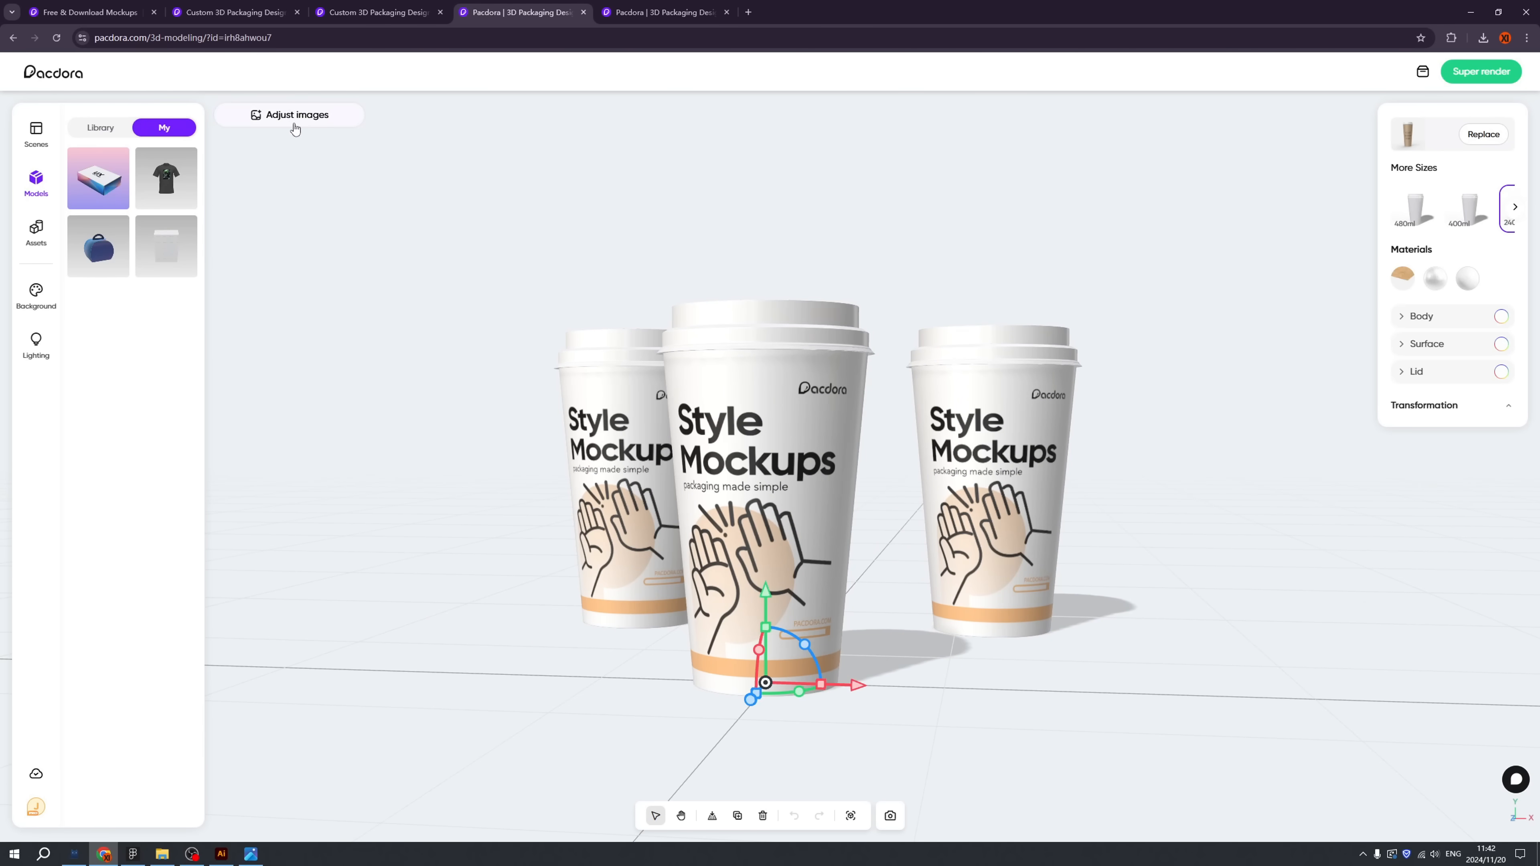
click(296, 115)
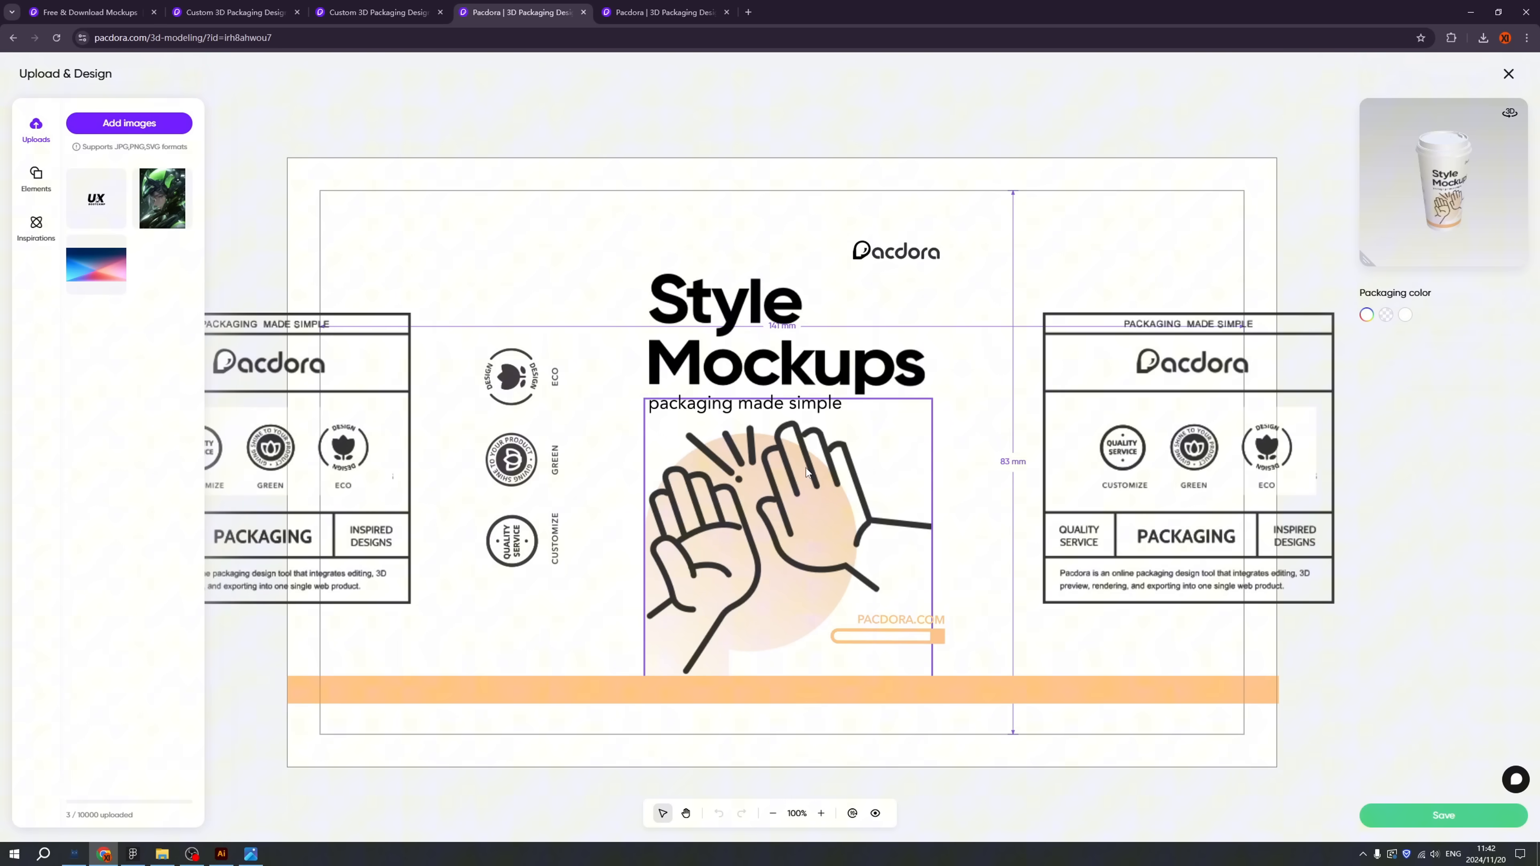
click(772, 814)
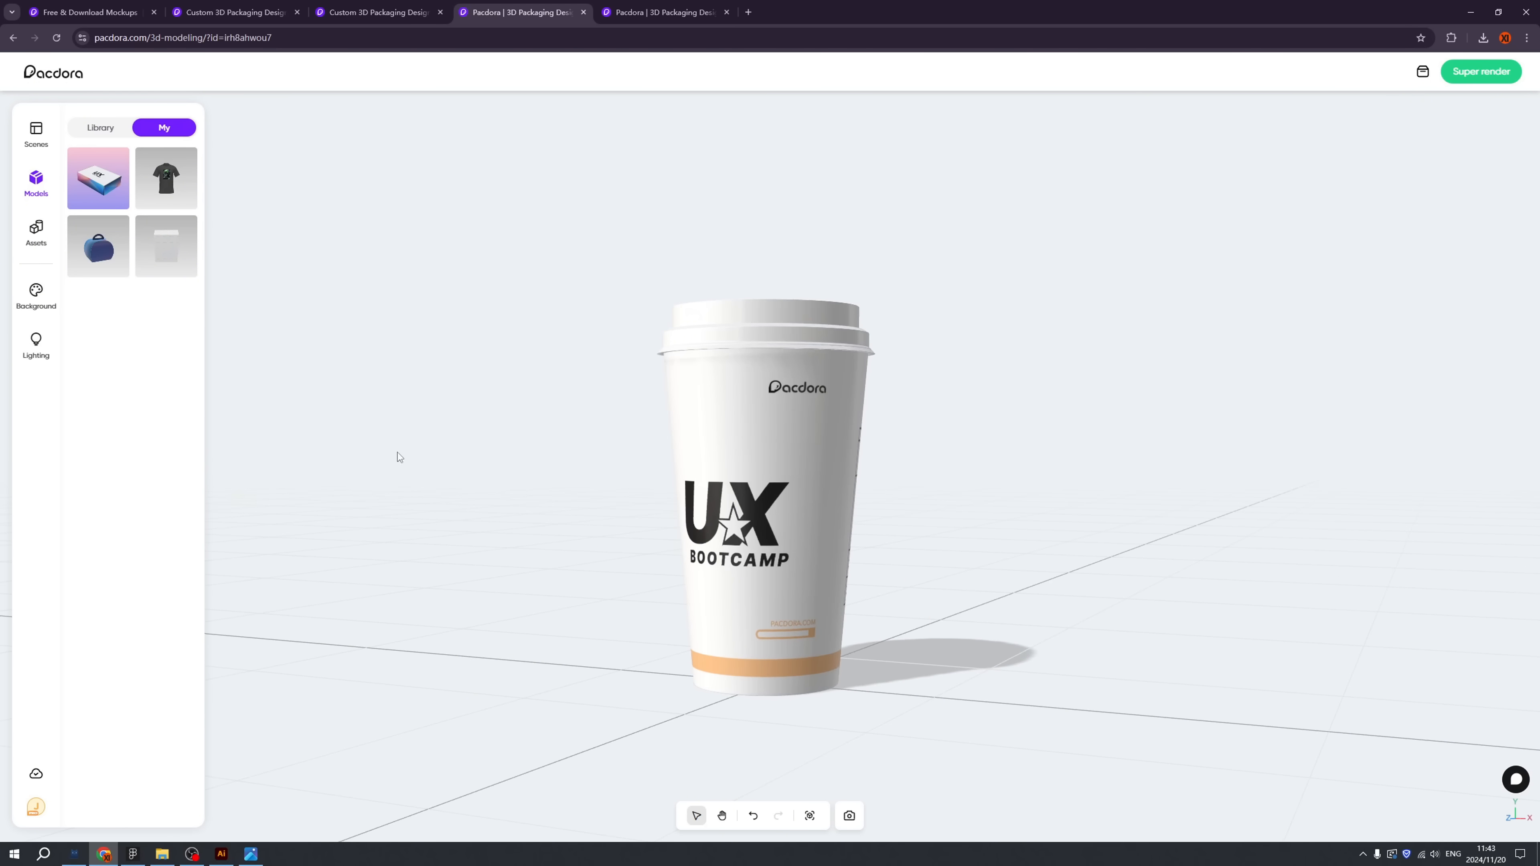
click(35, 294)
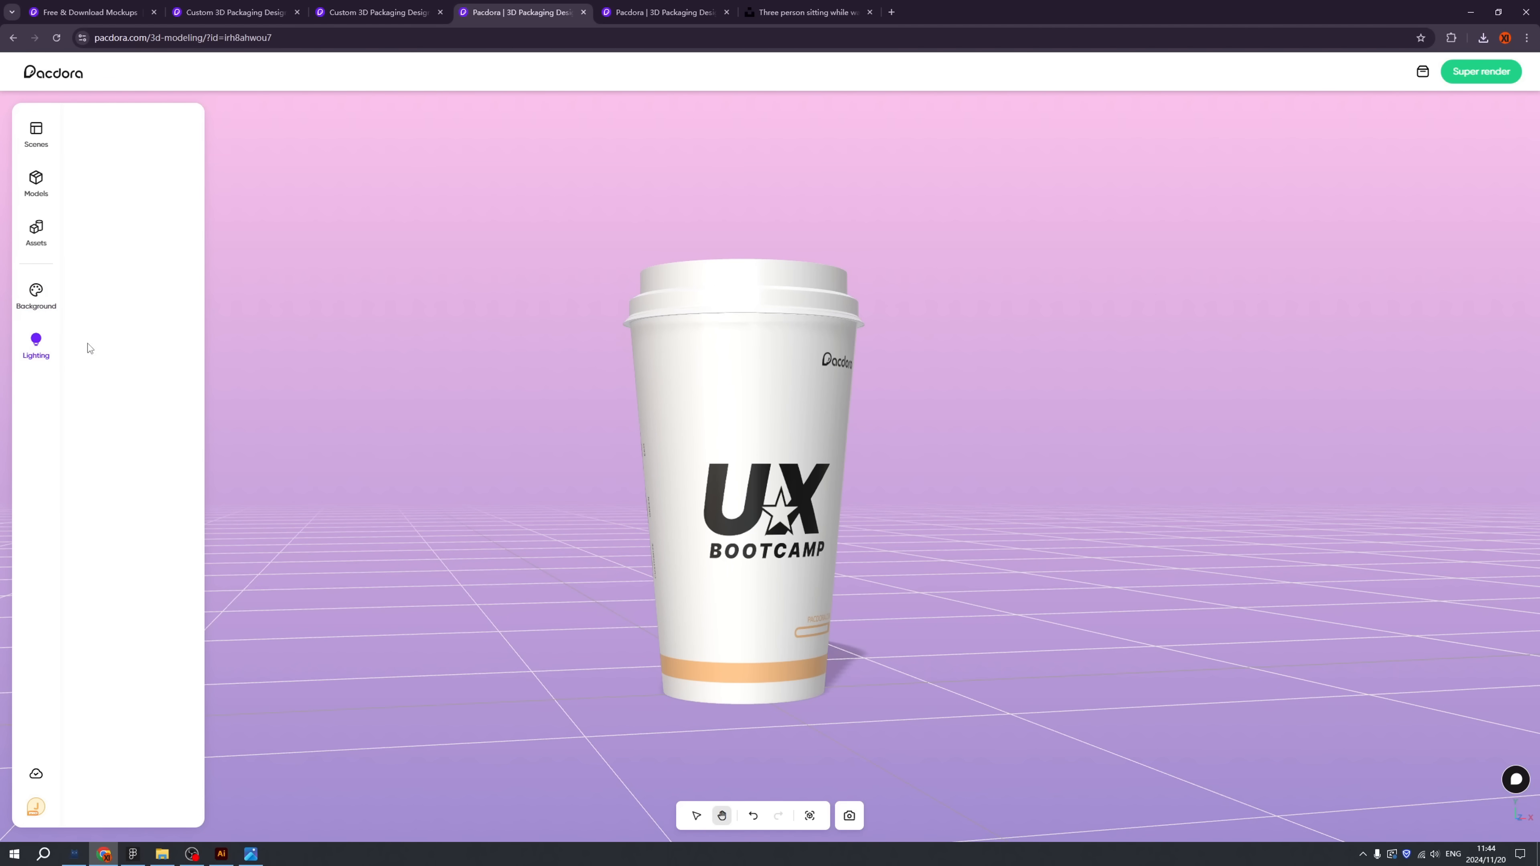
Step: Light the cup scene with the Evening sun preset and open its advanced adjustments
click(35, 346)
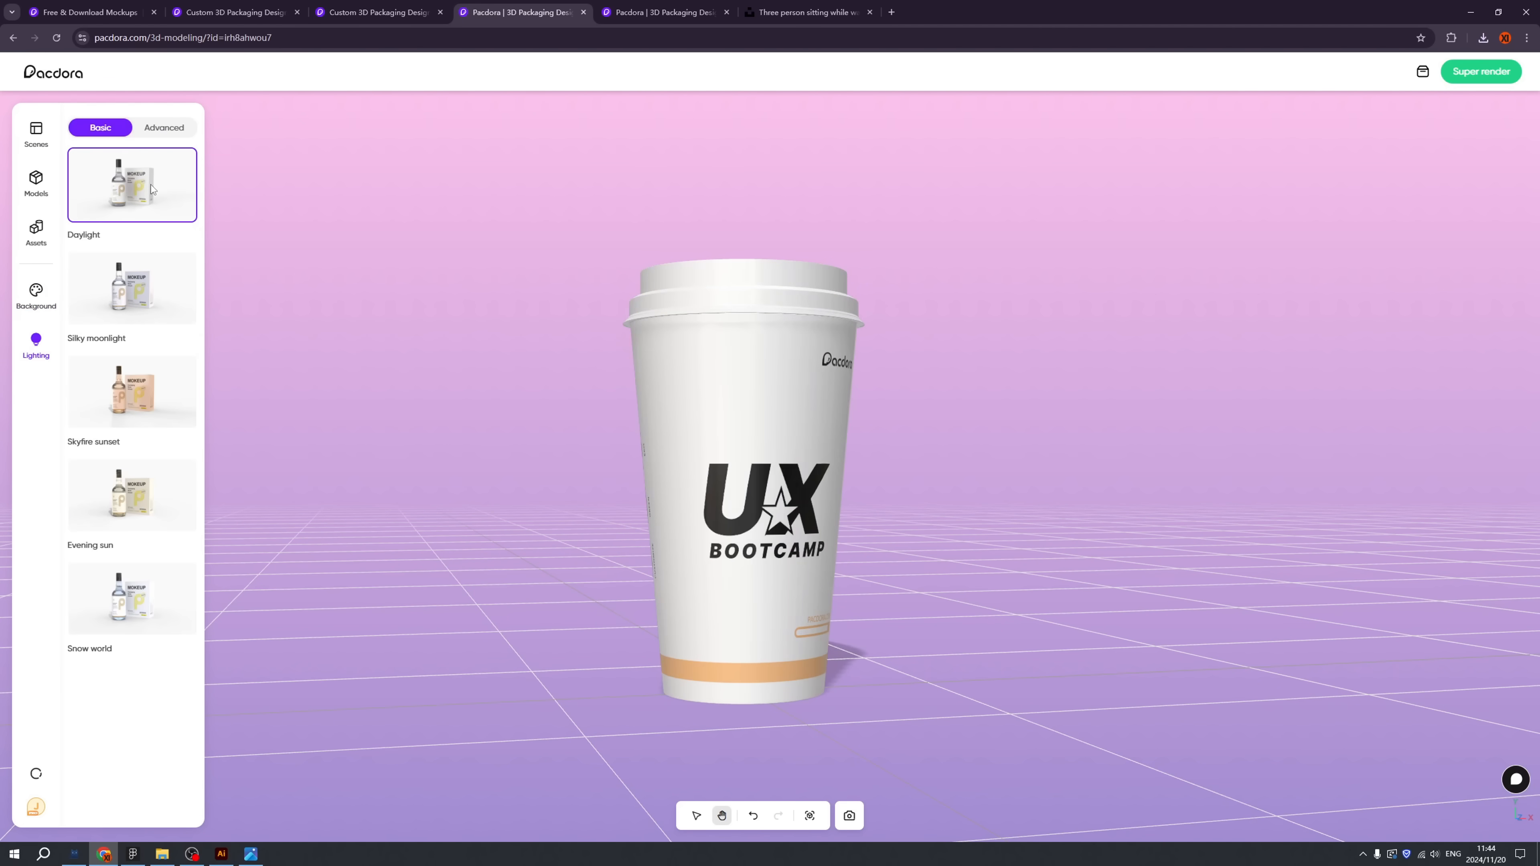
click(131, 495)
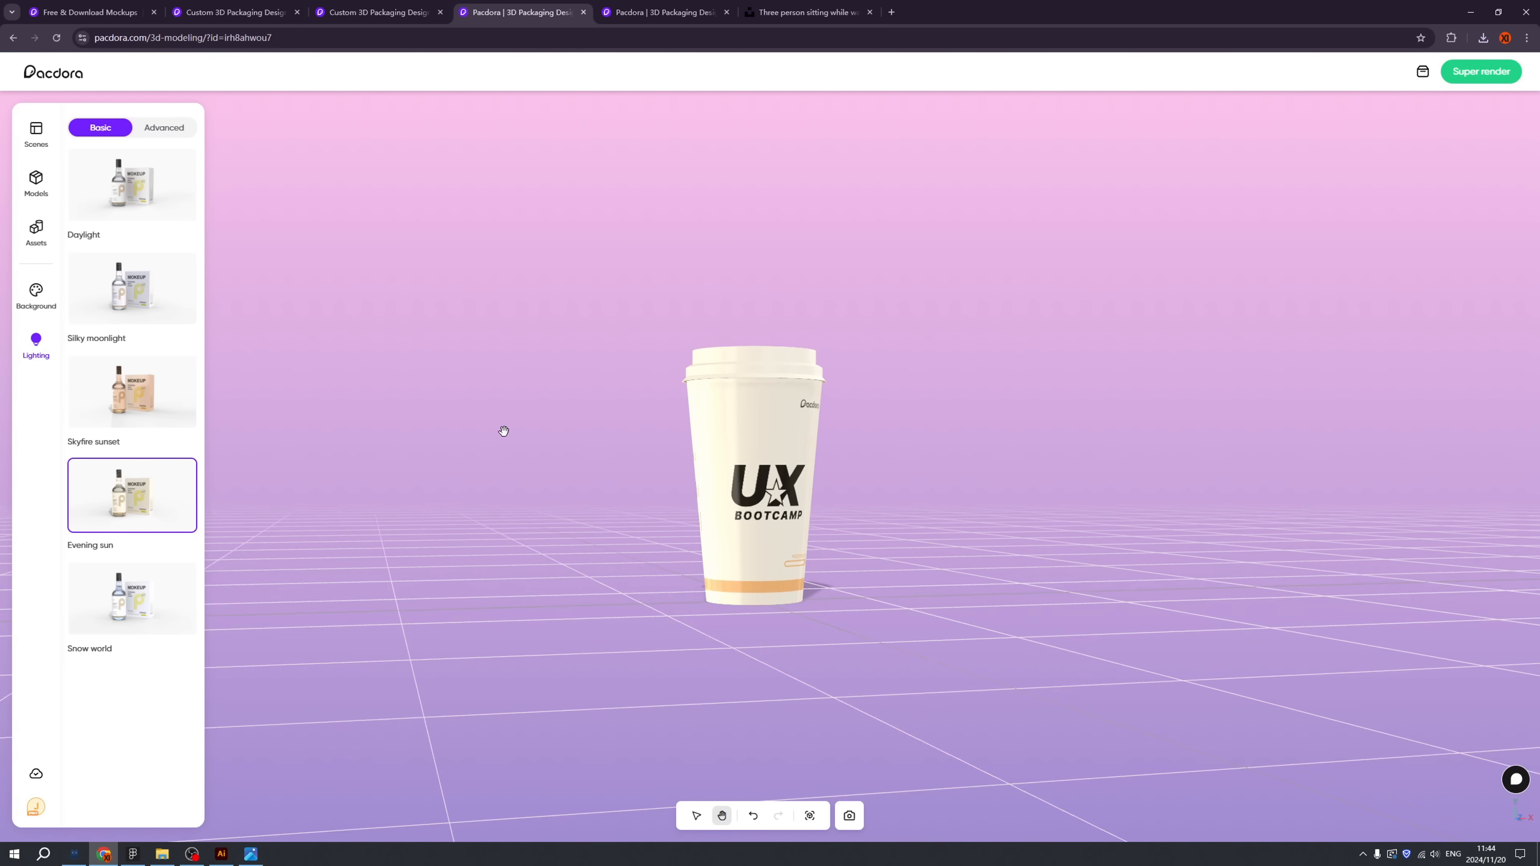
click(163, 128)
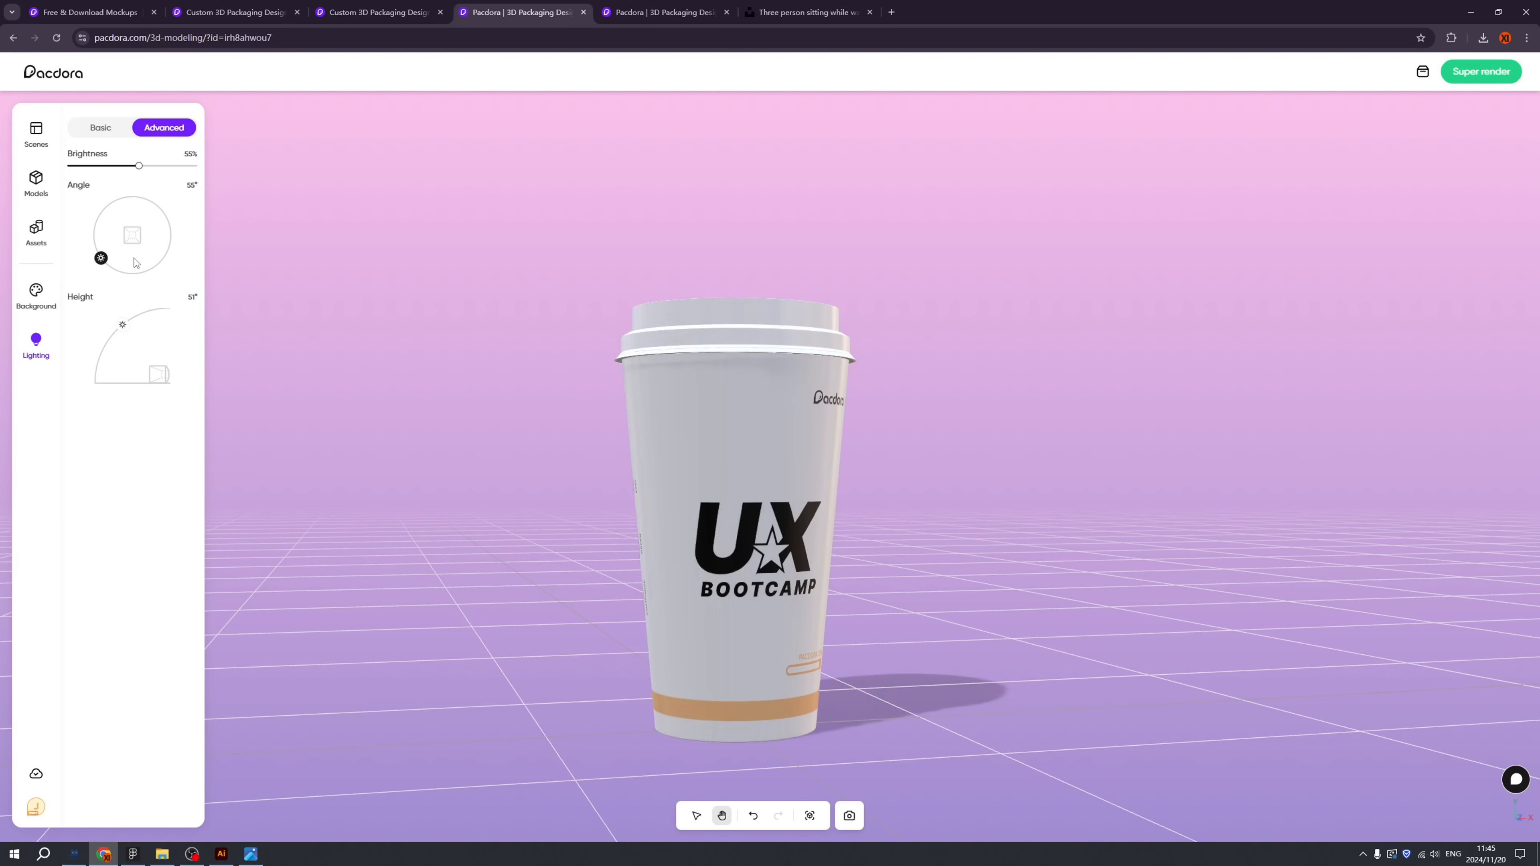
Step: Set a lavender gradient background and preview the scene as a mockup image
click(35, 294)
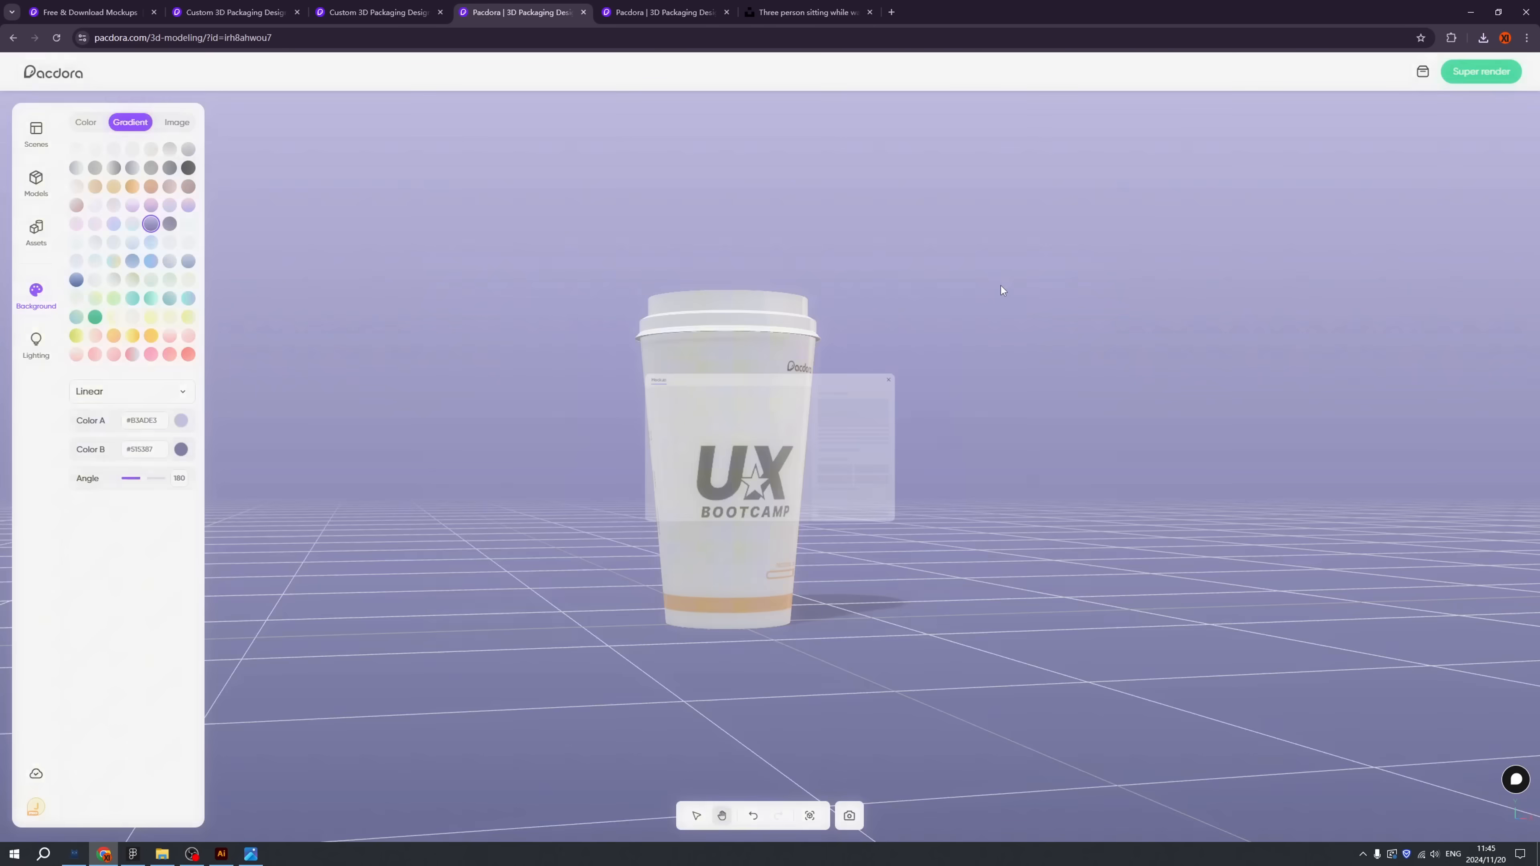
click(847, 815)
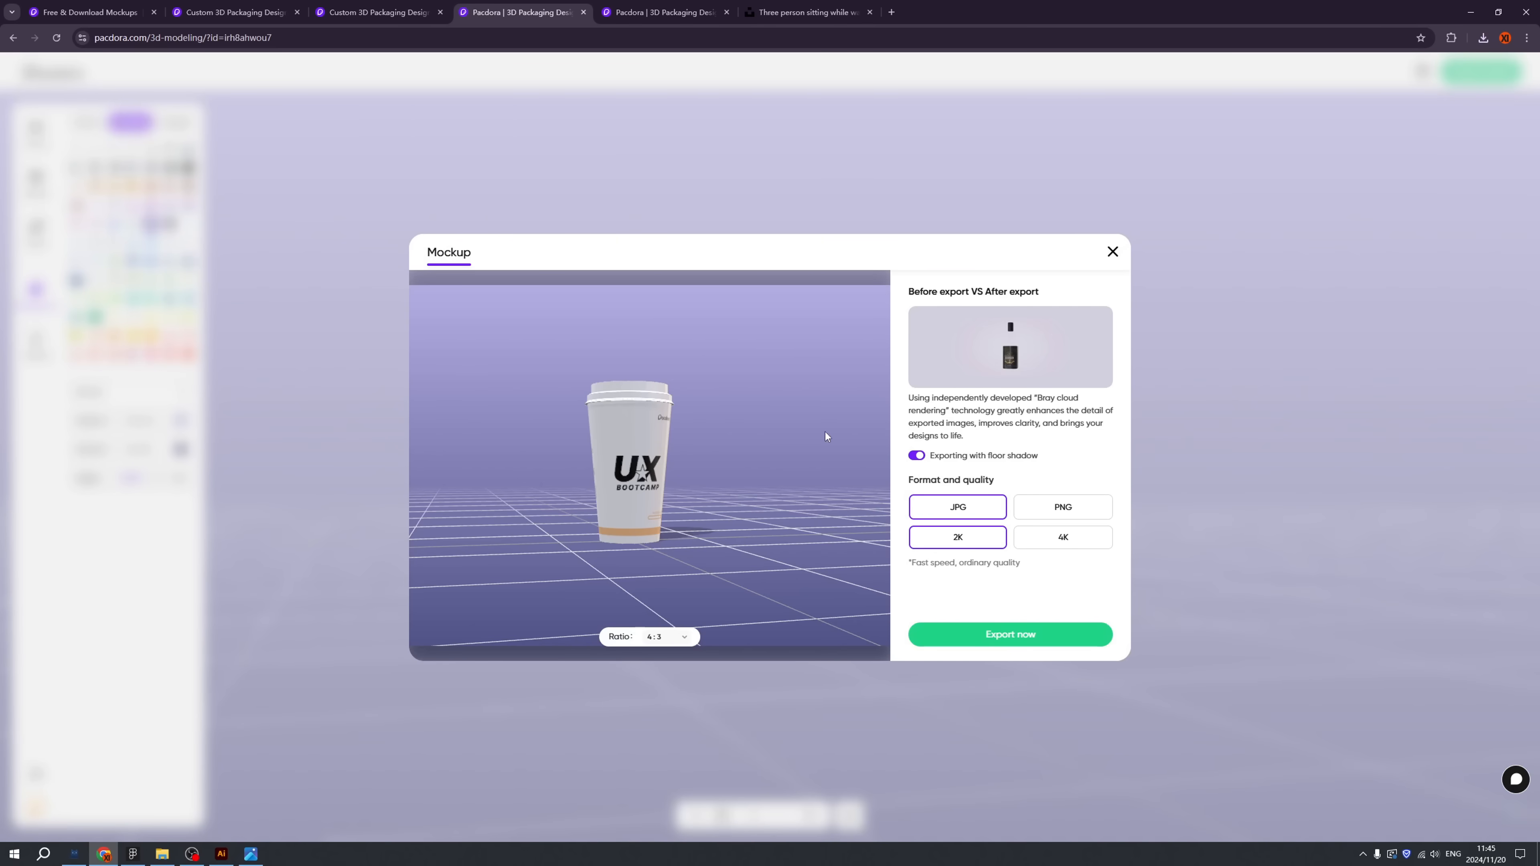
click(1111, 252)
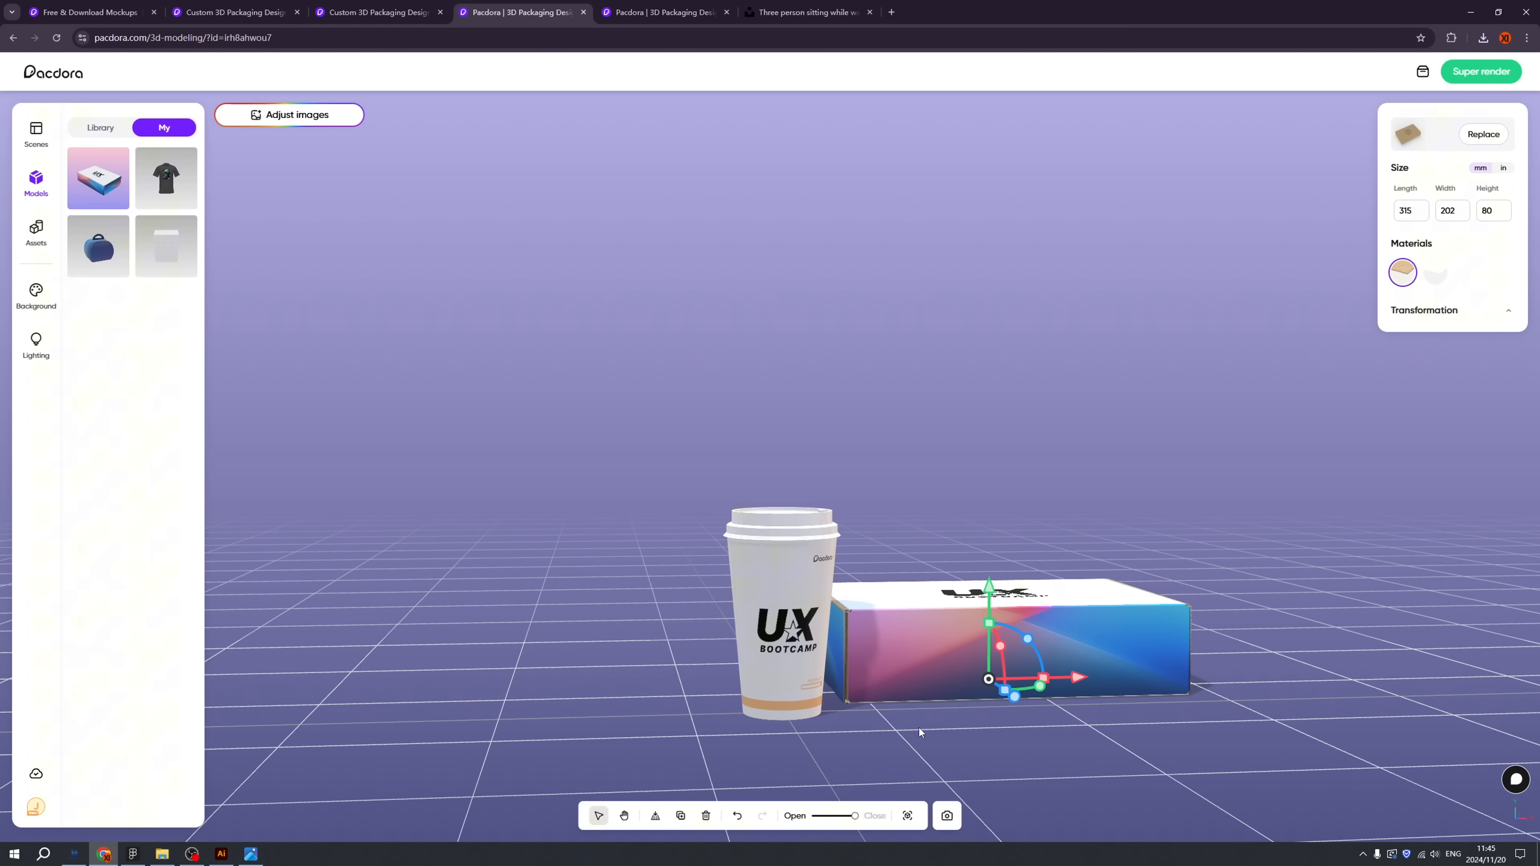
mouse_move(991, 740)
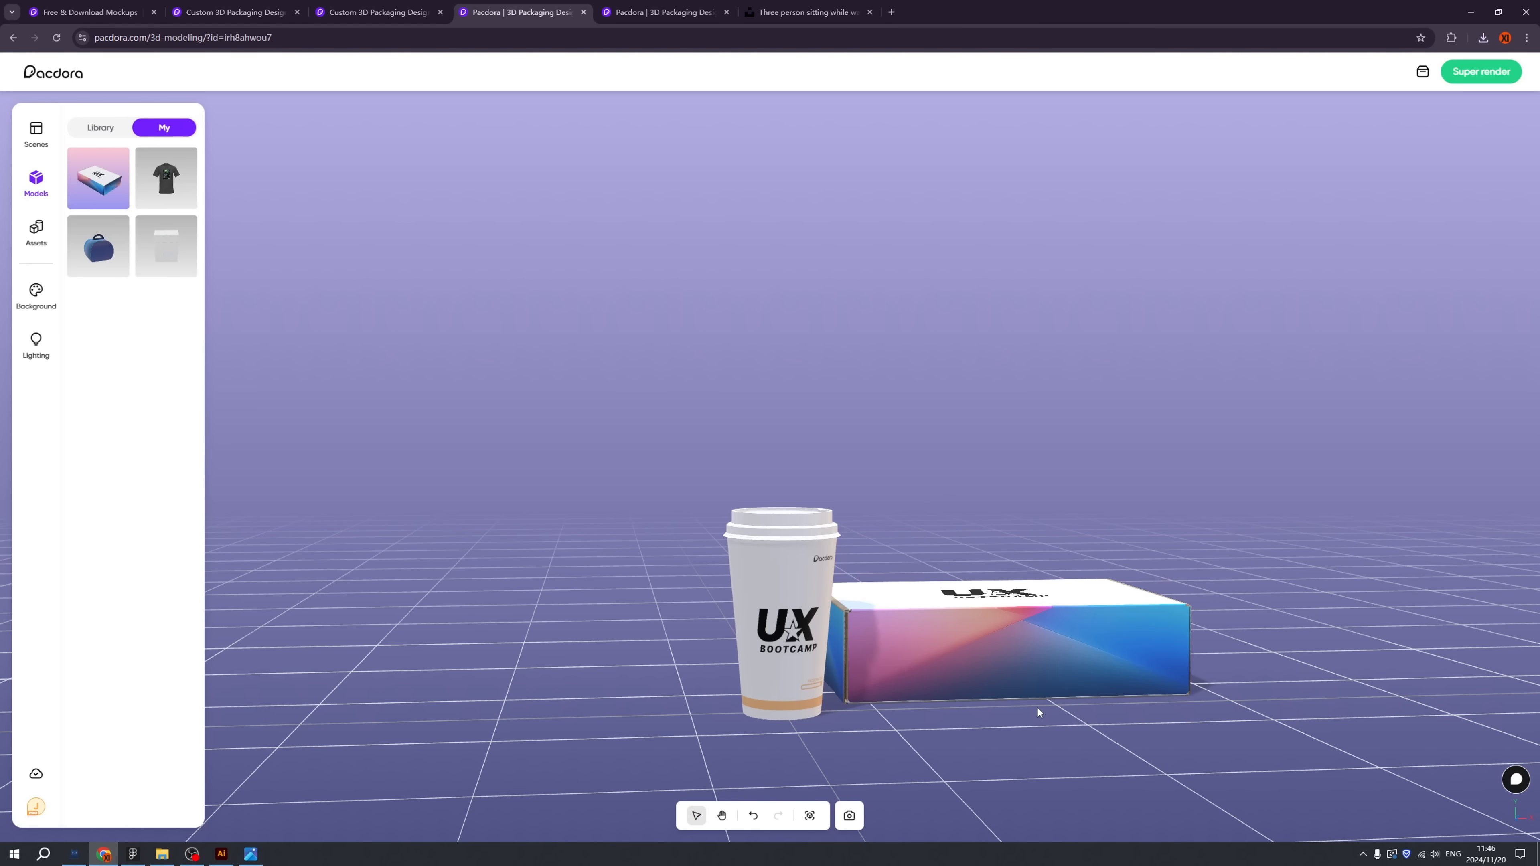
mouse_move(976, 673)
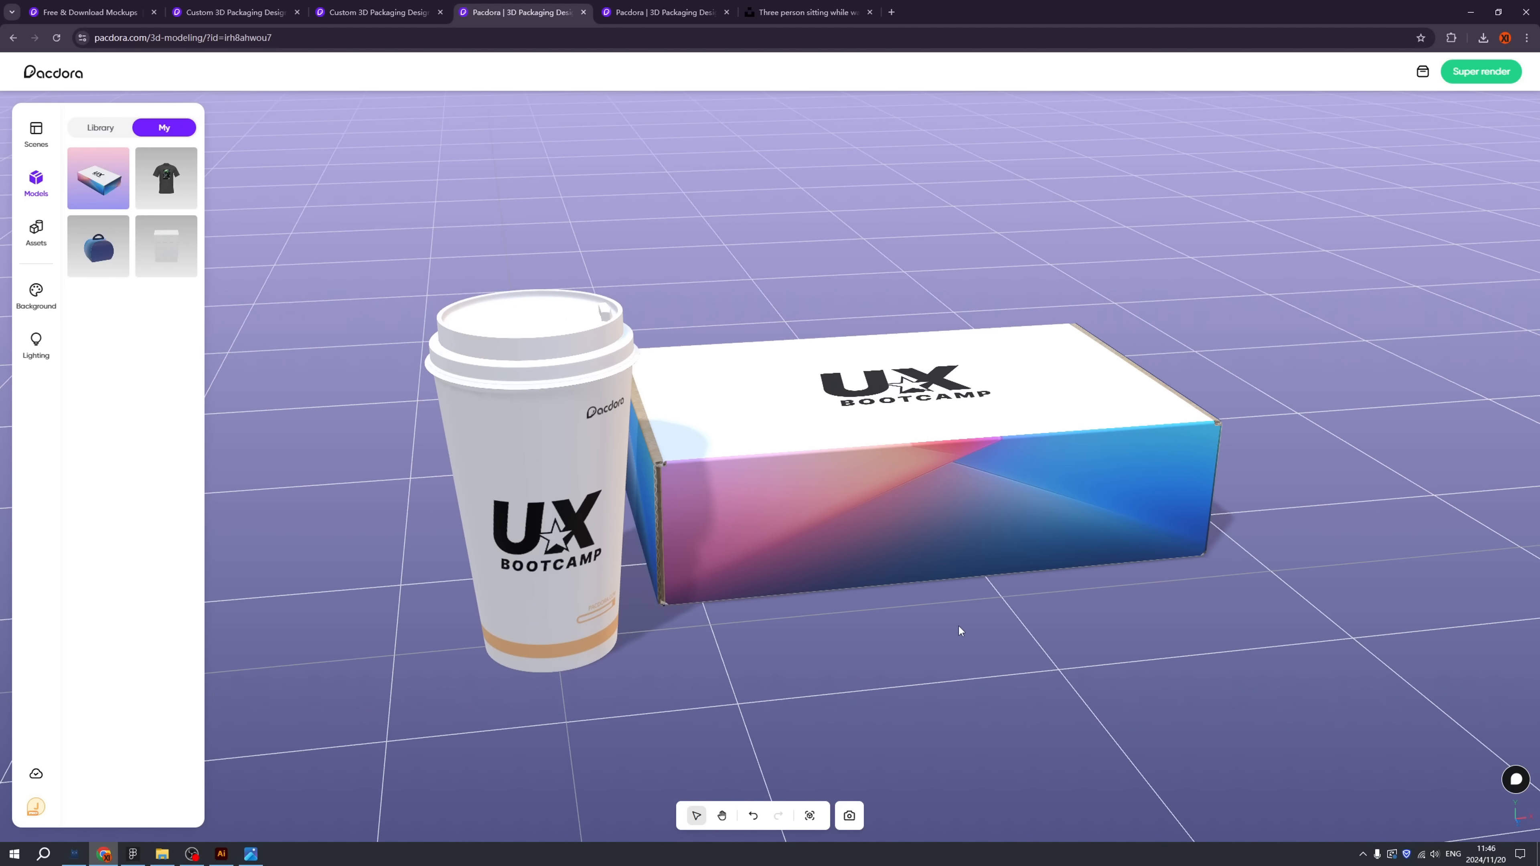
Step: Preview the cup and mailer box together as a mockup image, then close the preview
click(848, 816)
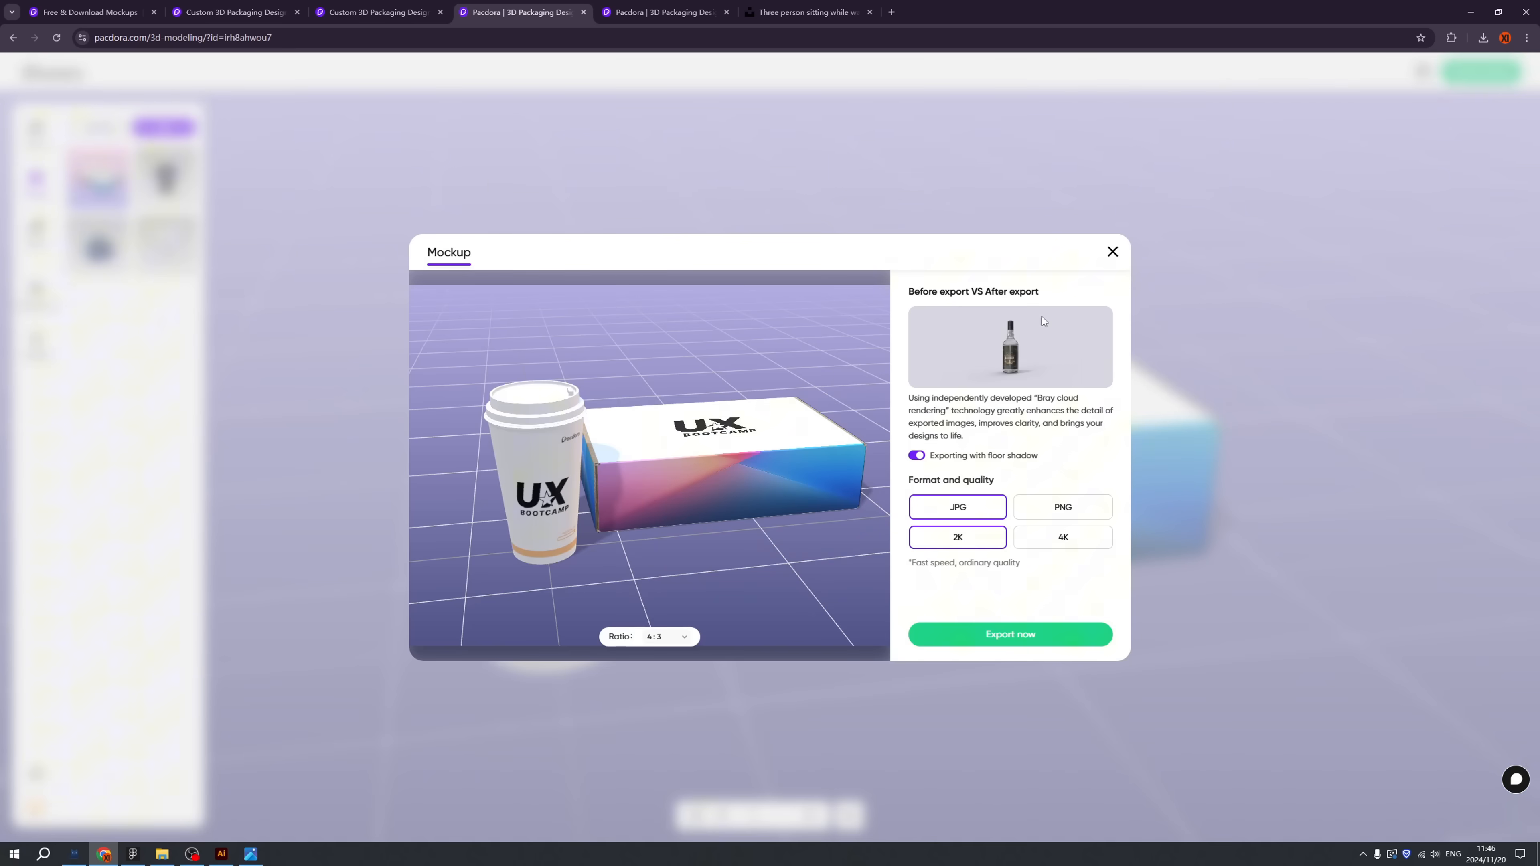
click(1111, 251)
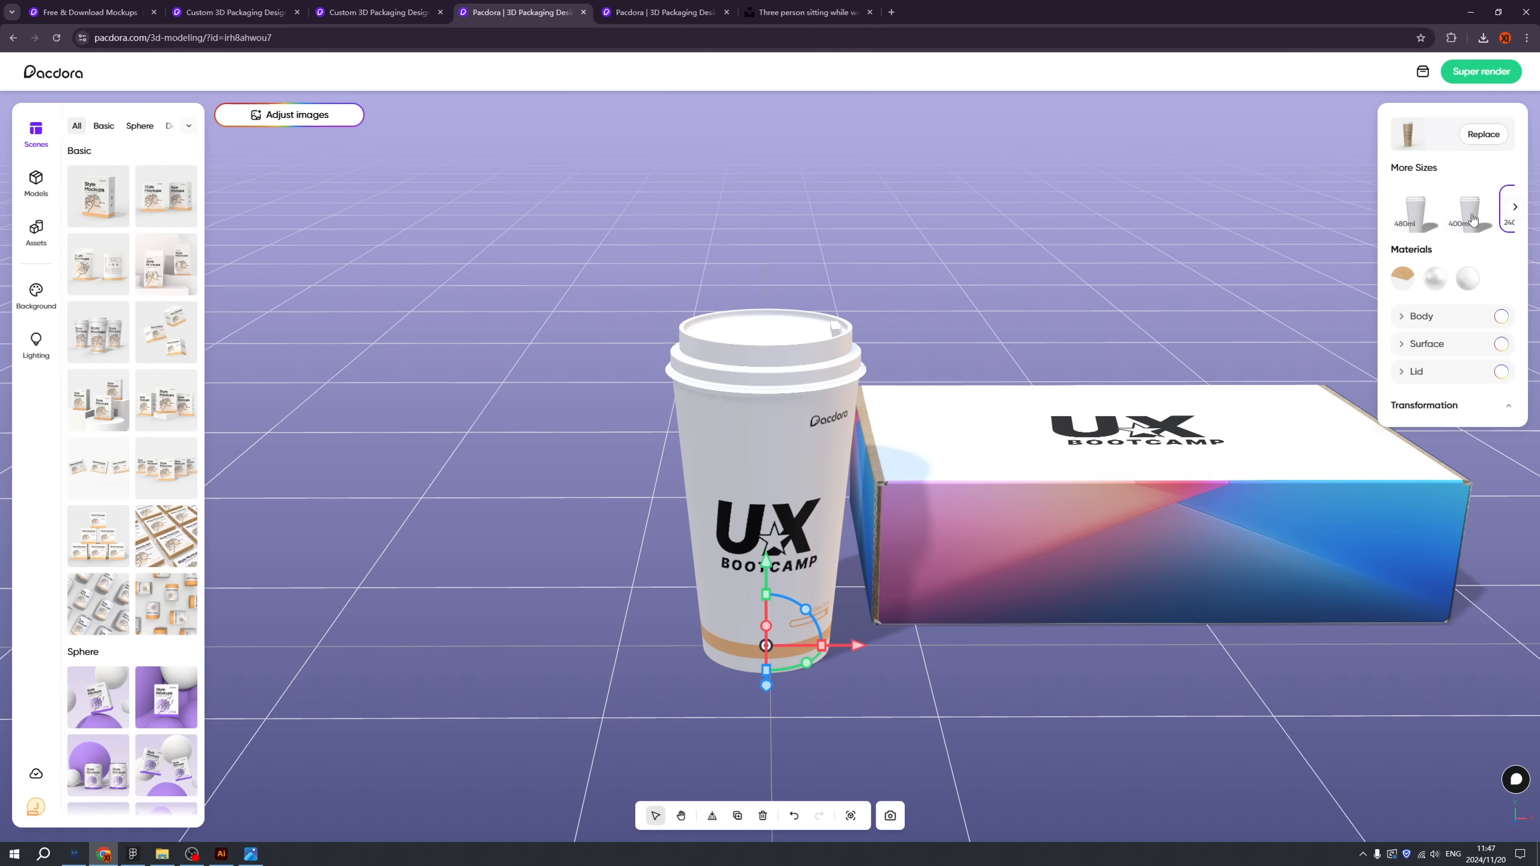
Step: Switch the cup to the taller 400ml size from the More Sizes options
click(1469, 210)
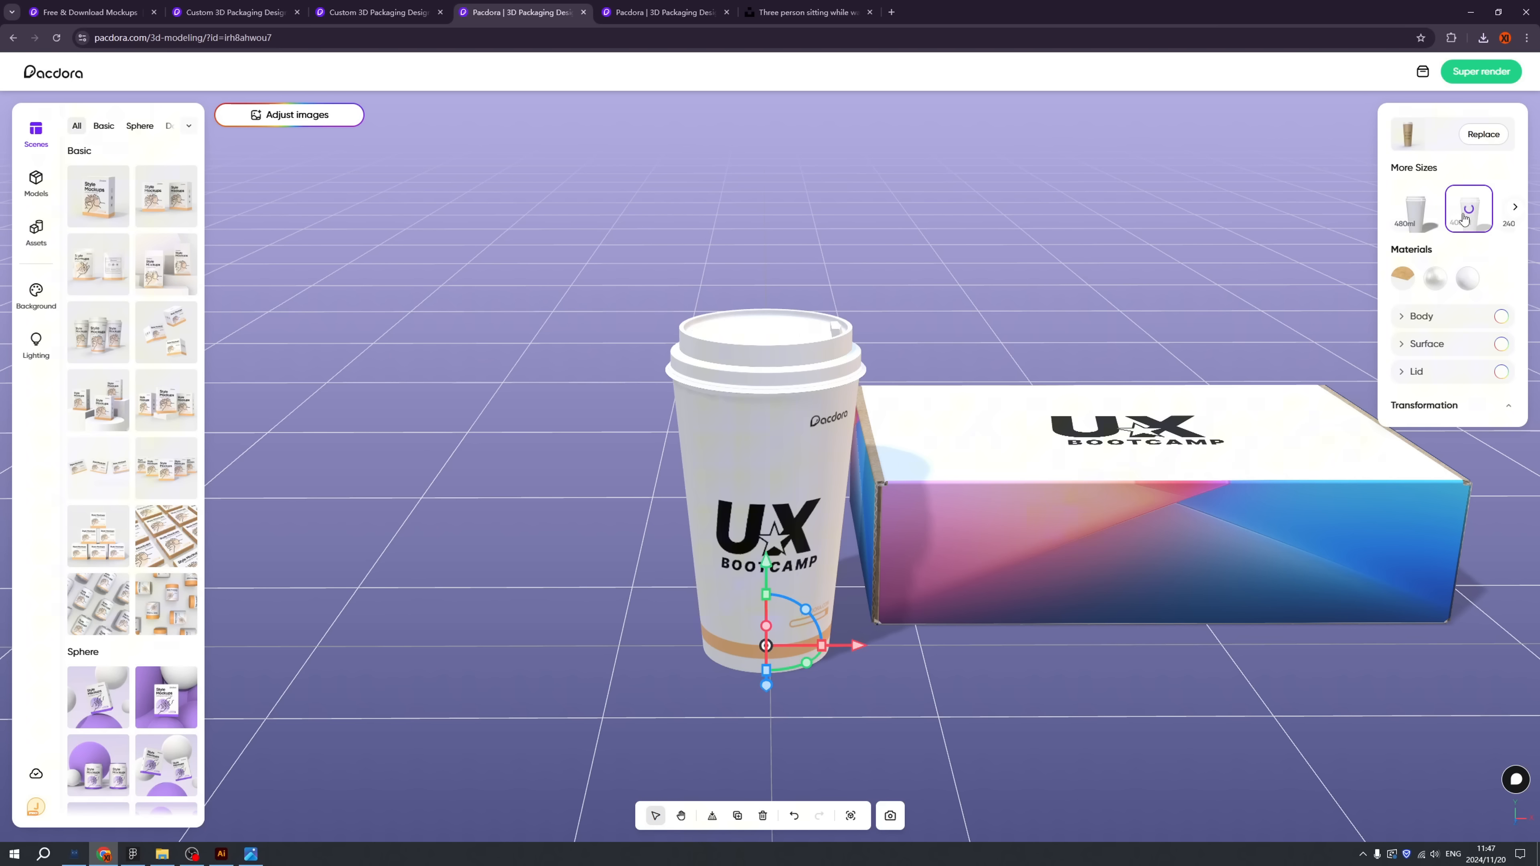
click(1414, 208)
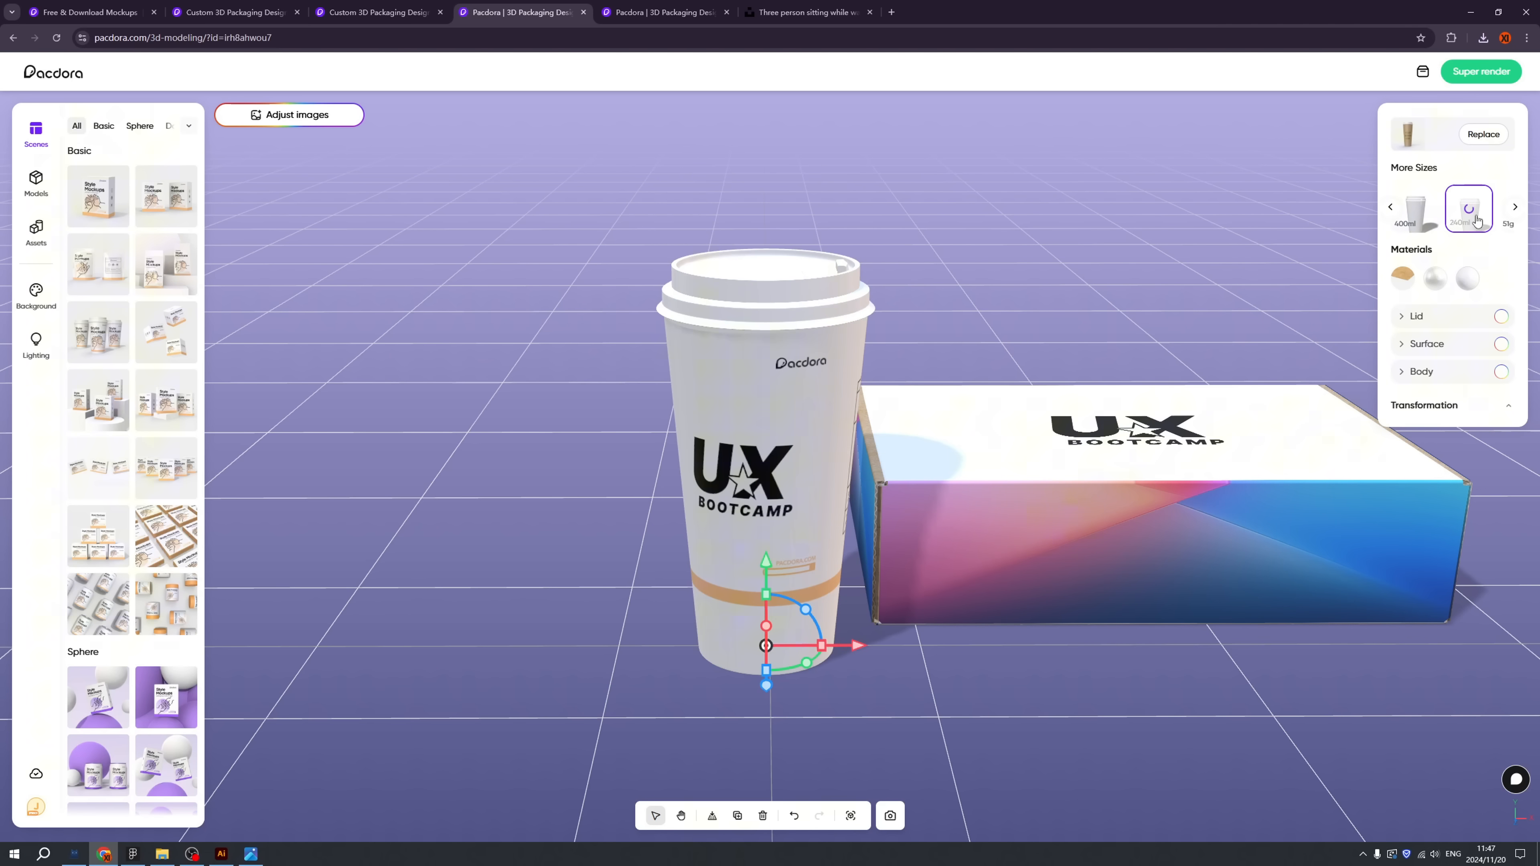
click(1514, 206)
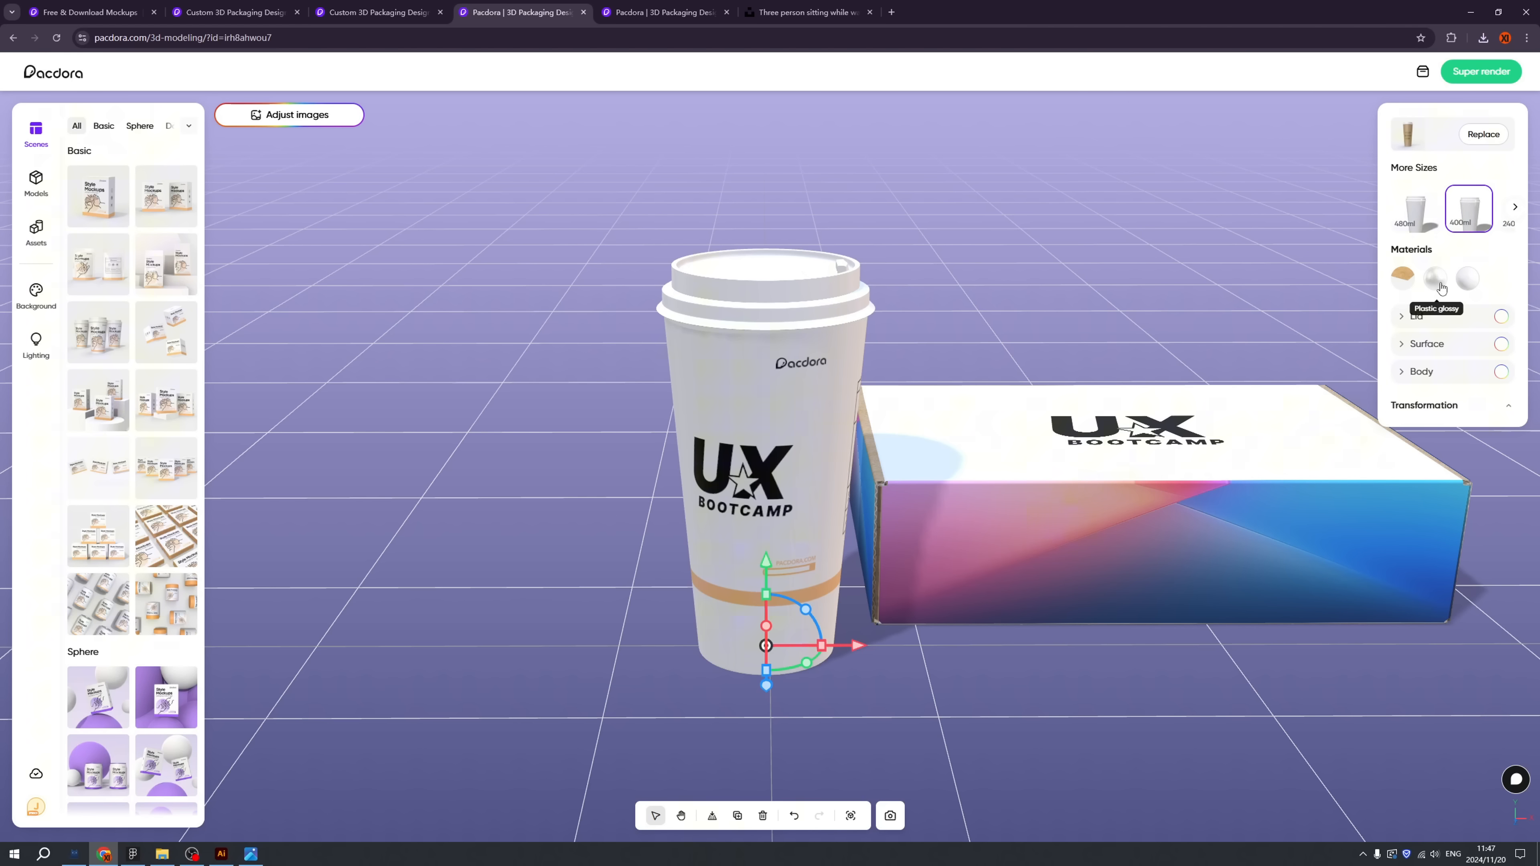
mouse_move(1404, 277)
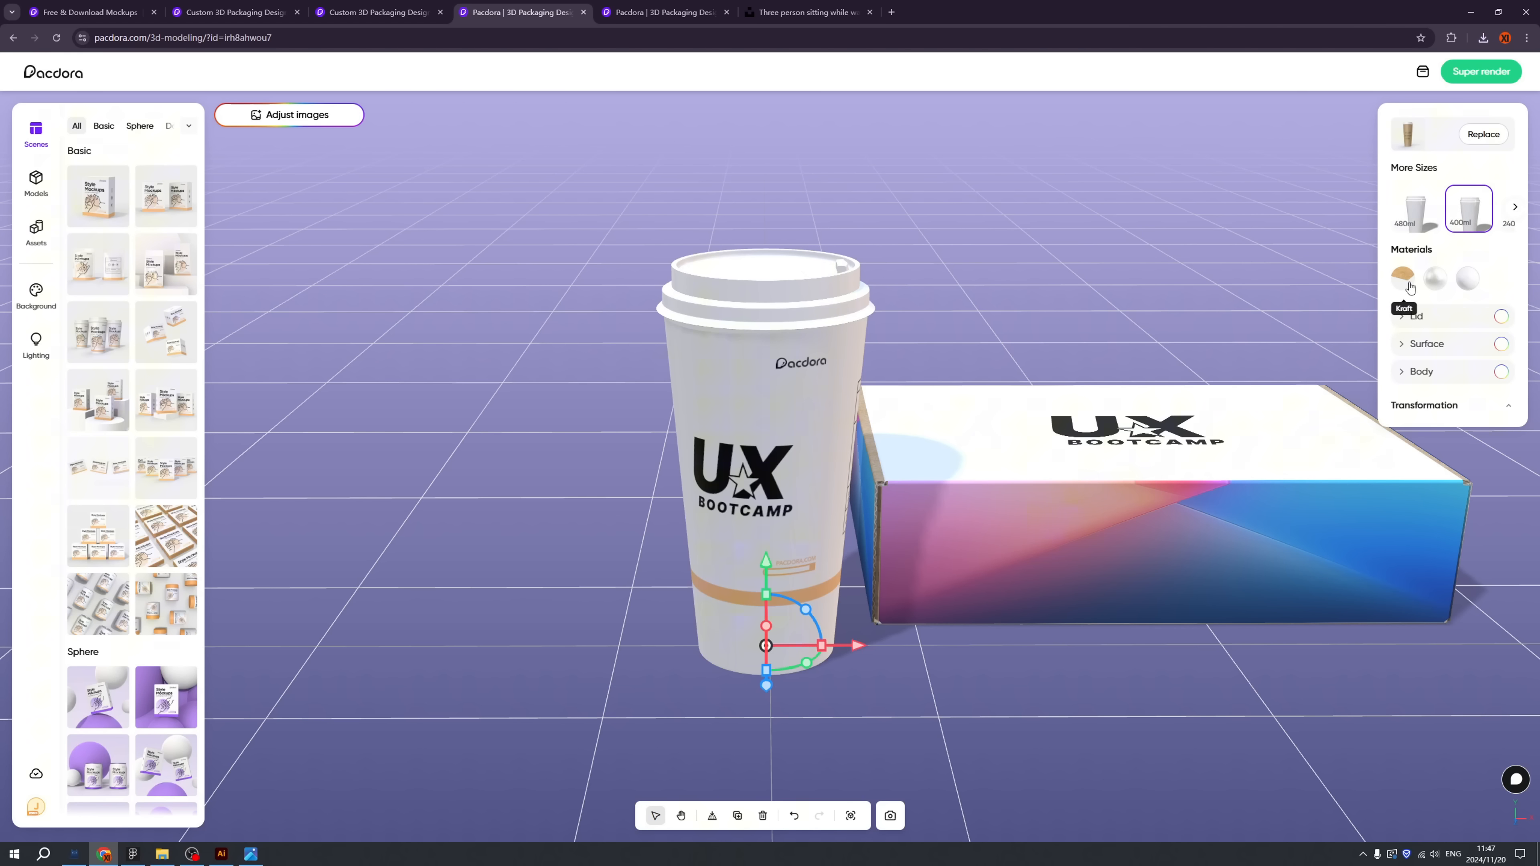
mouse_move(1435, 280)
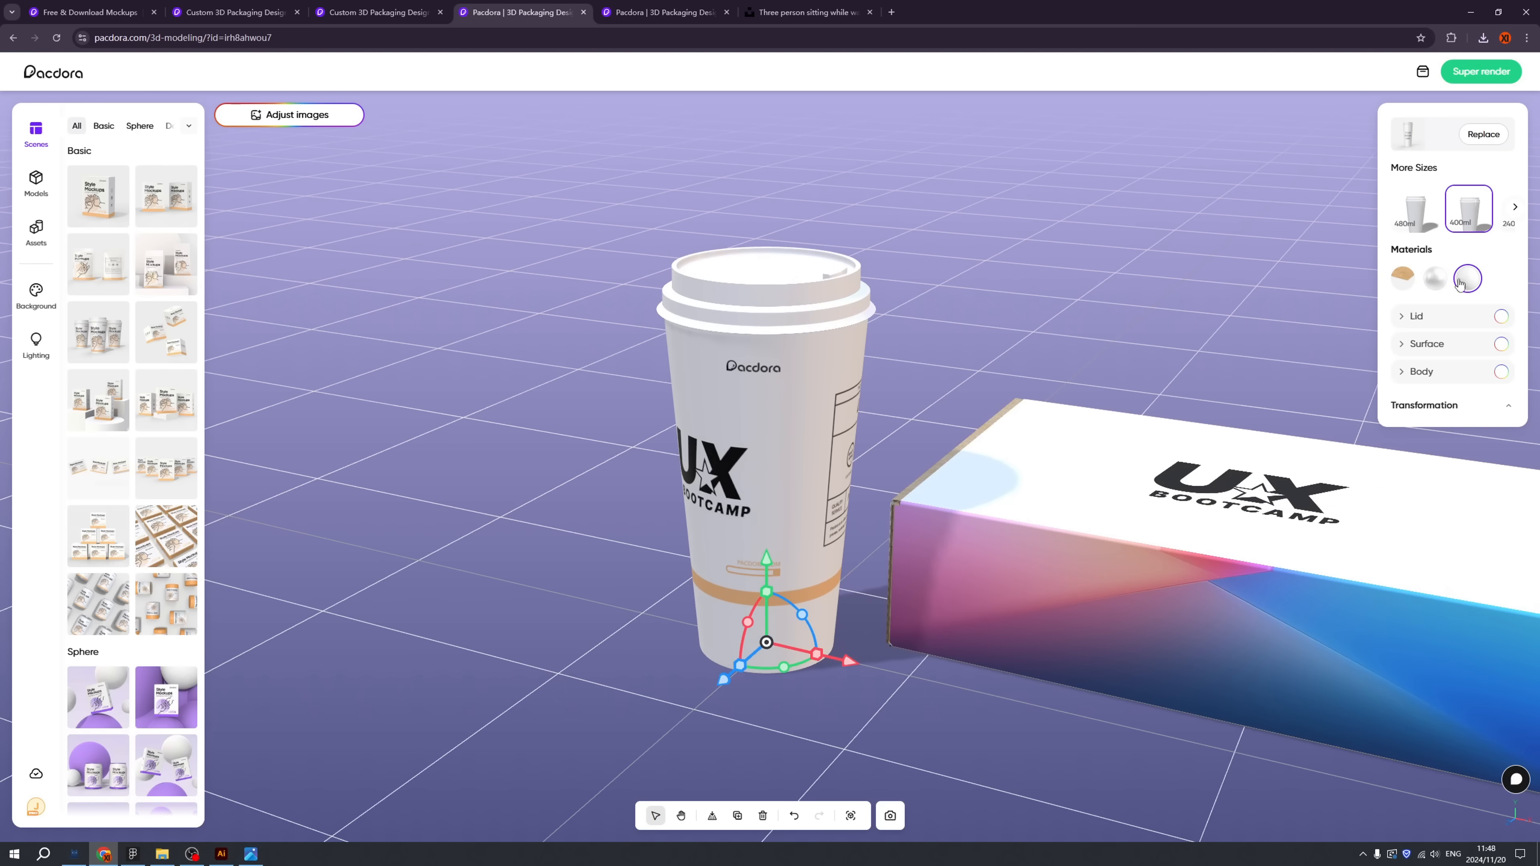
Step: Give the cup a glossy plastic material and a green lid, then head to Template & Dielines
click(1434, 278)
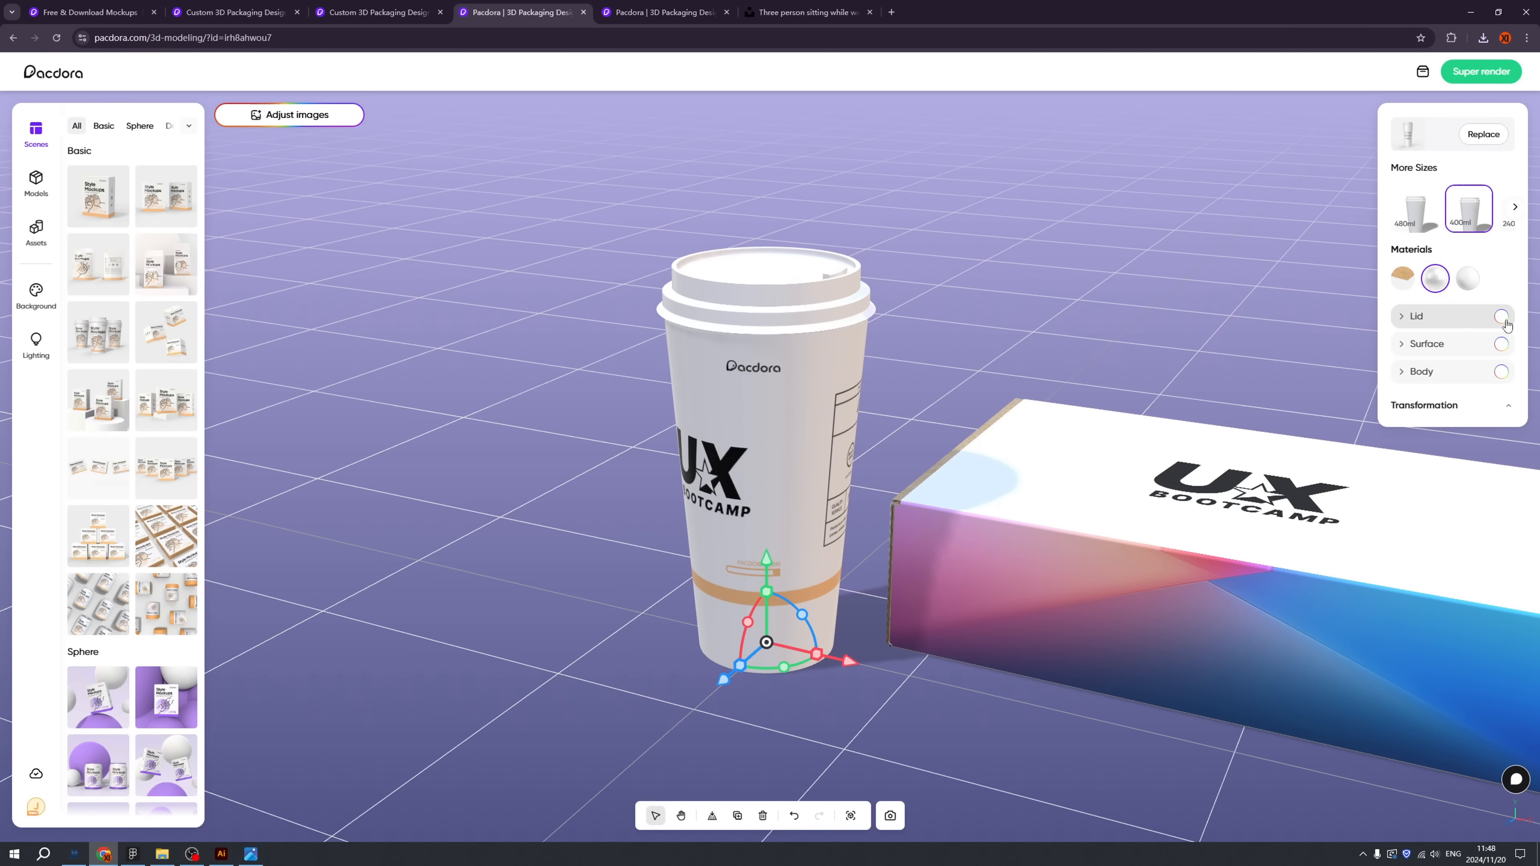
click(1501, 315)
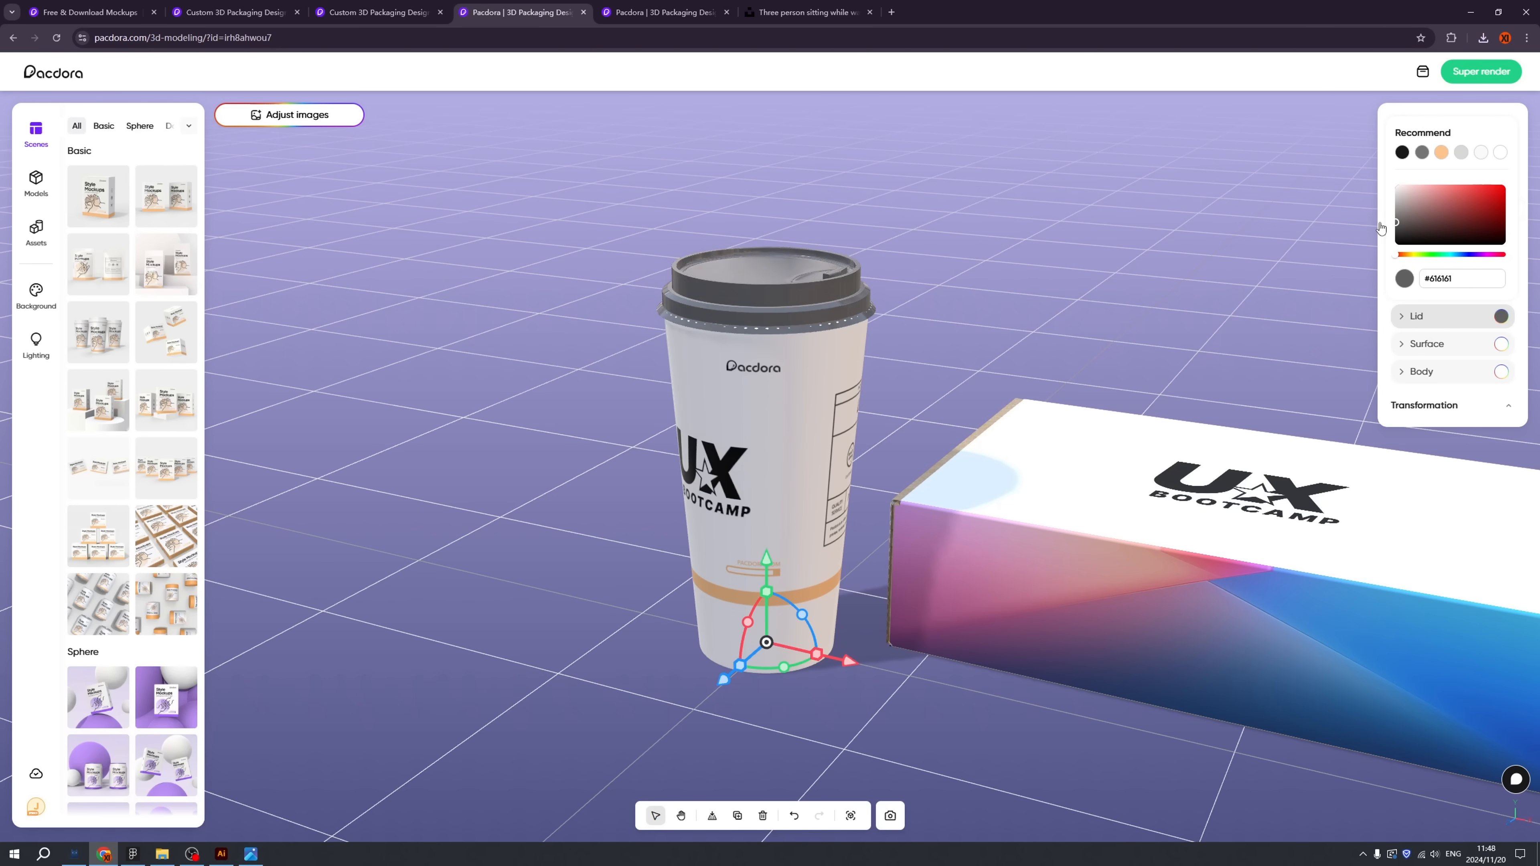
click(1439, 255)
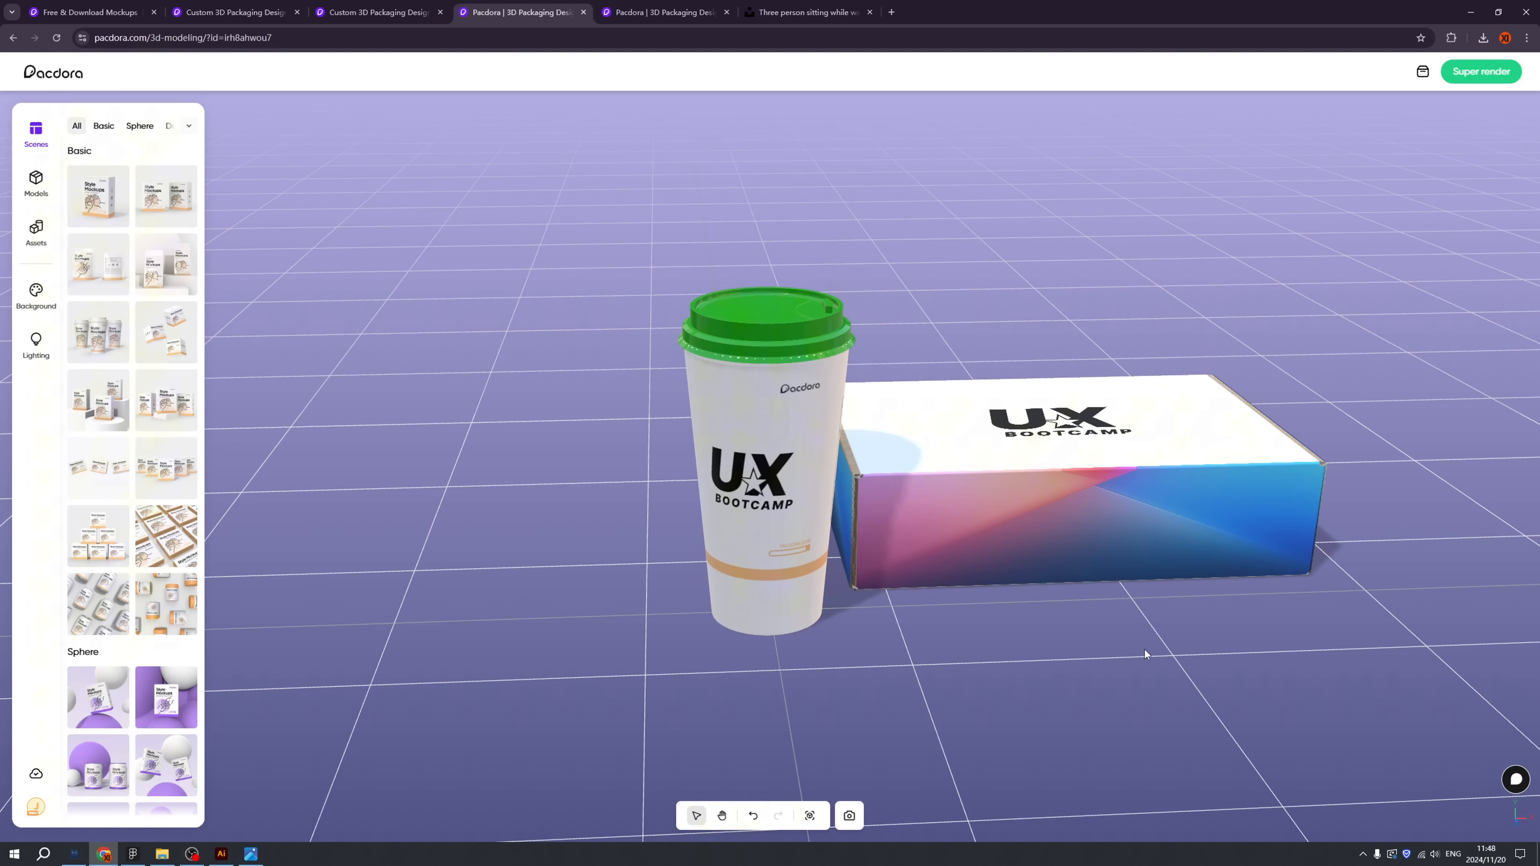
click(520, 13)
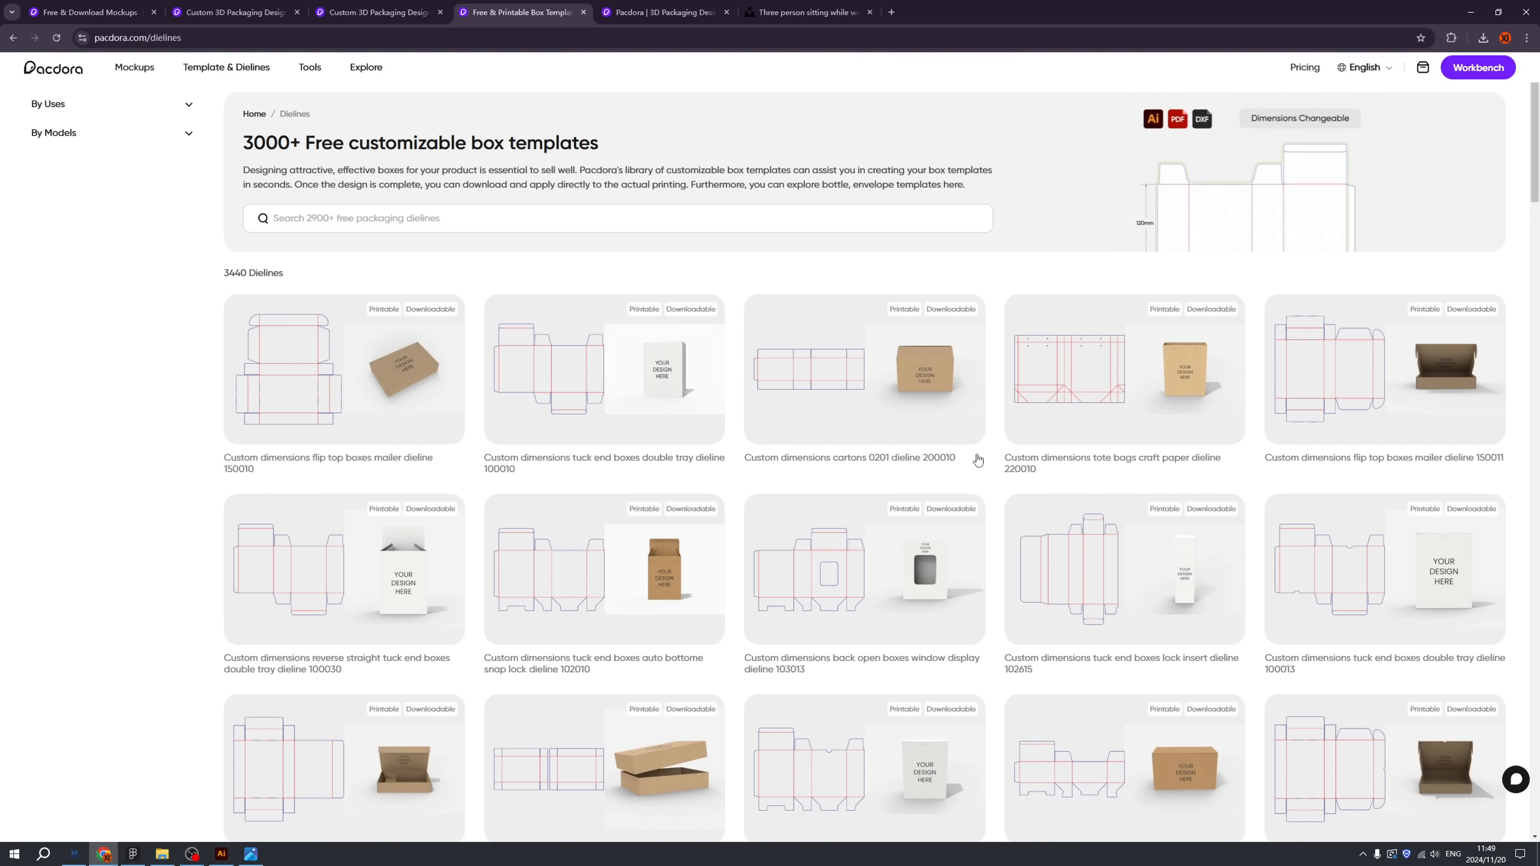
mouse_move(994, 441)
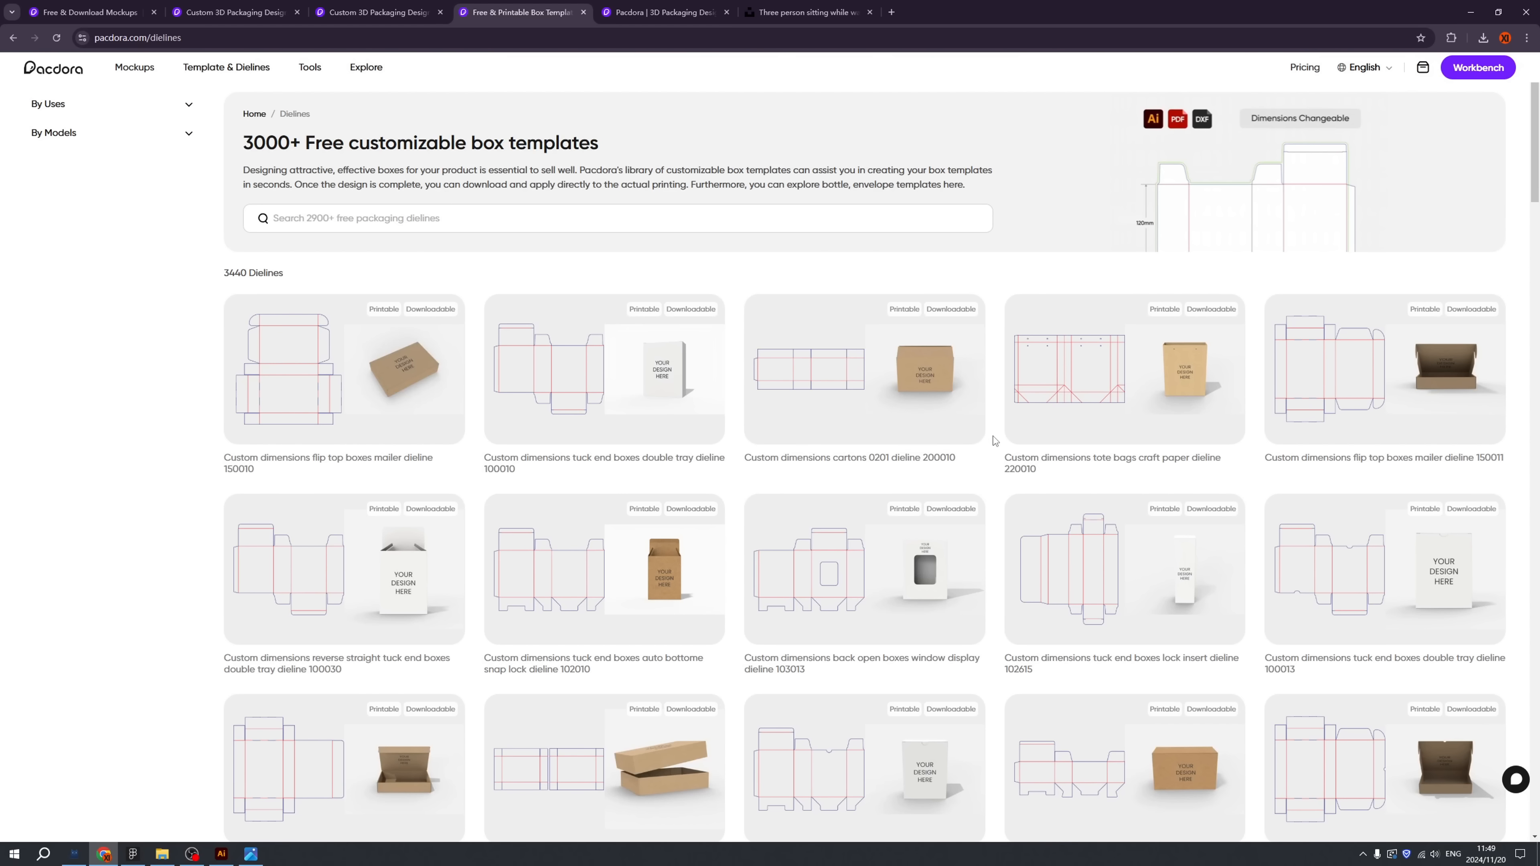
Step: Scroll through the first page of the 58-page box dieline templates gallery and back to its start
scroll(down, 3)
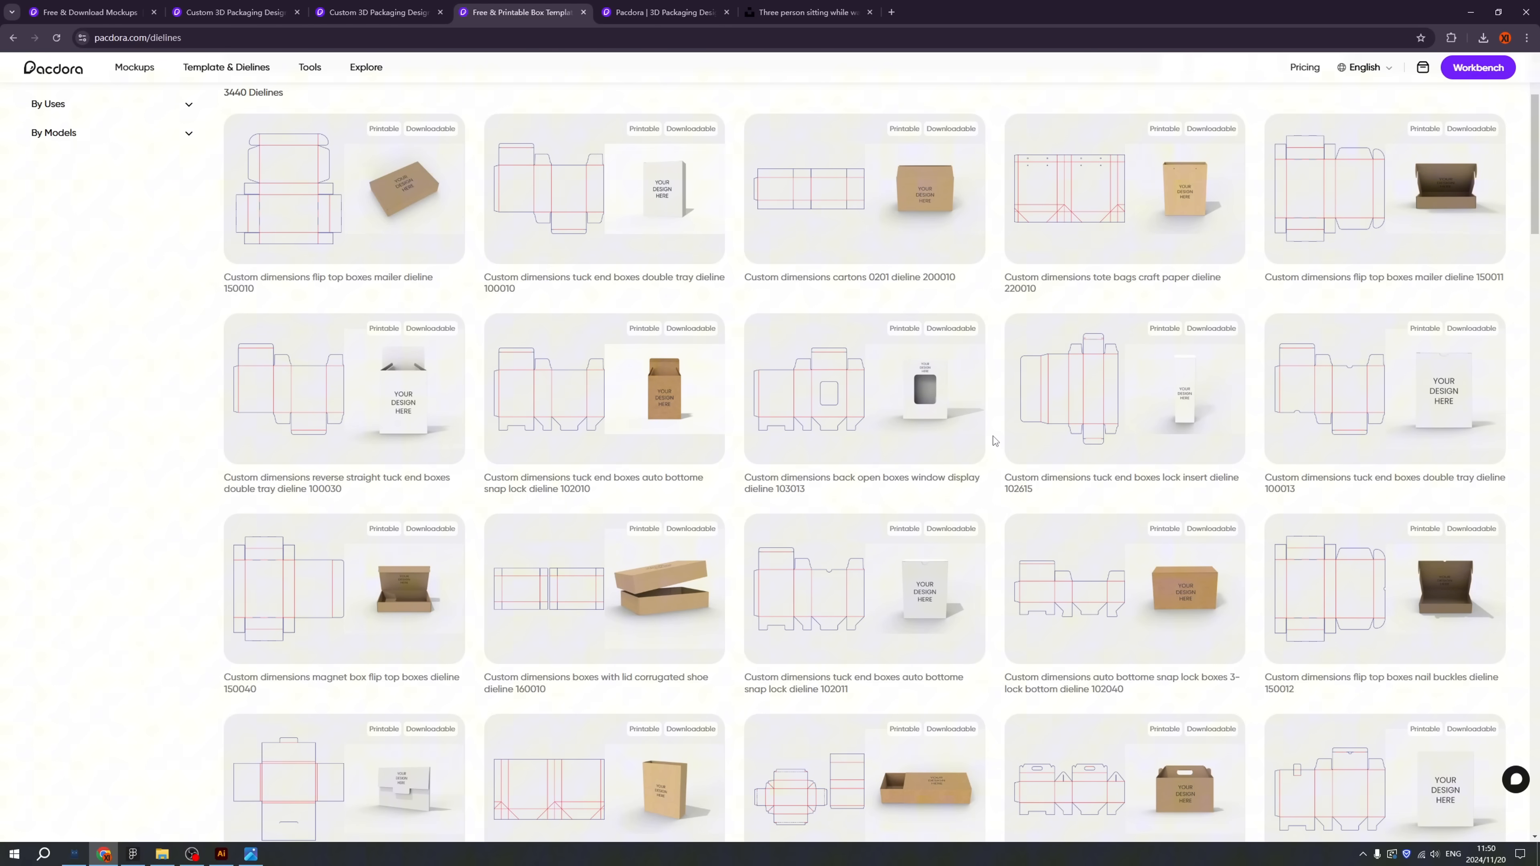
scroll(down, 3)
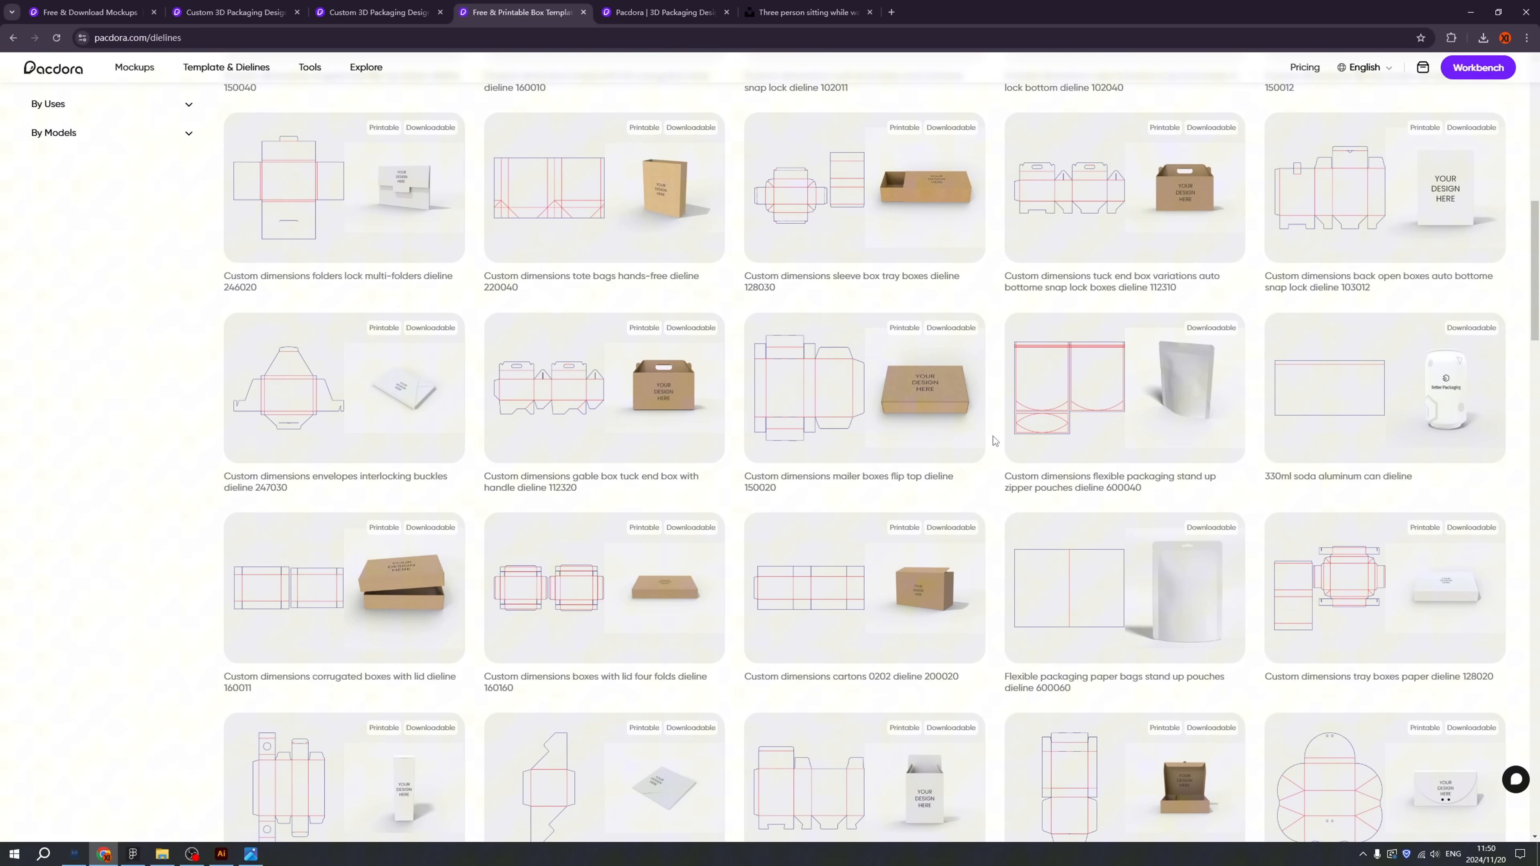
scroll(down, 3)
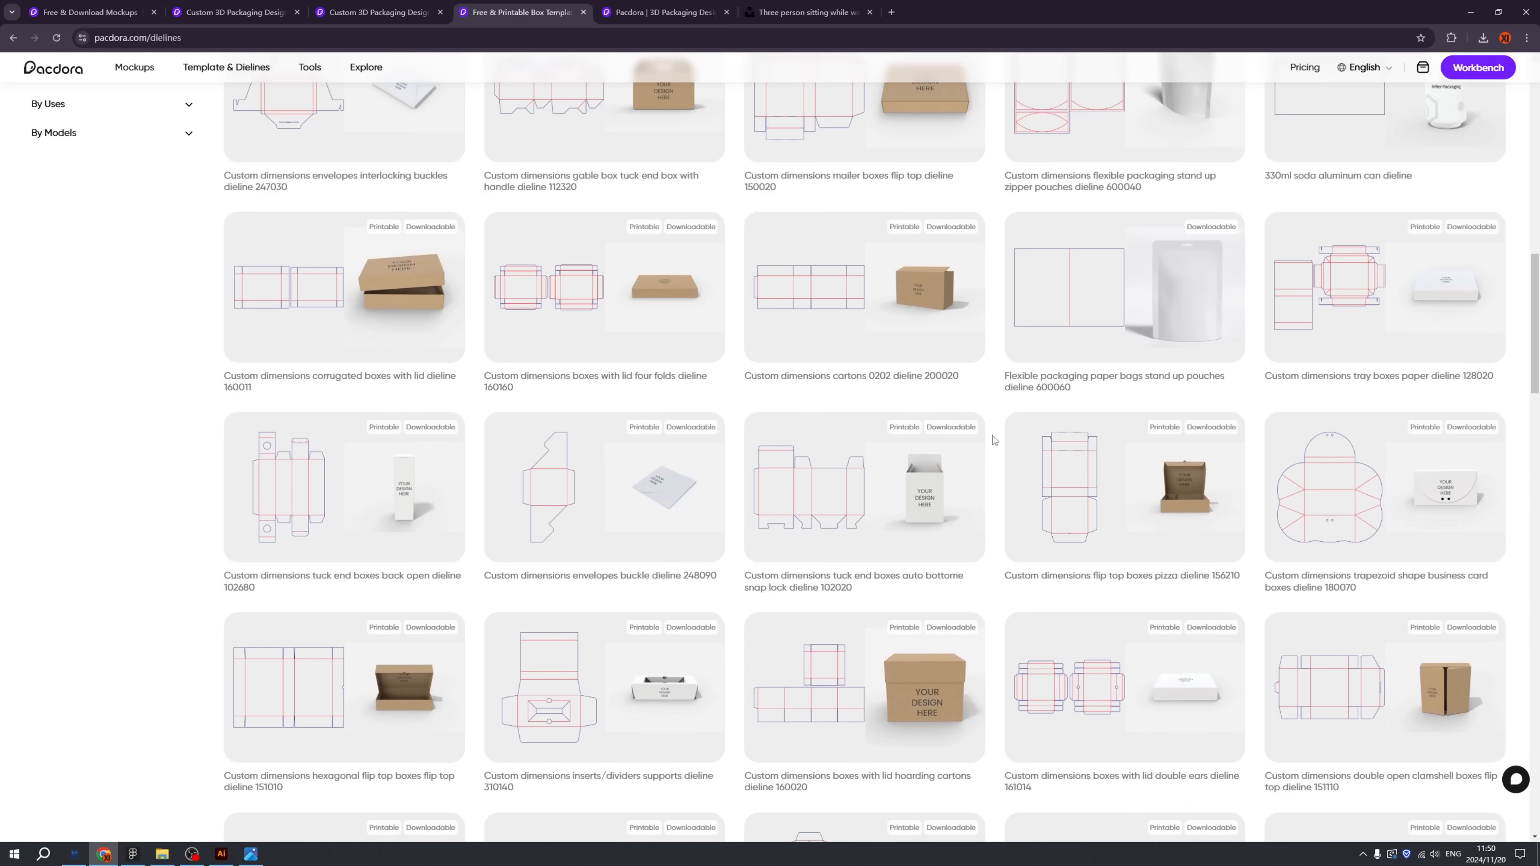
scroll(down, 3)
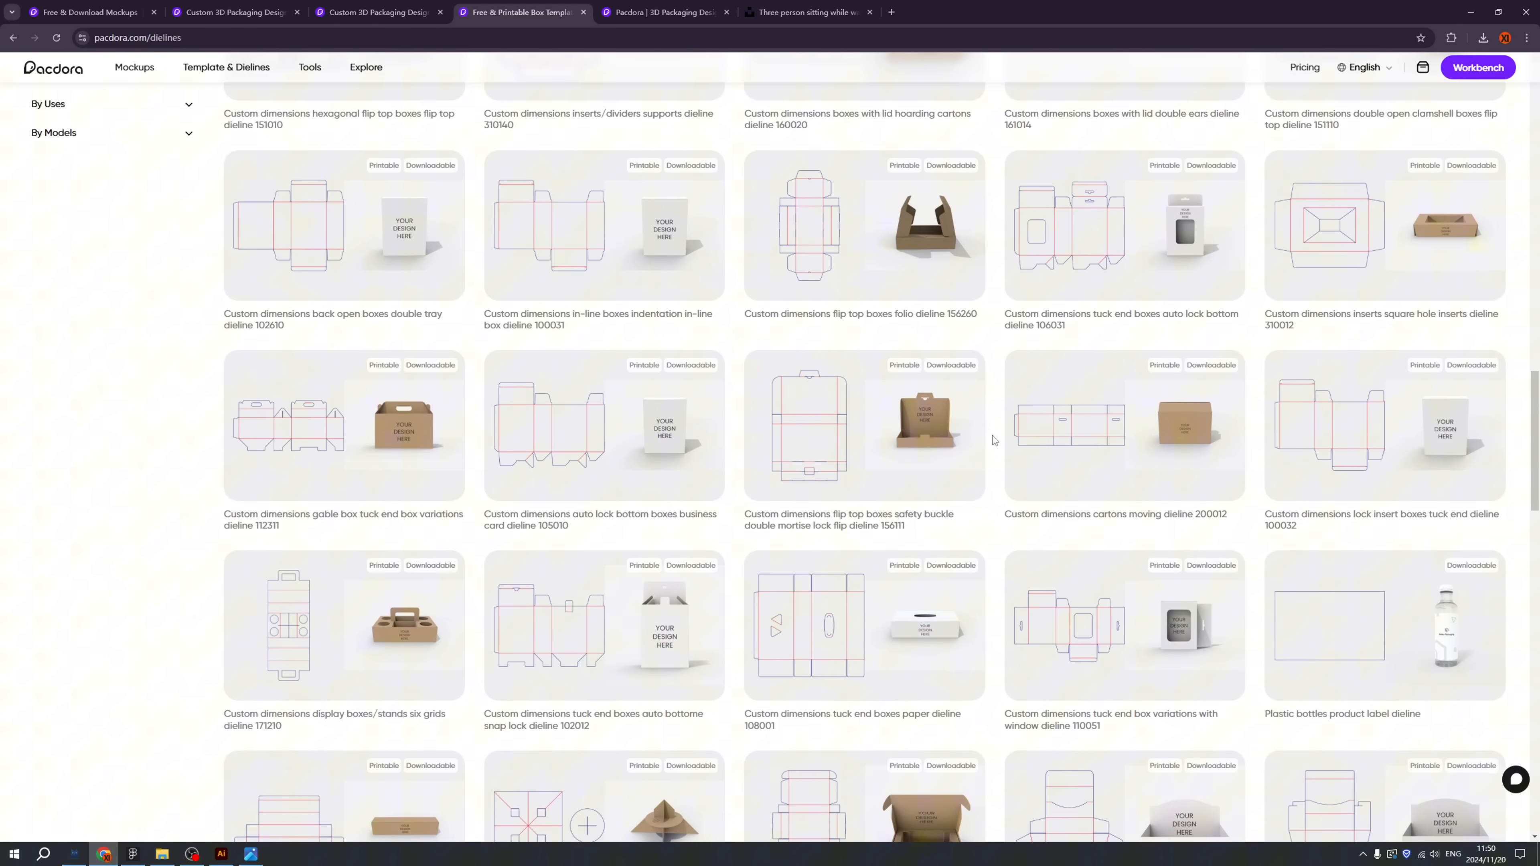
scroll(down, 3)
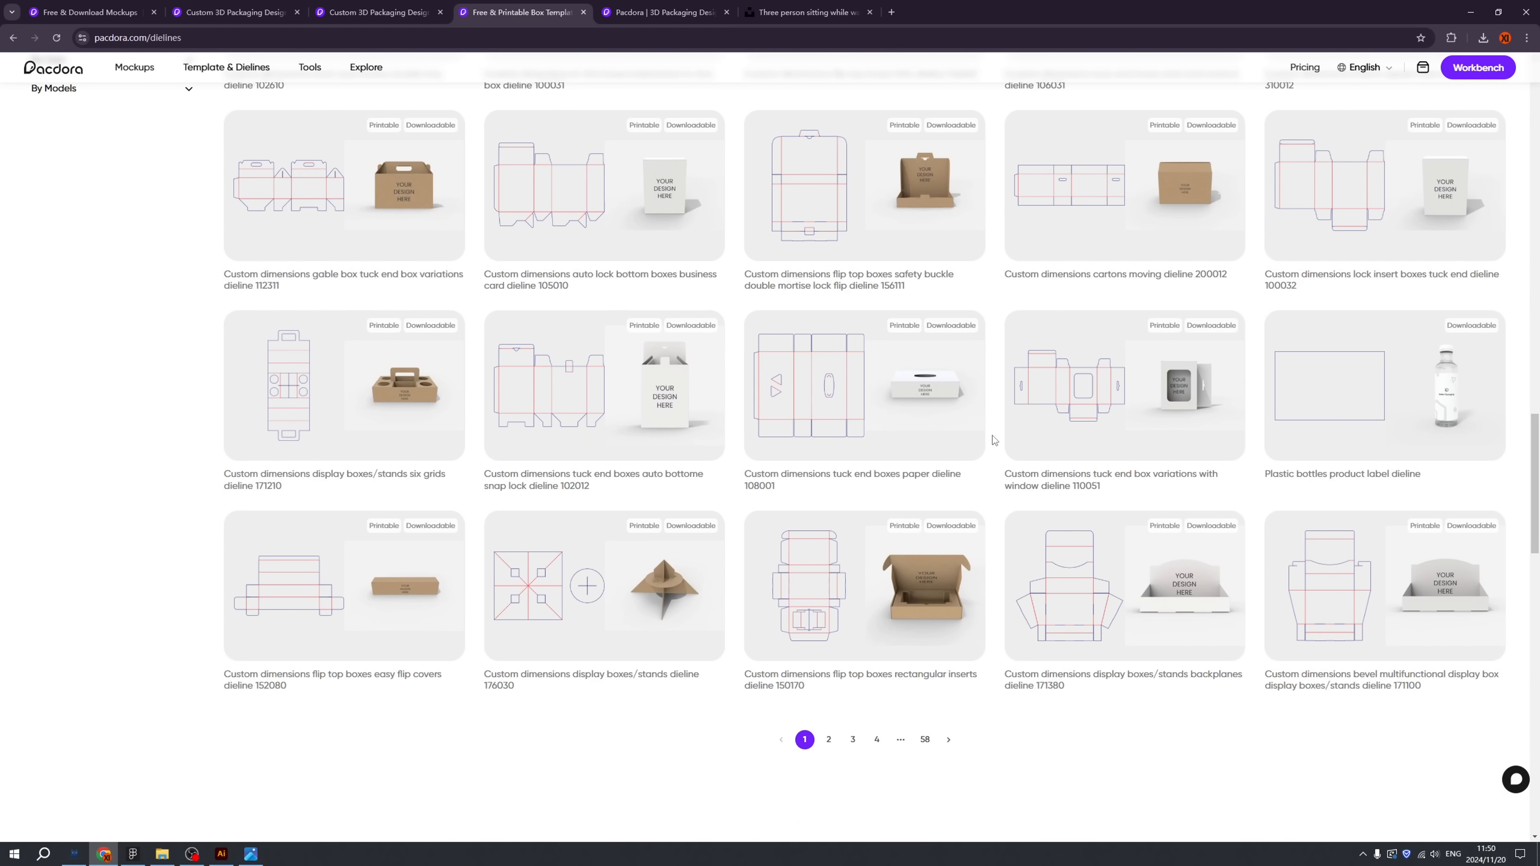
scroll(up, 3)
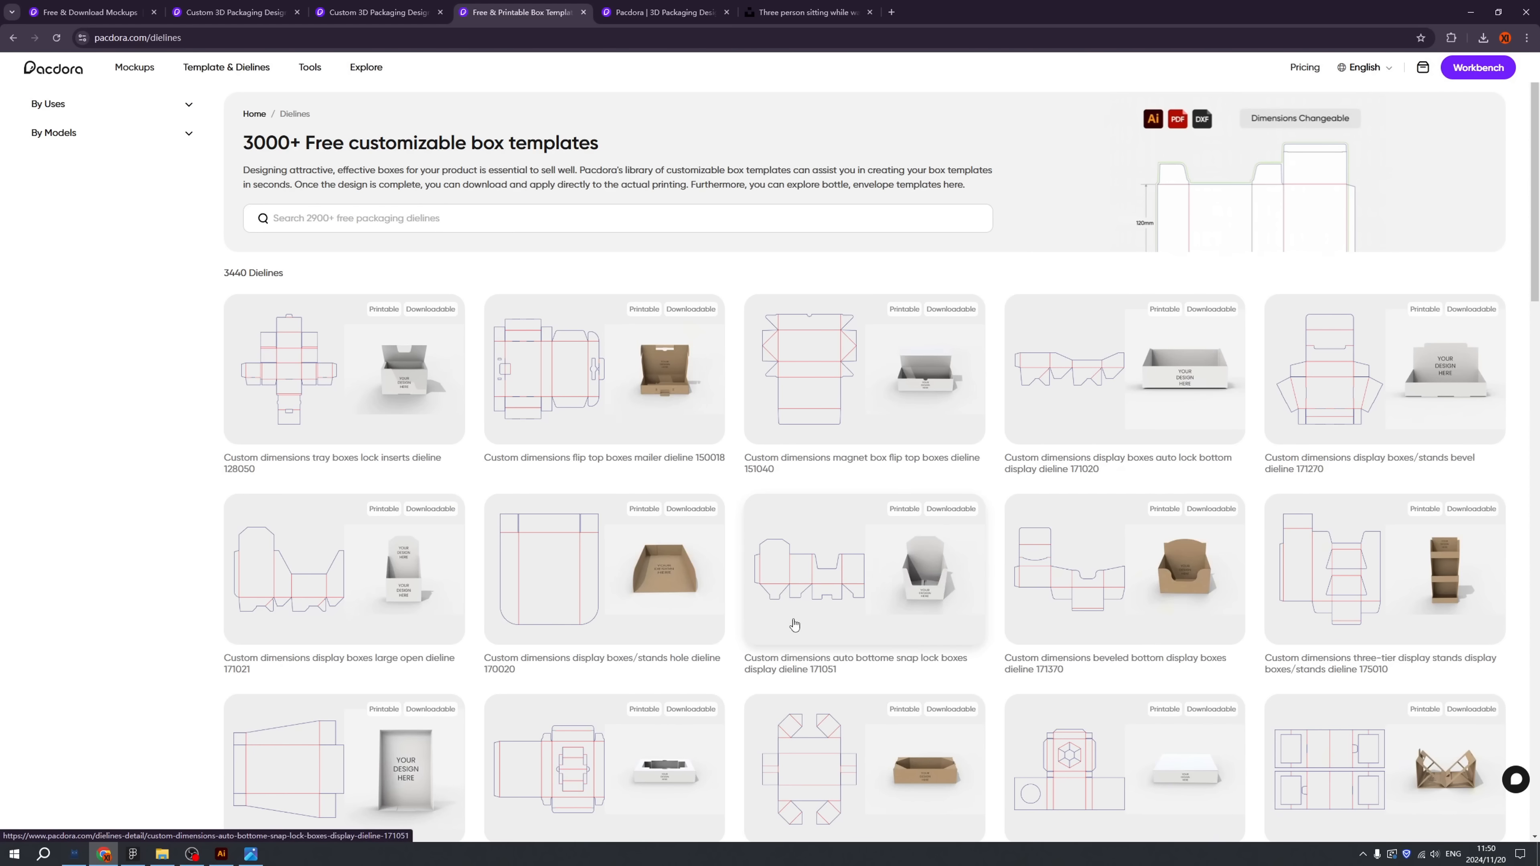
scroll(down, 3)
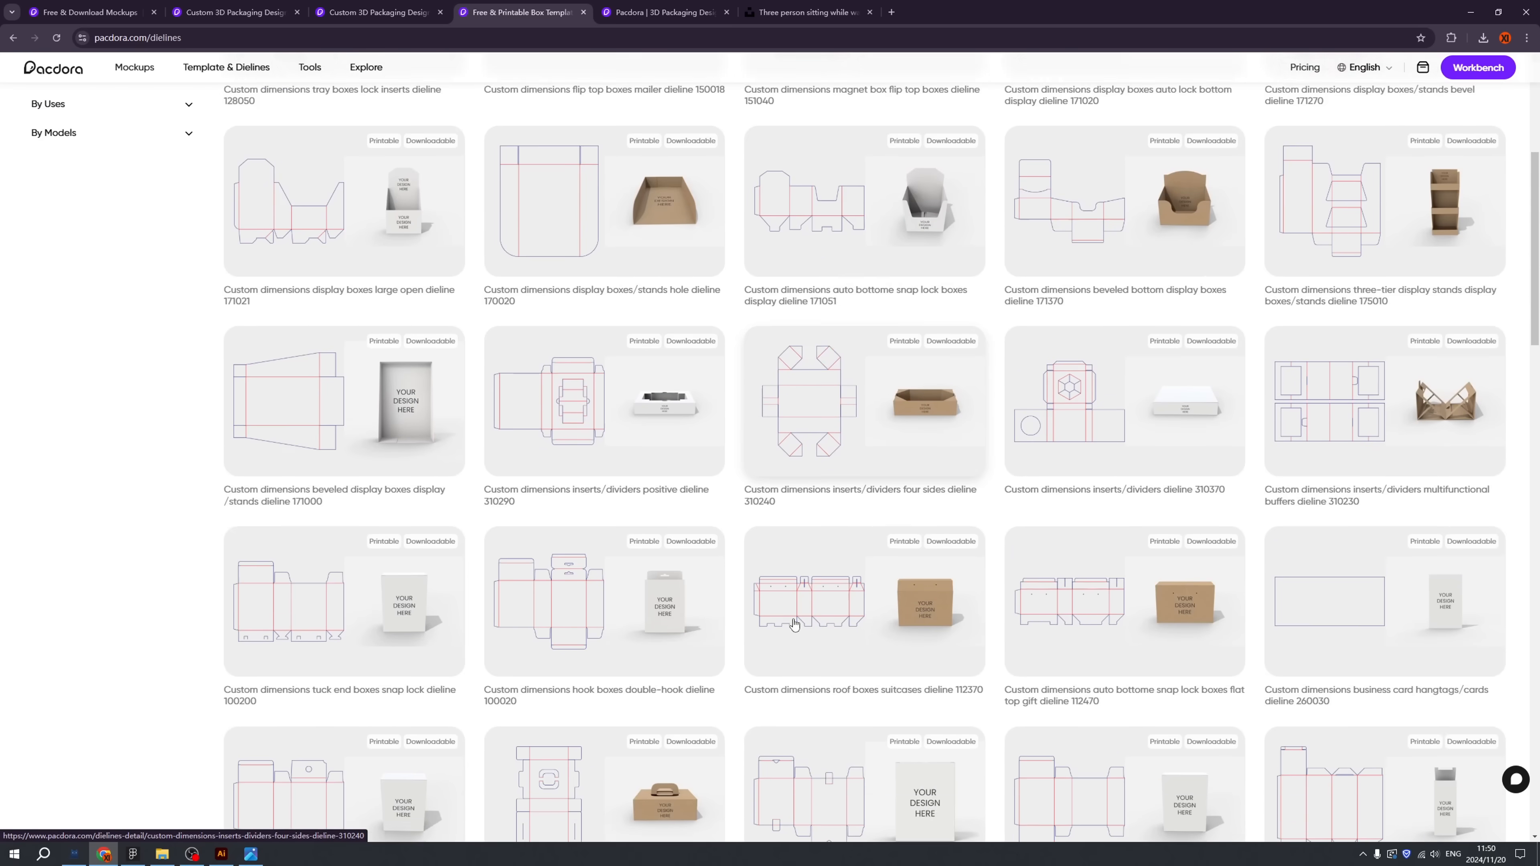
scroll(down, 3)
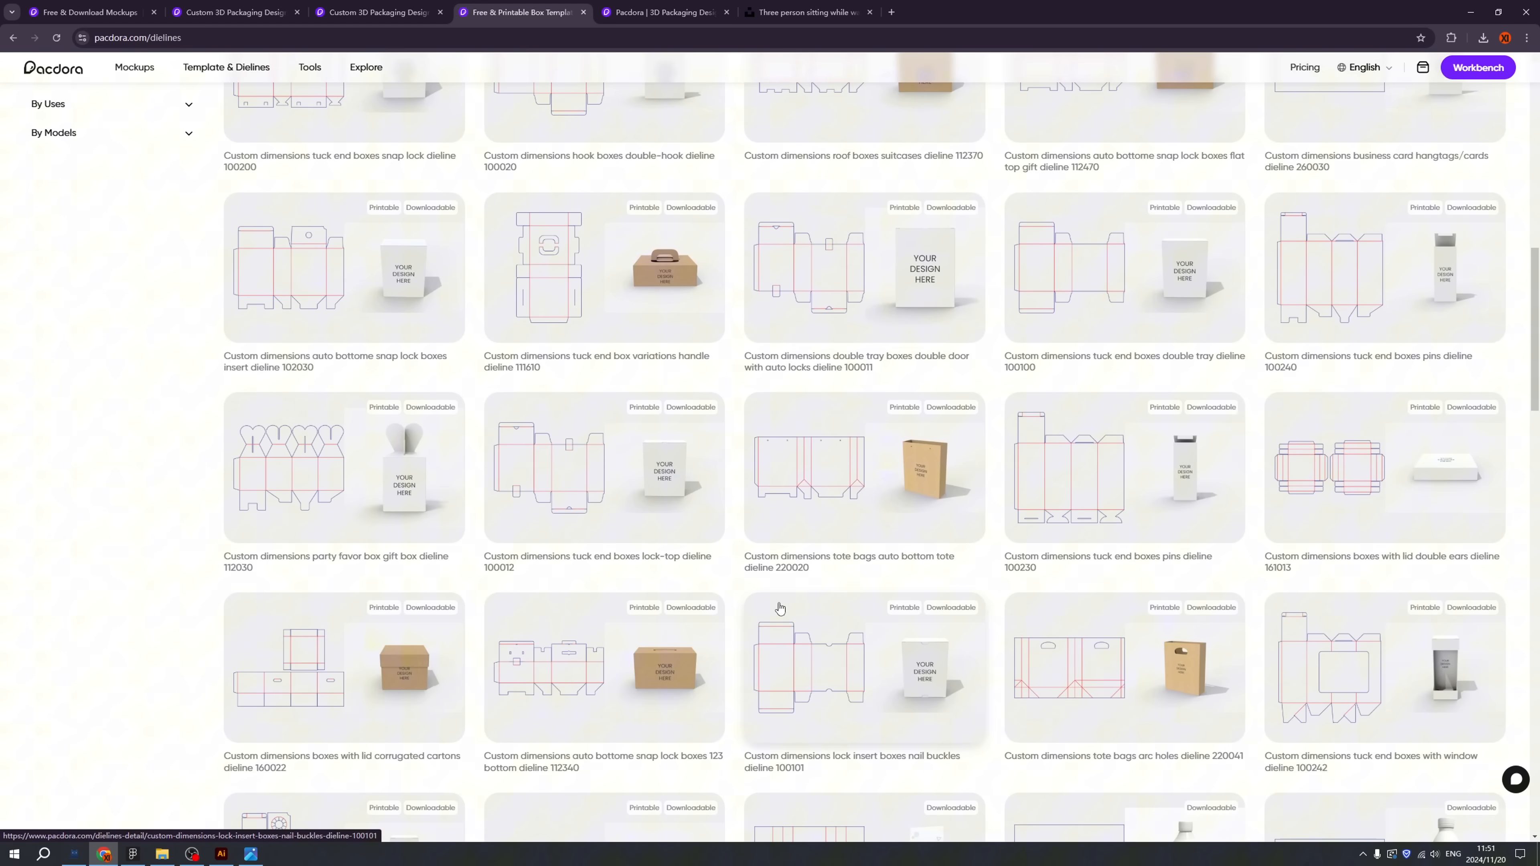
mouse_move(790, 647)
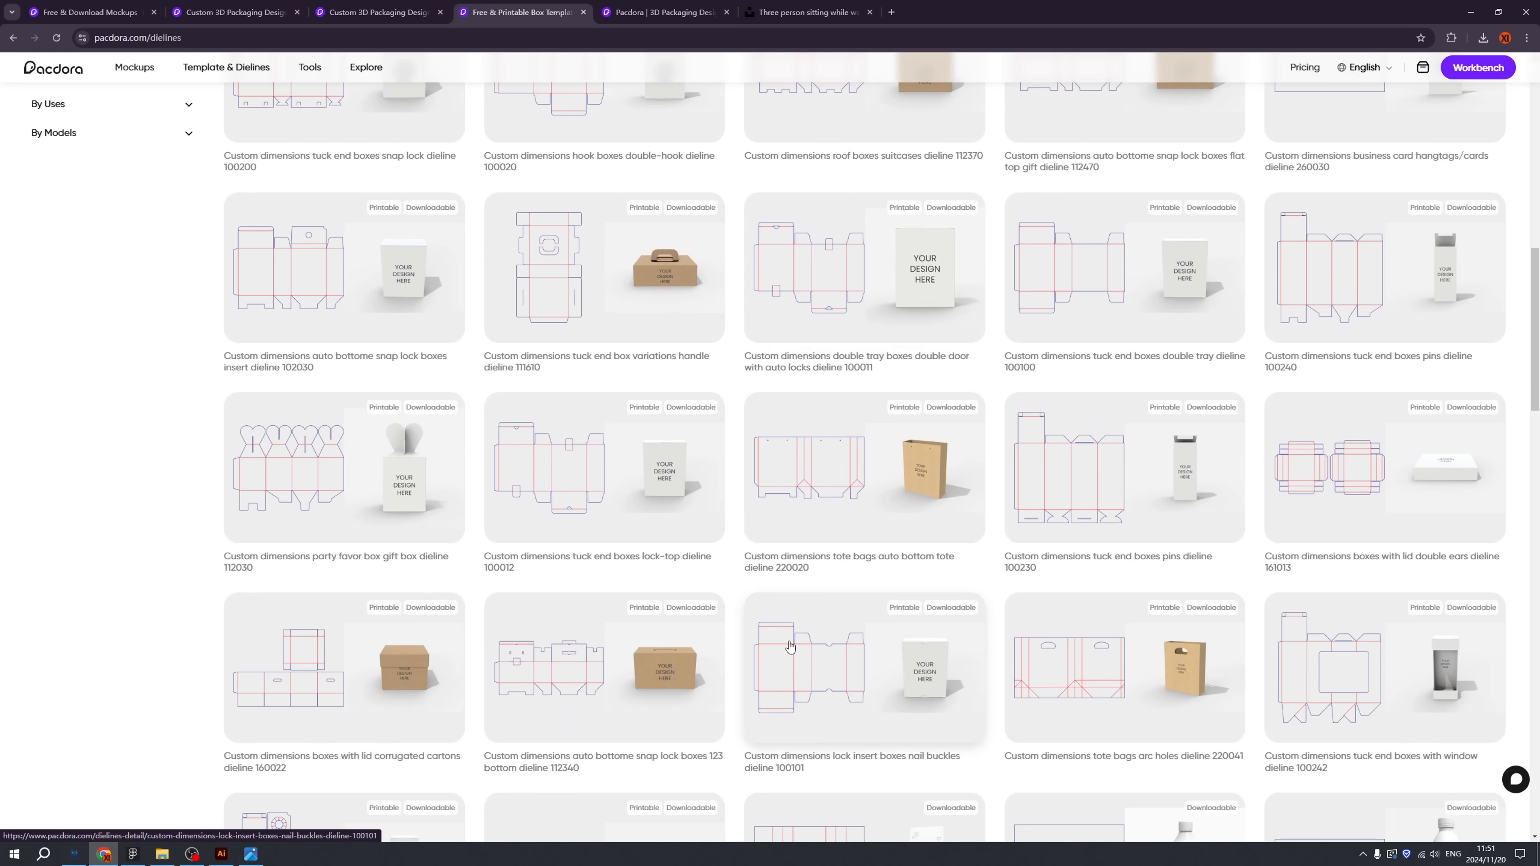
scroll(up, 3)
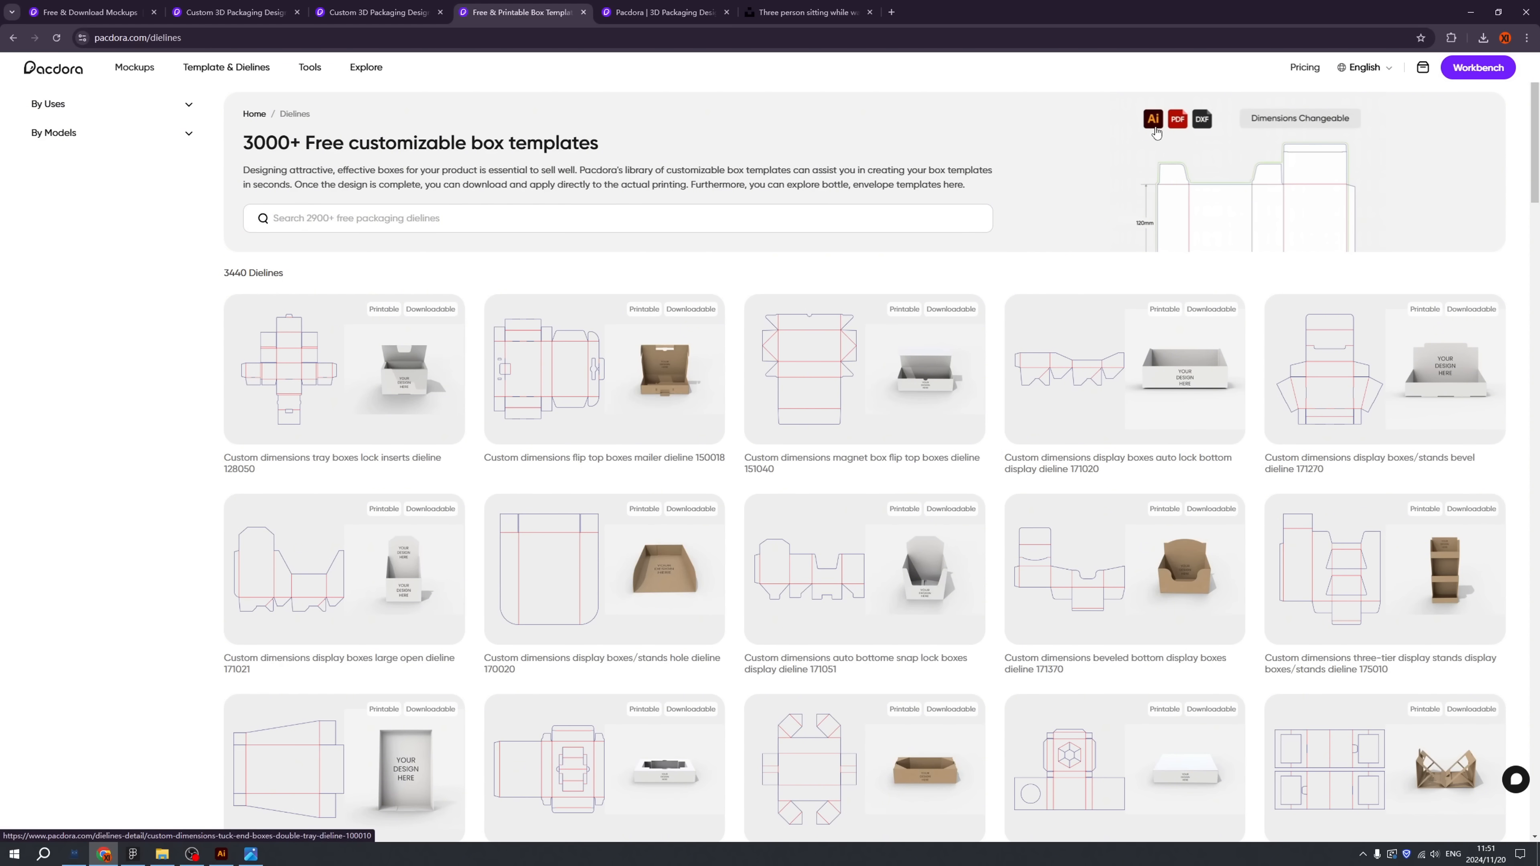
mouse_move(1202, 133)
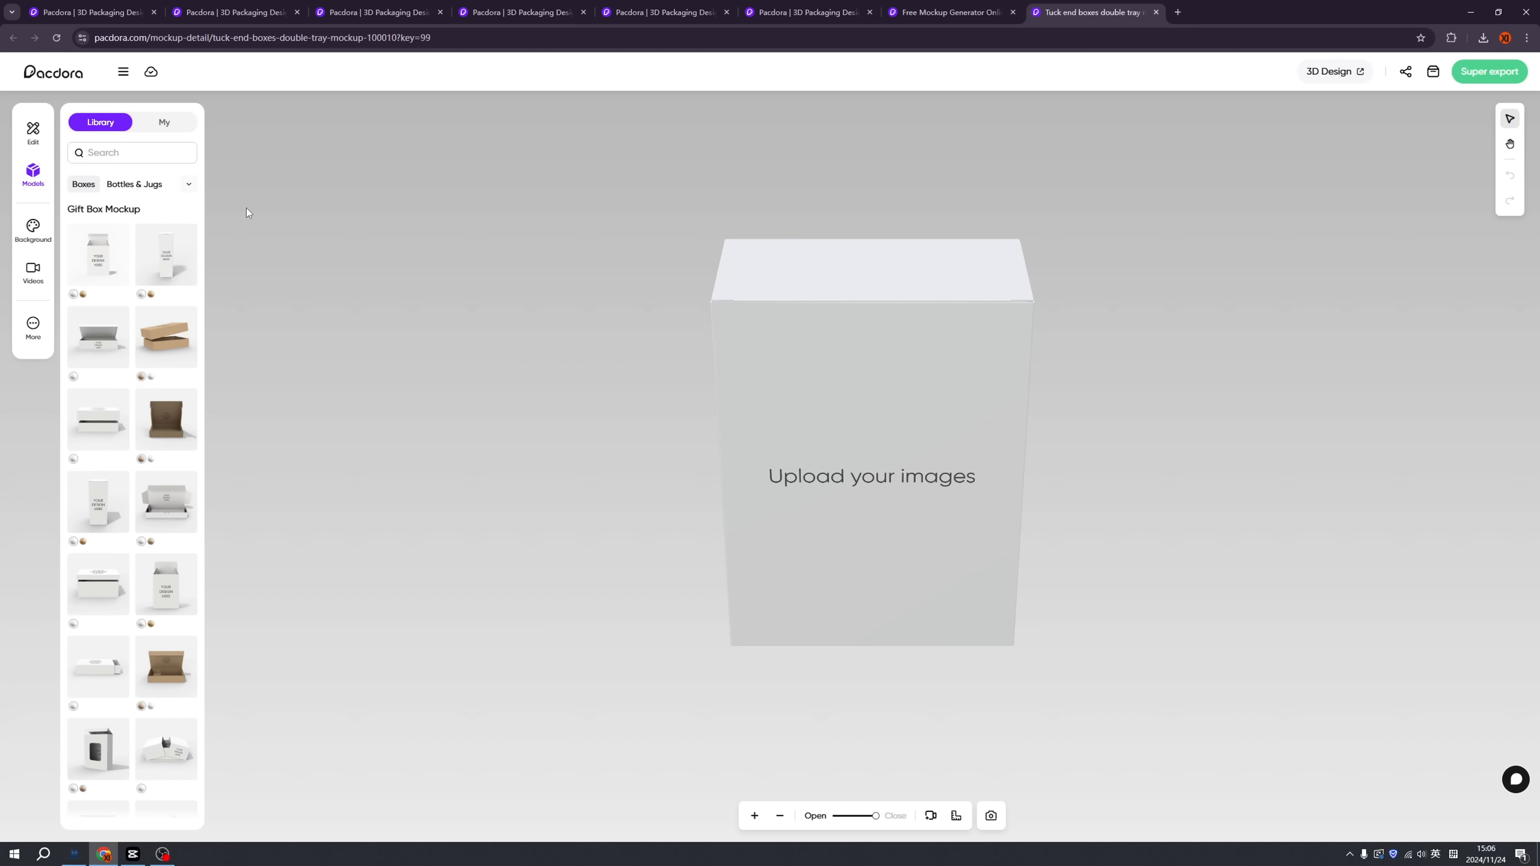
mouse_move(34, 187)
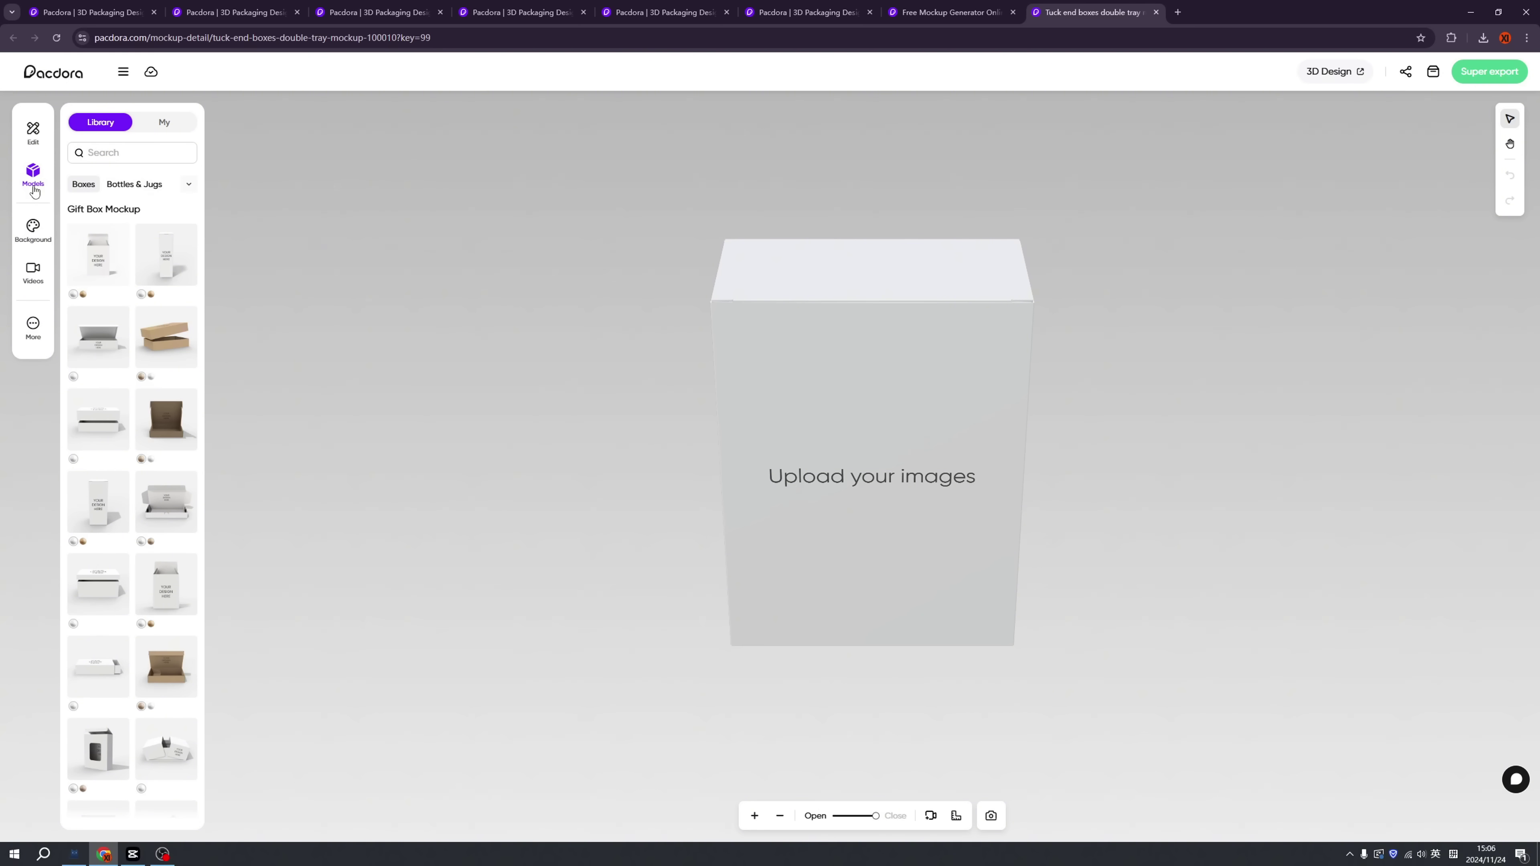
mouse_move(165, 254)
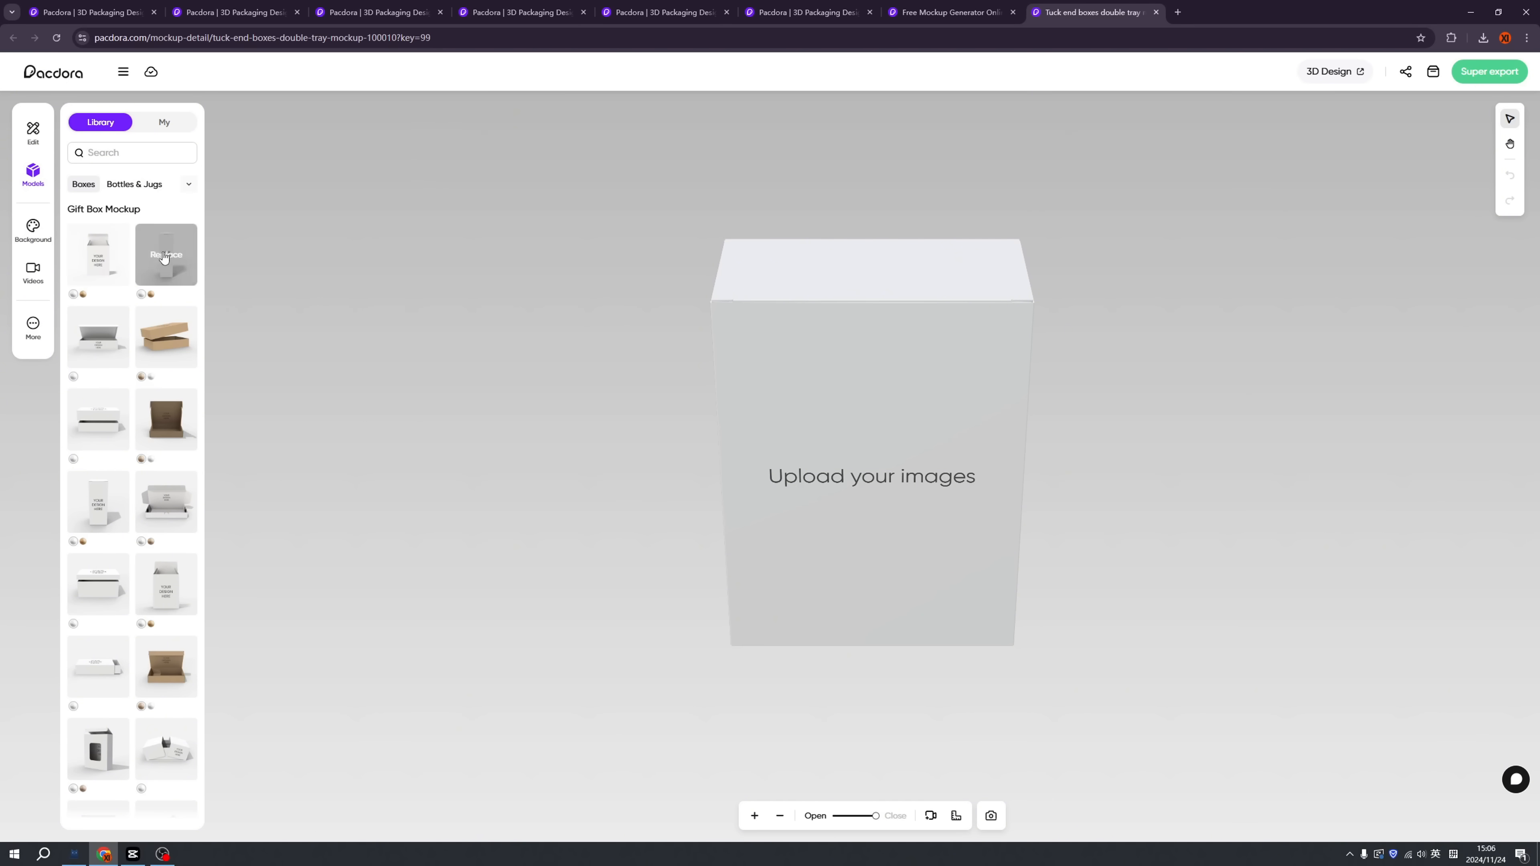
Step: Choose the Pizza Packaging model category and browse its kraft mailer boxes
click(187, 189)
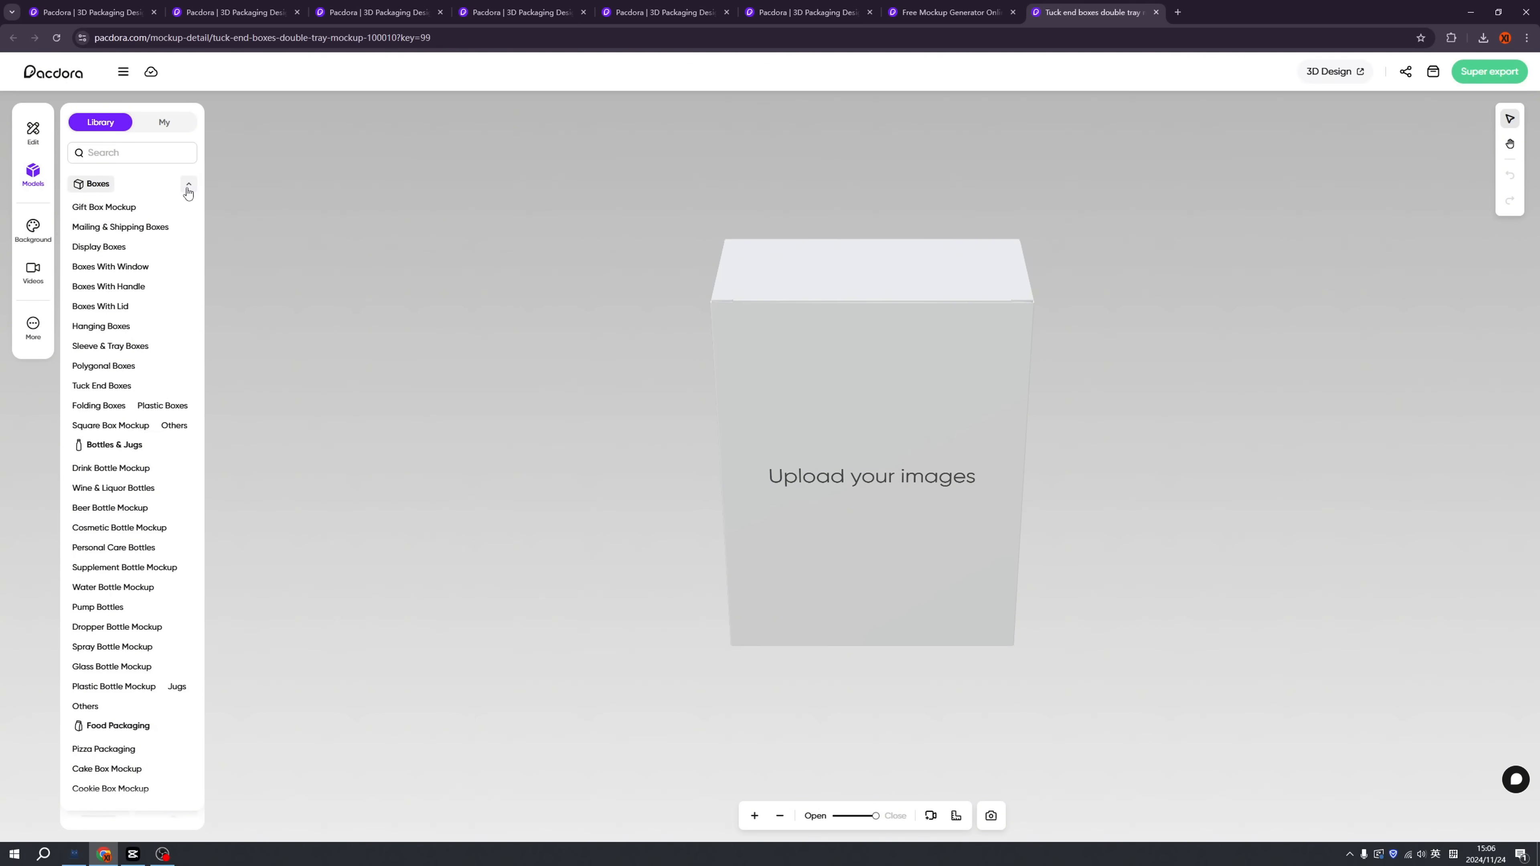
mouse_move(110, 346)
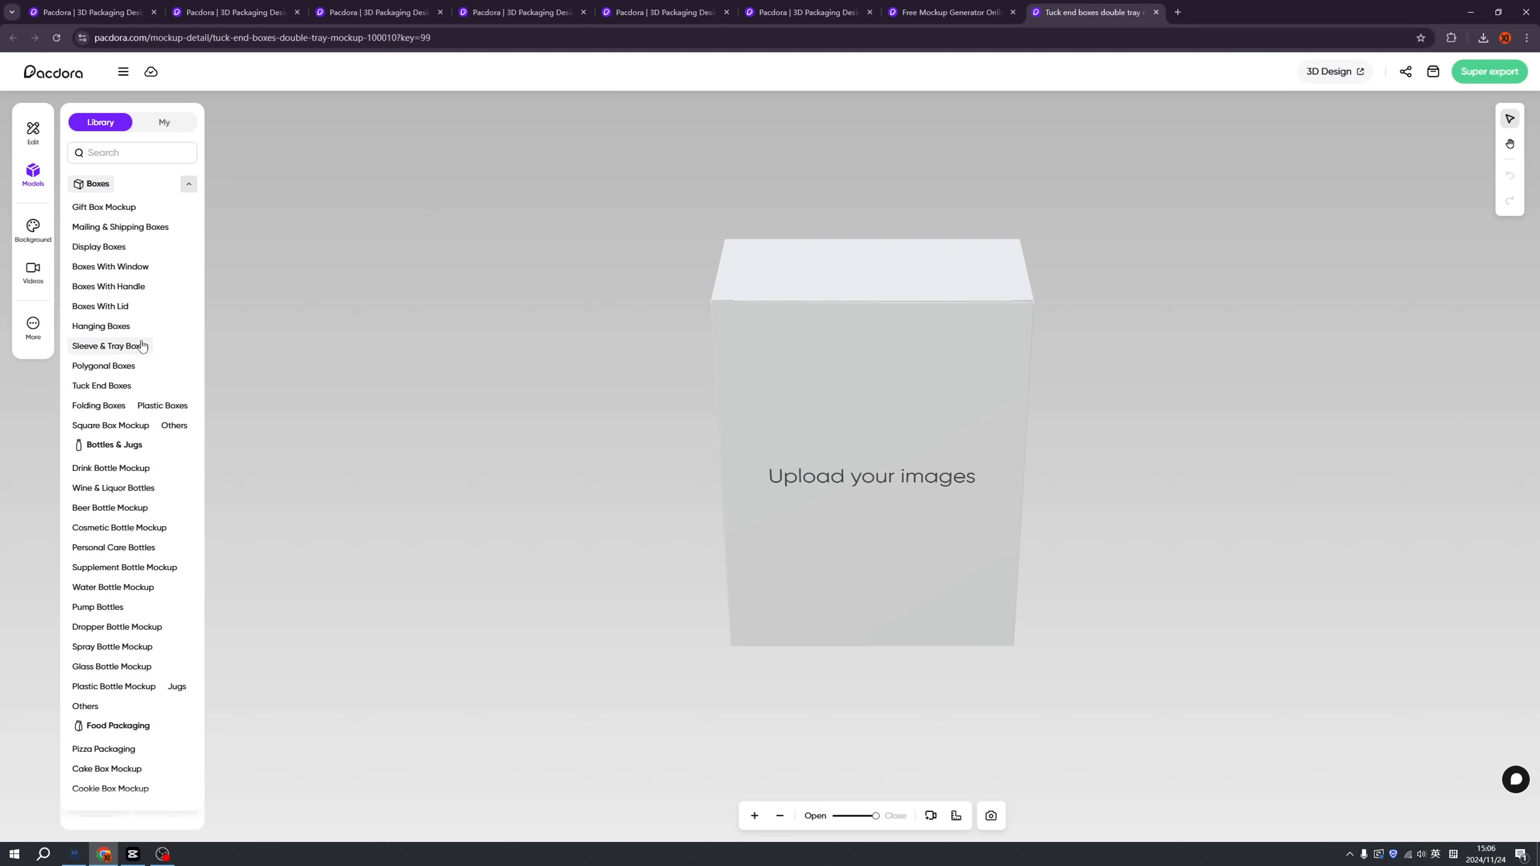
scroll(down, 3)
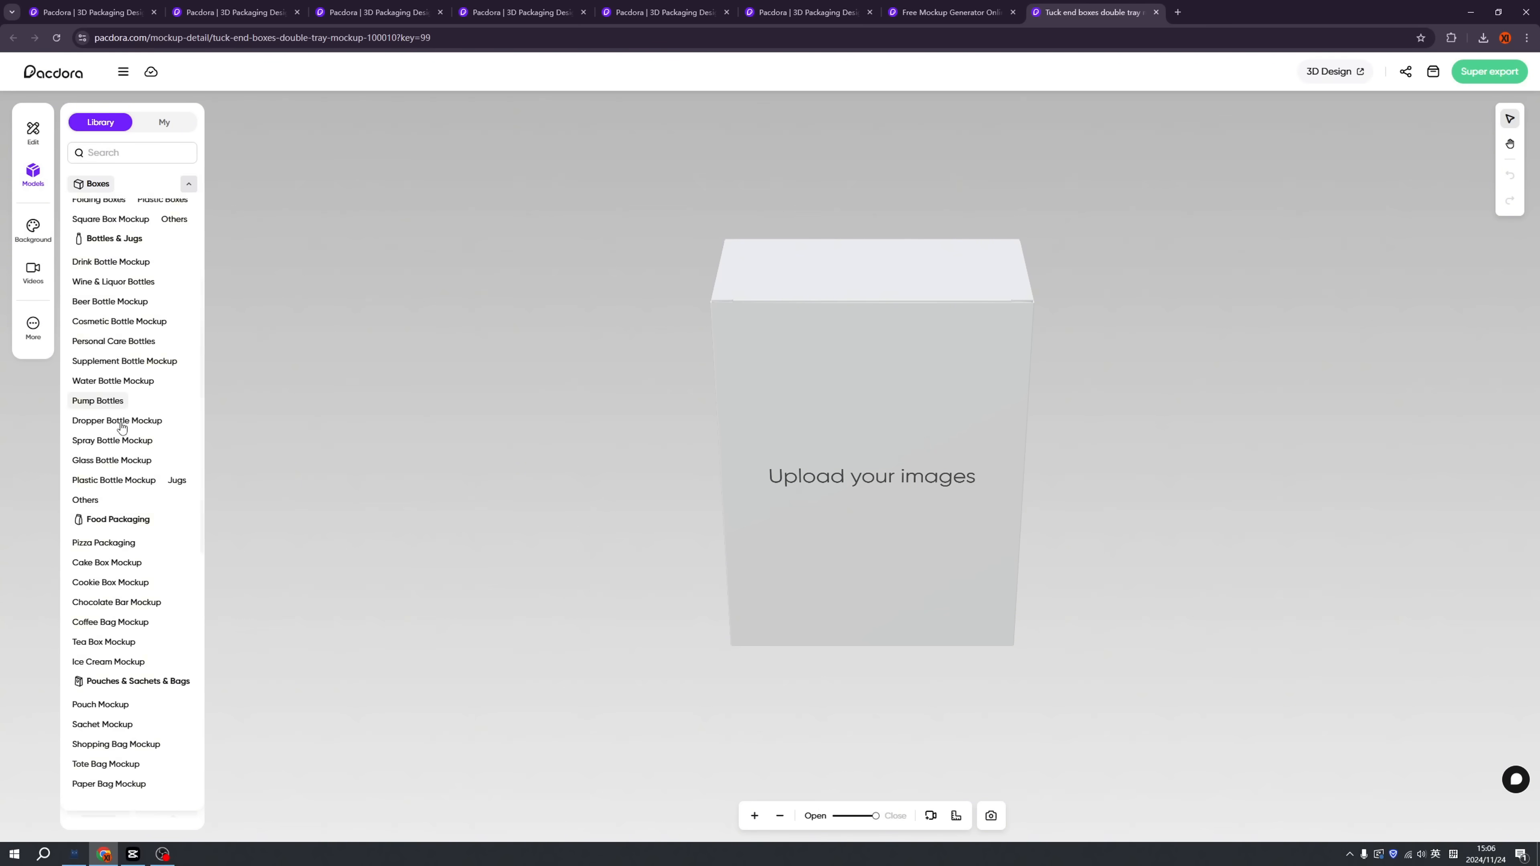
scroll(up, 3)
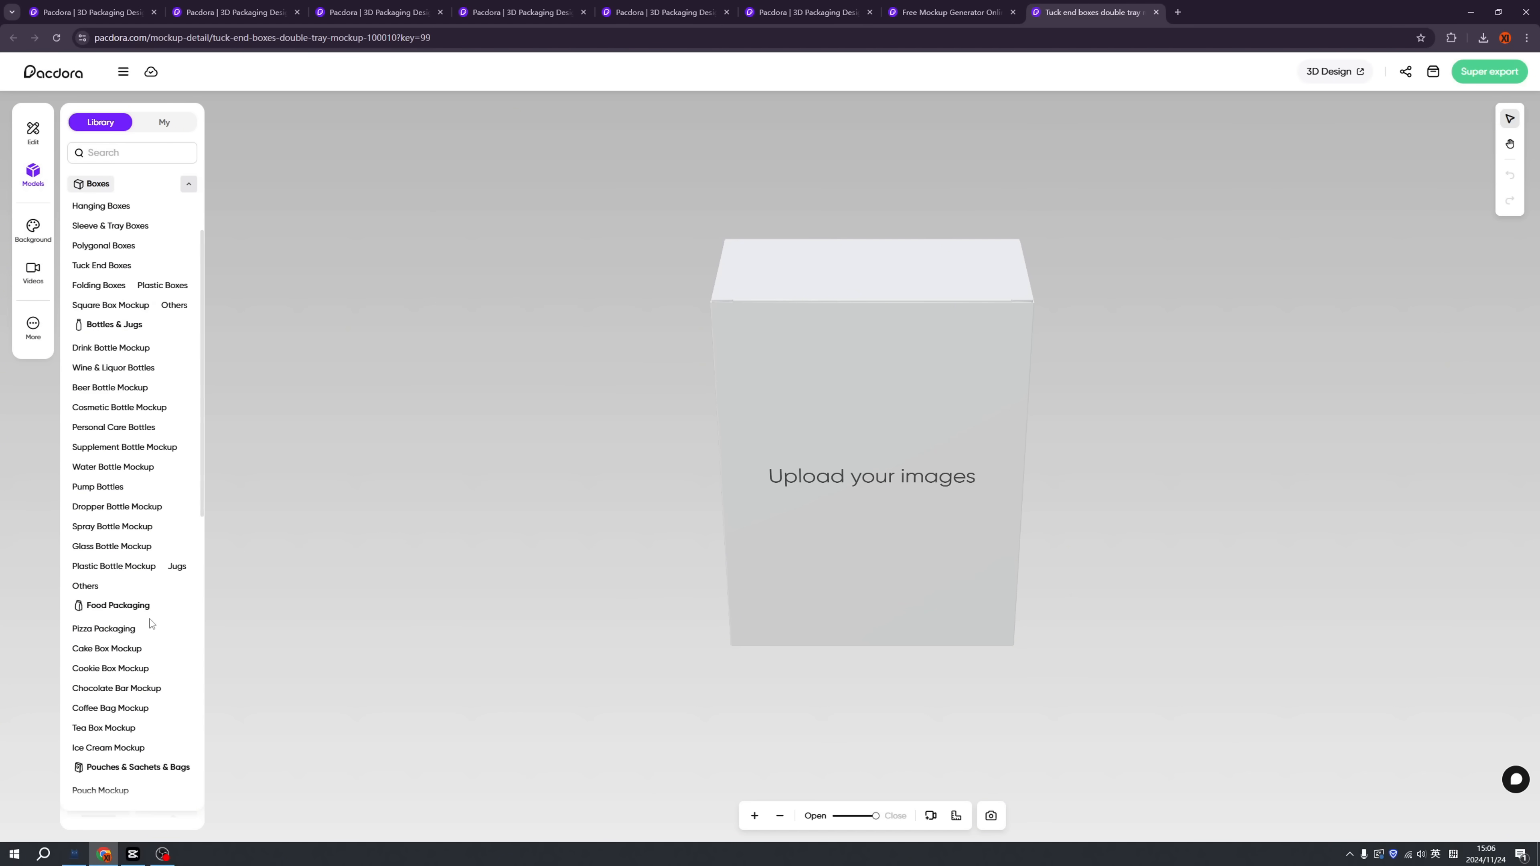
scroll(down, 3)
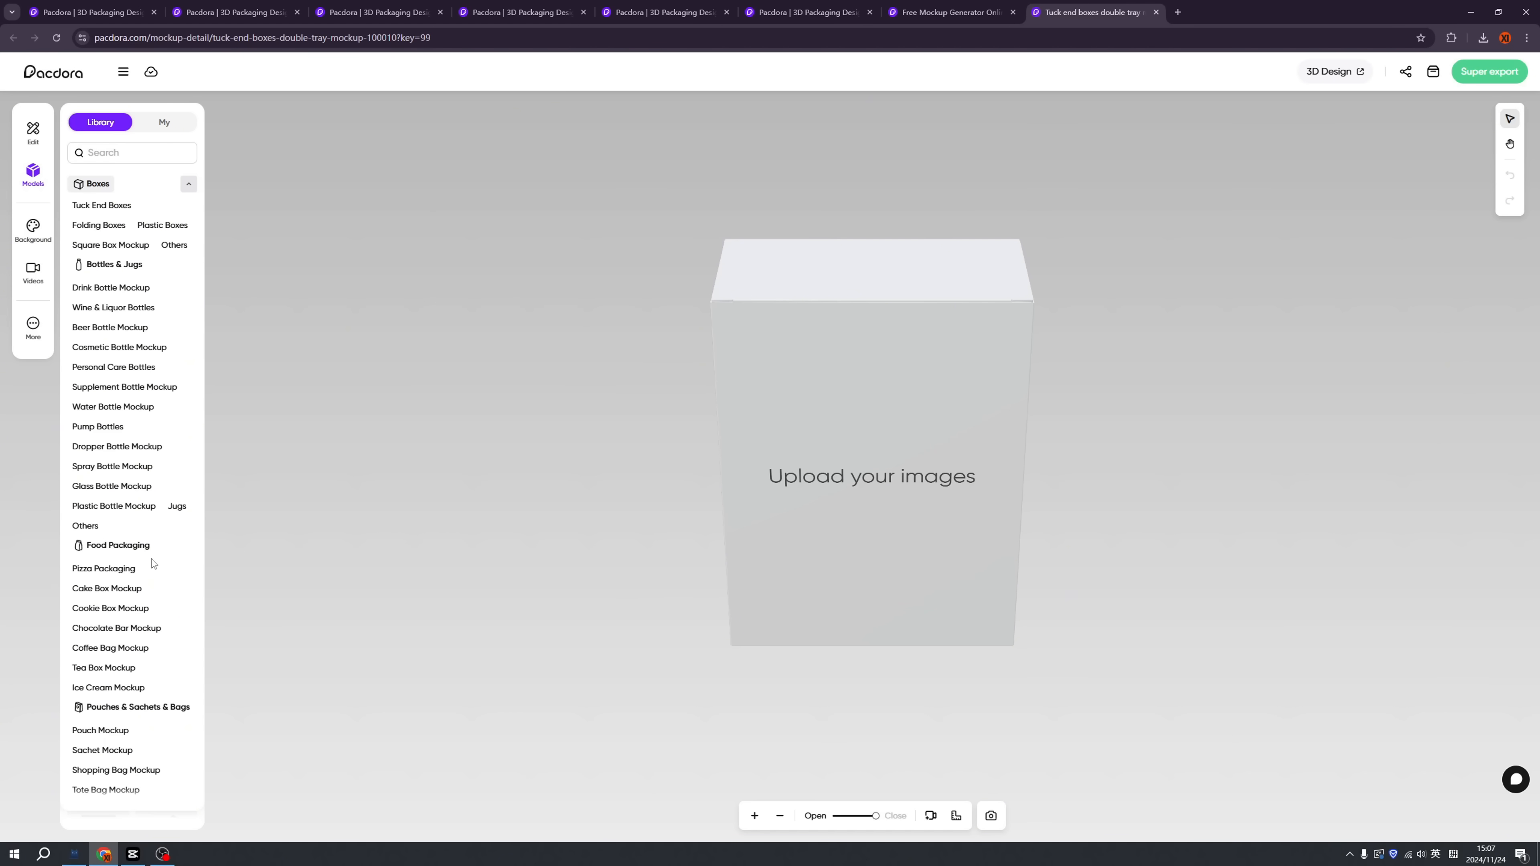
mouse_move(104, 569)
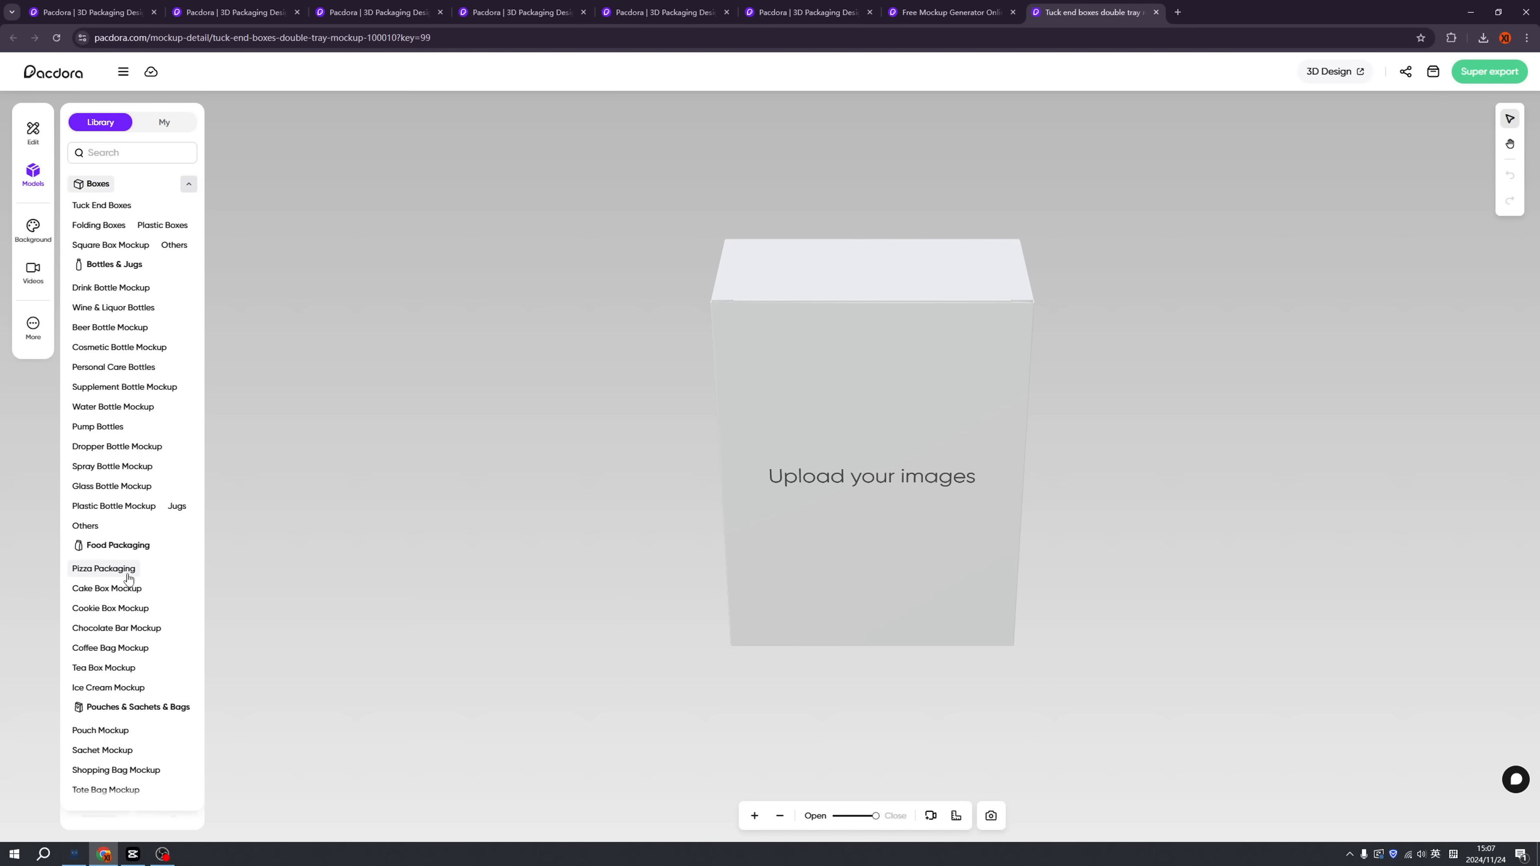
click(104, 568)
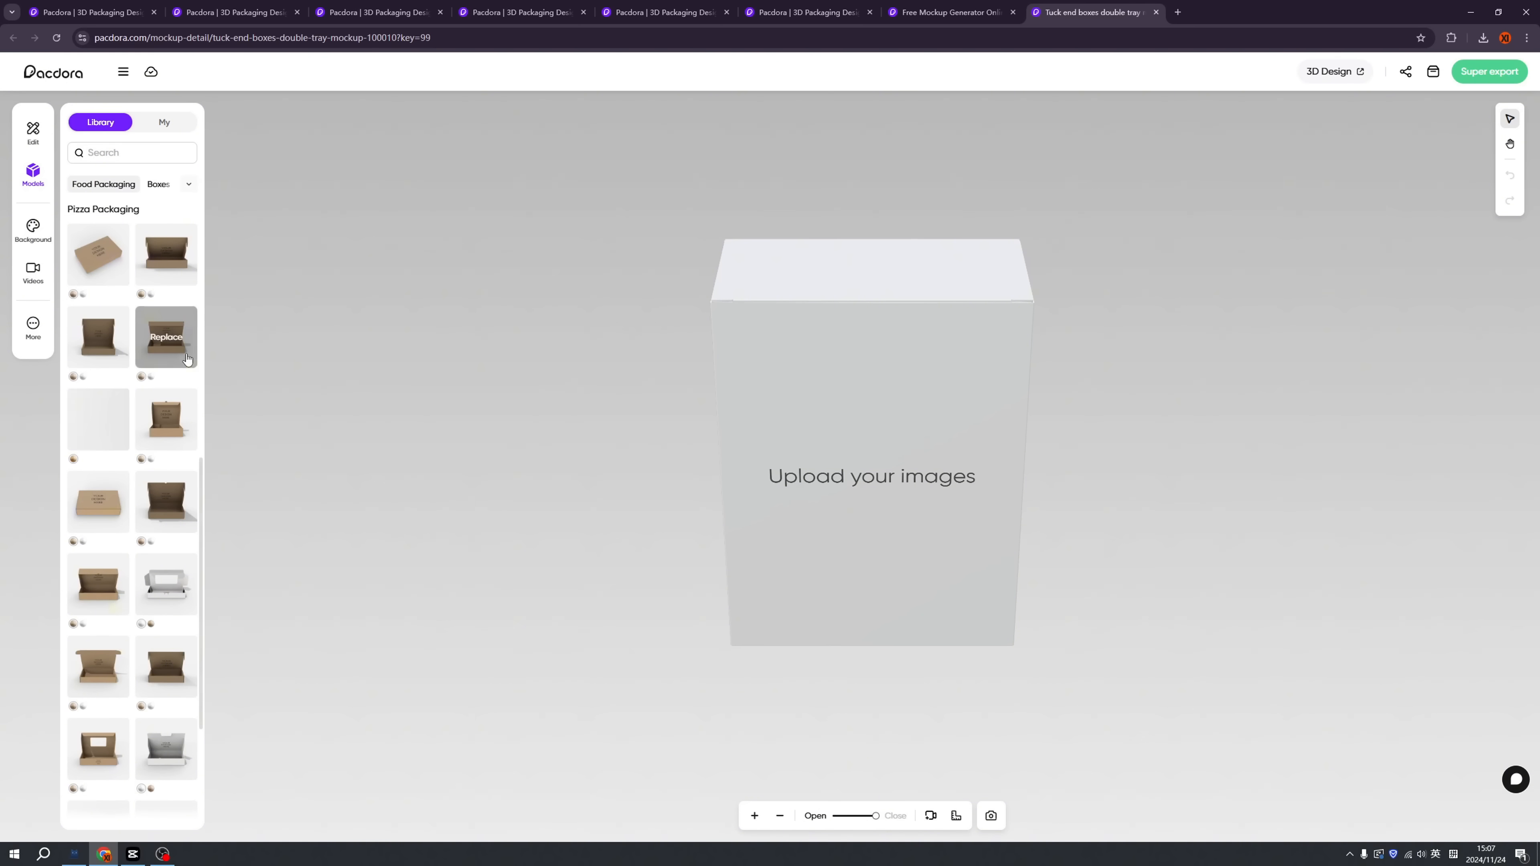
scroll(down, 3)
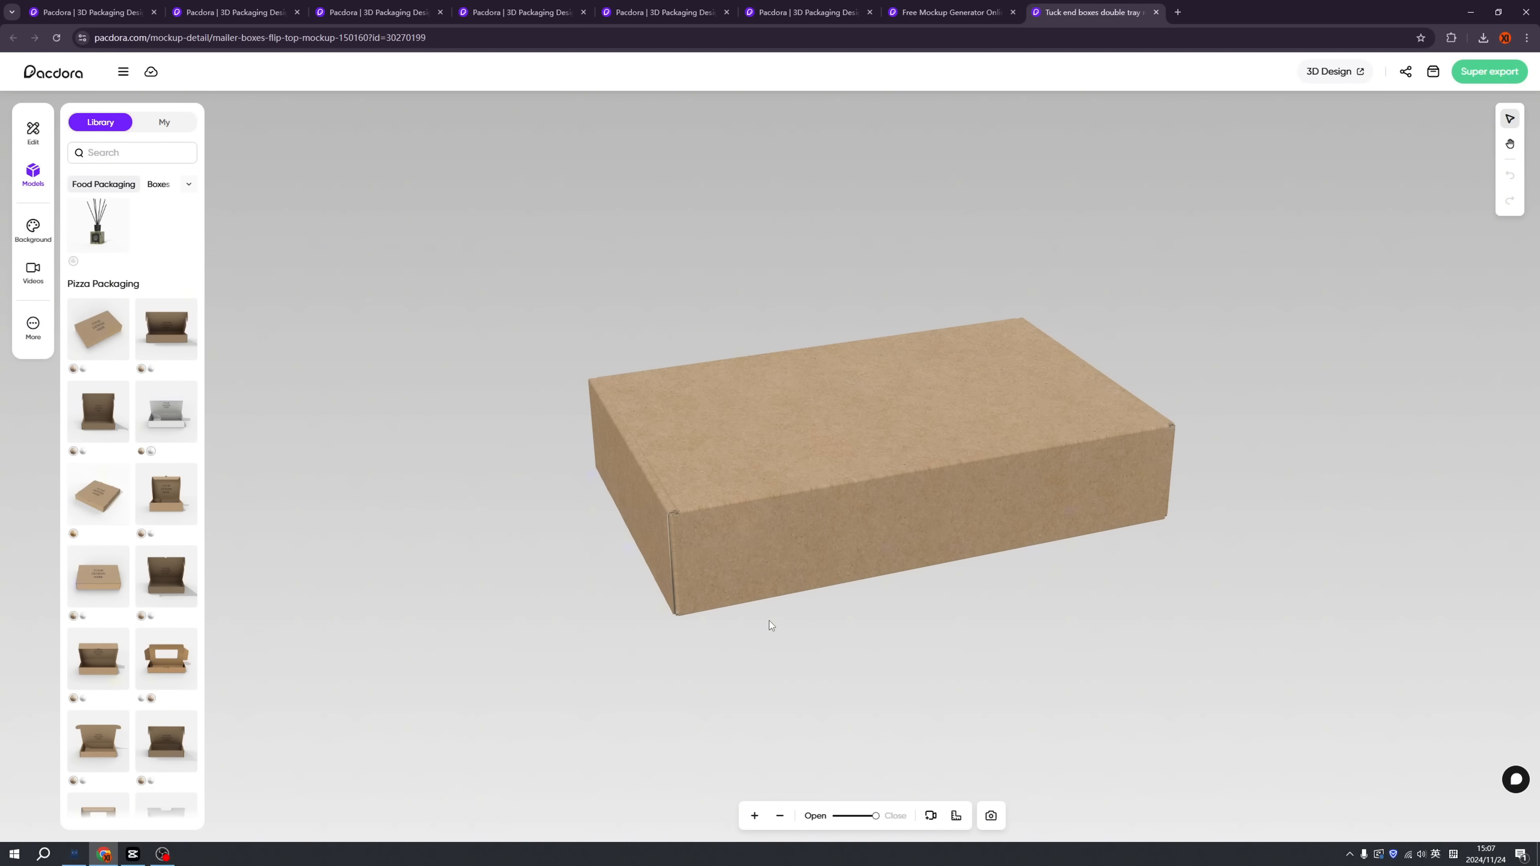
mouse_move(861, 648)
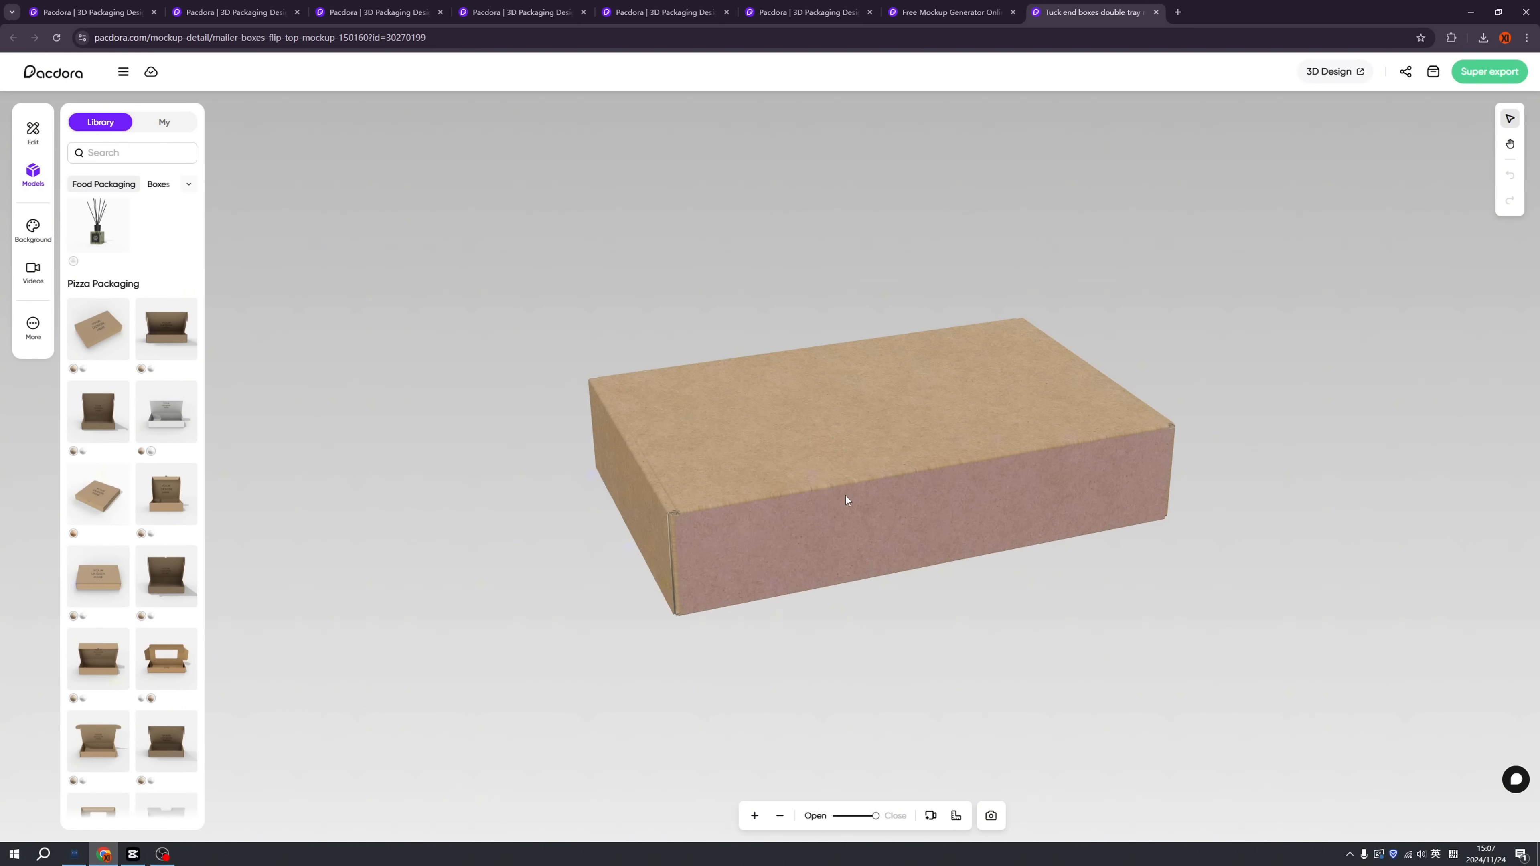
mouse_move(902, 568)
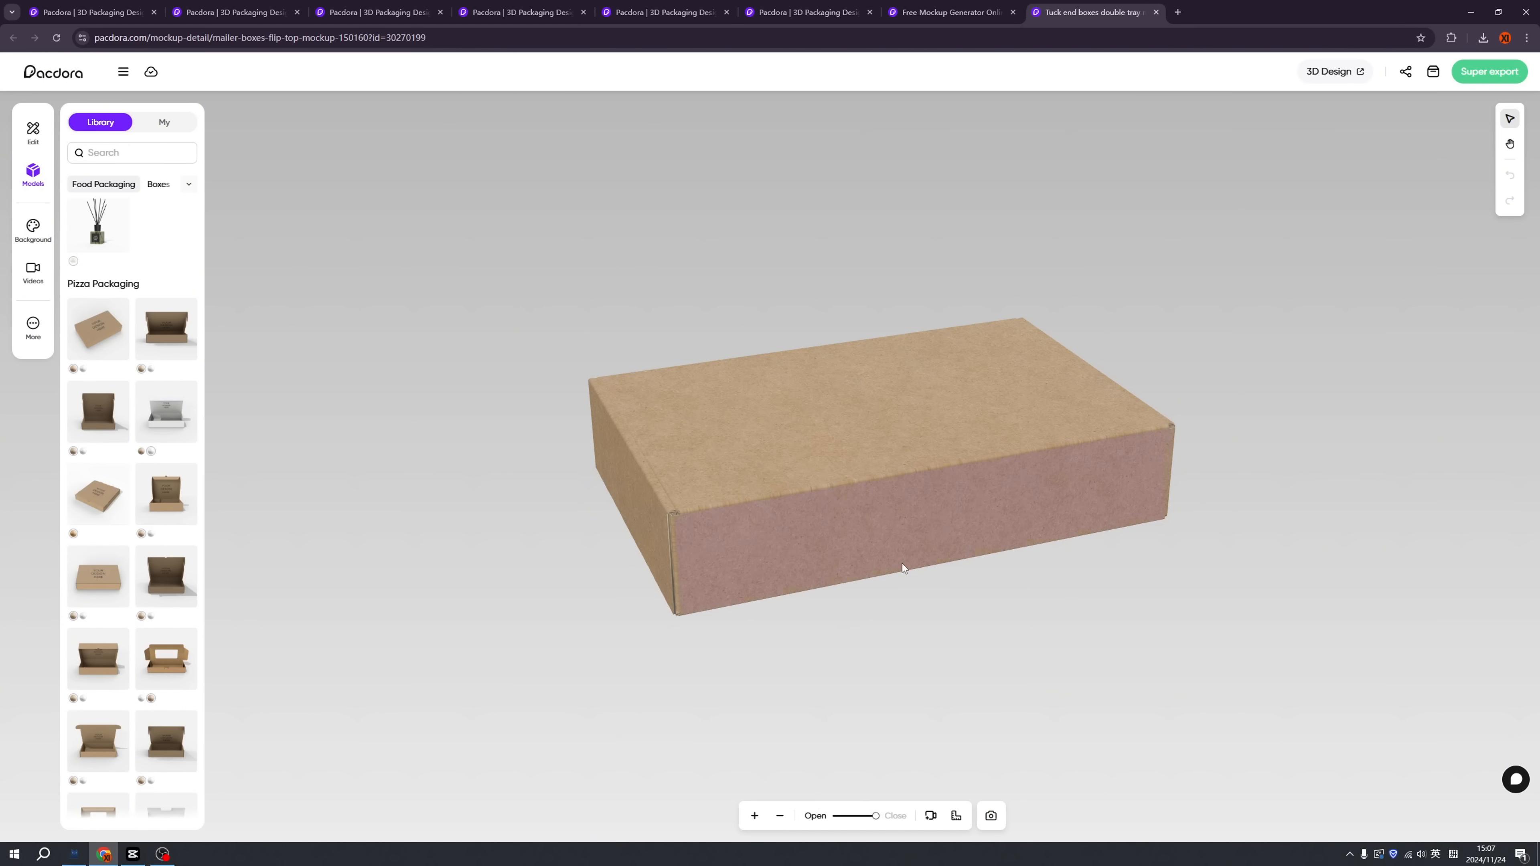
mouse_move(858, 600)
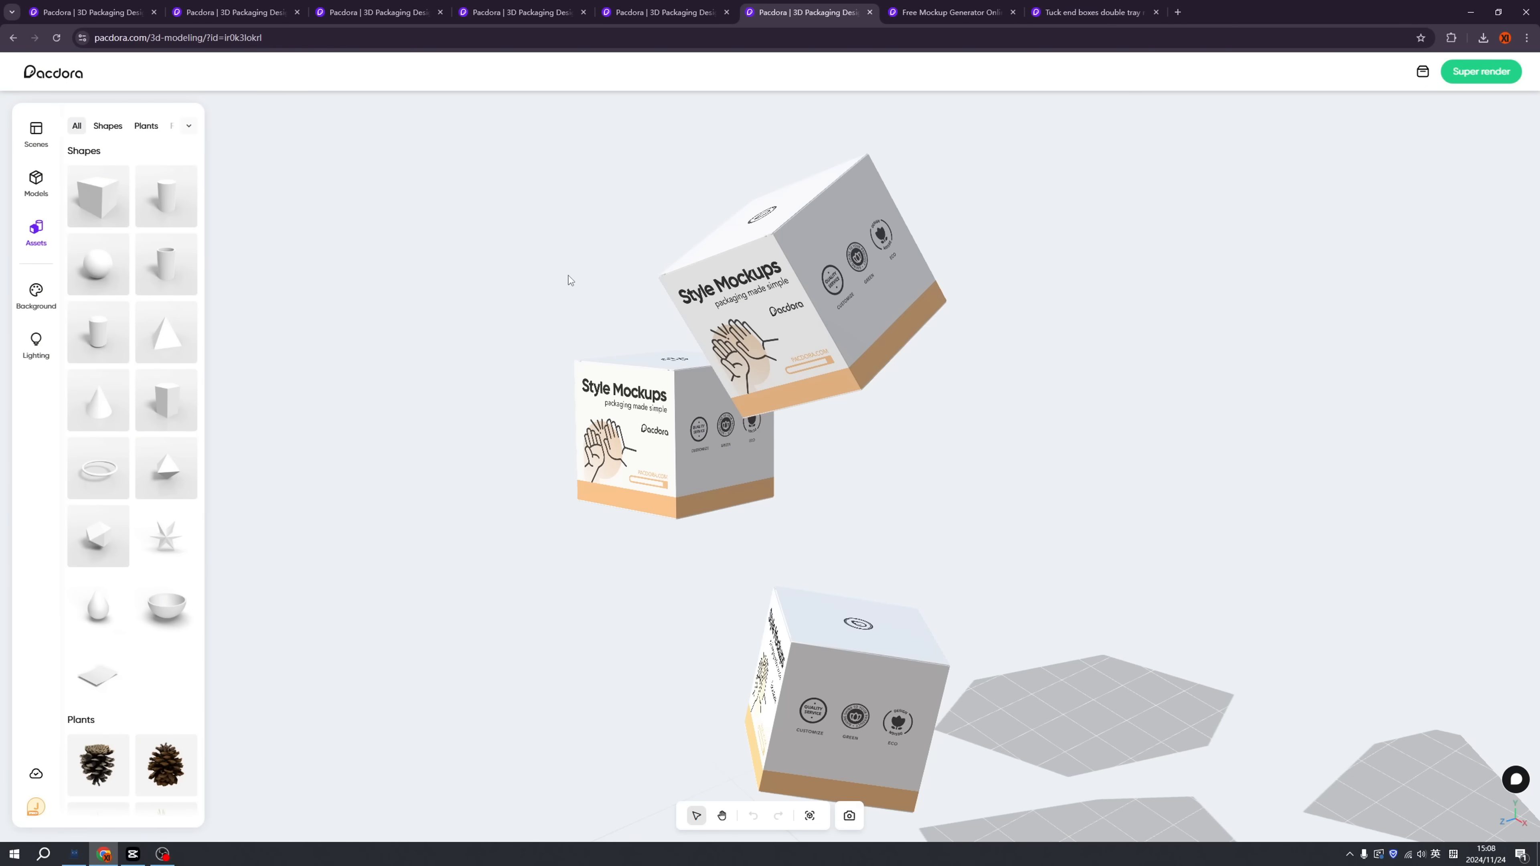
mouse_move(538, 332)
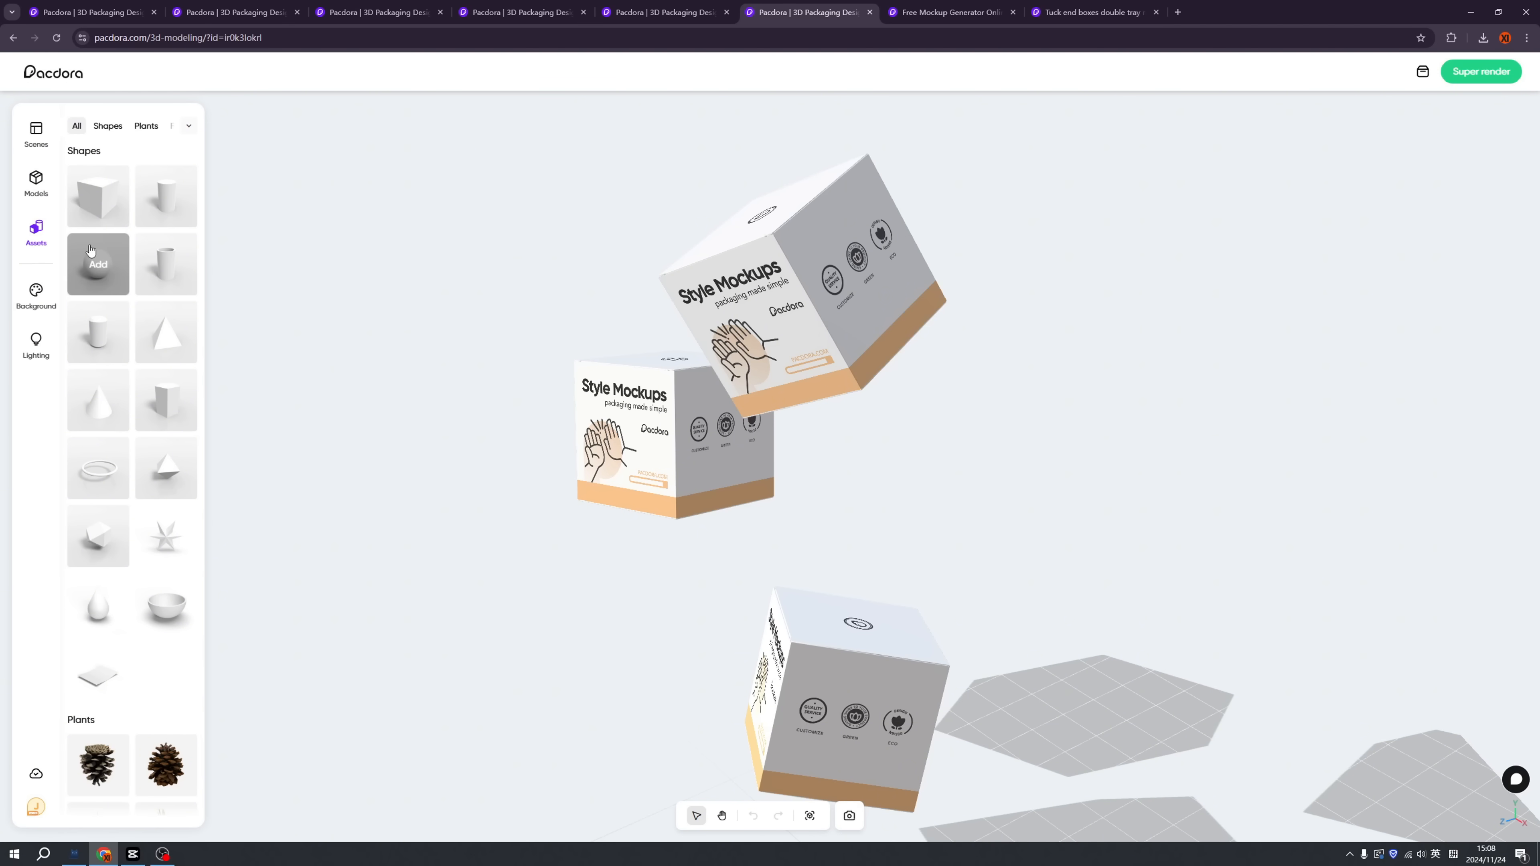
mouse_move(166, 332)
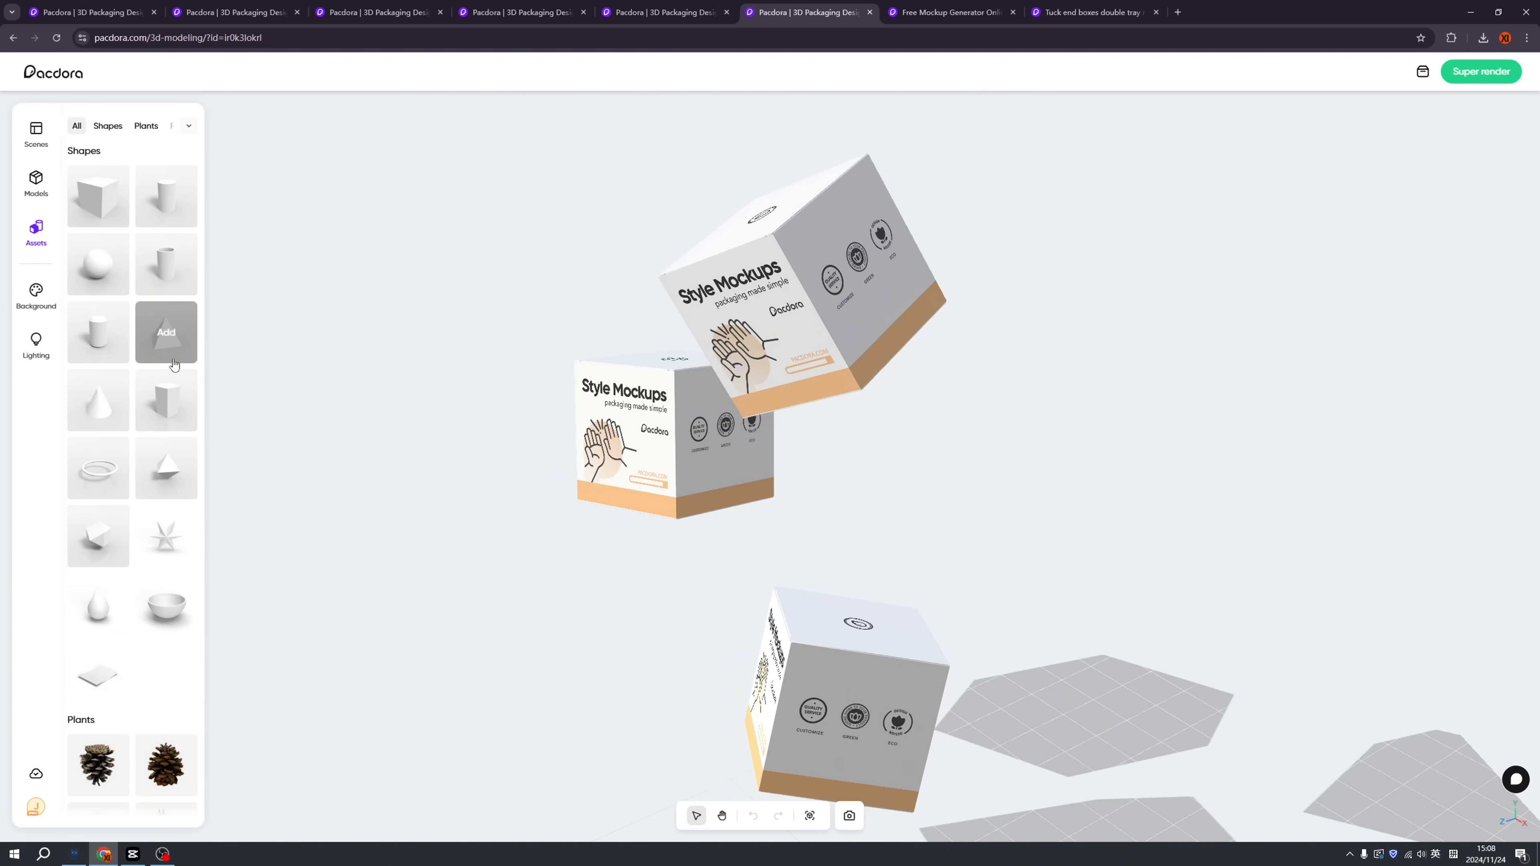
Step: Browse down the Assets library of shapes, plants, fruits and decorations, then open Scenes for the two-box design
scroll(down, 3)
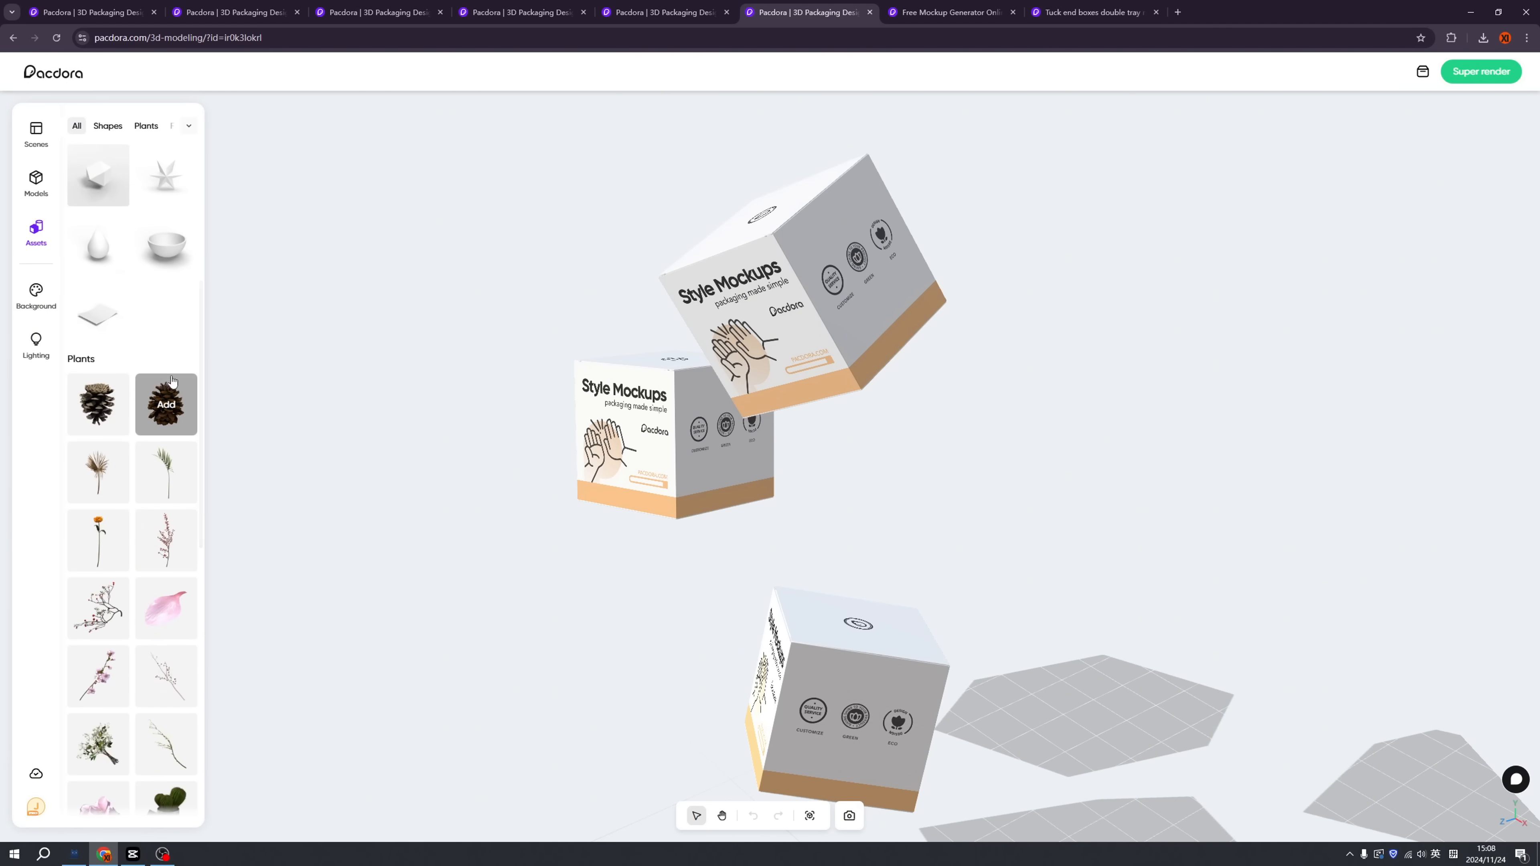
scroll(down, 3)
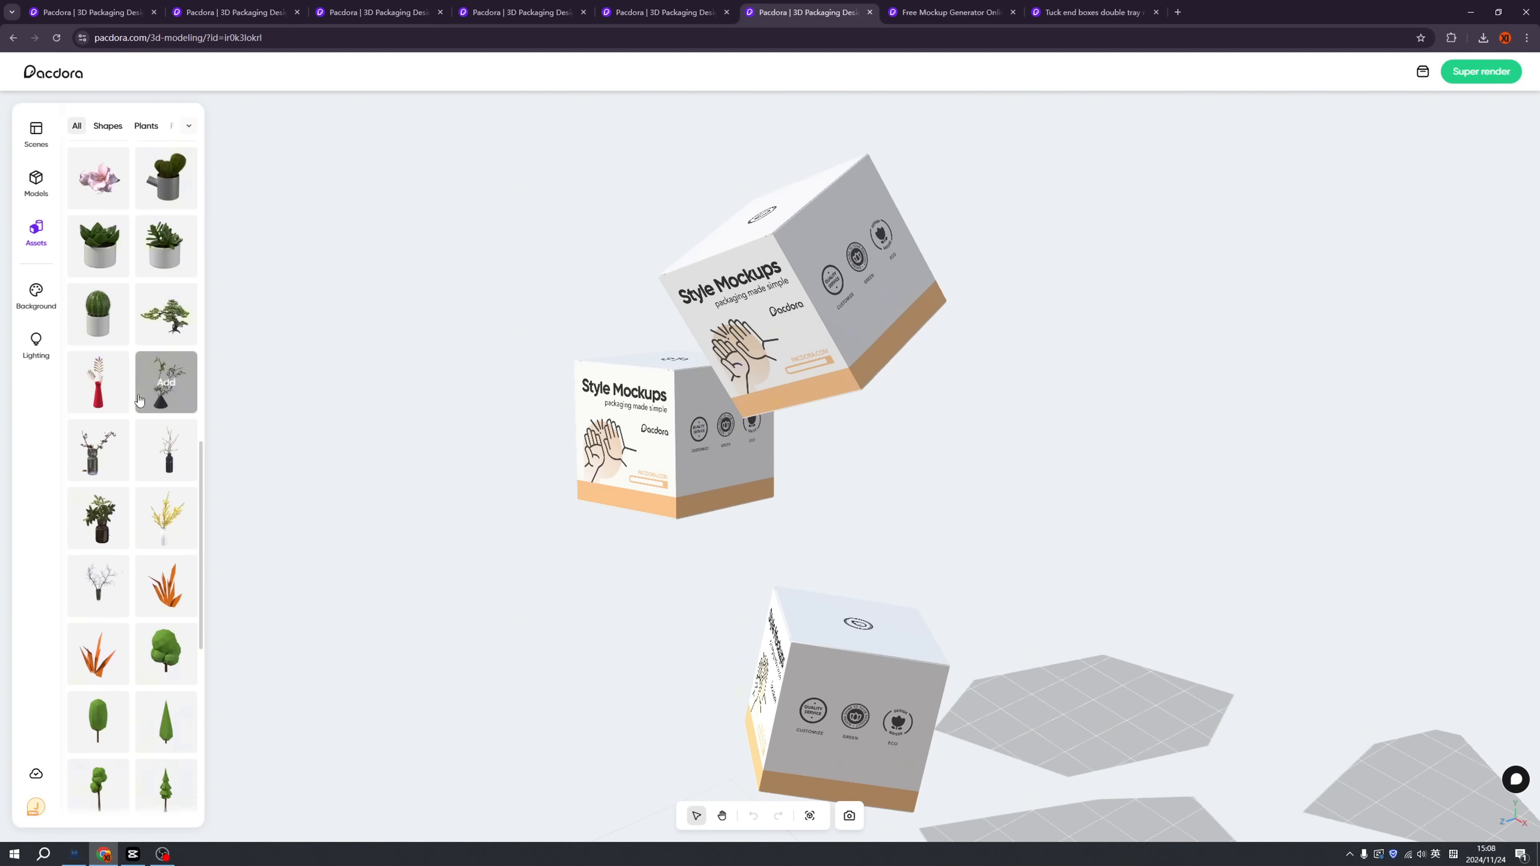
scroll(down, 3)
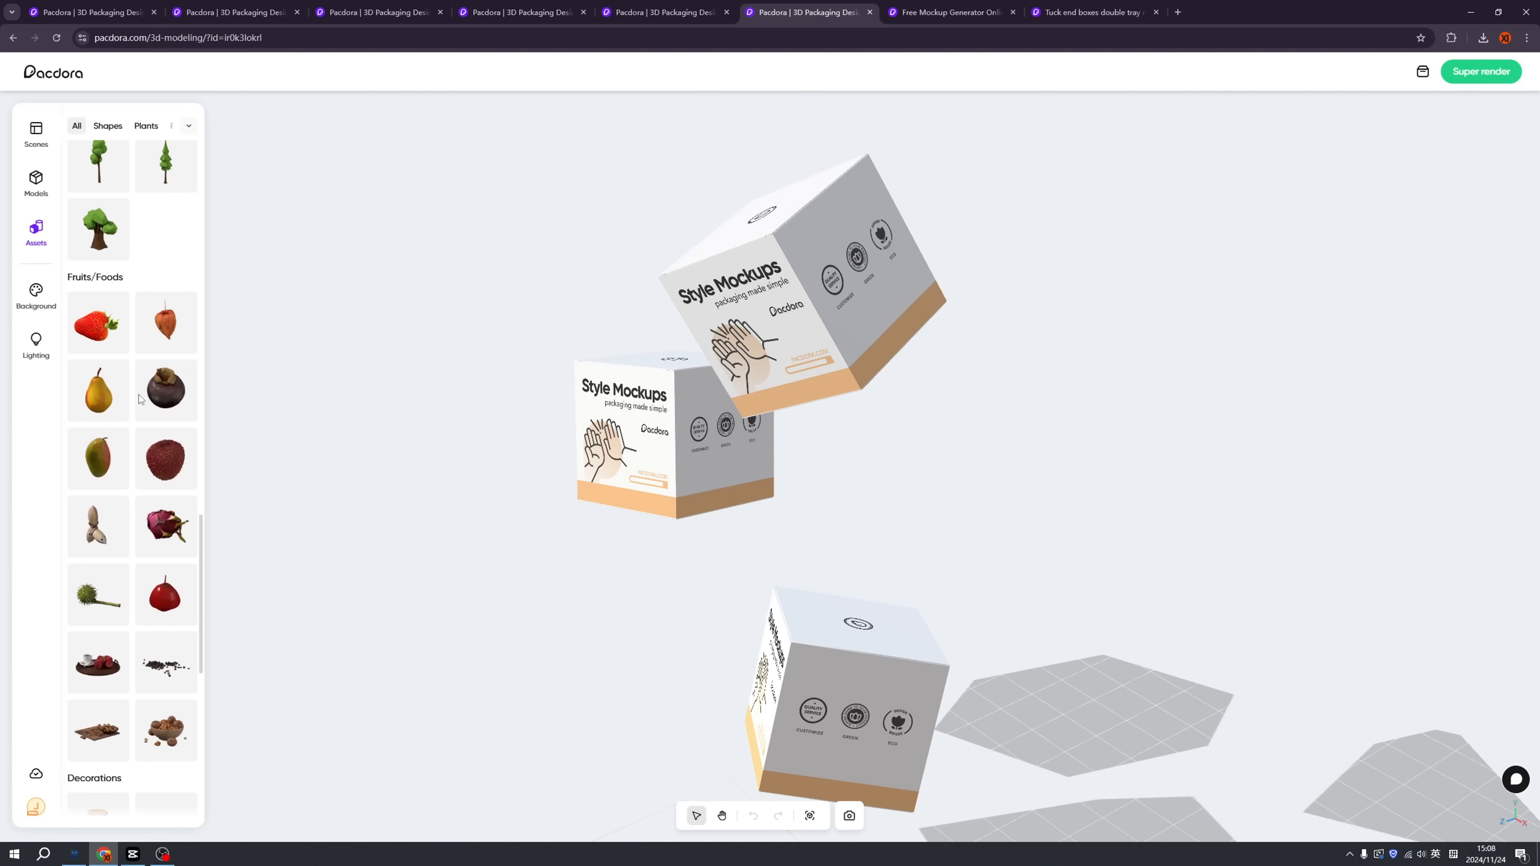
scroll(down, 3)
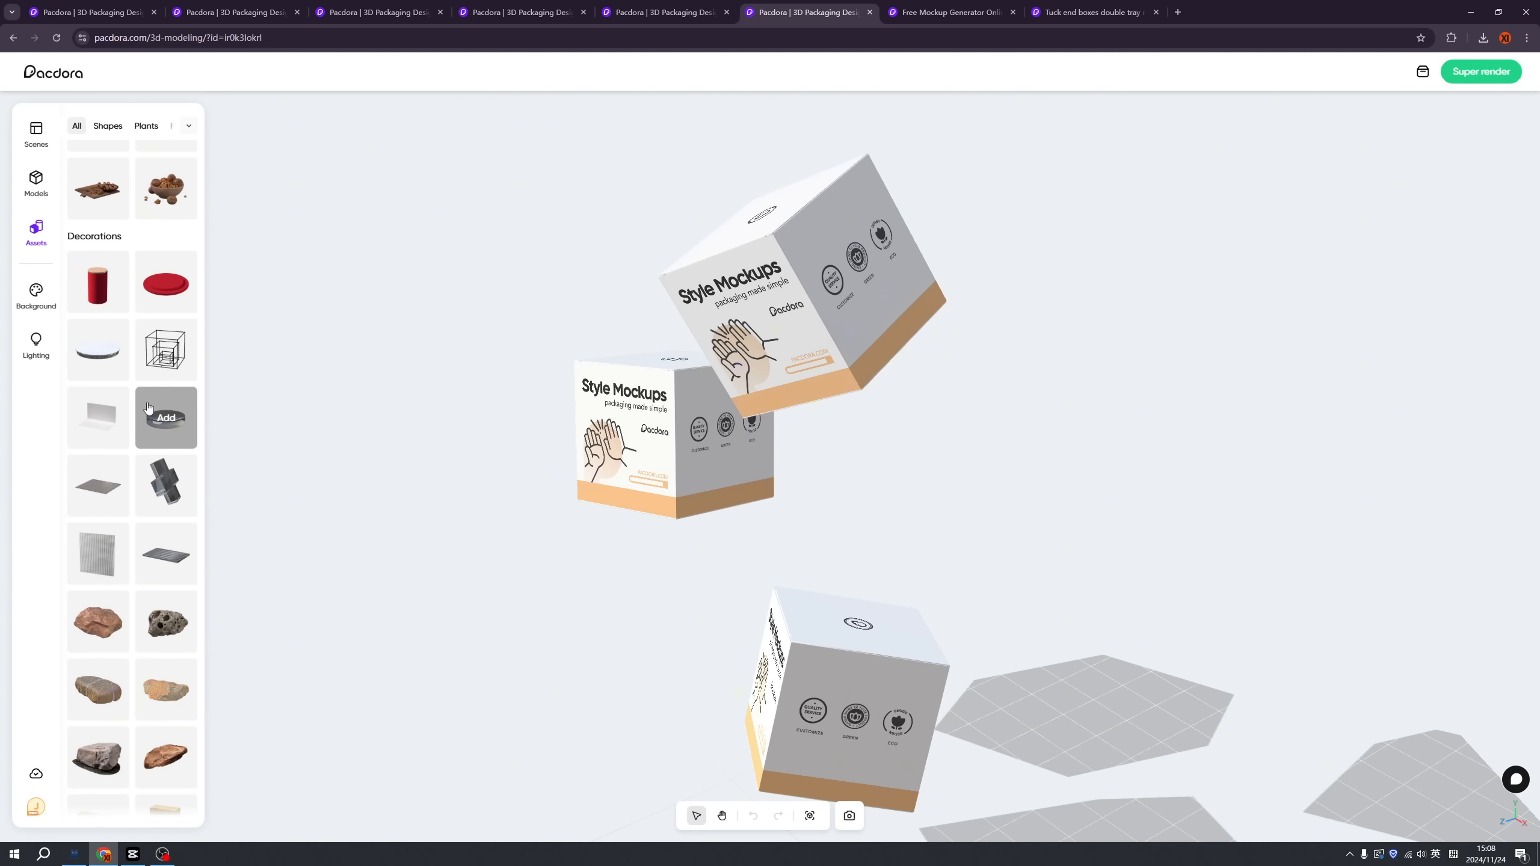
scroll(down, 3)
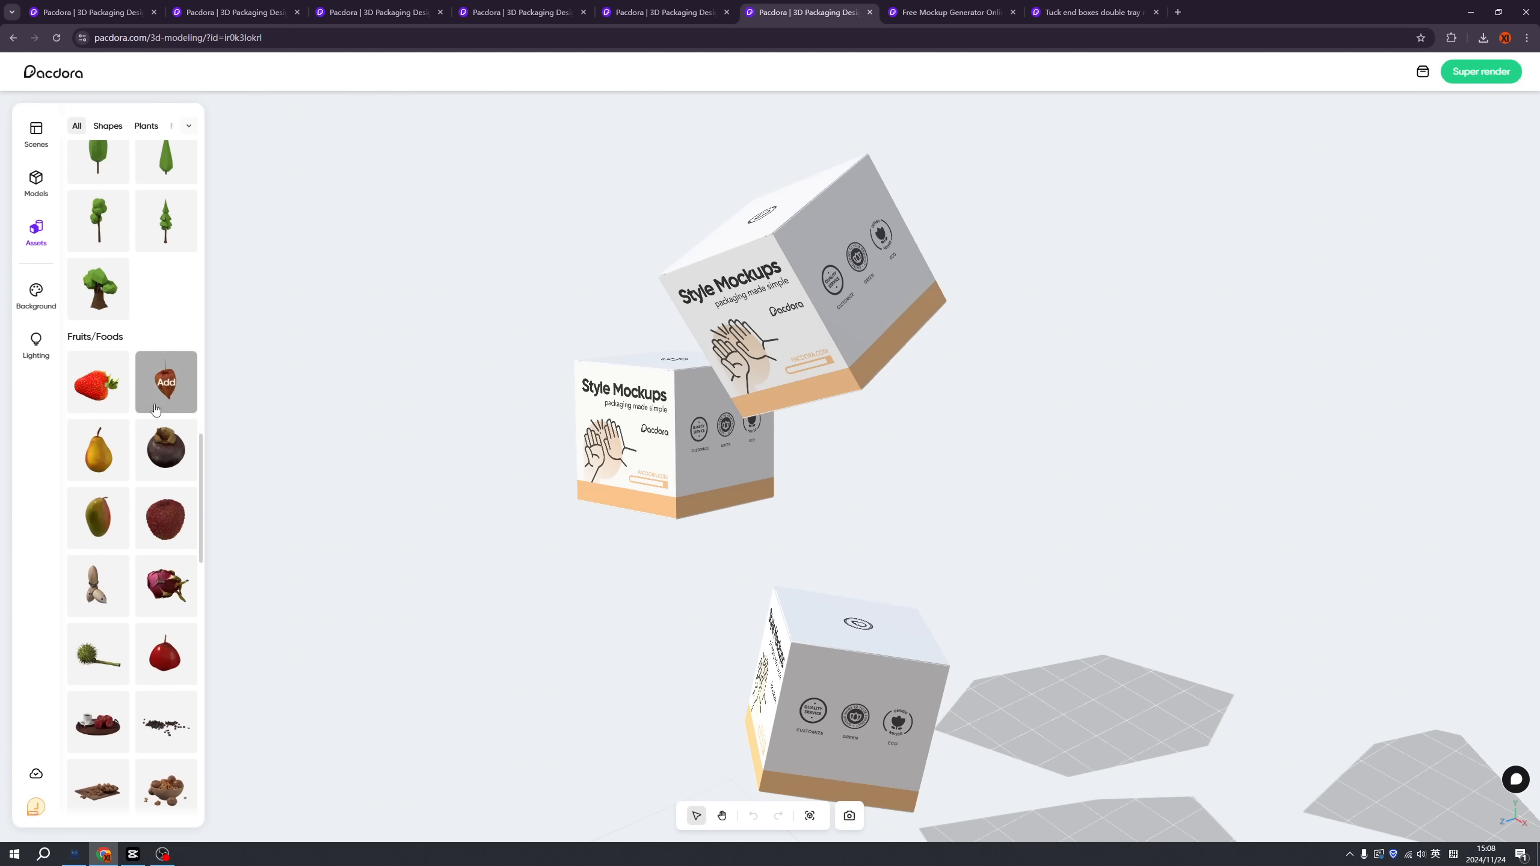
scroll(down, 3)
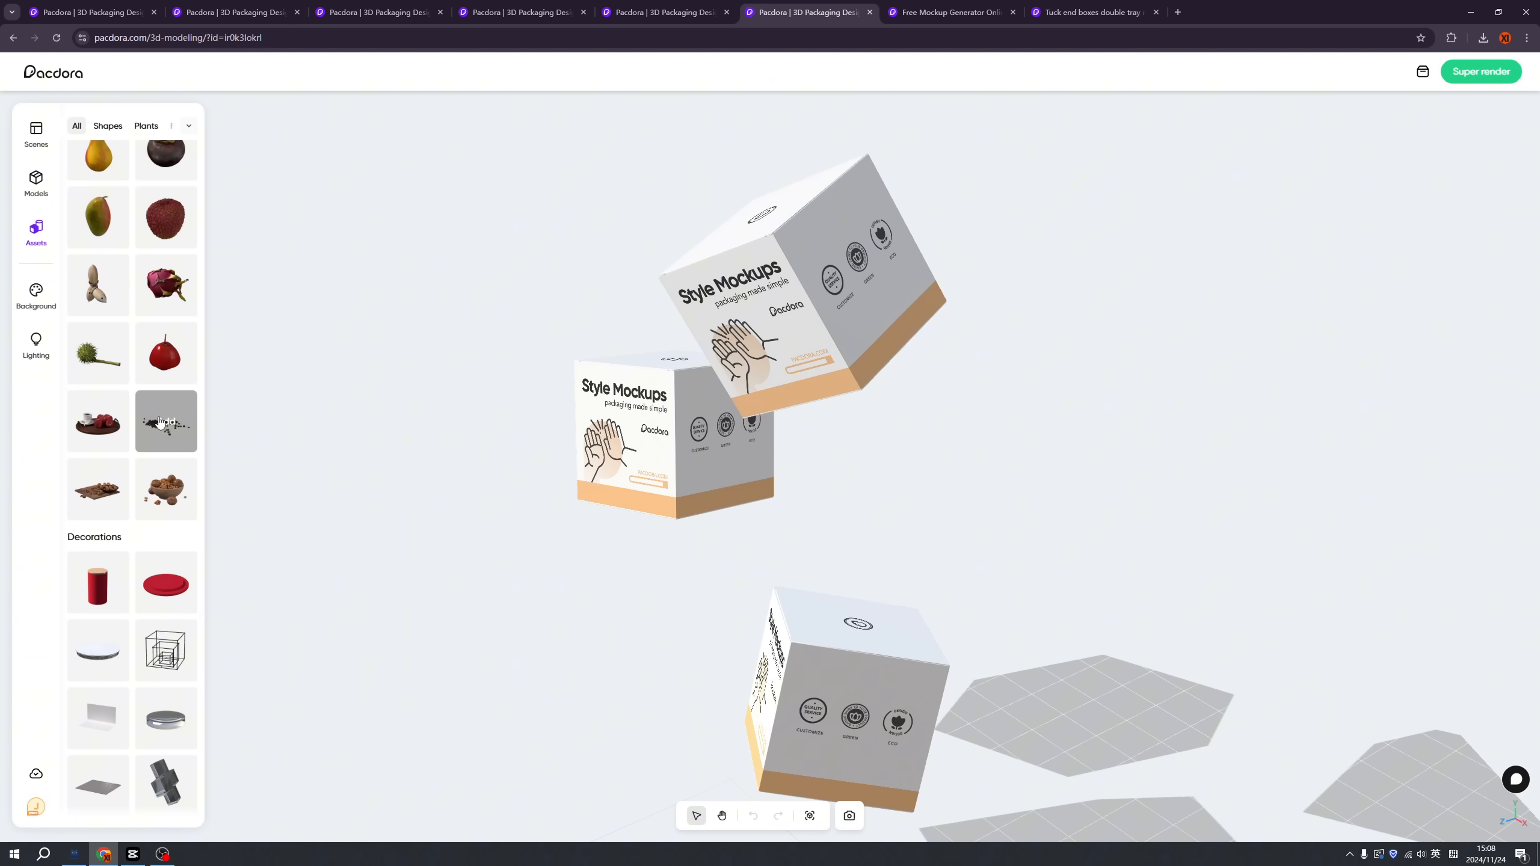
scroll(down, 3)
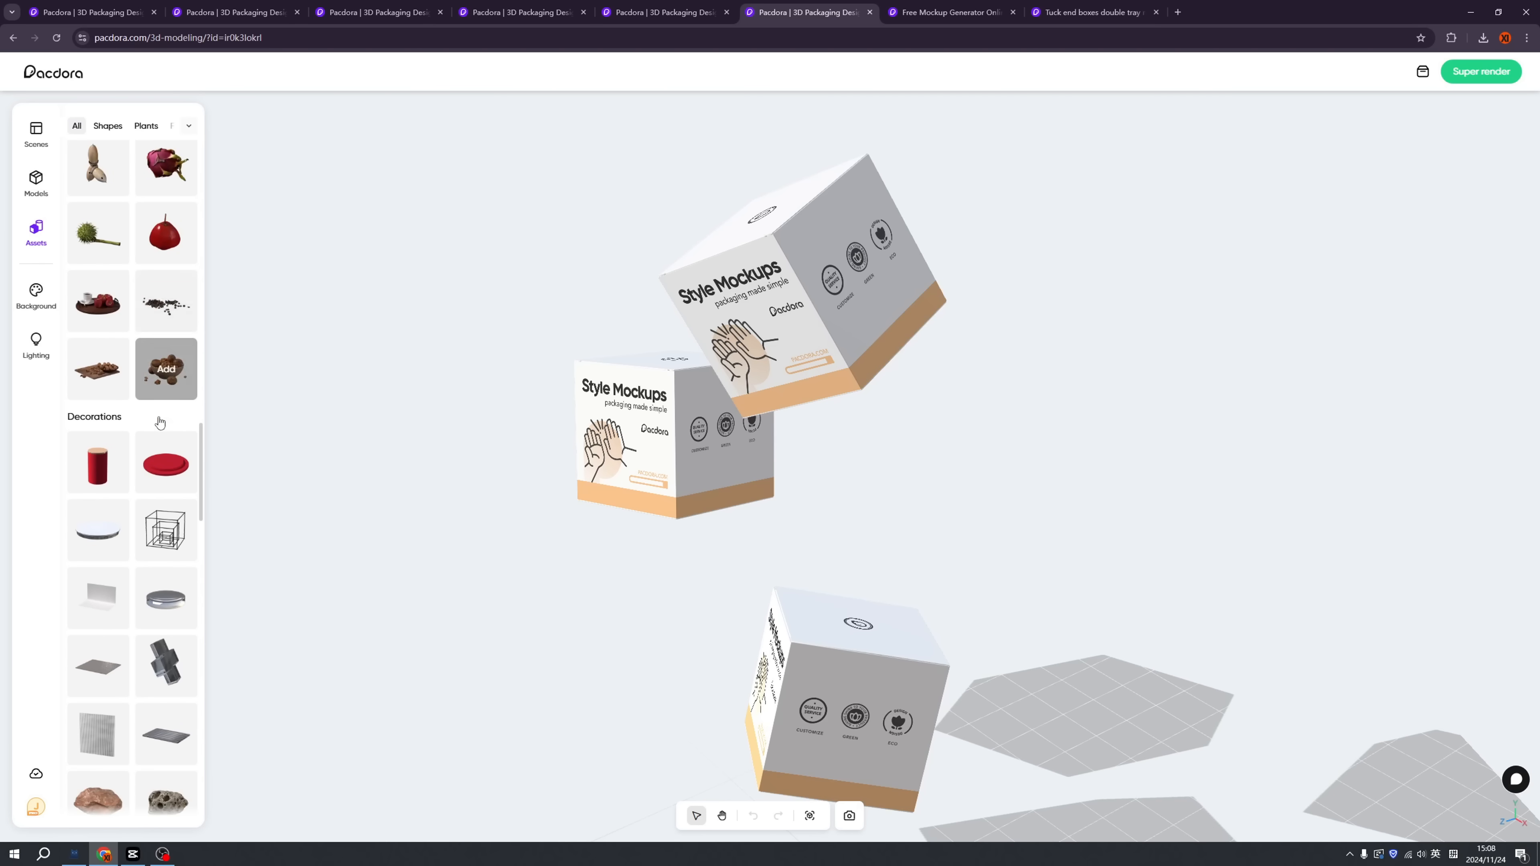
scroll(down, 3)
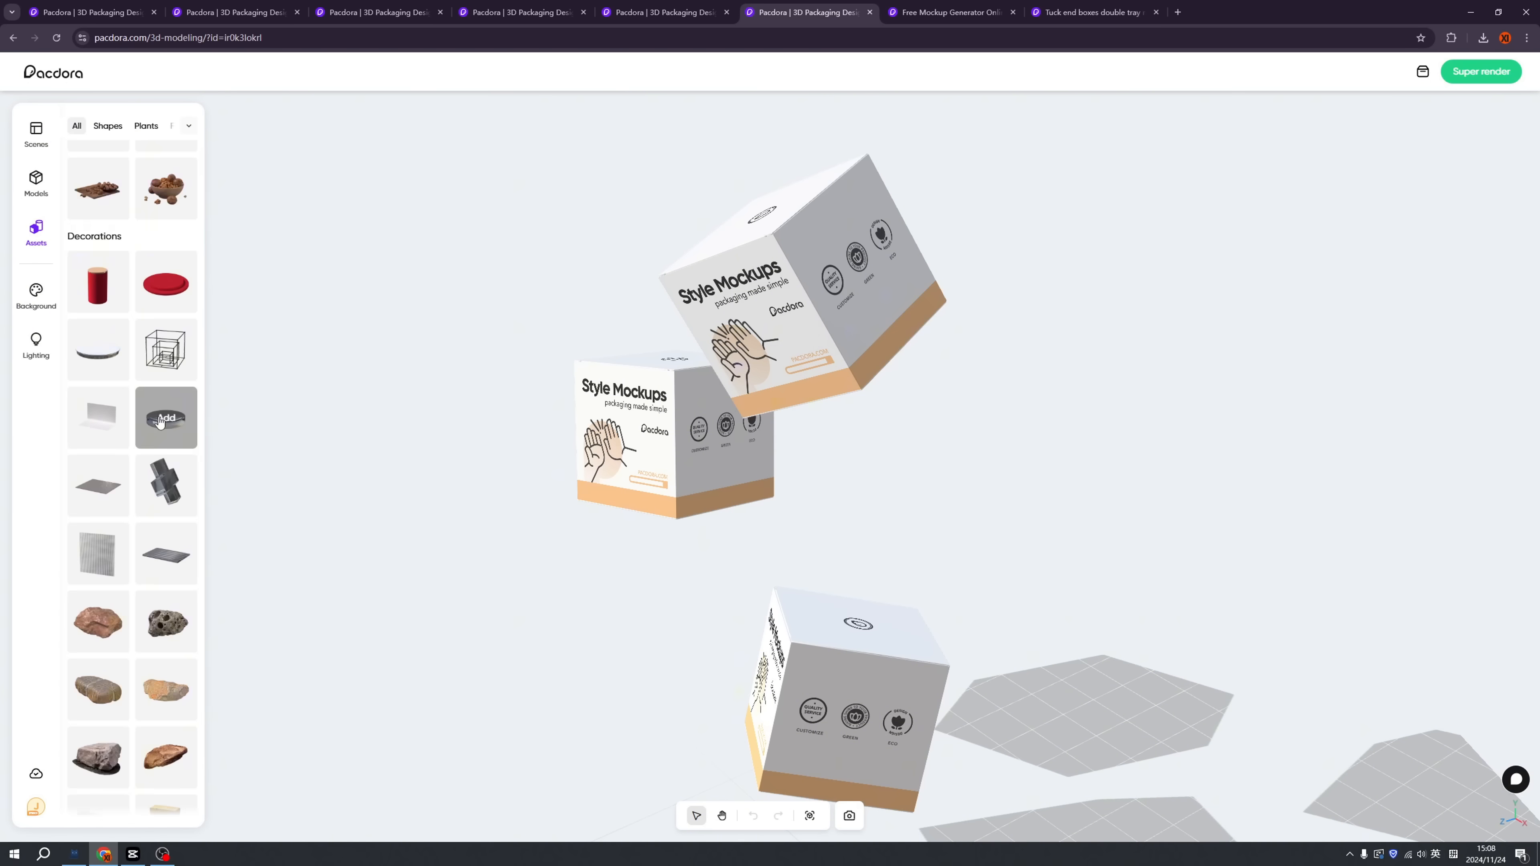
scroll(down, 3)
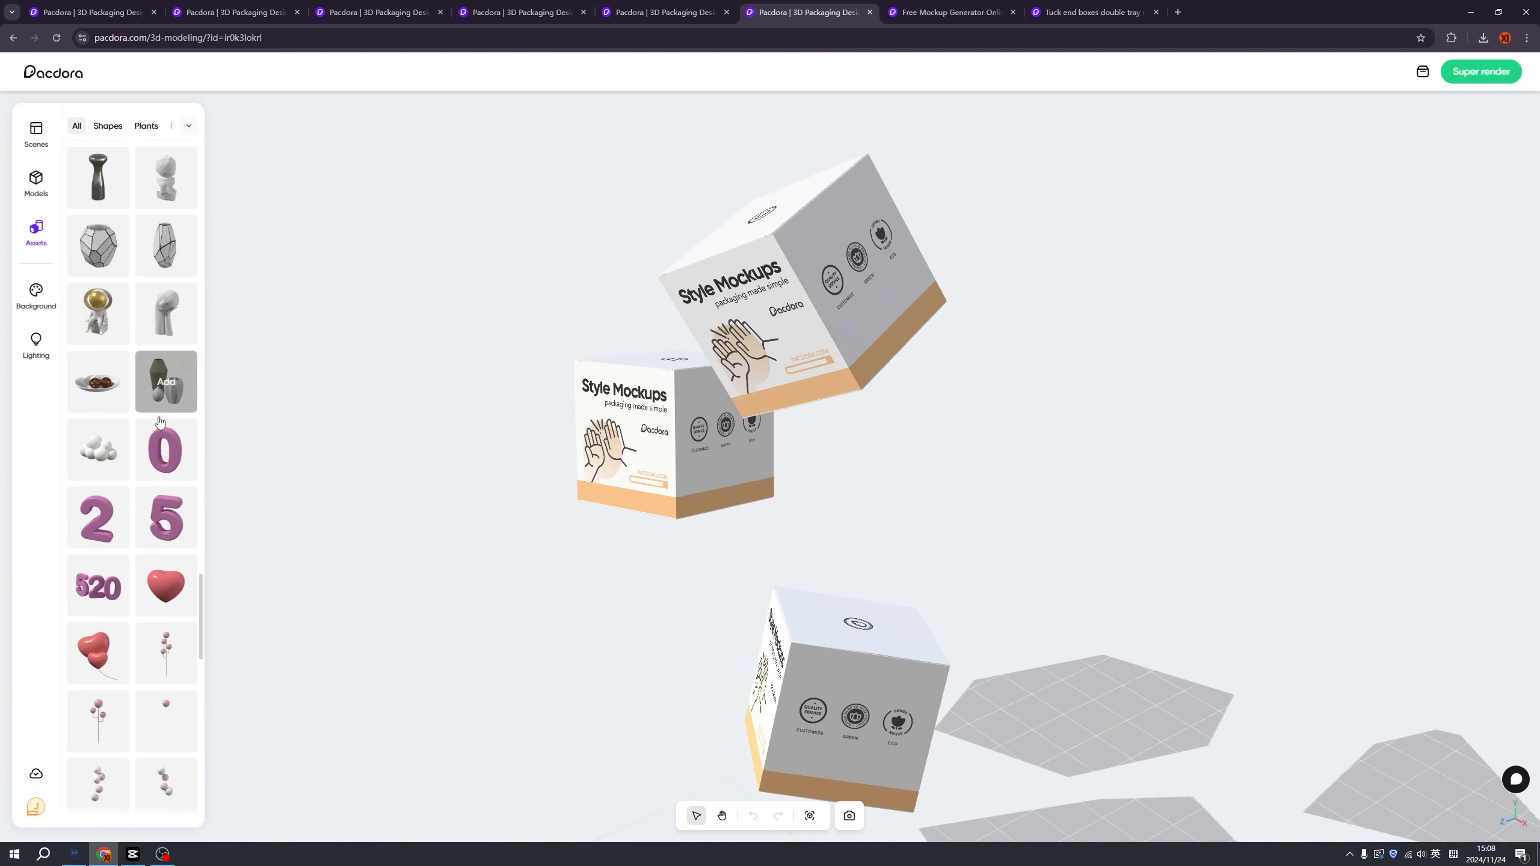
click(35, 135)
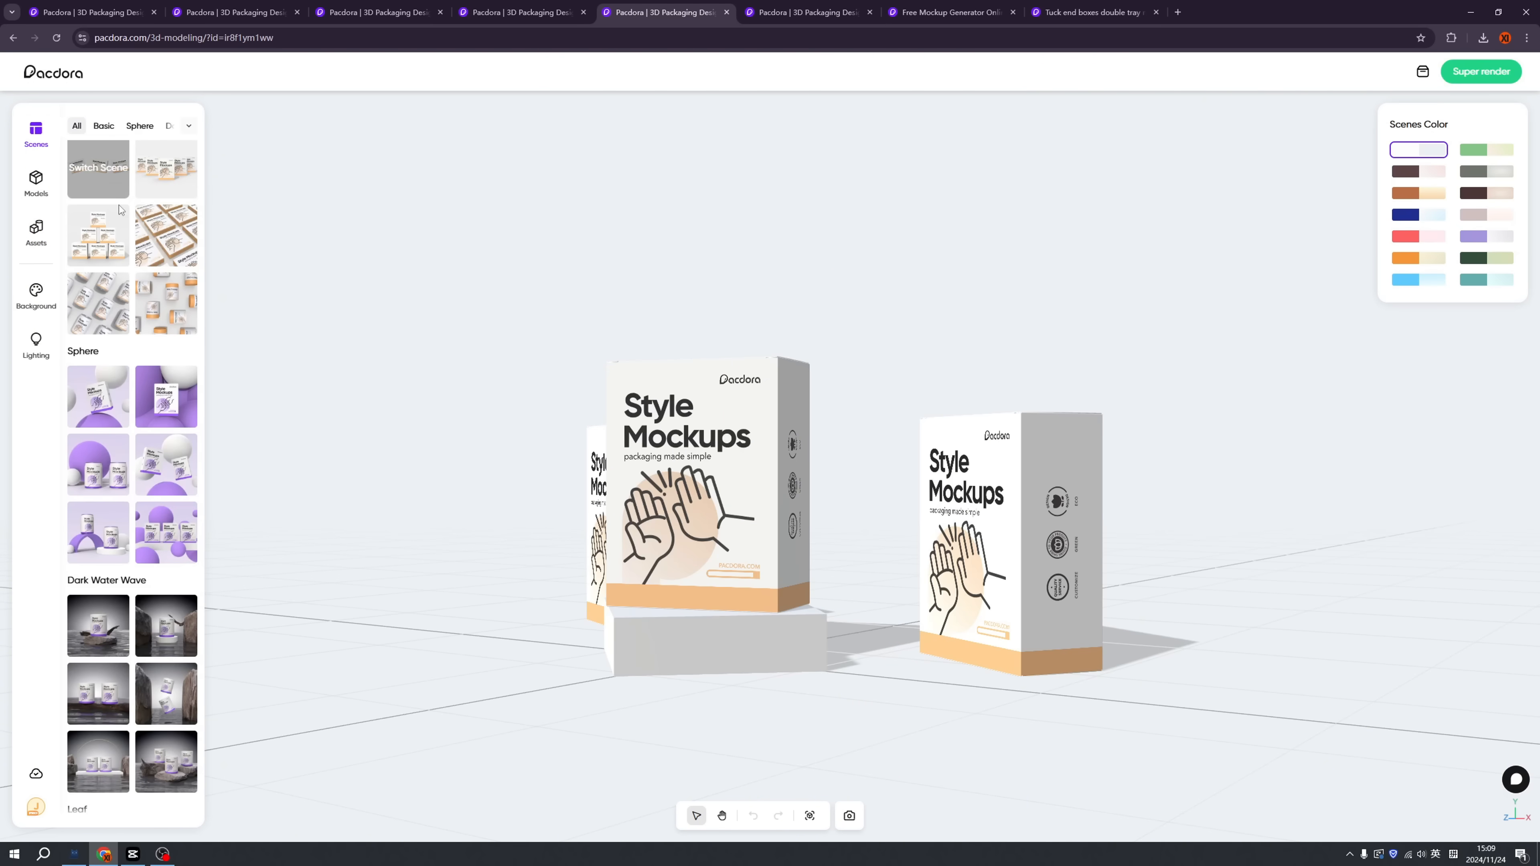
mouse_move(164, 464)
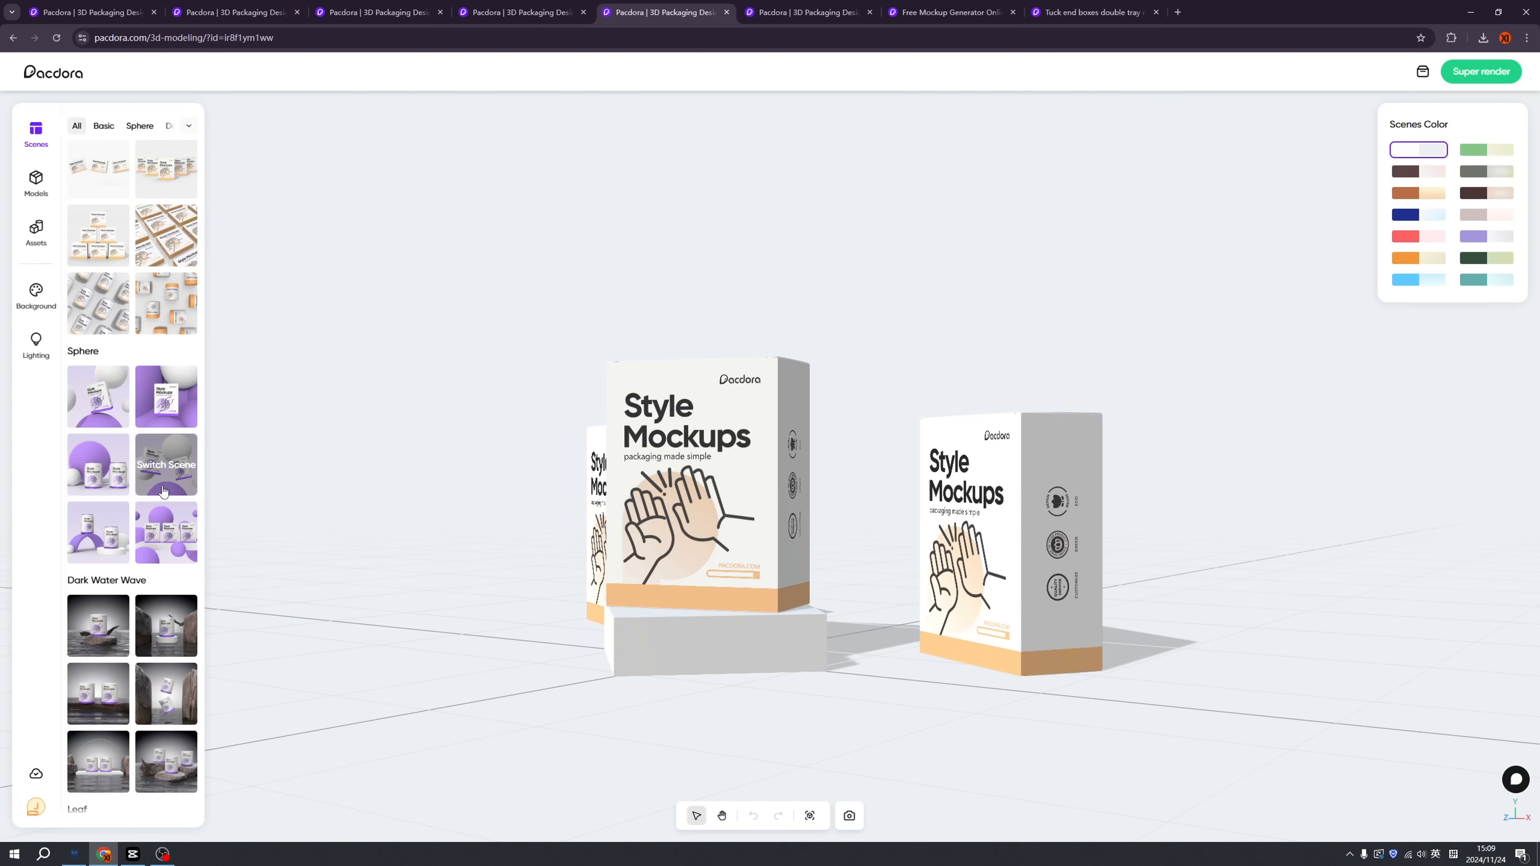
mouse_move(166, 533)
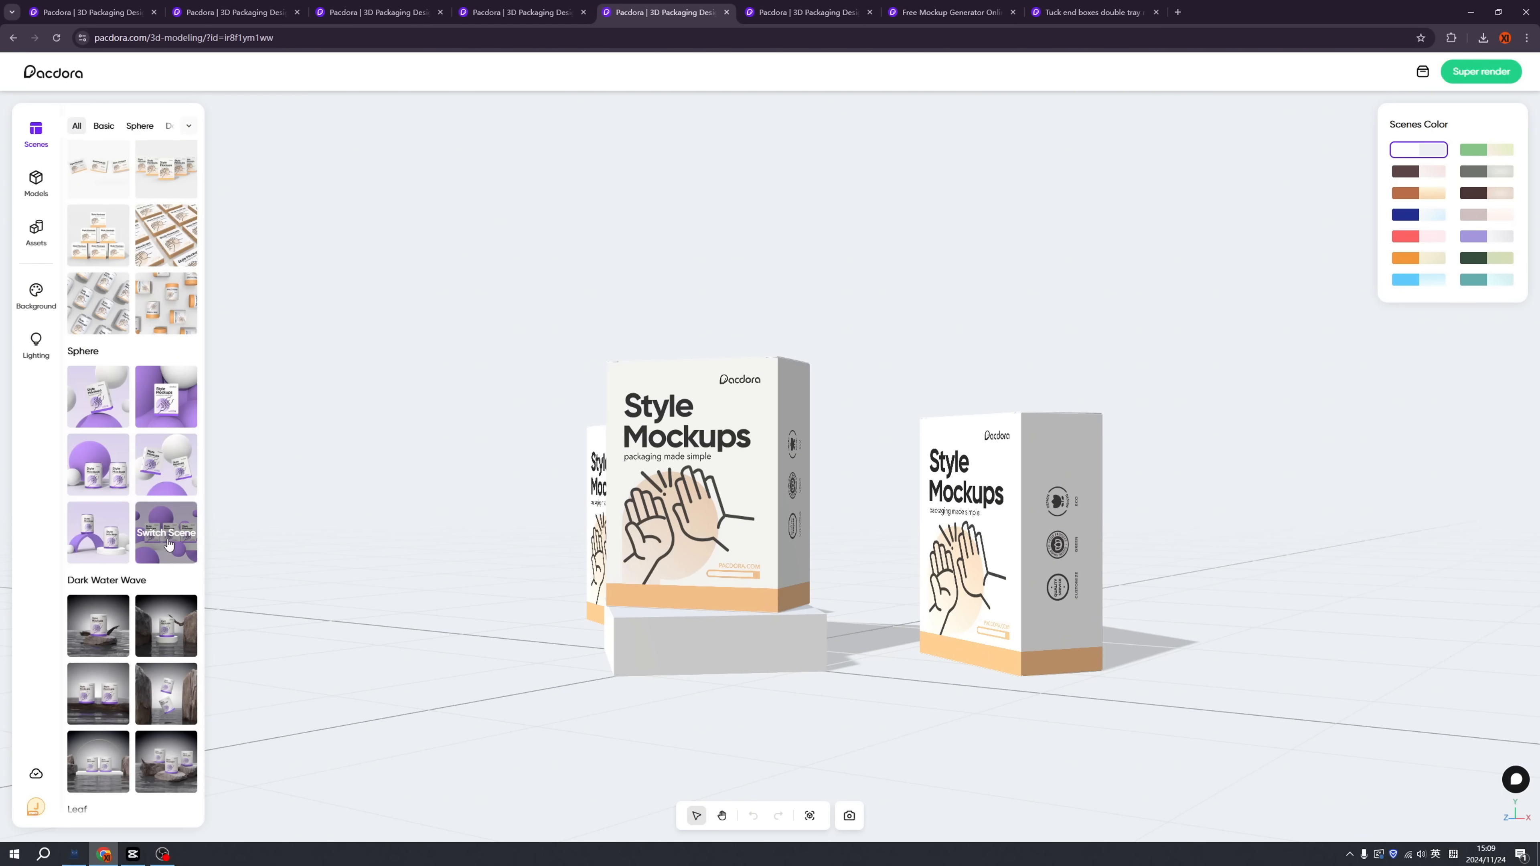
Step: Scroll the Scenes panel down toward the Nature and Stone rock templates
scroll(down, 3)
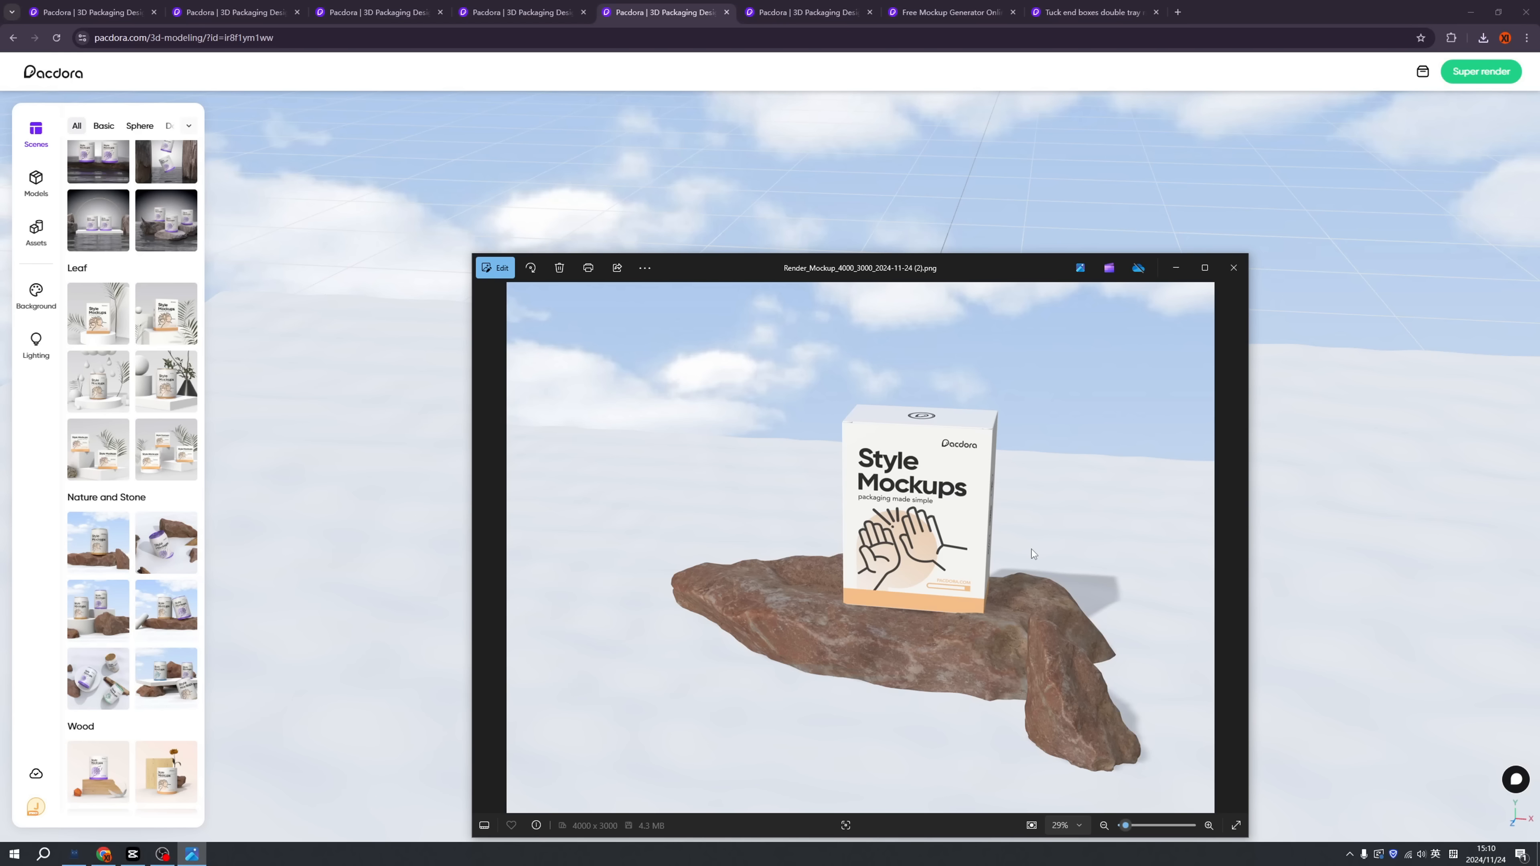
mouse_move(1045, 554)
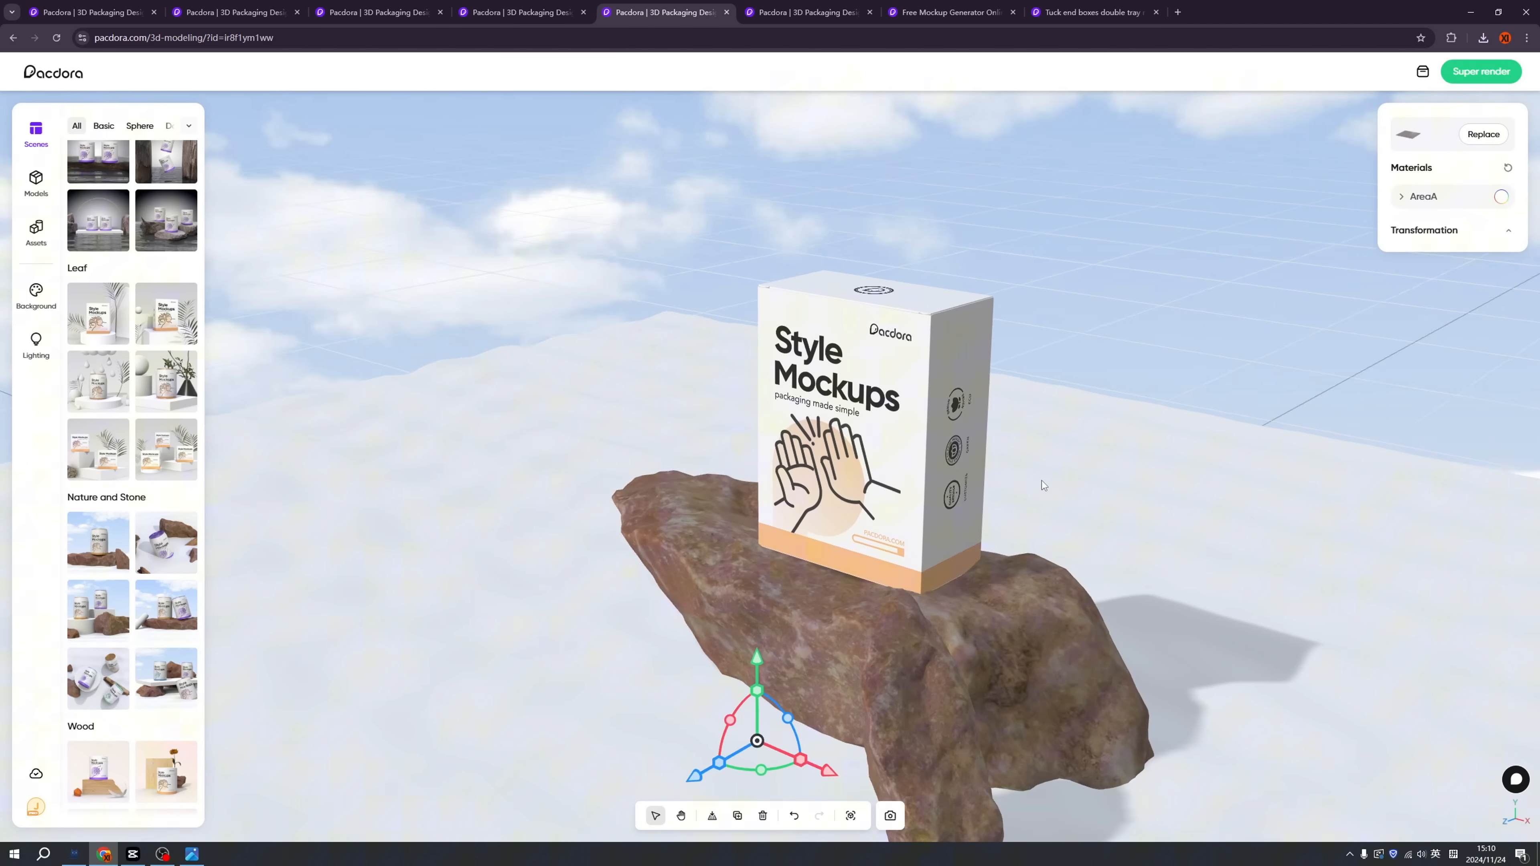
Step: Add a potted succulent from Assets beside the rock and screenshot the finished sky scene
click(35, 233)
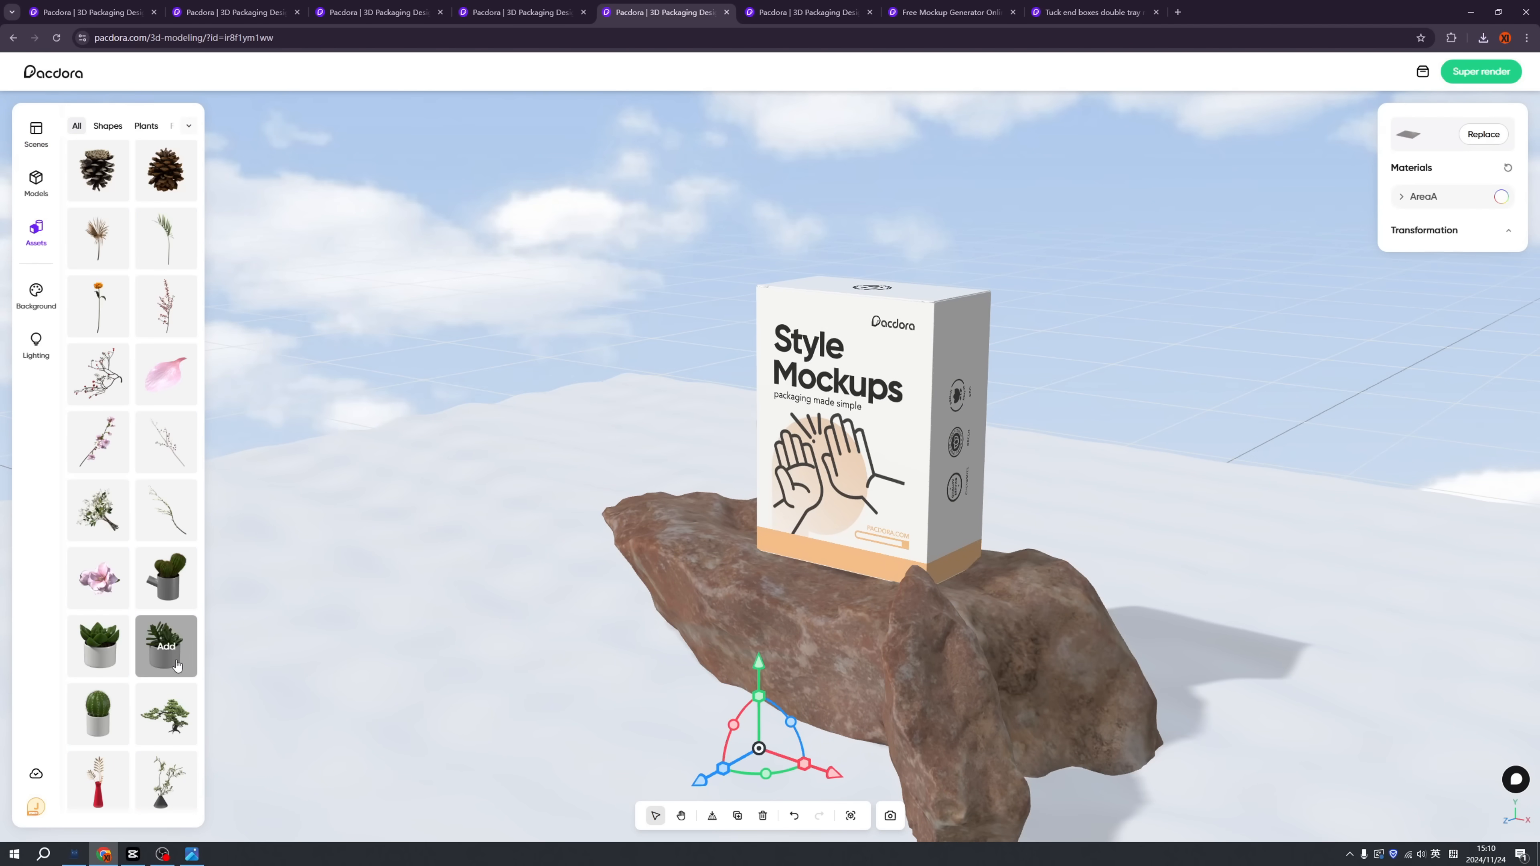
click(165, 645)
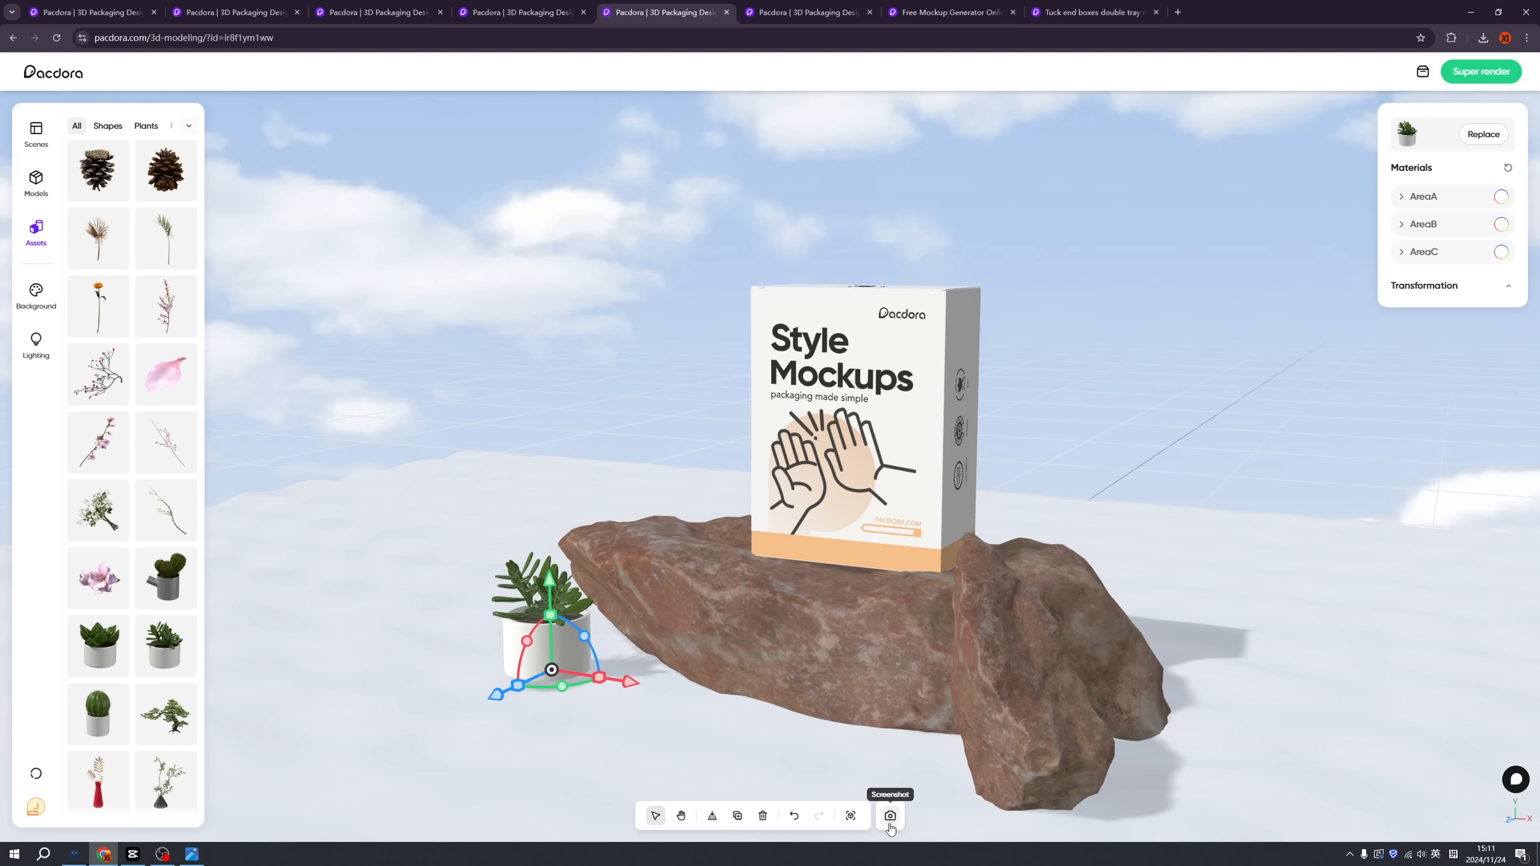
click(1296, 459)
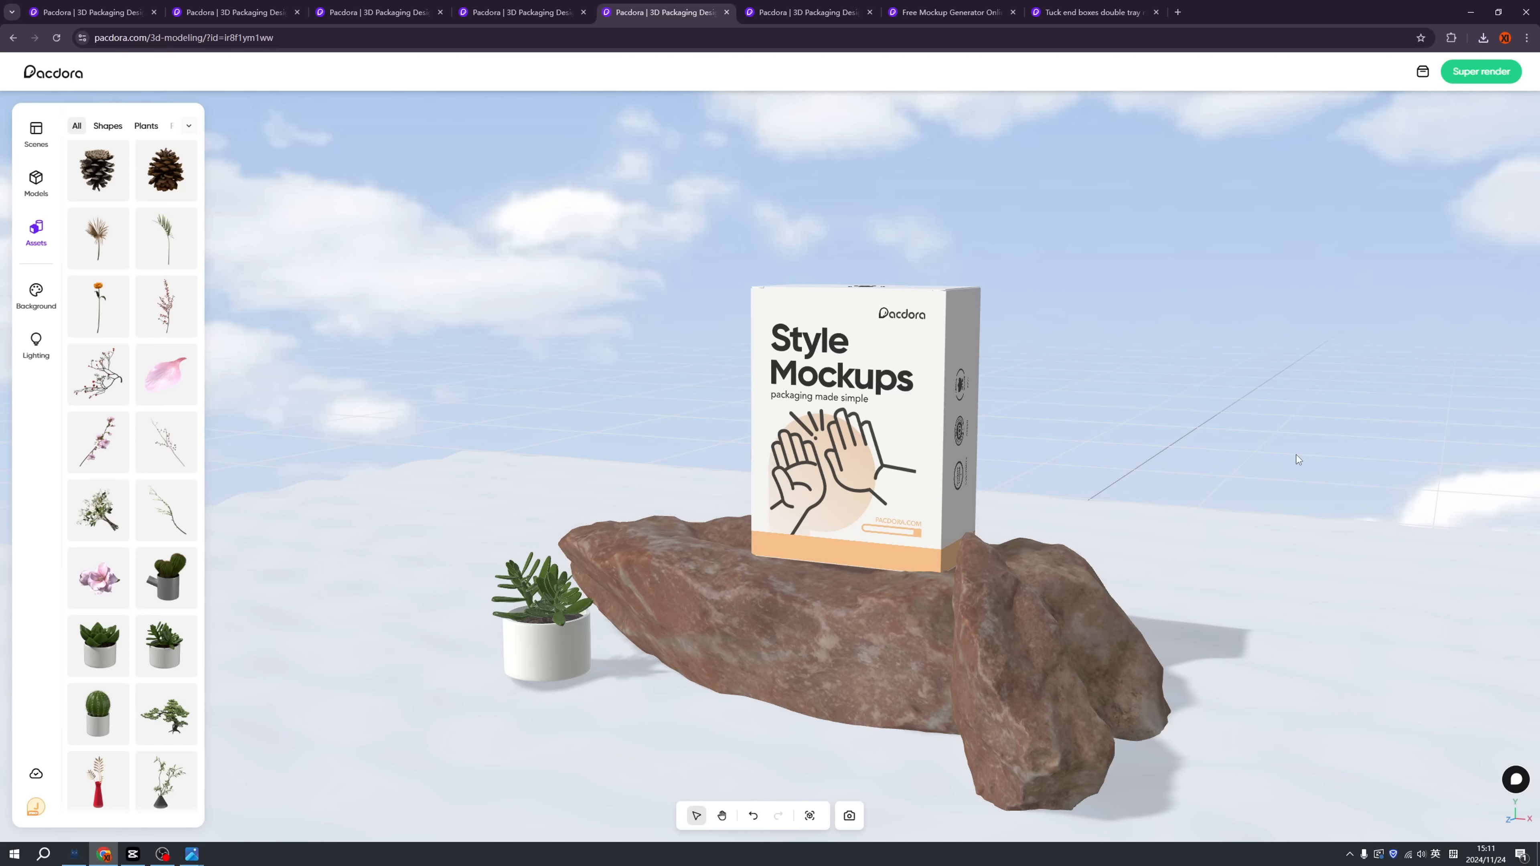